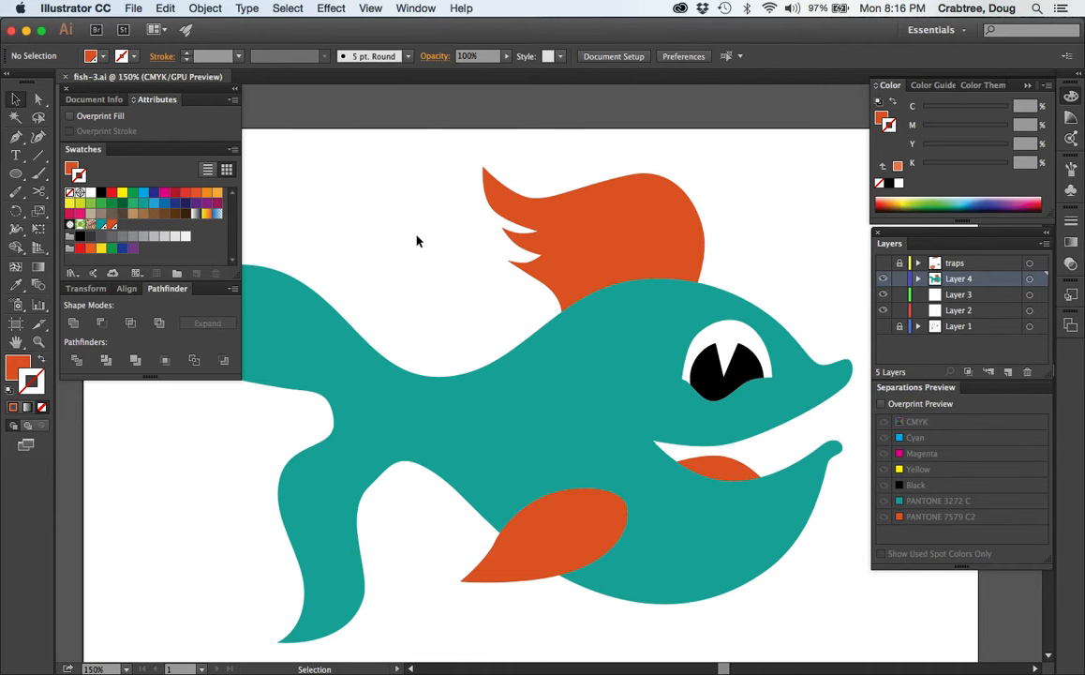
{"action": "mouse_move", "coordinate": [454, 260]}
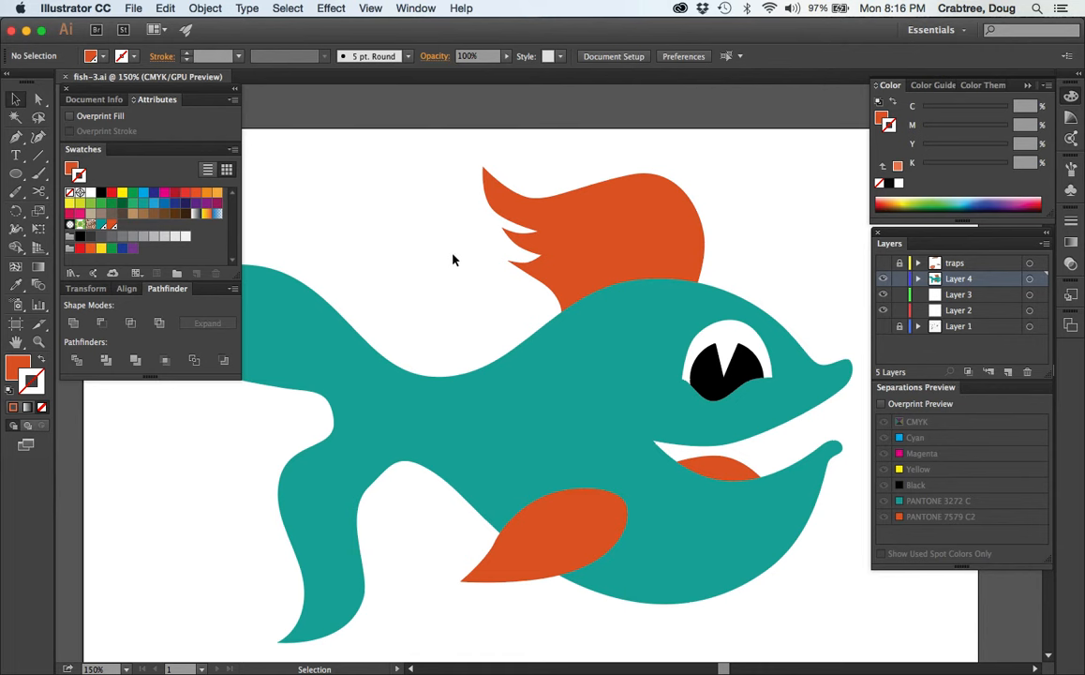
{"action": "mouse_move", "coordinate": [614, 231]}
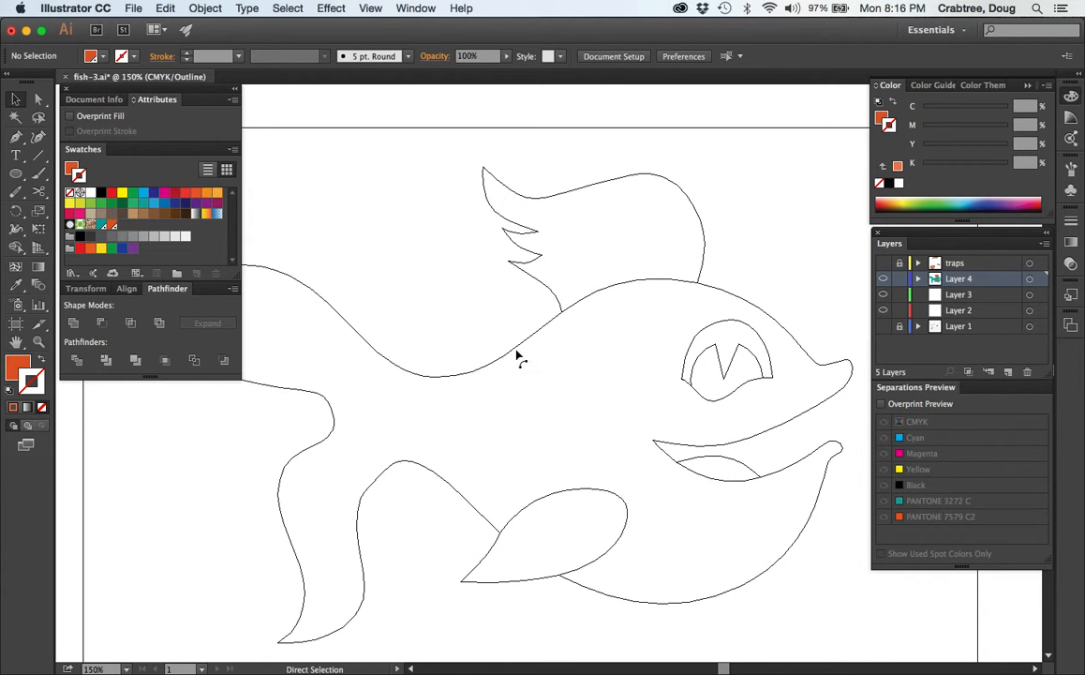
{"action": "mouse_move", "coordinate": [479, 394]}
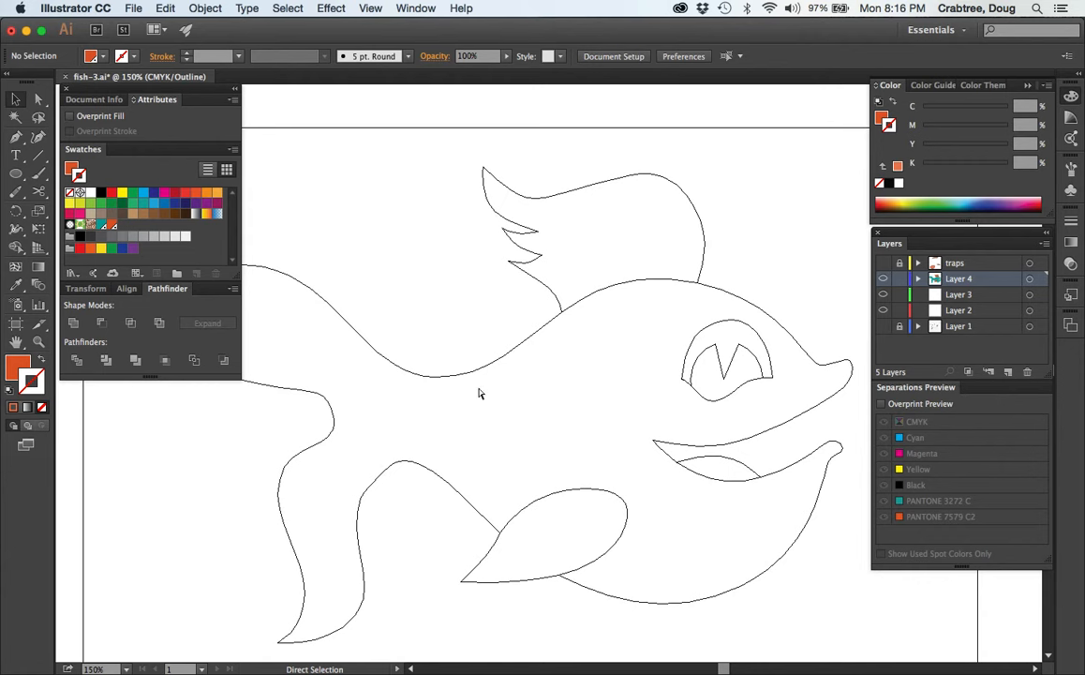
{"action": "mouse_move", "coordinate": [550, 414]}
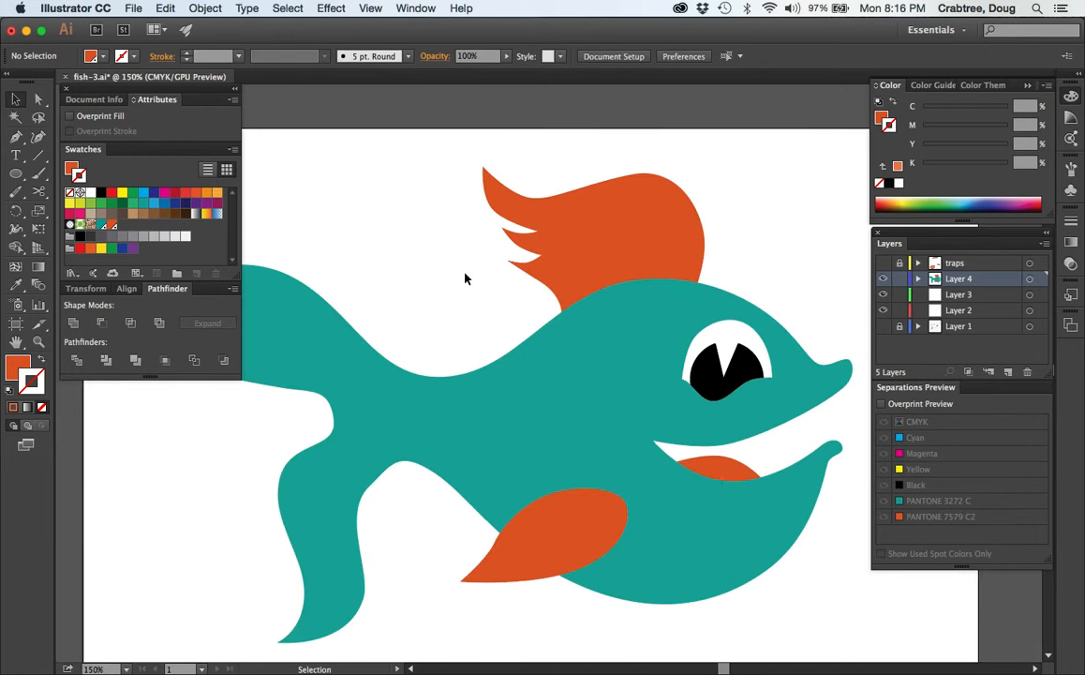
{"action": "mouse_move", "coordinate": [548, 265]}
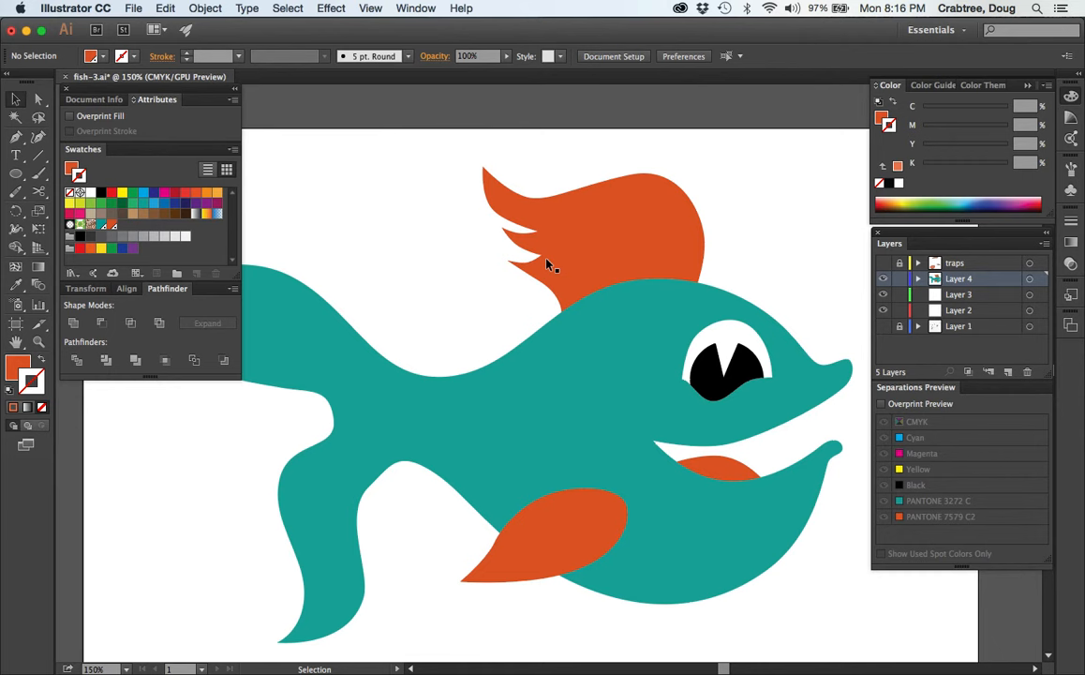
{"action": "mouse_move", "coordinate": [551, 536]}
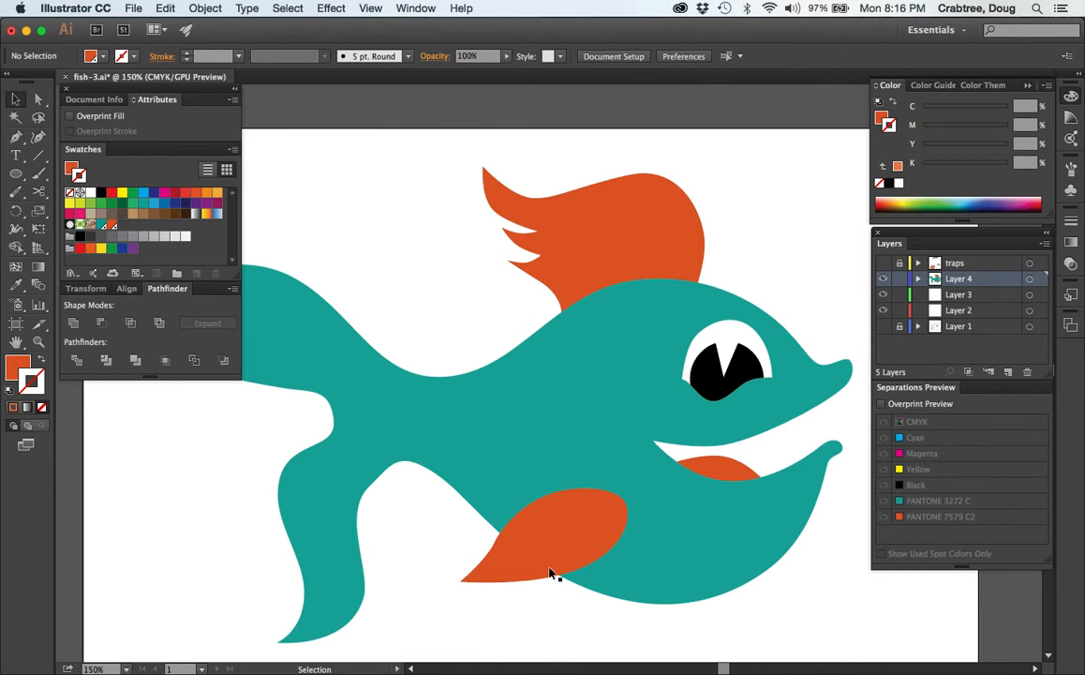
{"action": "mouse_move", "coordinate": [761, 484]}
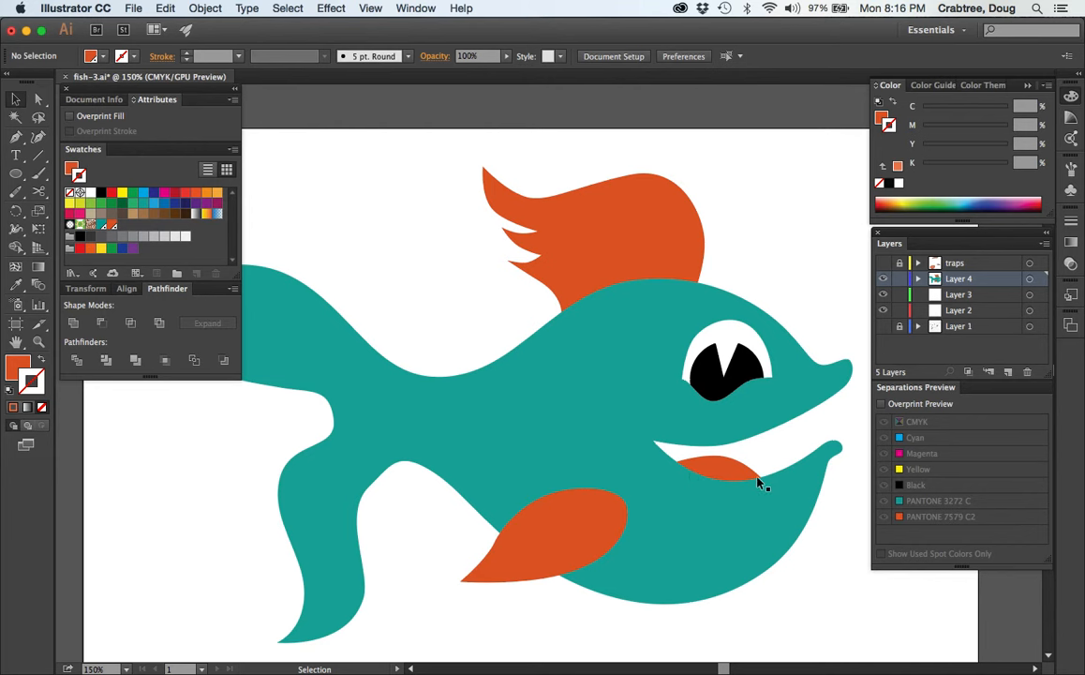
{"action": "mouse_move", "coordinate": [673, 278]}
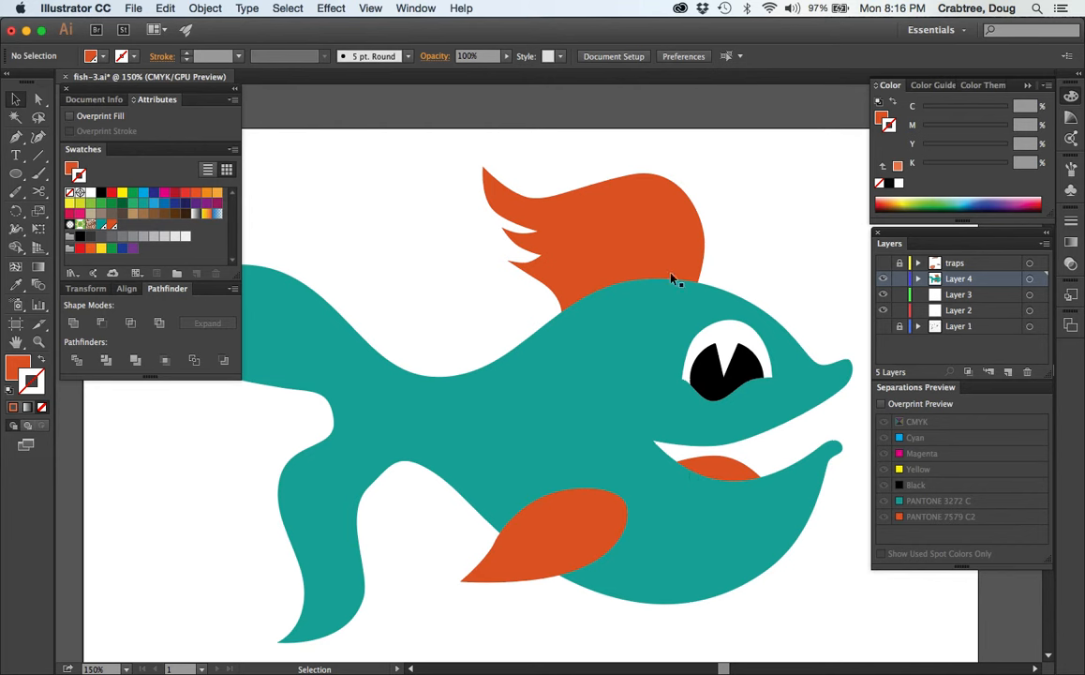
{"action": "mouse_move", "coordinate": [624, 272]}
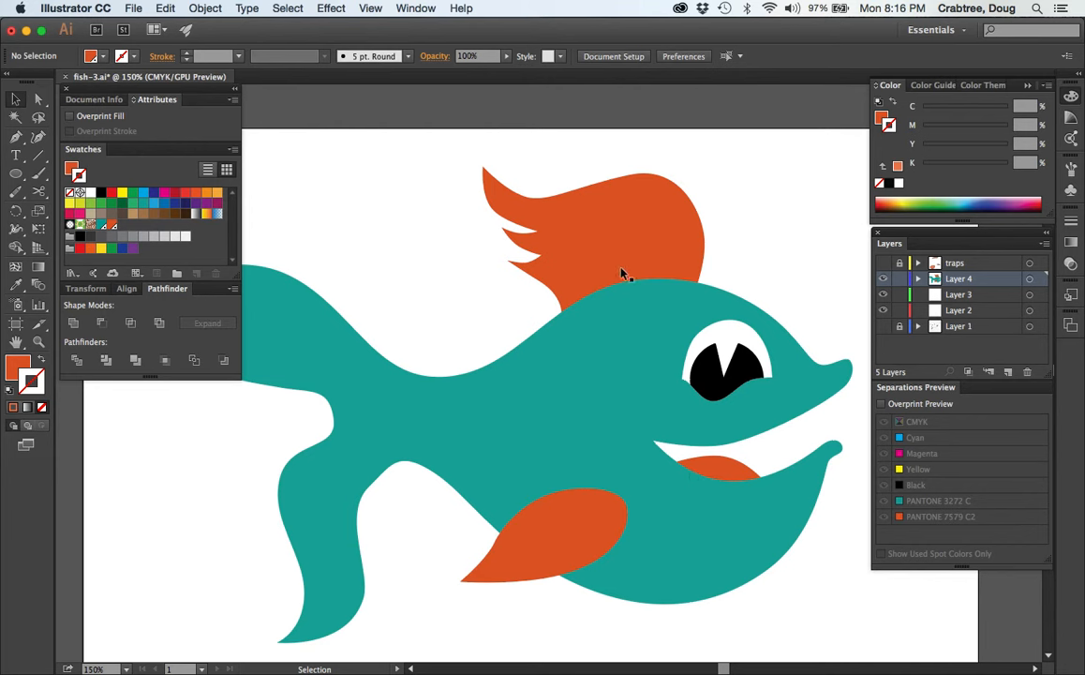
{"action": "mouse_move", "coordinate": [579, 308]}
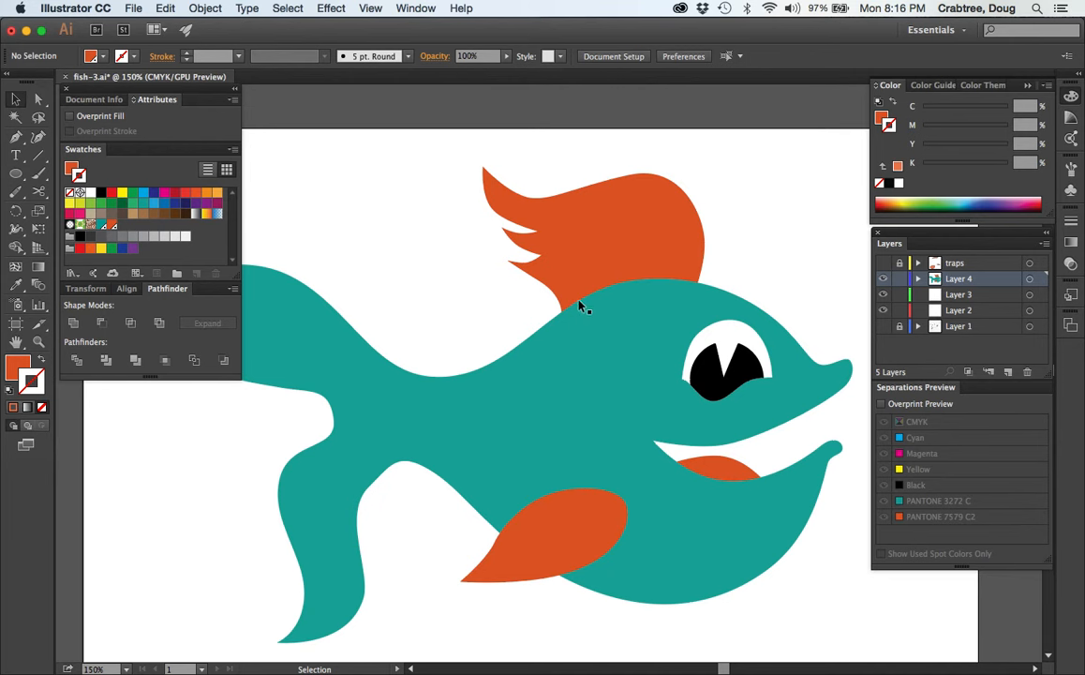
{"action": "mouse_move", "coordinate": [361, 384]}
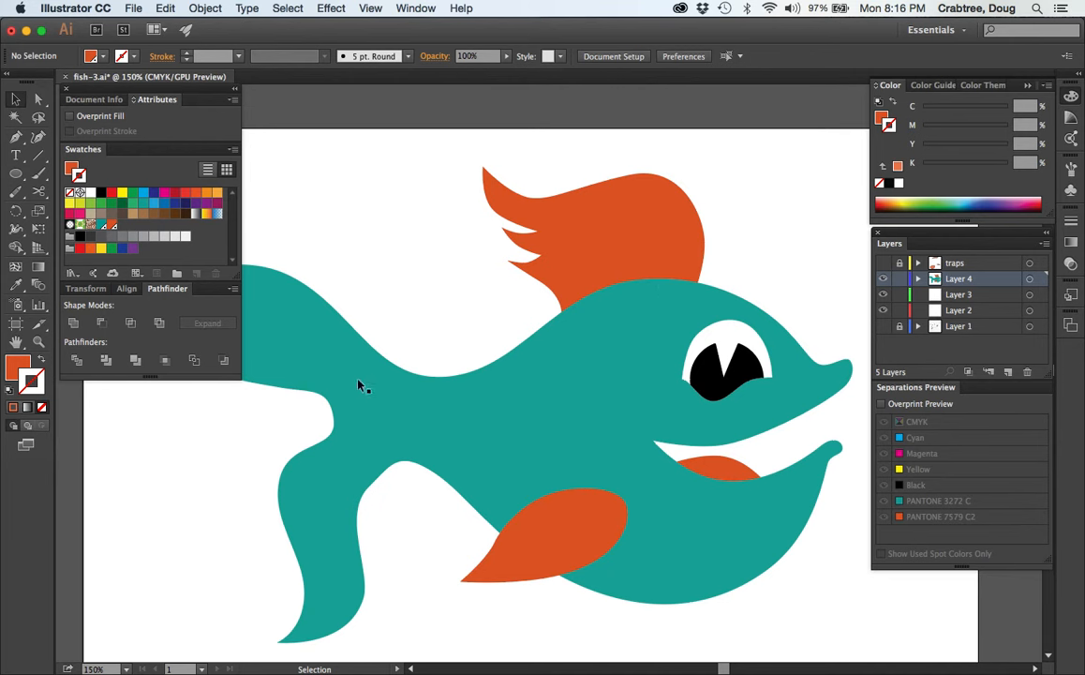
{"action": "mouse_move", "coordinate": [712, 316]}
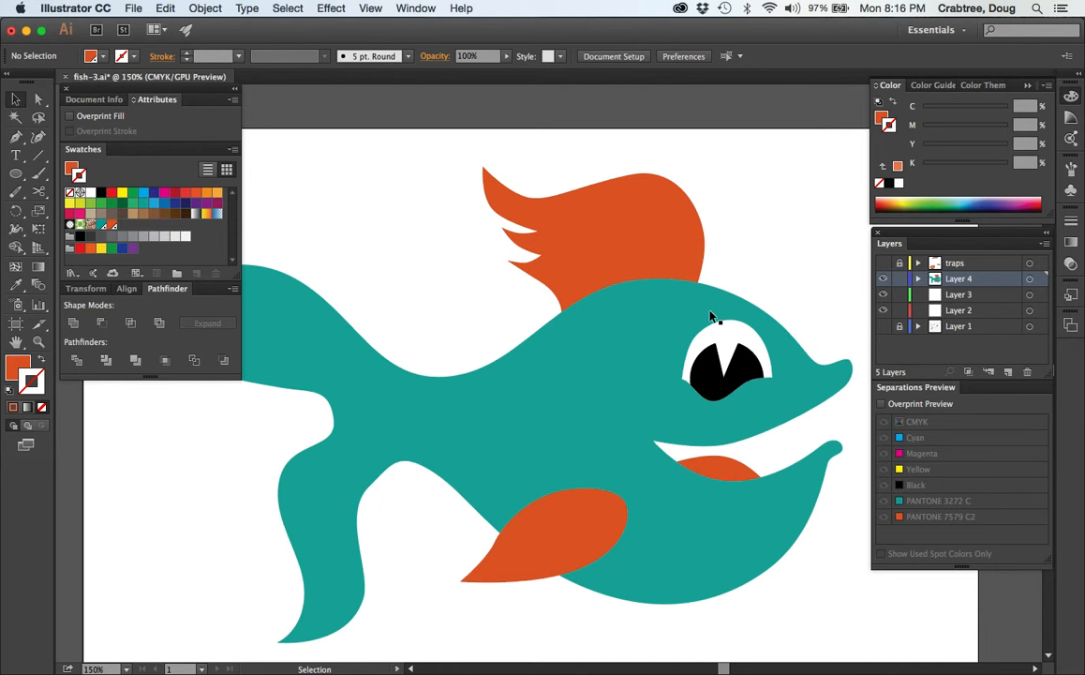
{"action": "mouse_move", "coordinate": [495, 385]}
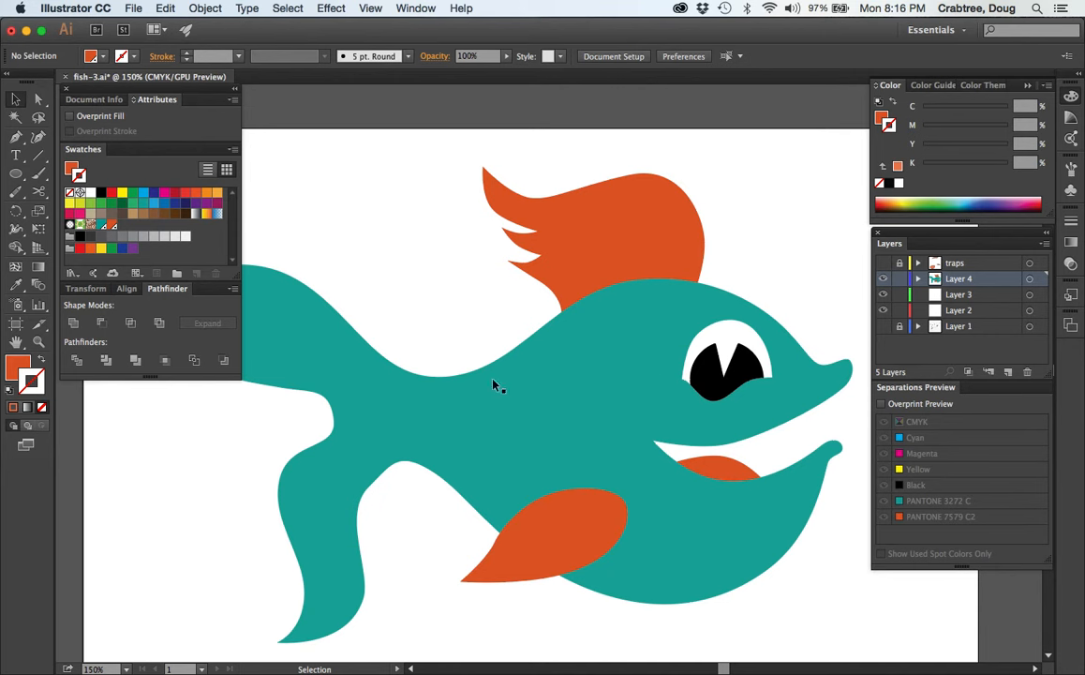
{"action": "mouse_move", "coordinate": [626, 424]}
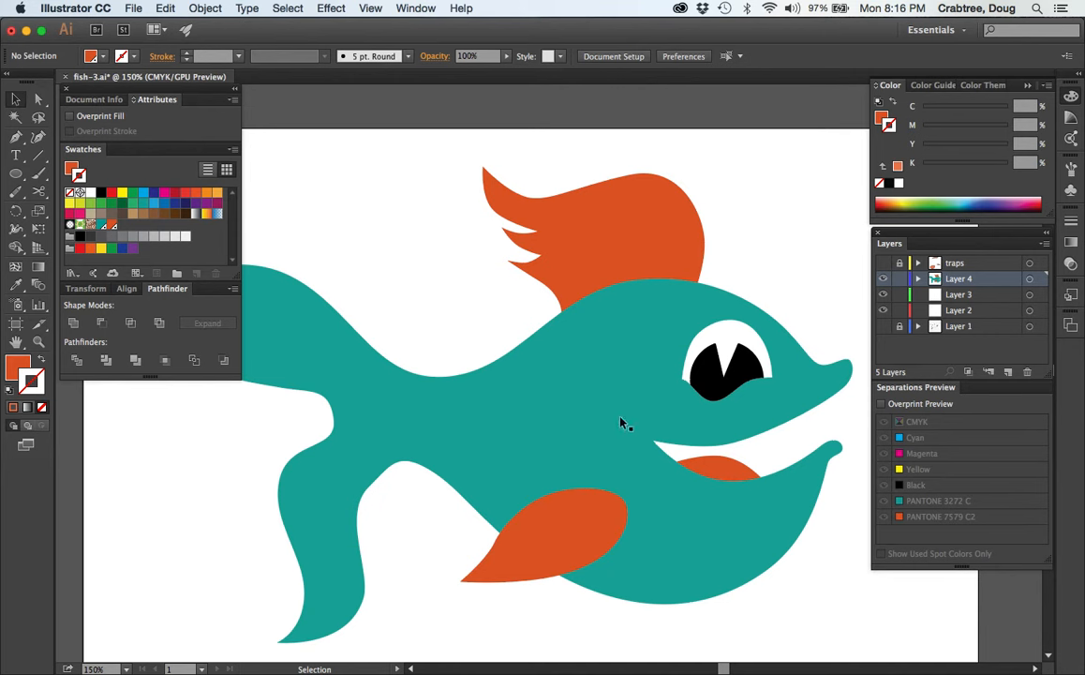
{"action": "mouse_move", "coordinate": [614, 295]}
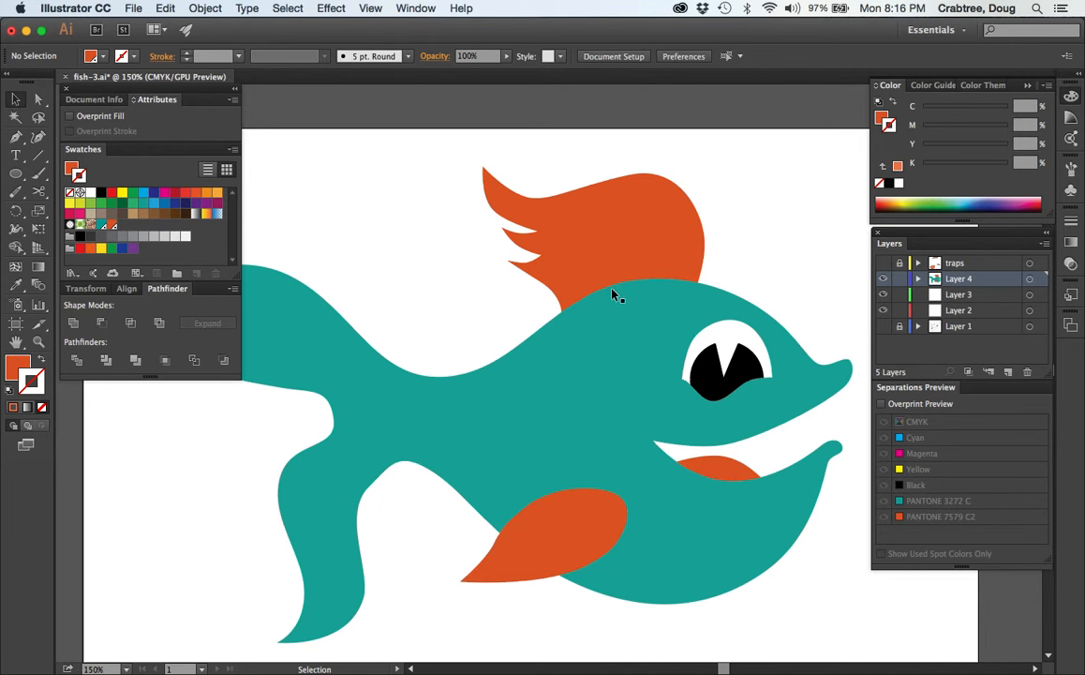
{"action": "mouse_move", "coordinate": [628, 316]}
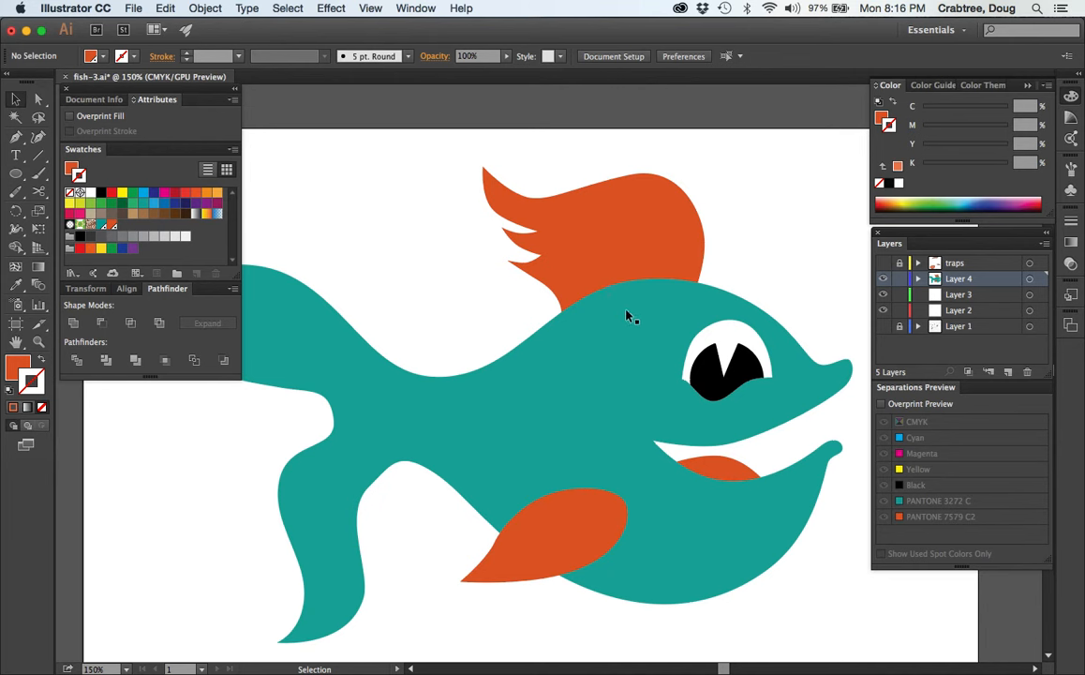
{"action": "mouse_move", "coordinate": [630, 298]}
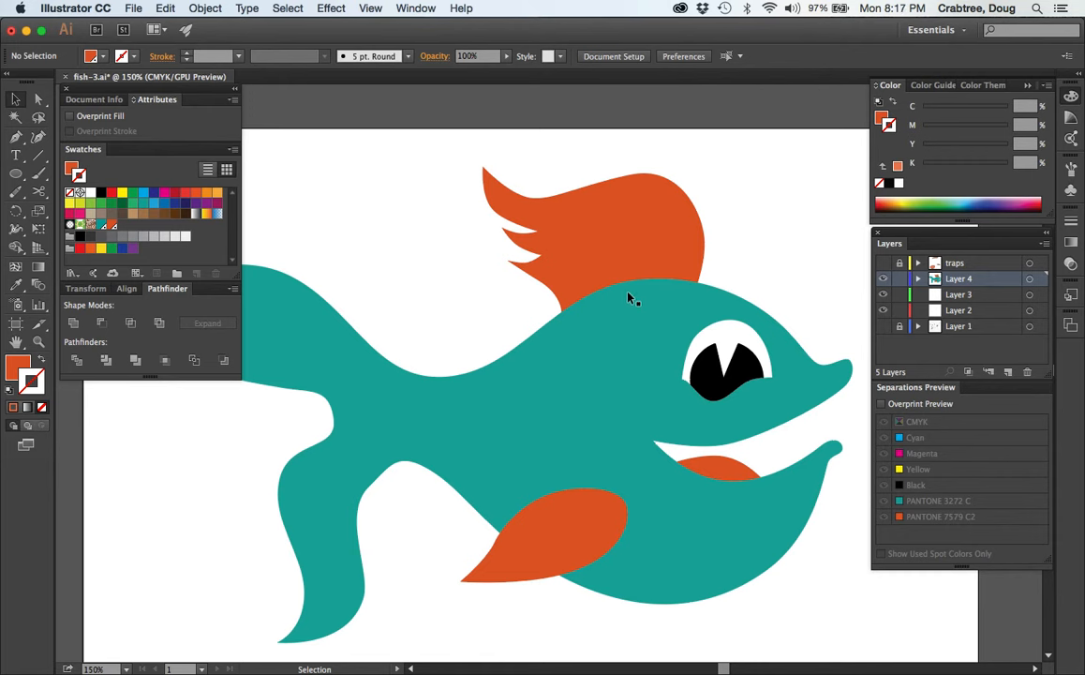
{"action": "mouse_move", "coordinate": [481, 262]}
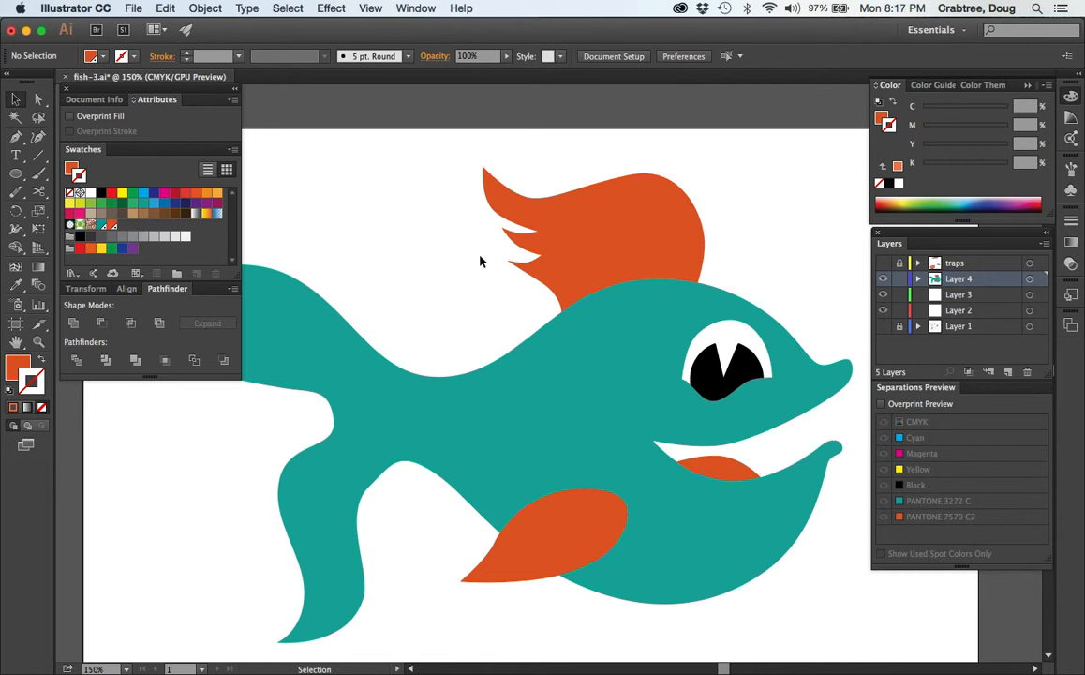
{"action": "mouse_move", "coordinate": [608, 338]}
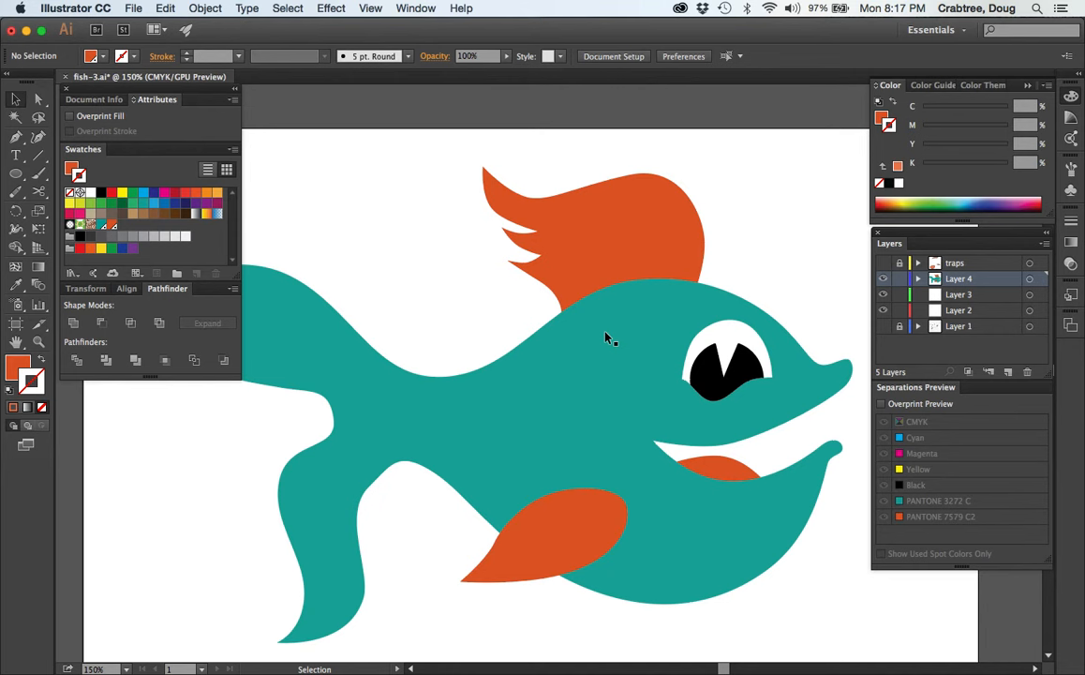
{"action": "mouse_move", "coordinate": [424, 315]}
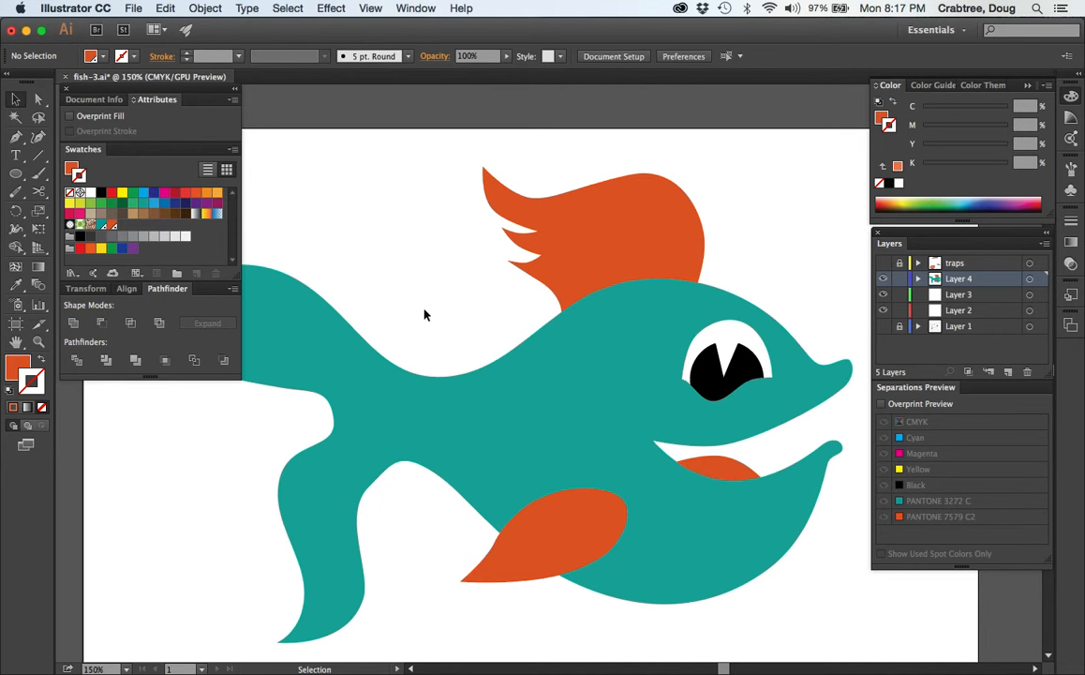
{"action": "mouse_move", "coordinate": [317, 241]}
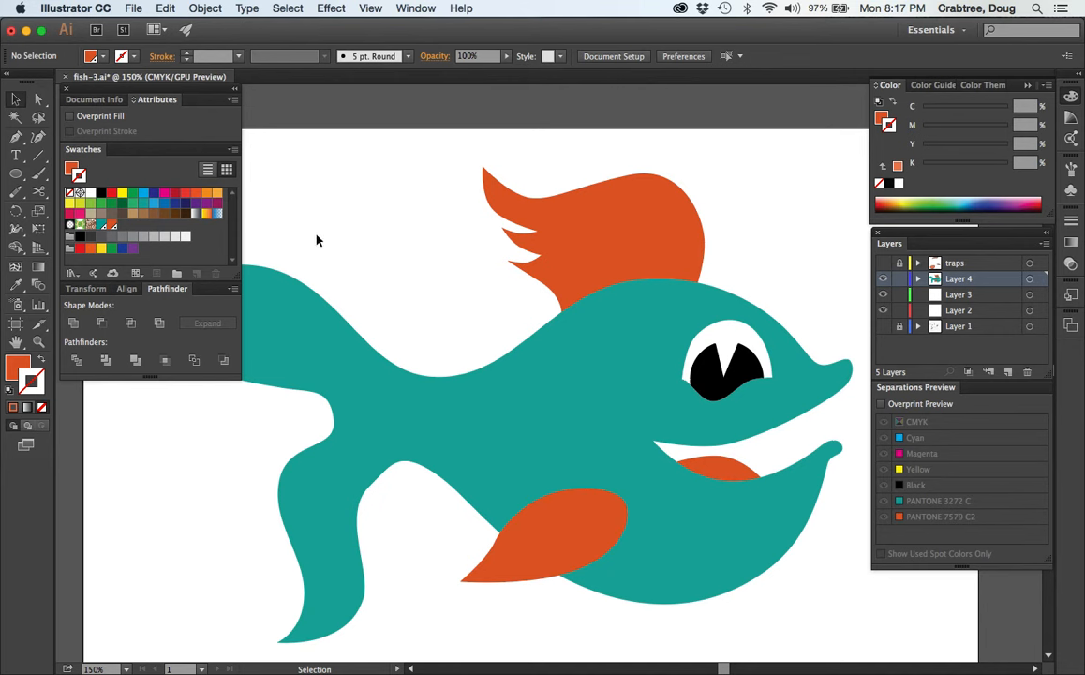
{"action": "mouse_move", "coordinate": [90, 194]}
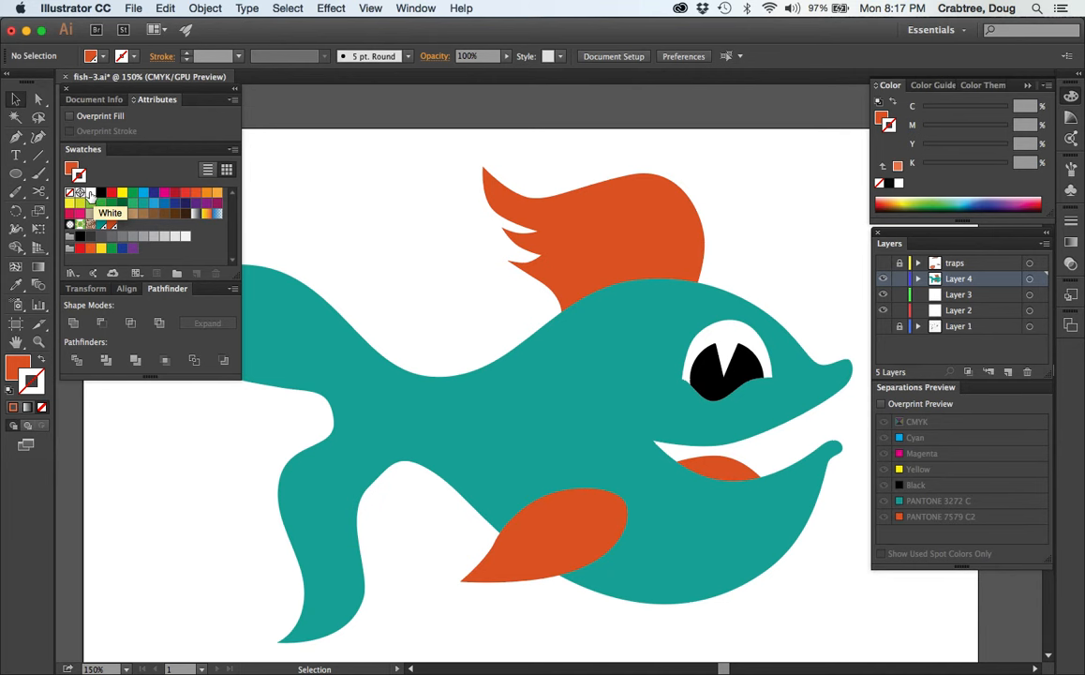
{"action": "mouse_move", "coordinate": [110, 213]}
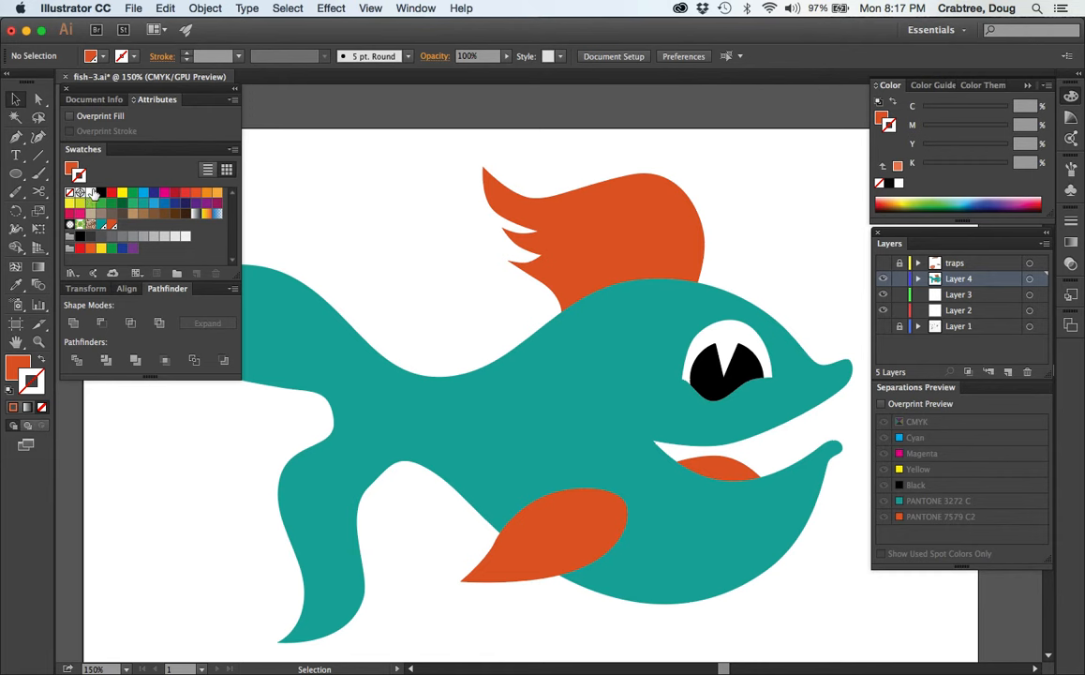
{"action": "mouse_move", "coordinate": [335, 189]}
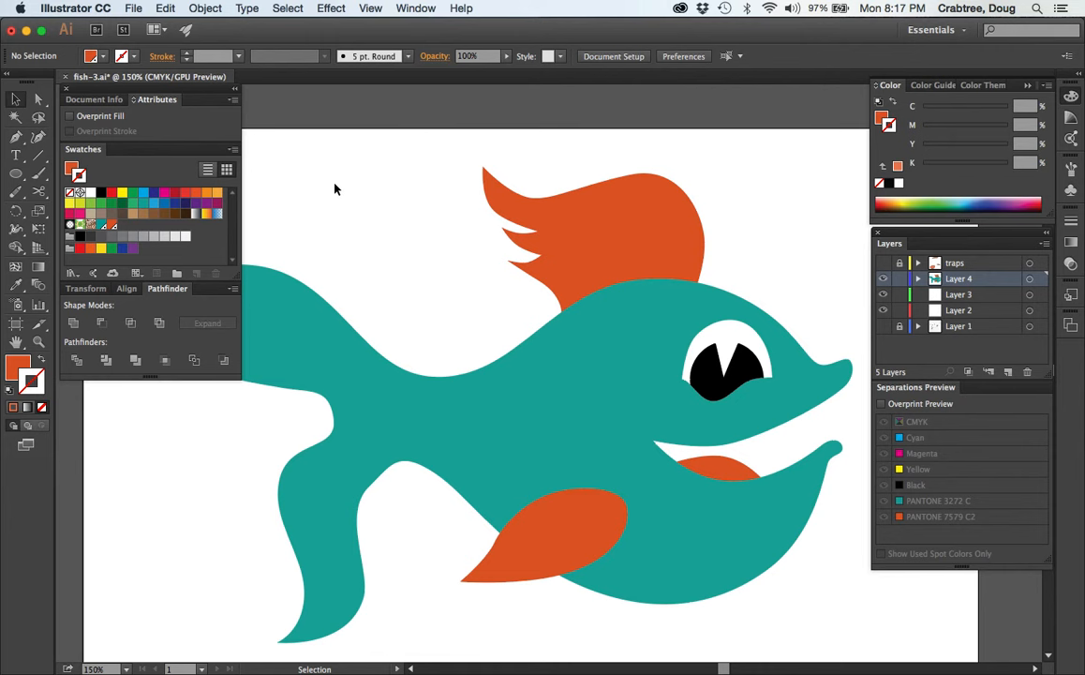
{"action": "mouse_move", "coordinate": [344, 207]}
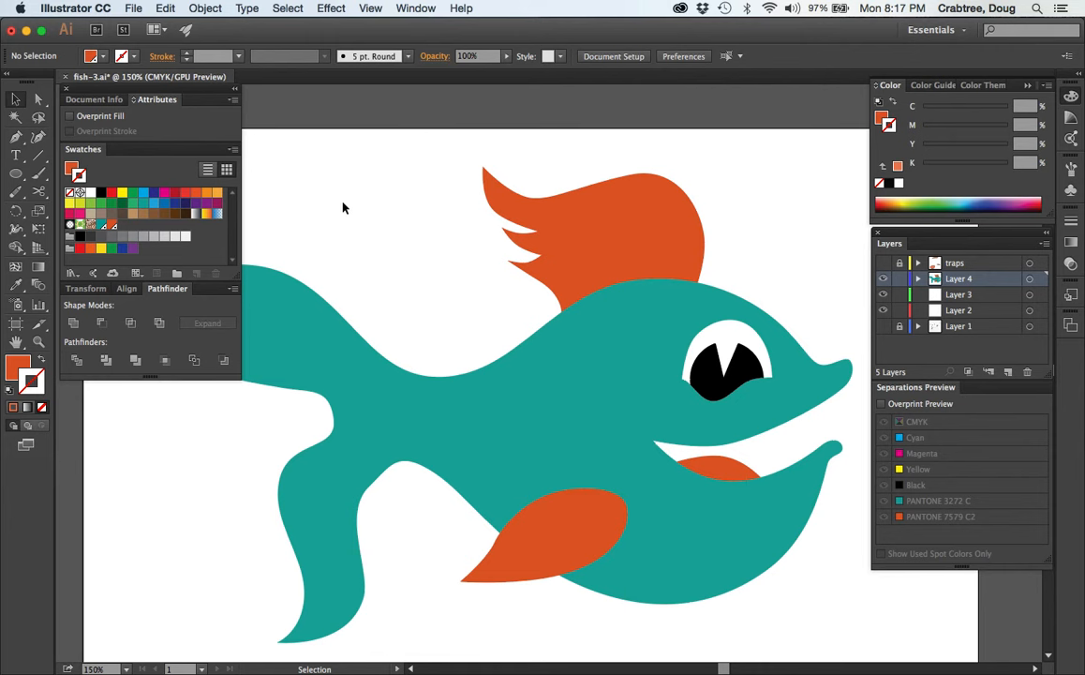
{"action": "mouse_move", "coordinate": [309, 215]}
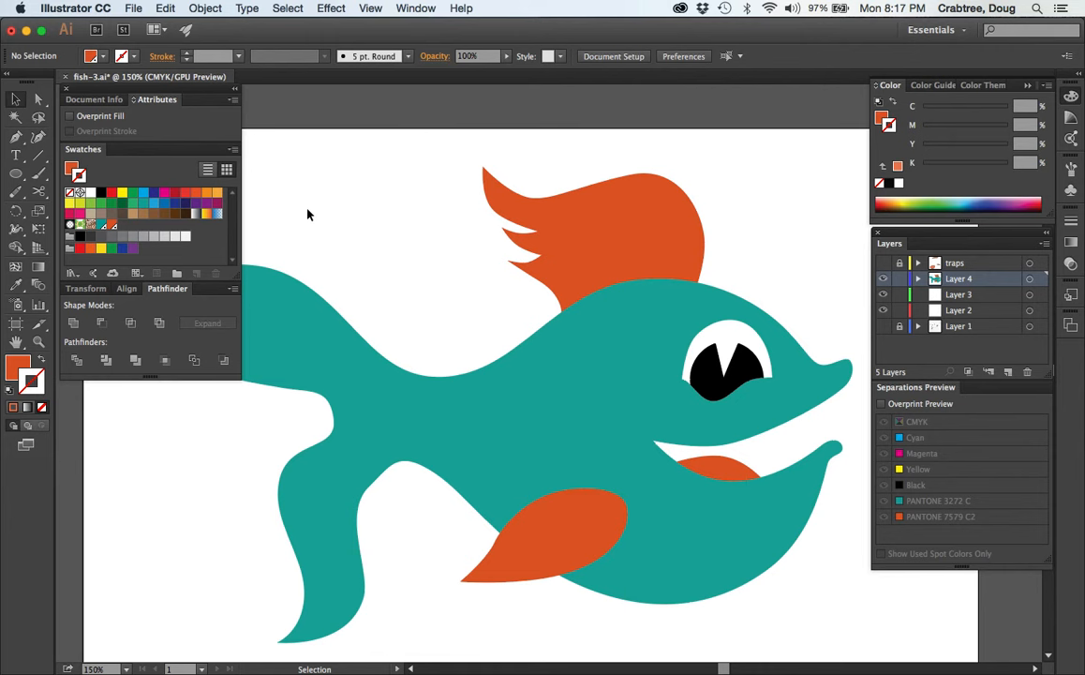
{"action": "mouse_move", "coordinate": [399, 246]}
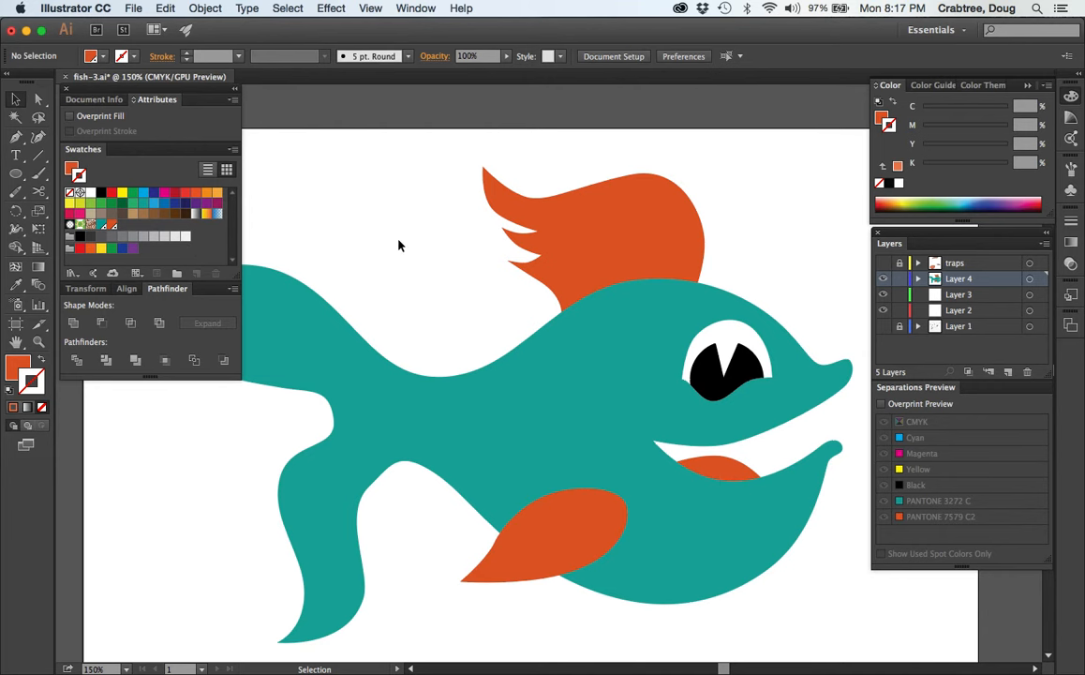
{"action": "mouse_move", "coordinate": [70, 269]}
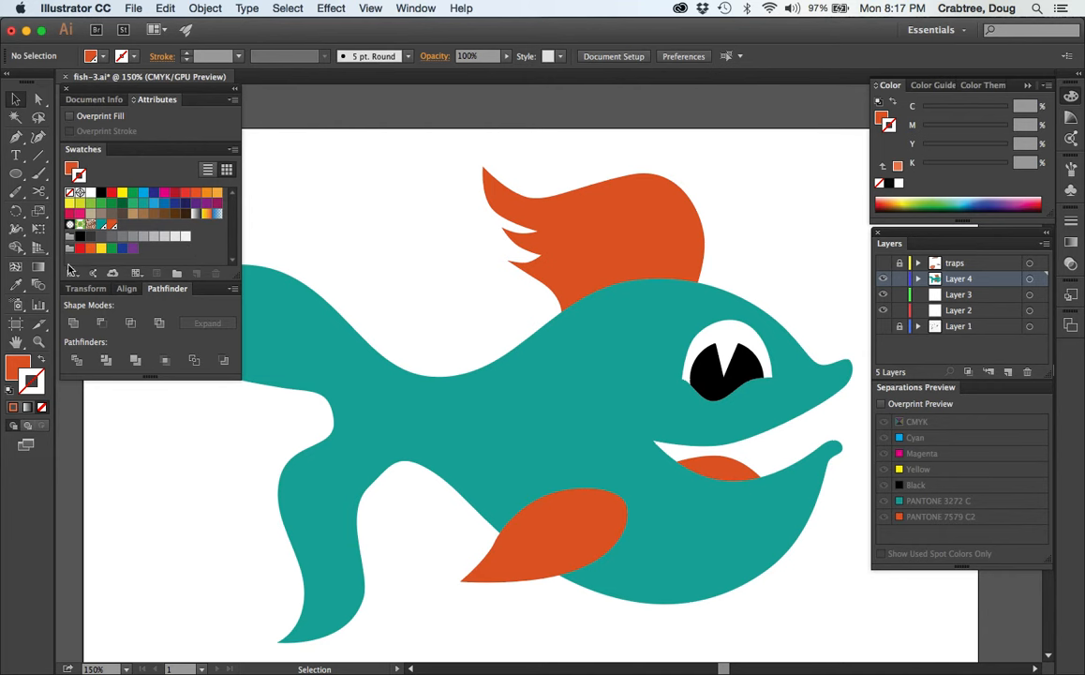
Name the new spot swatch 'print white' and set its colour to RGB 185, 255, 255
{"action": "left_click", "coordinate": [16, 371]}
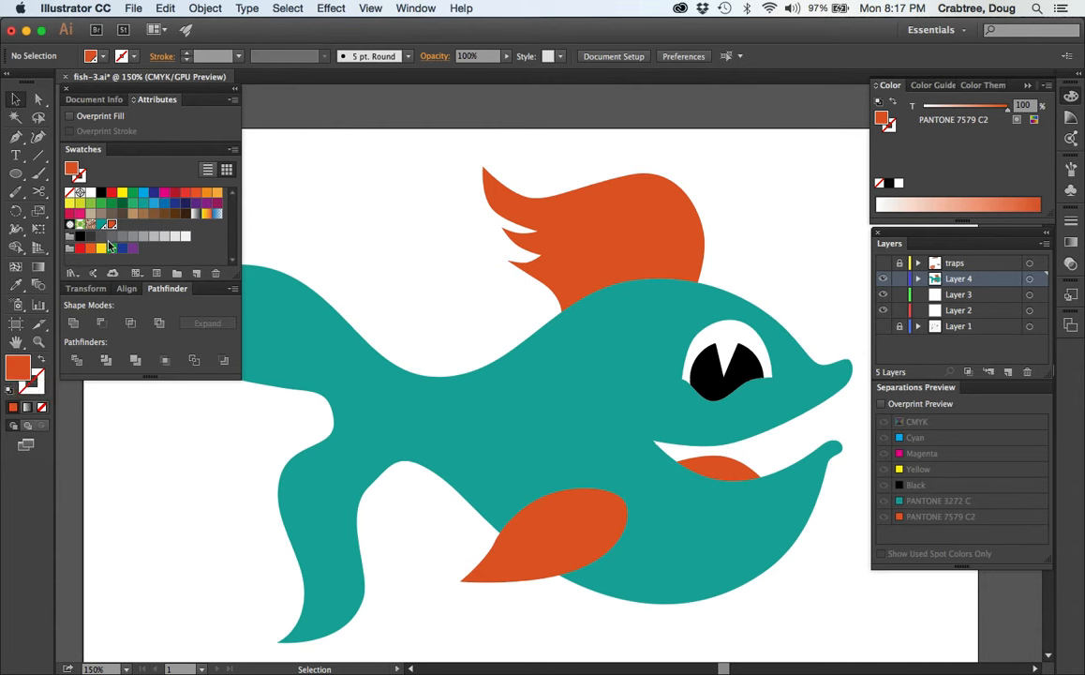
{"action": "mouse_move", "coordinate": [197, 272]}
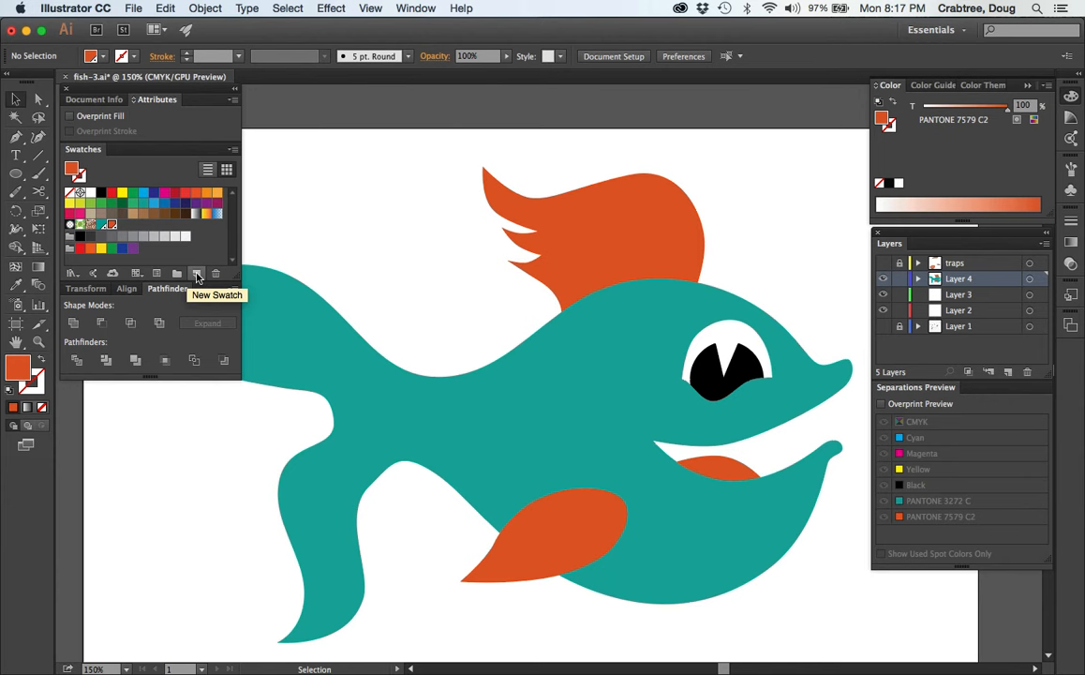
{"action": "left_click", "coordinate": [197, 273]}
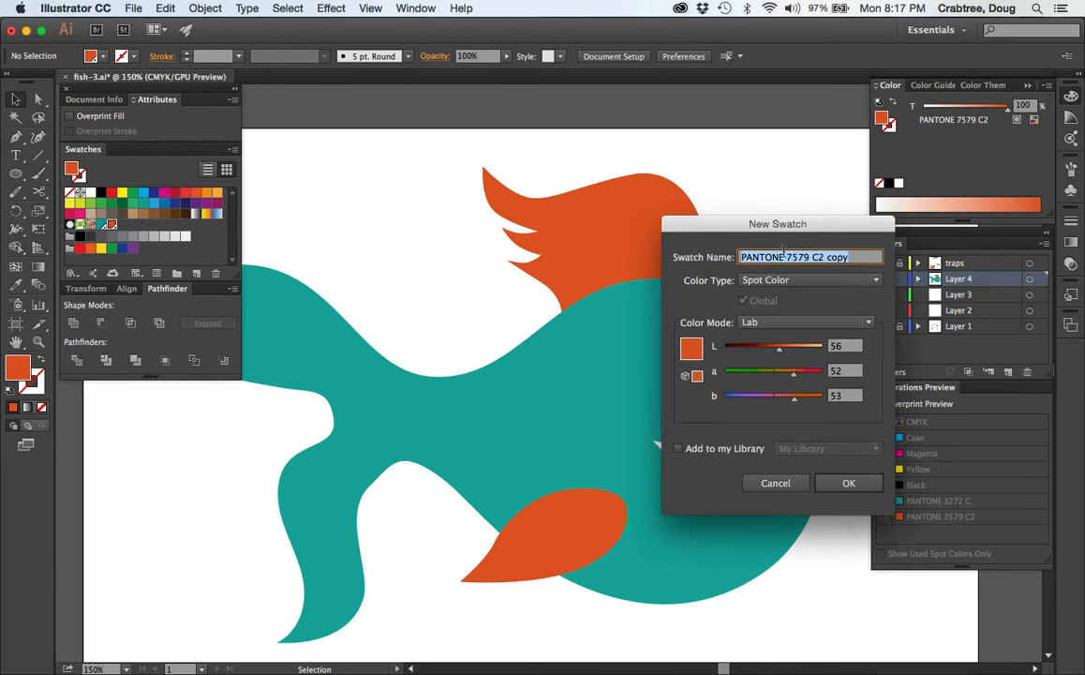
{"action": "mouse_move", "coordinate": [765, 280]}
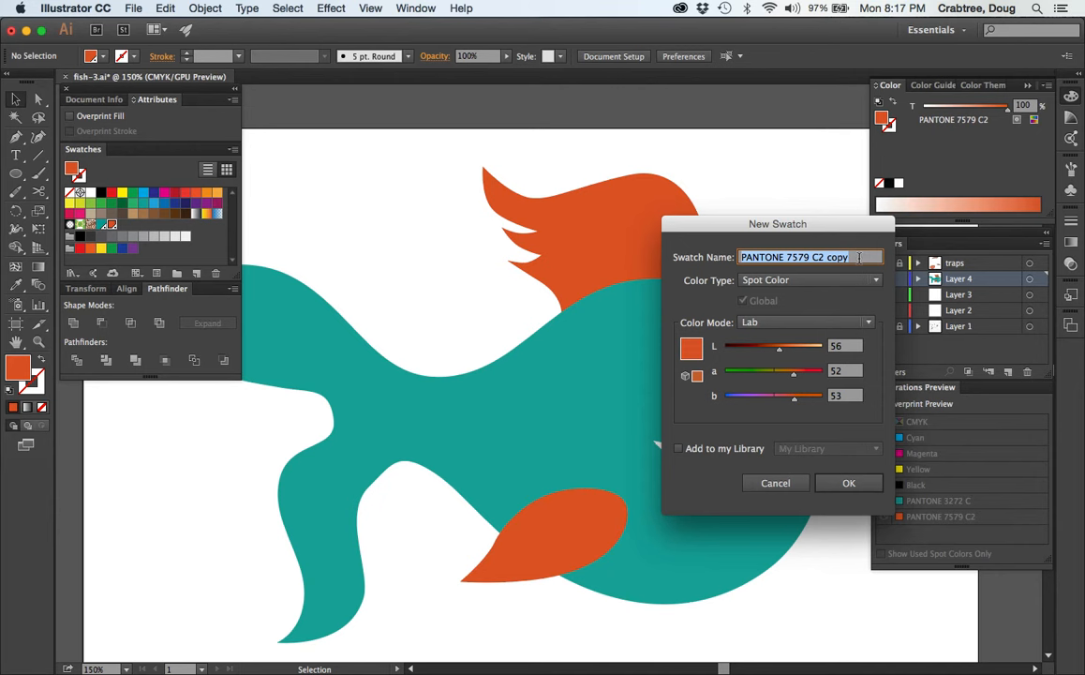
{"action": "type", "text": "print white"}
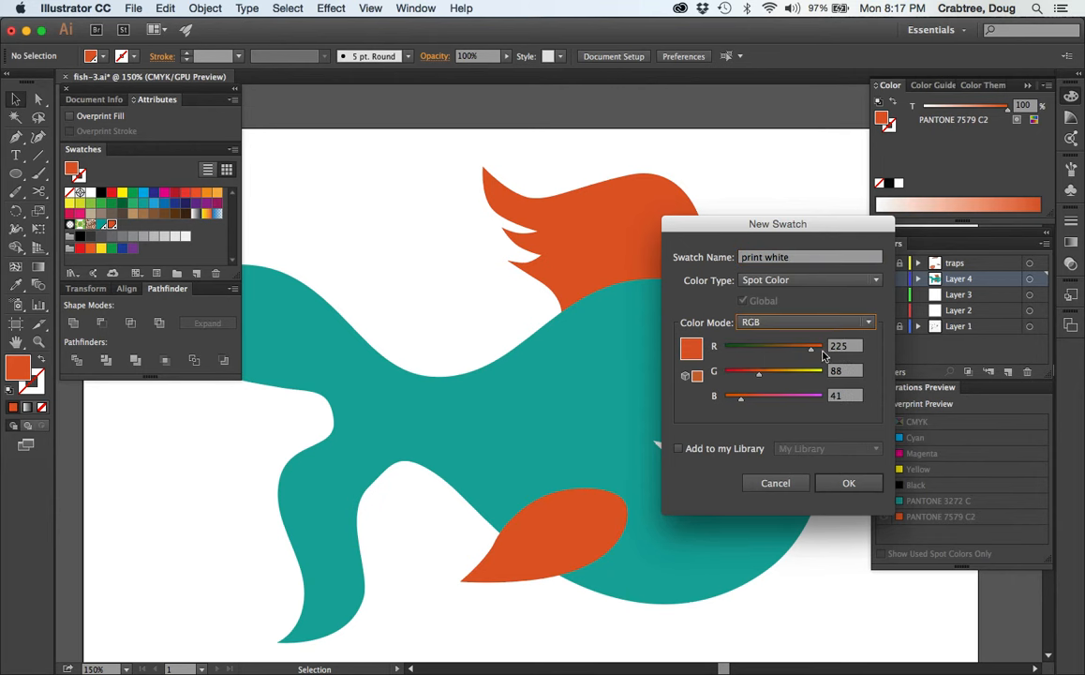
{"action": "left_click_drag", "start_coordinate": [759, 371], "coordinate": [823, 371]}
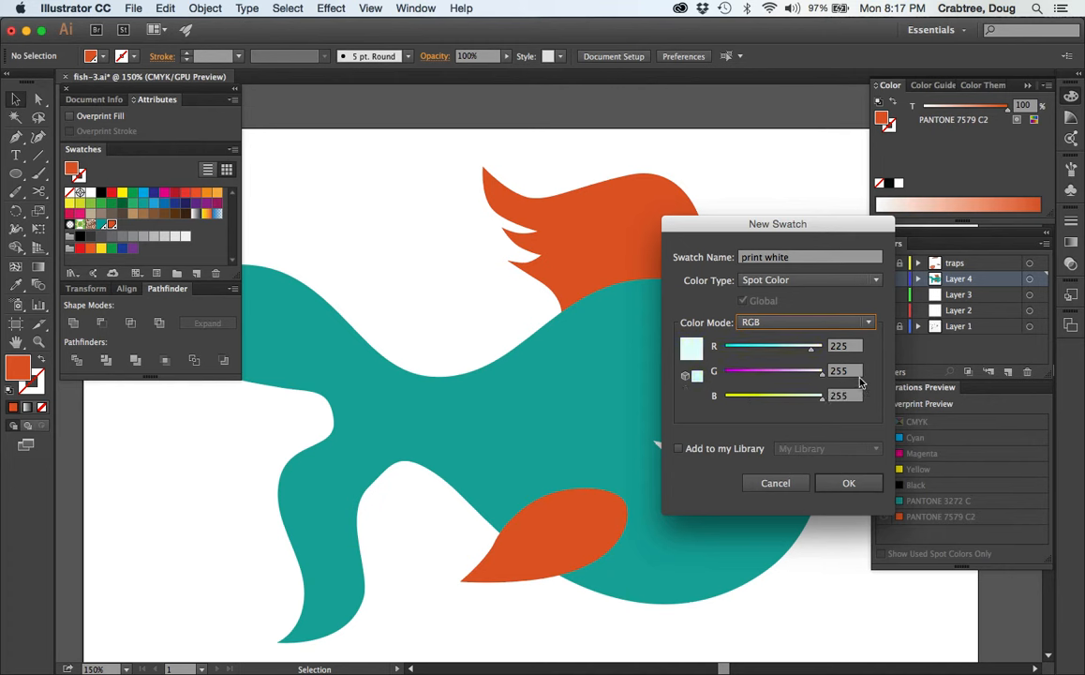
{"action": "left_click_drag", "start_coordinate": [813, 346], "coordinate": [790, 346]}
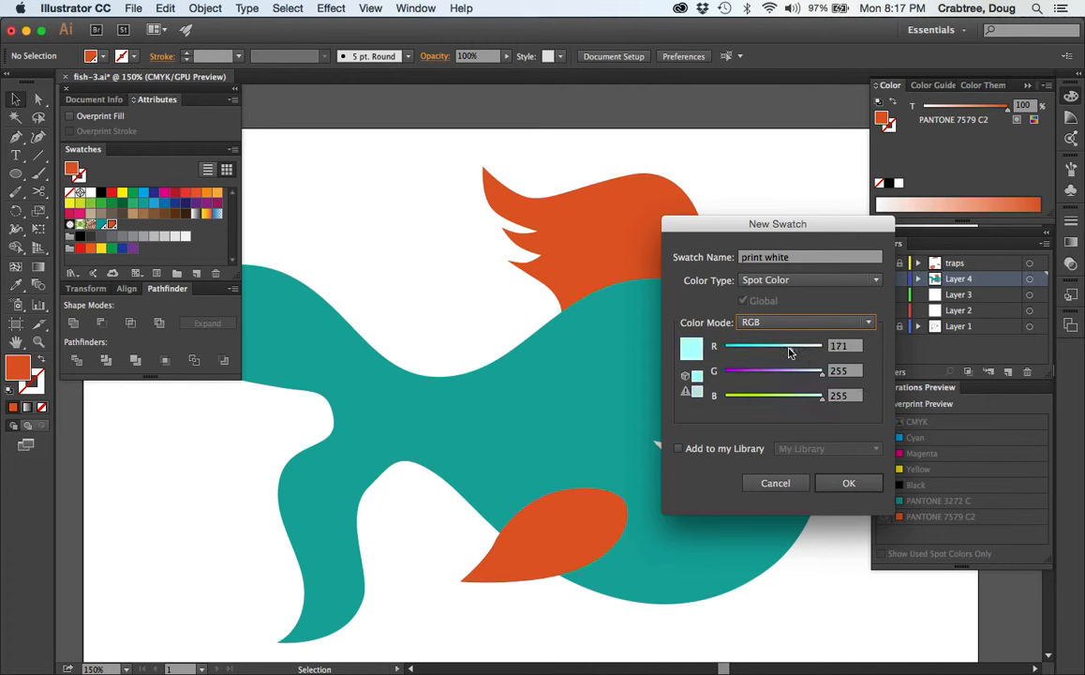
{"action": "left_click_drag", "start_coordinate": [778, 346], "coordinate": [802, 346]}
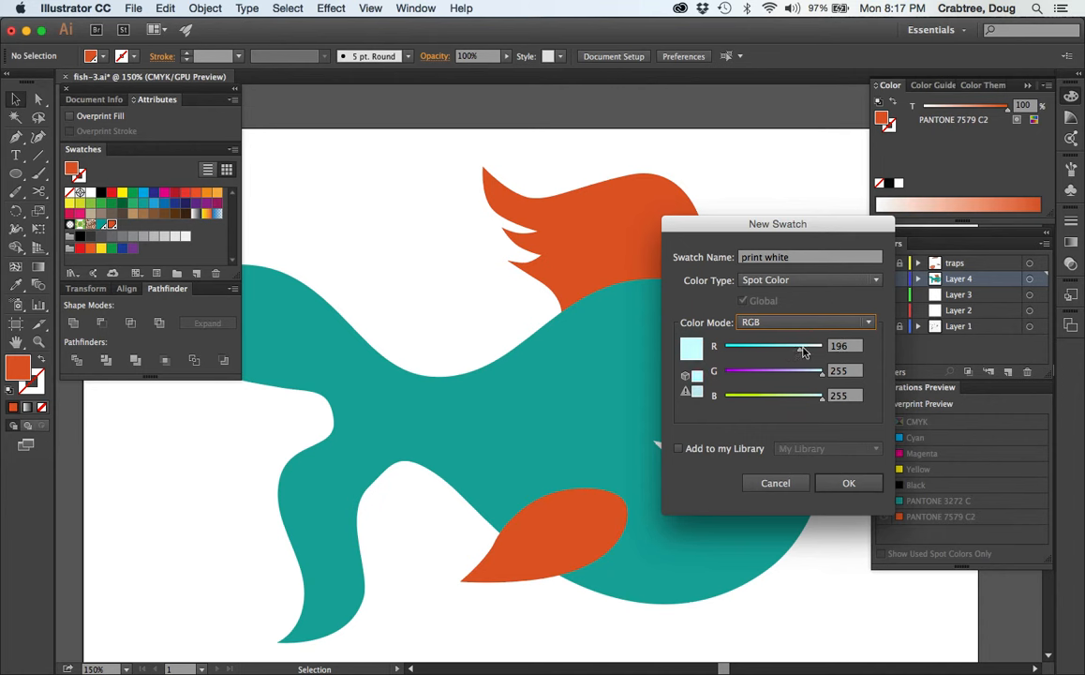
{"action": "left_click_drag", "start_coordinate": [806, 346], "coordinate": [797, 346]}
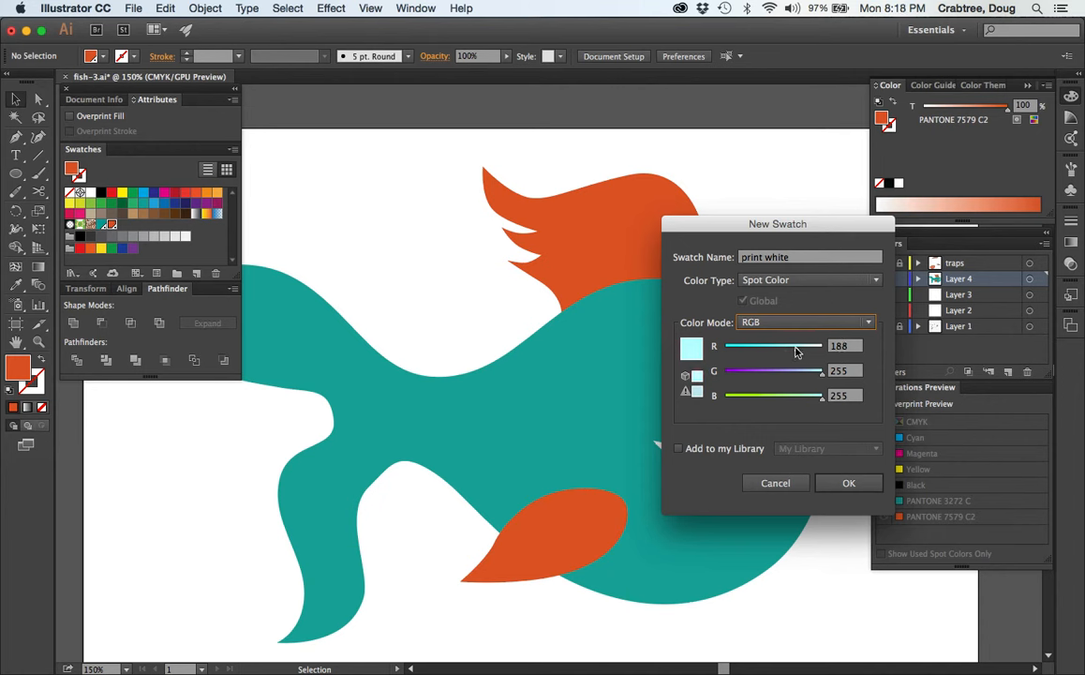
{"action": "left_click_drag", "start_coordinate": [796, 346], "coordinate": [792, 346]}
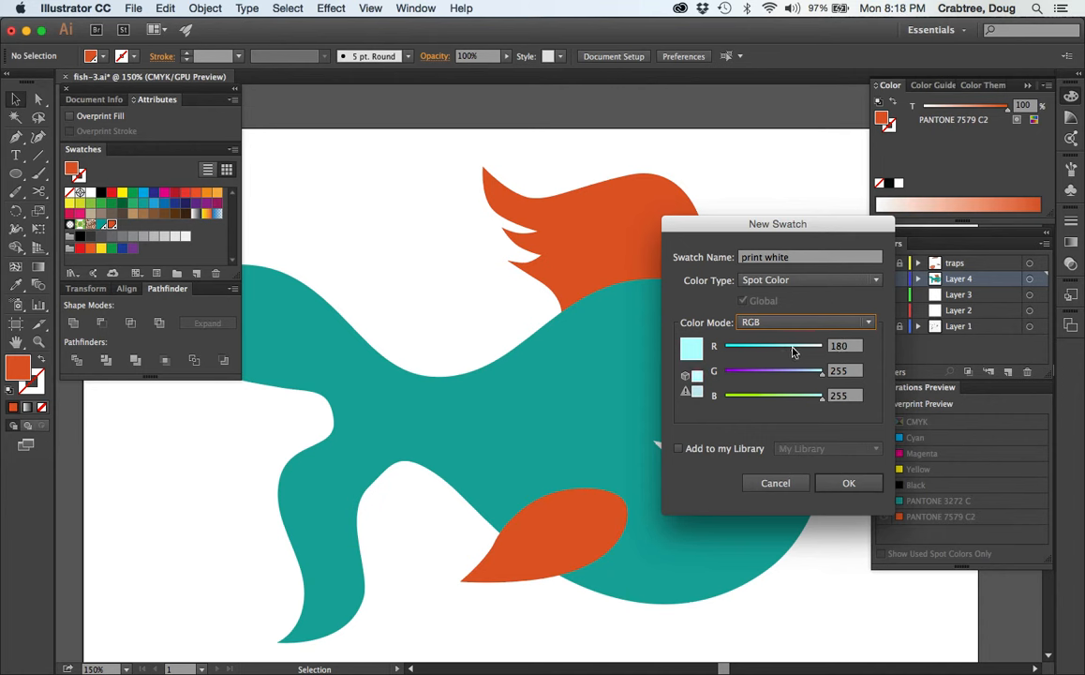
{"action": "left_click_drag", "start_coordinate": [795, 346], "coordinate": [799, 346]}
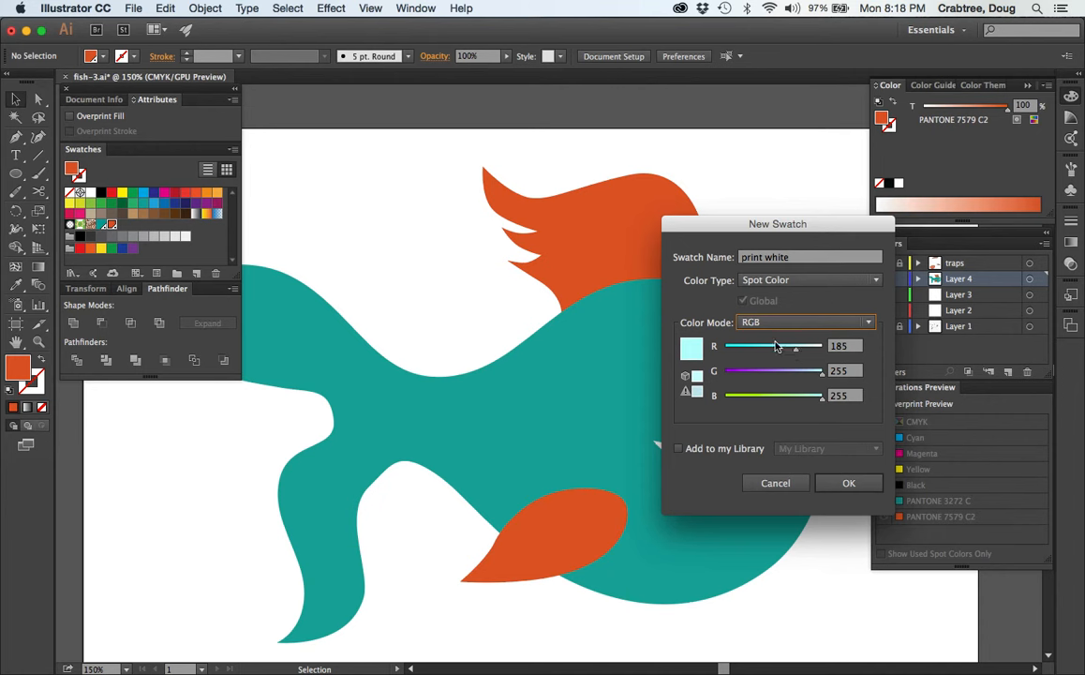
{"action": "mouse_move", "coordinate": [851, 472]}
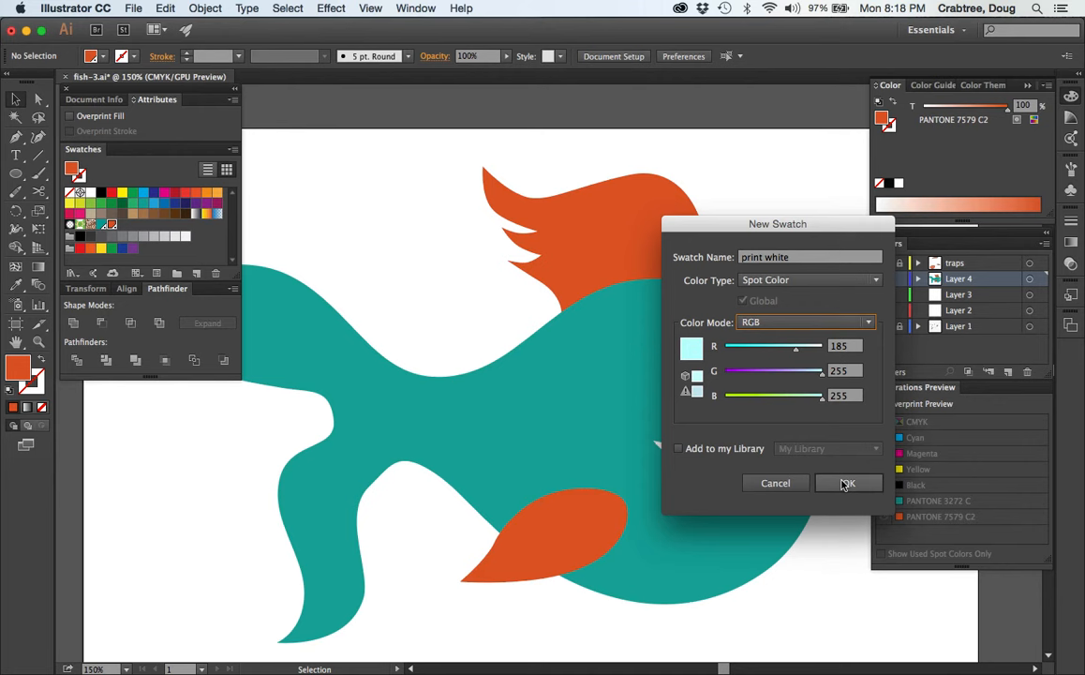
Confirm the New Swatch dialog to create the pale cyan print white spot swatch
{"action": "left_click", "coordinate": [848, 481]}
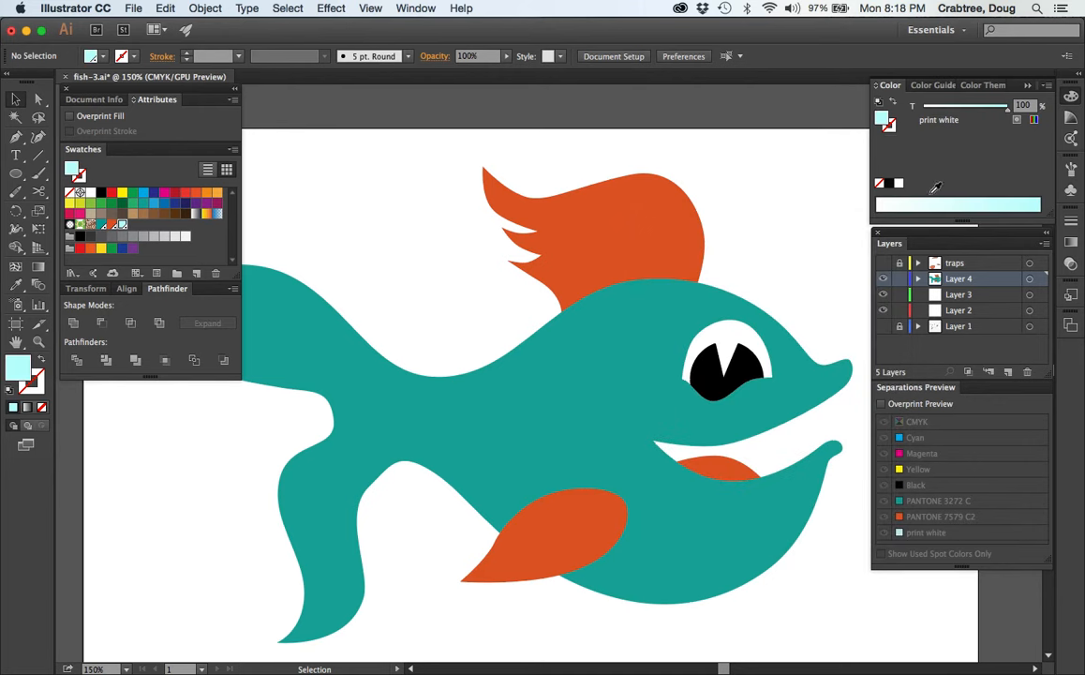
{"action": "mouse_move", "coordinate": [931, 193]}
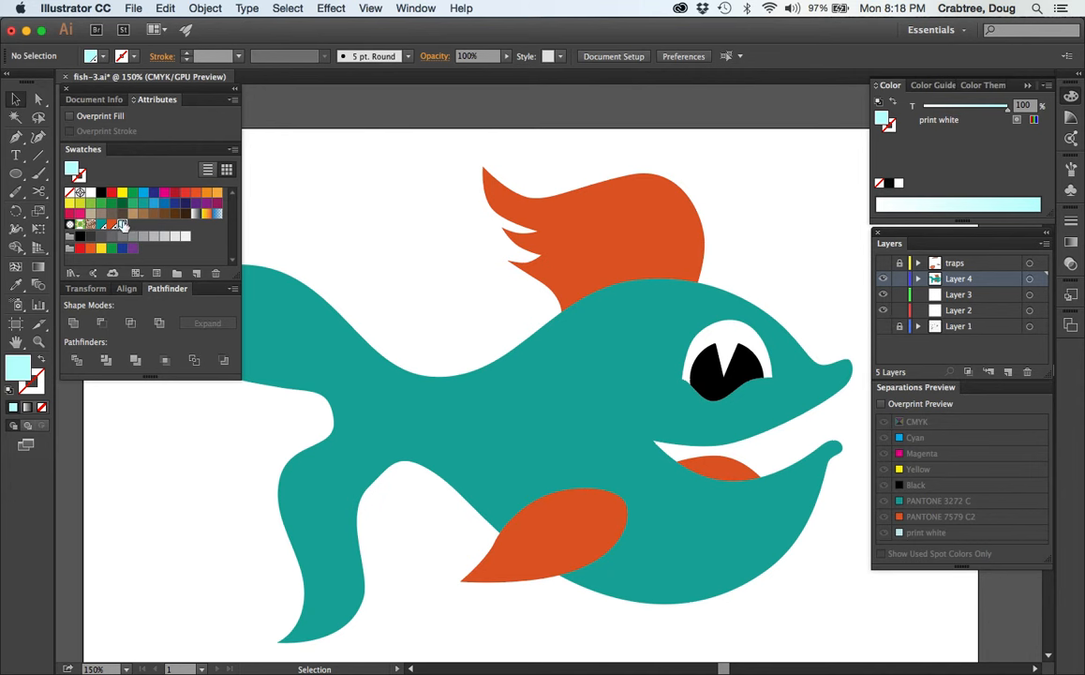
{"action": "mouse_move", "coordinate": [103, 225]}
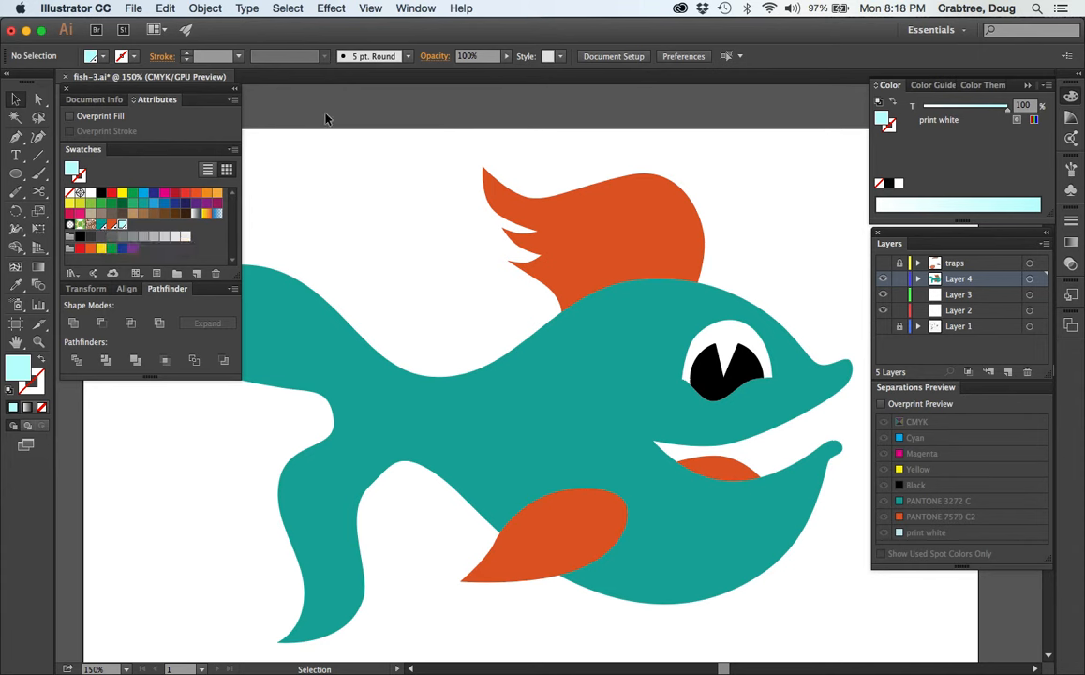
{"action": "mouse_move", "coordinate": [522, 370]}
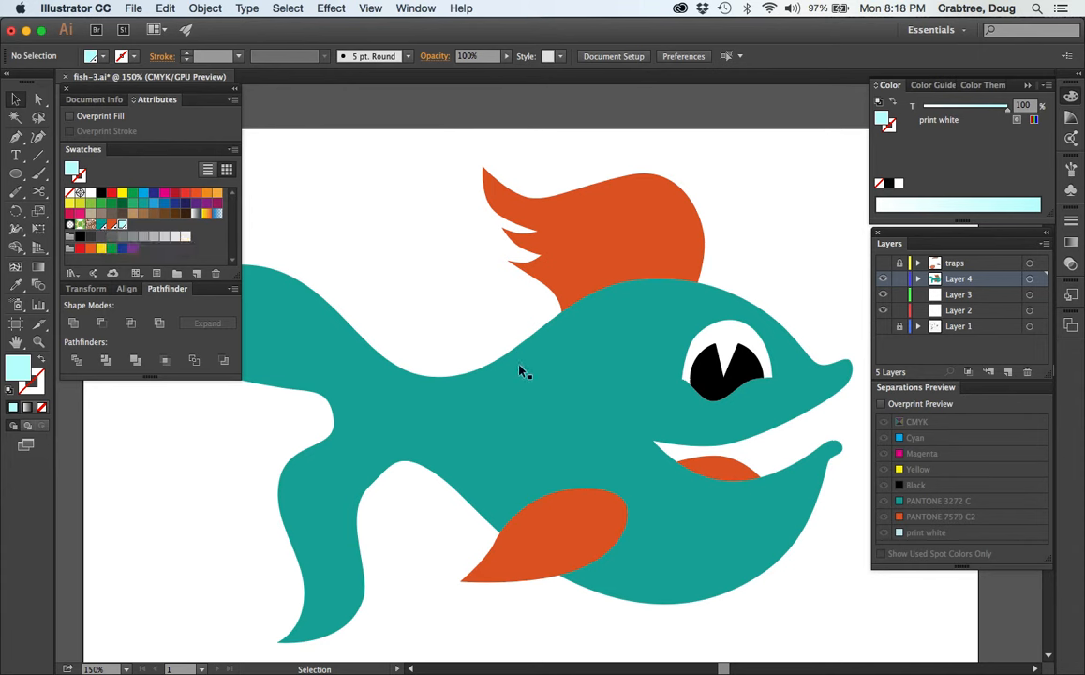
{"action": "mouse_move", "coordinate": [555, 539]}
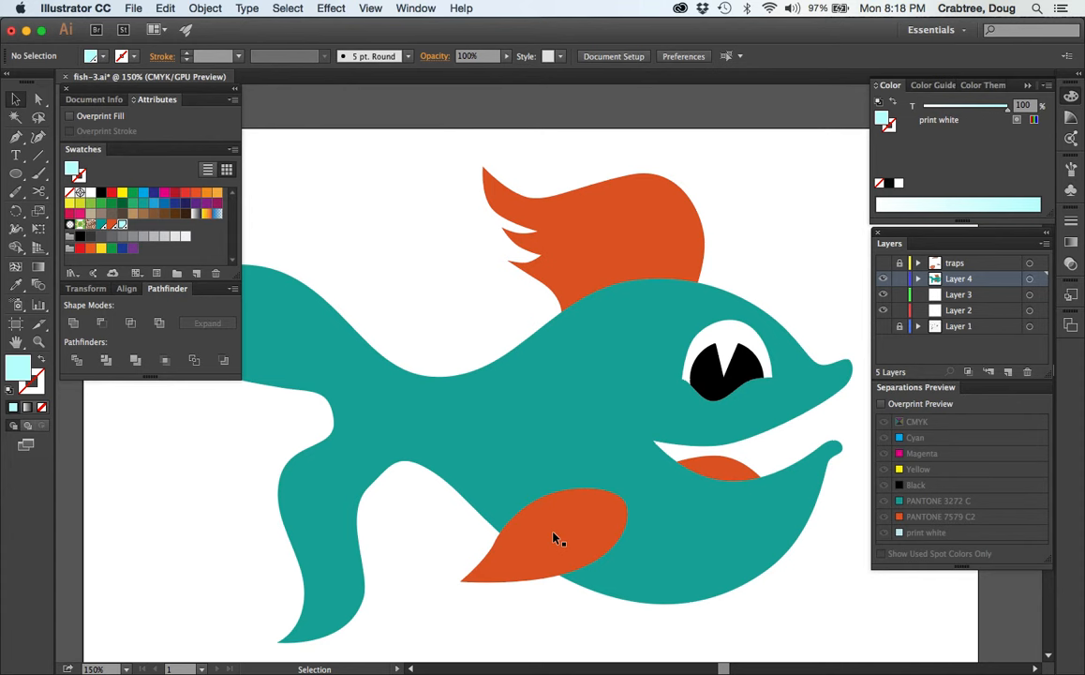
{"action": "mouse_move", "coordinate": [652, 337]}
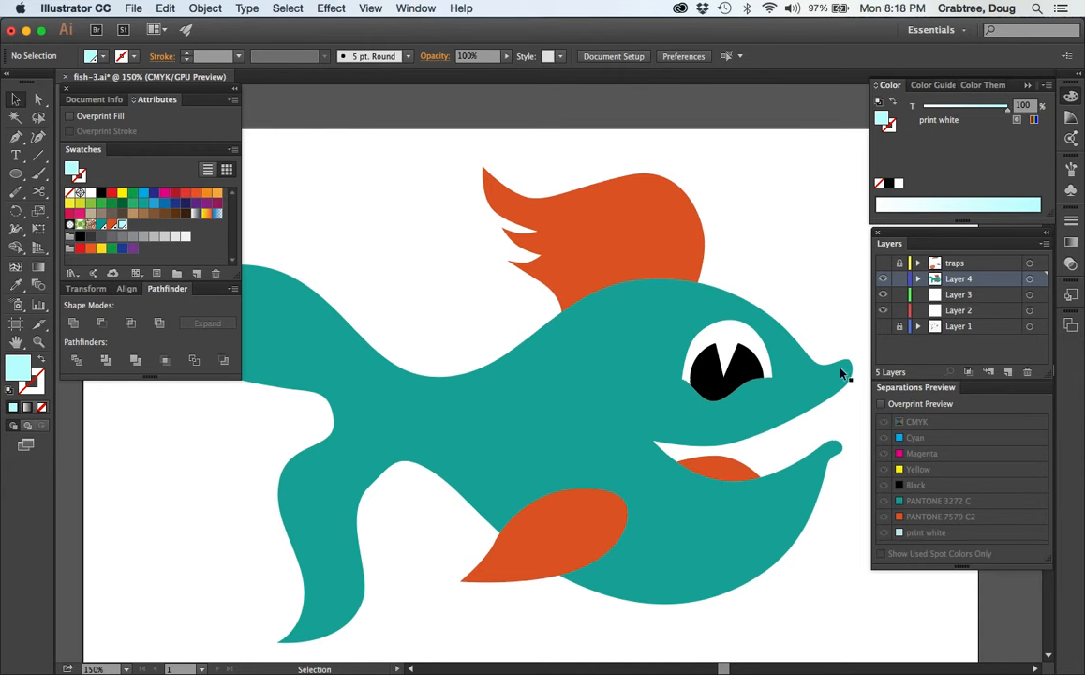
{"action": "left_click", "coordinate": [415, 7]}
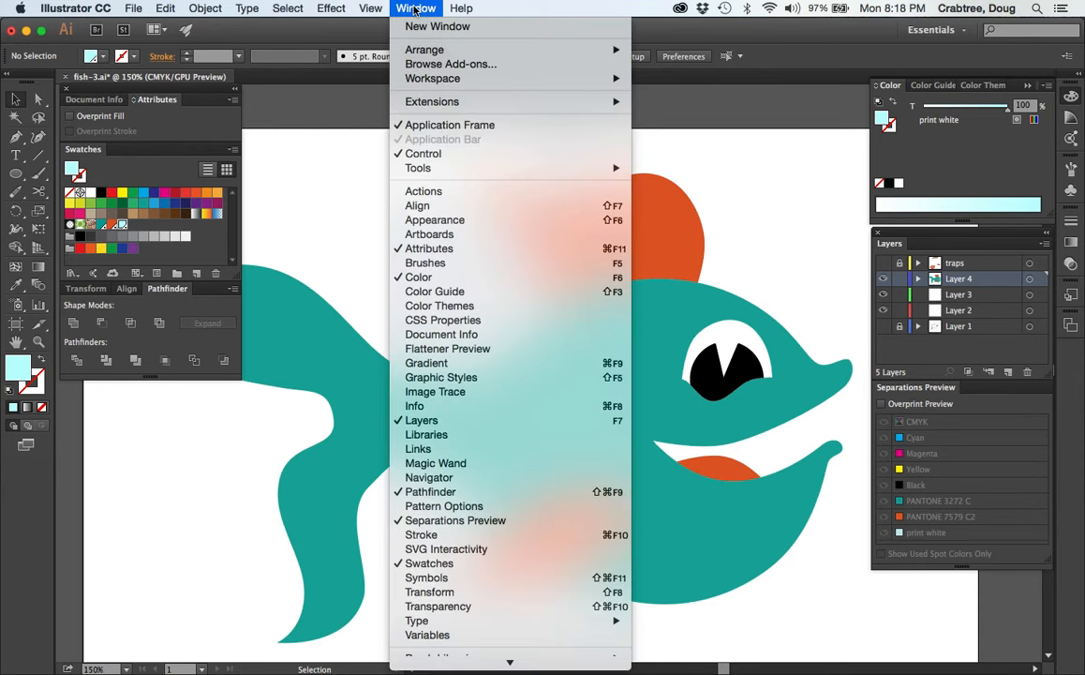
{"action": "mouse_move", "coordinate": [454, 521]}
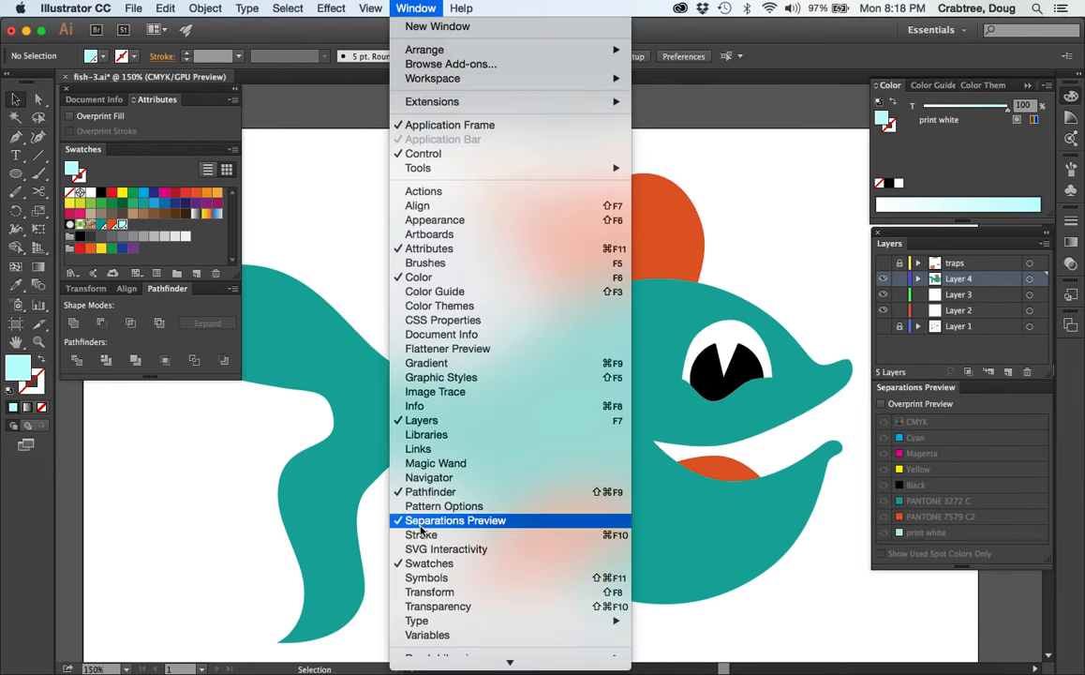
{"action": "left_click", "coordinate": [454, 520]}
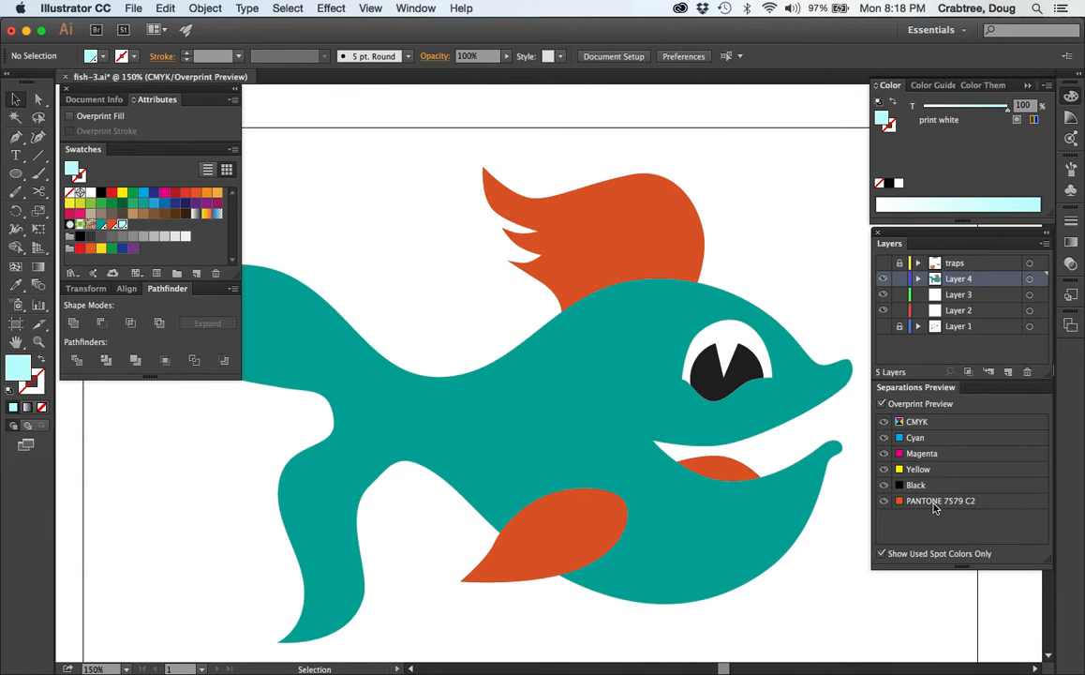
{"action": "left_click", "coordinate": [882, 501]}
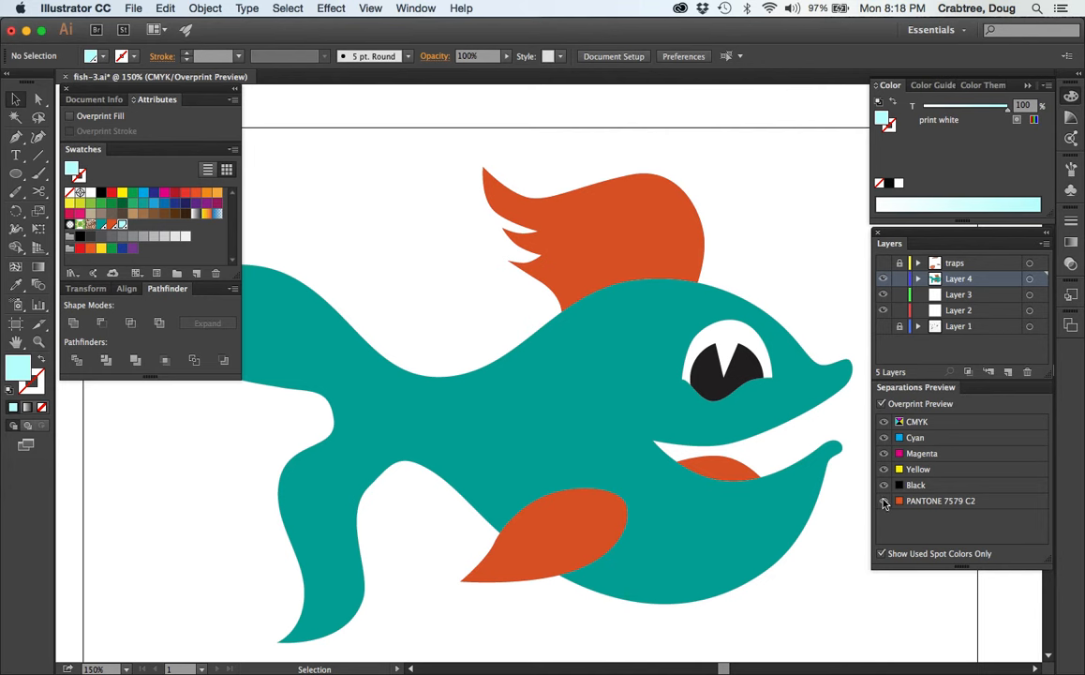
{"action": "left_click", "coordinate": [883, 501]}
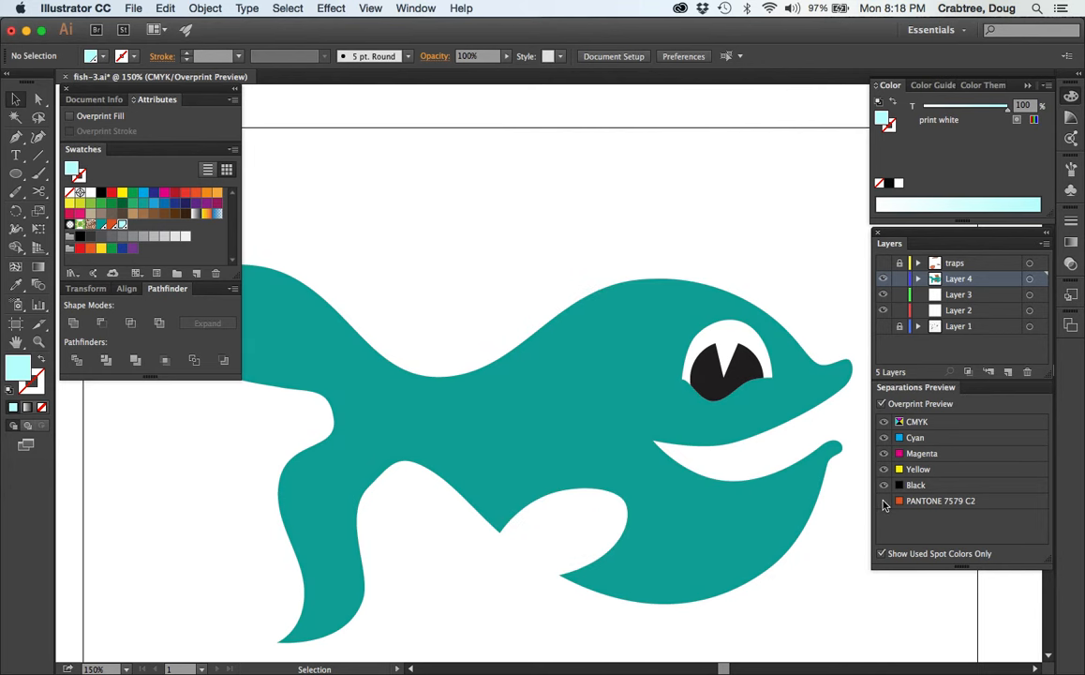
{"action": "left_click", "coordinate": [883, 500]}
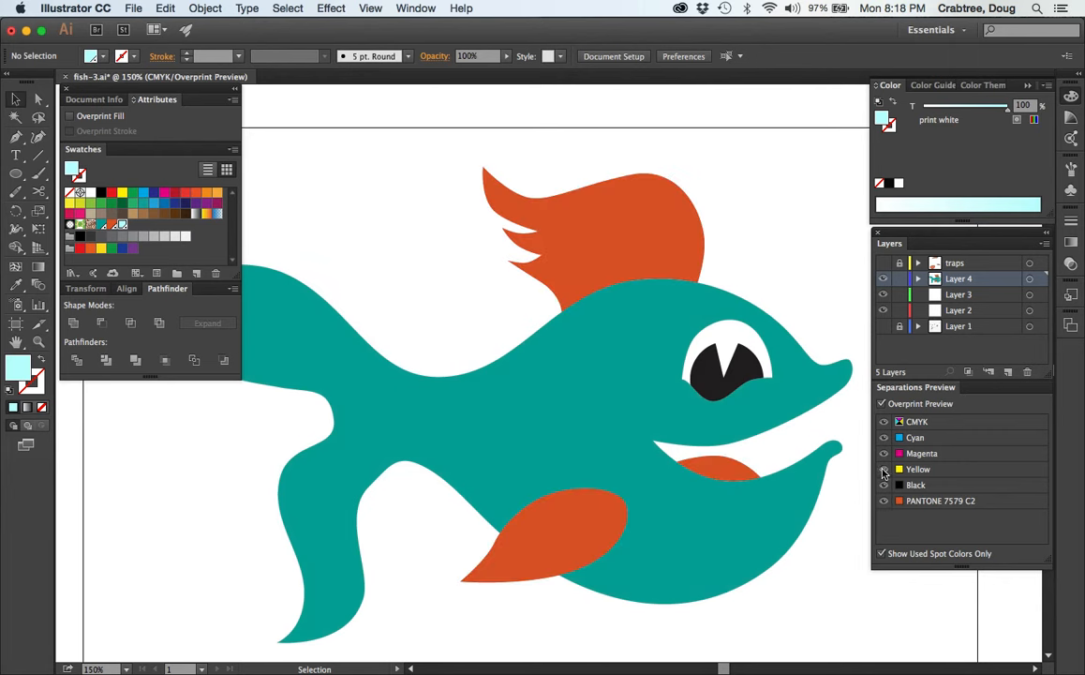
{"action": "left_click", "coordinate": [883, 438]}
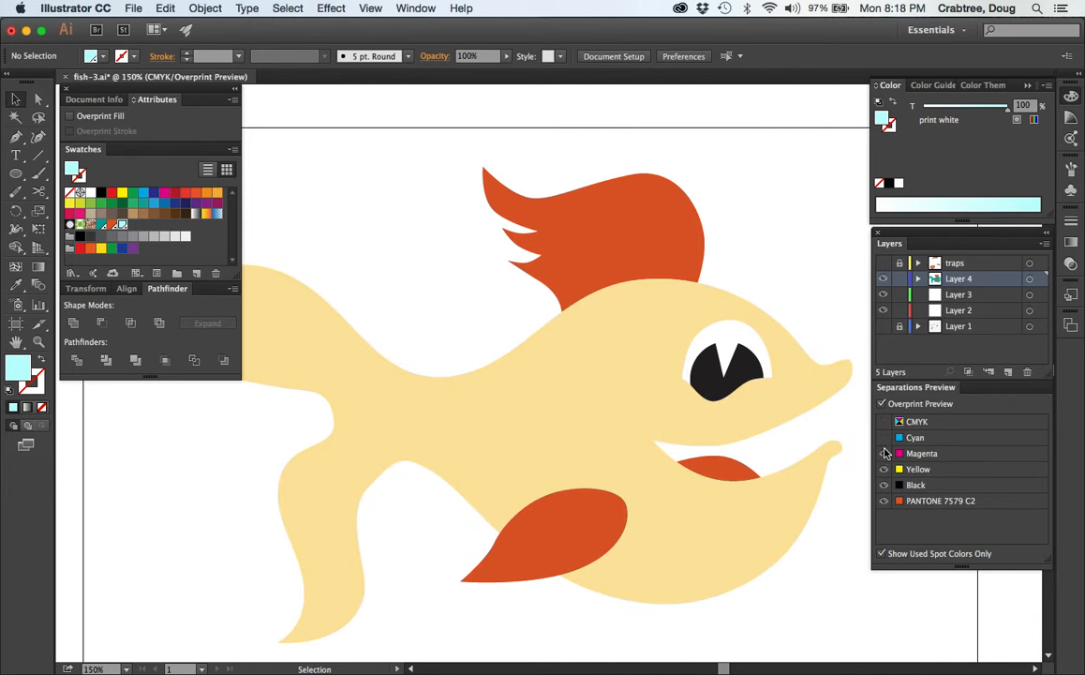
{"action": "left_click", "coordinate": [883, 468]}
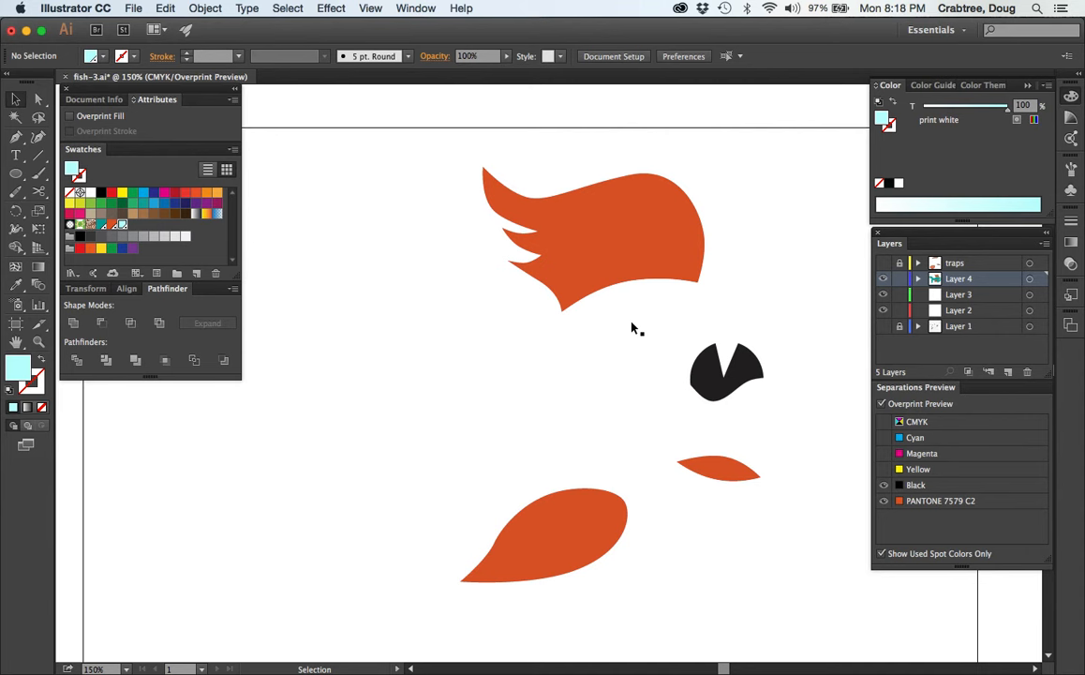
{"action": "mouse_move", "coordinate": [935, 431]}
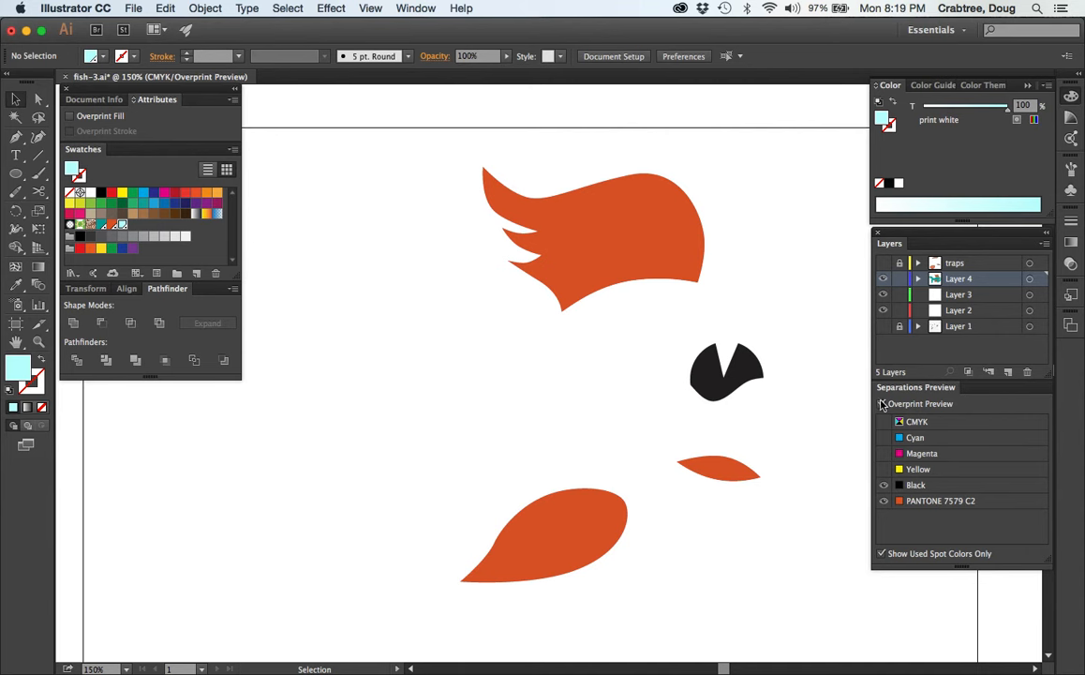
{"action": "left_click", "coordinate": [882, 404]}
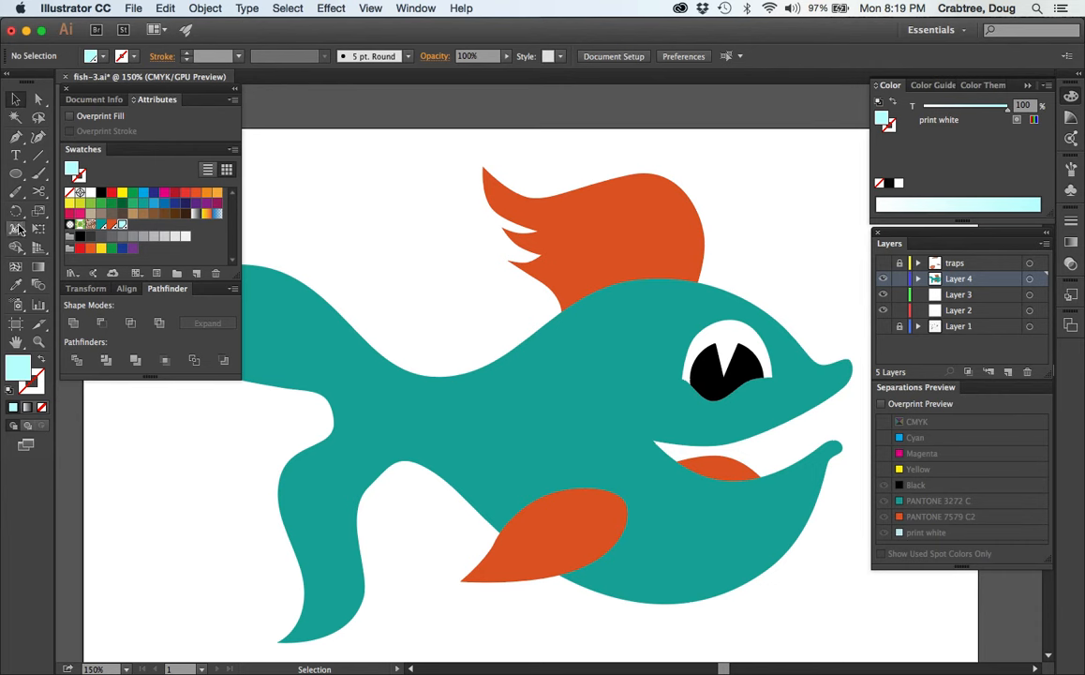
{"action": "mouse_move", "coordinate": [446, 419]}
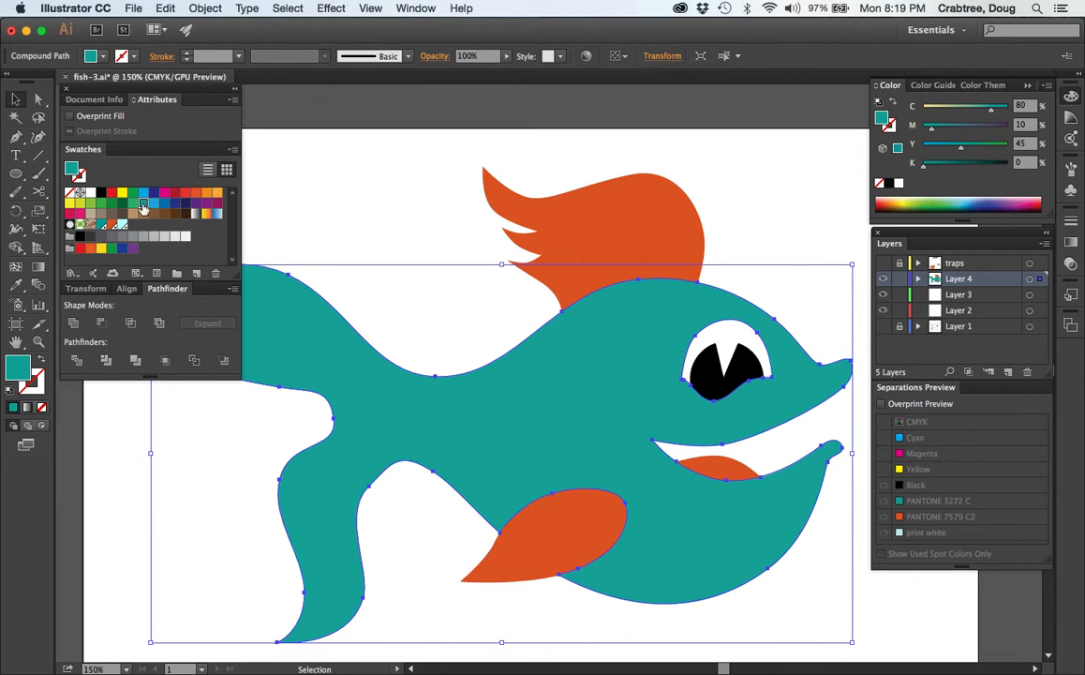
{"action": "mouse_move", "coordinate": [139, 204]}
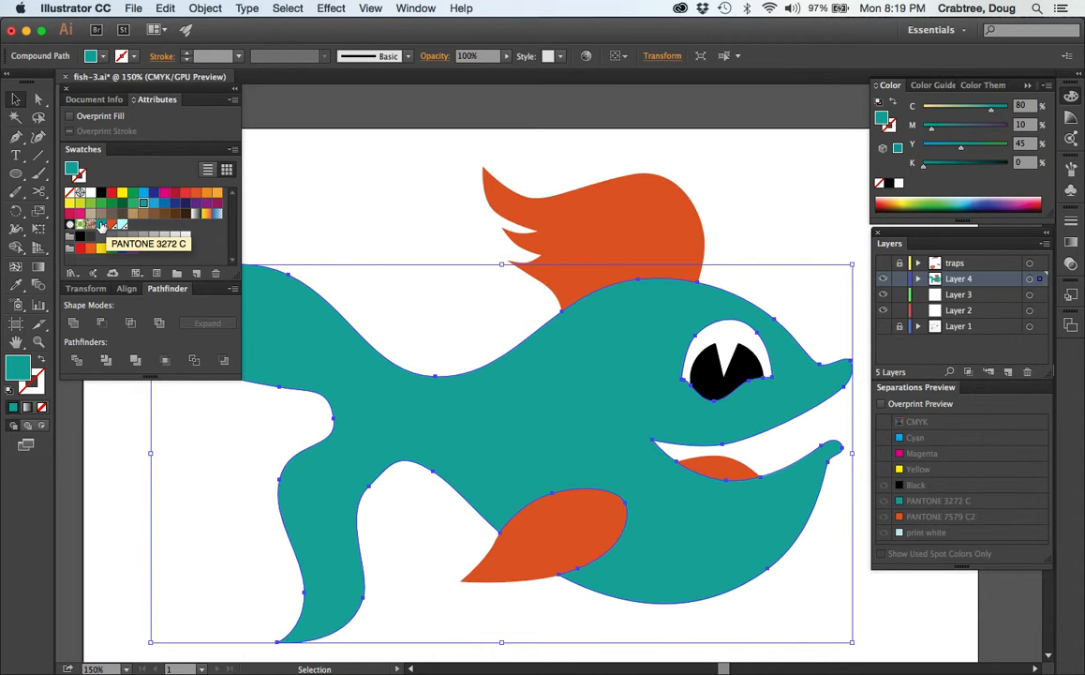
{"action": "left_click", "coordinate": [101, 225]}
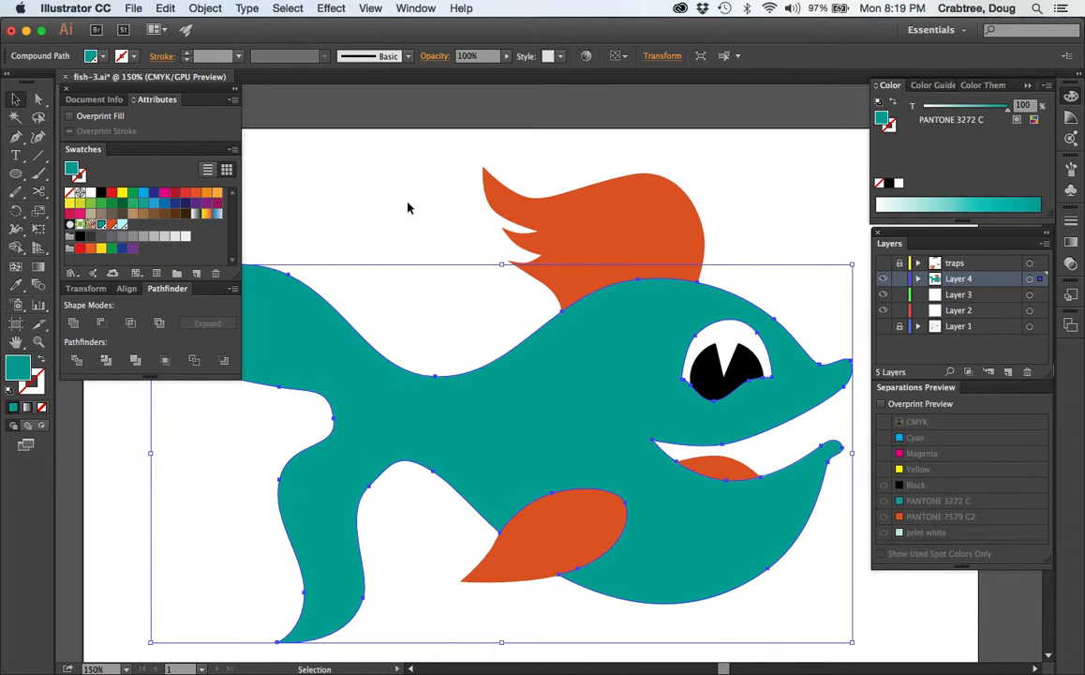
{"action": "left_click", "coordinate": [600, 244]}
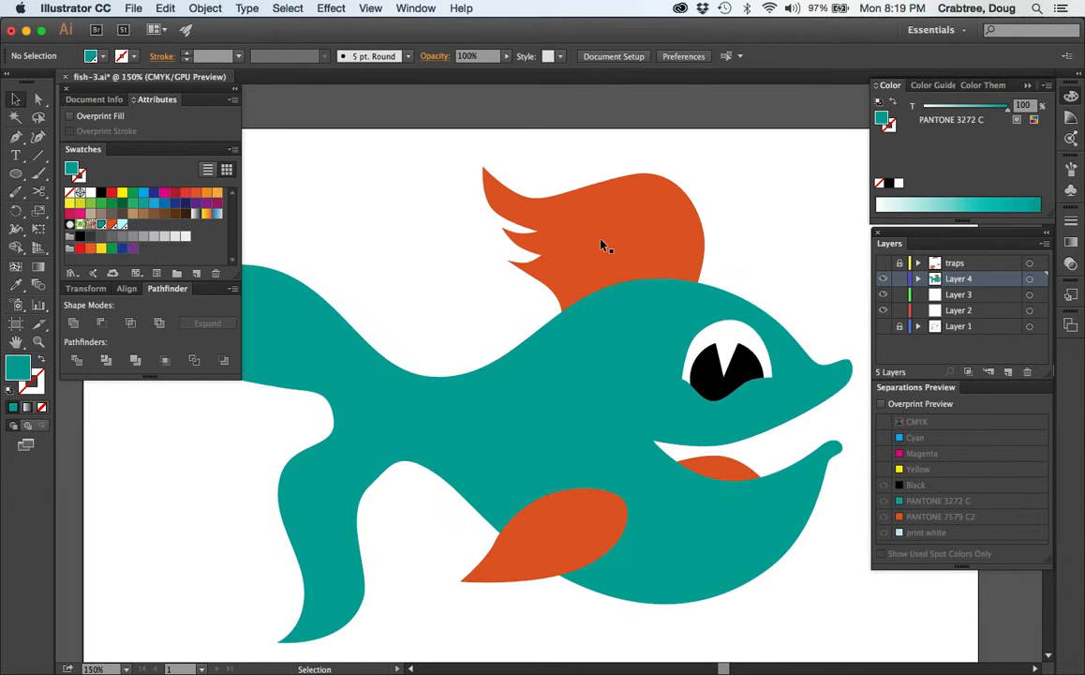
{"action": "left_click", "coordinate": [605, 244]}
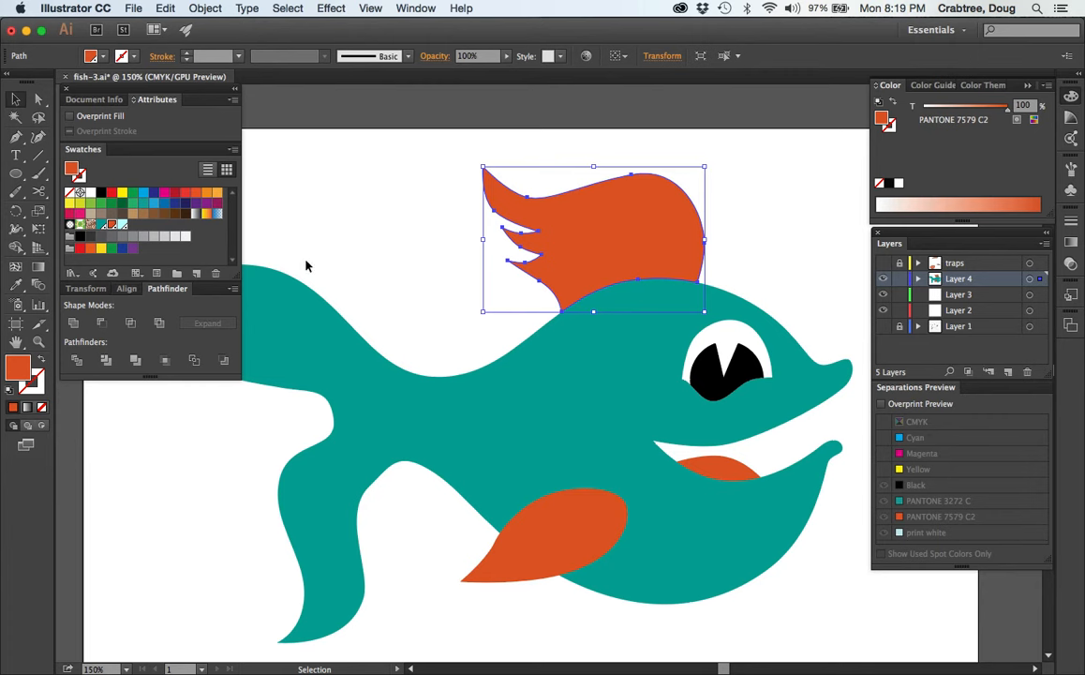
{"action": "left_click", "coordinate": [576, 551]}
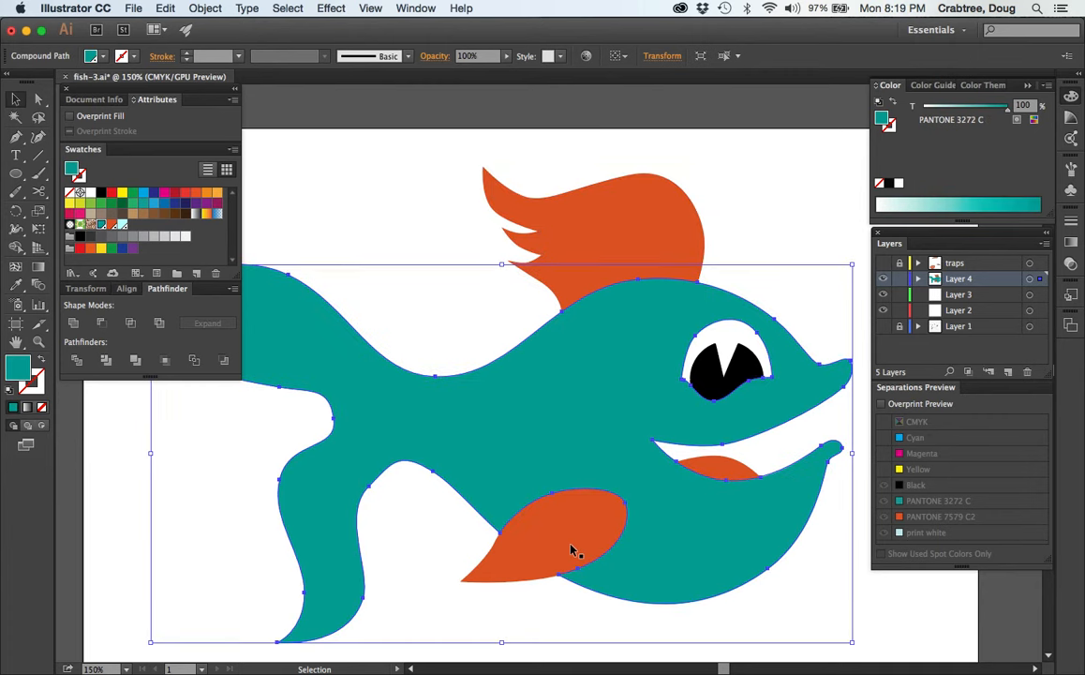
{"action": "left_click", "coordinate": [563, 535]}
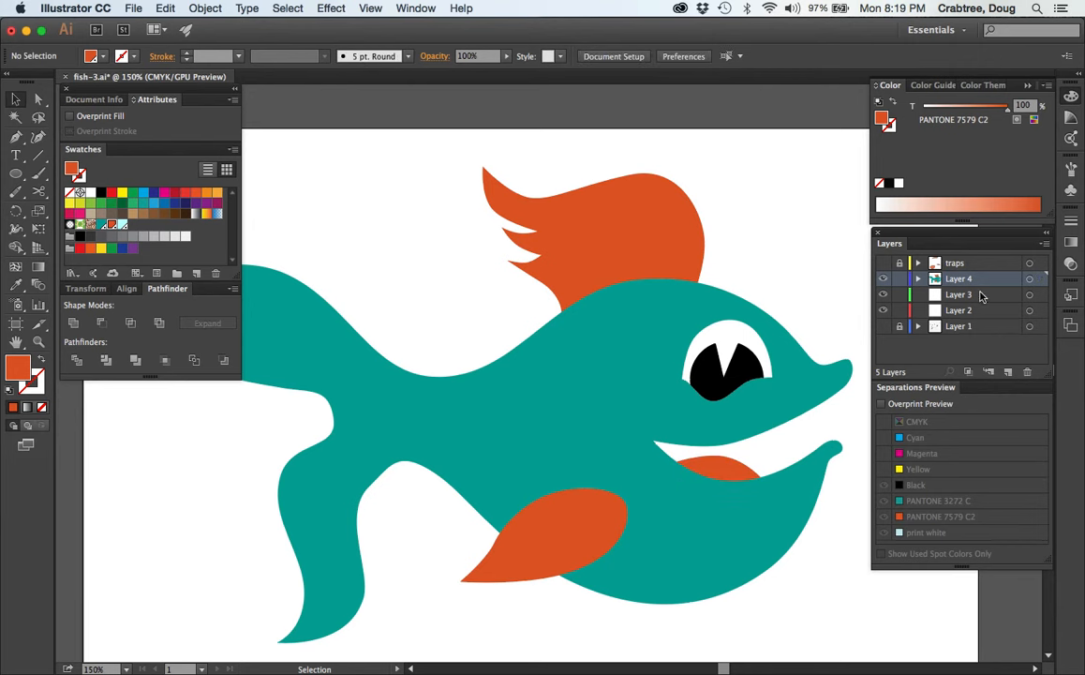
{"action": "left_click", "coordinate": [881, 403]}
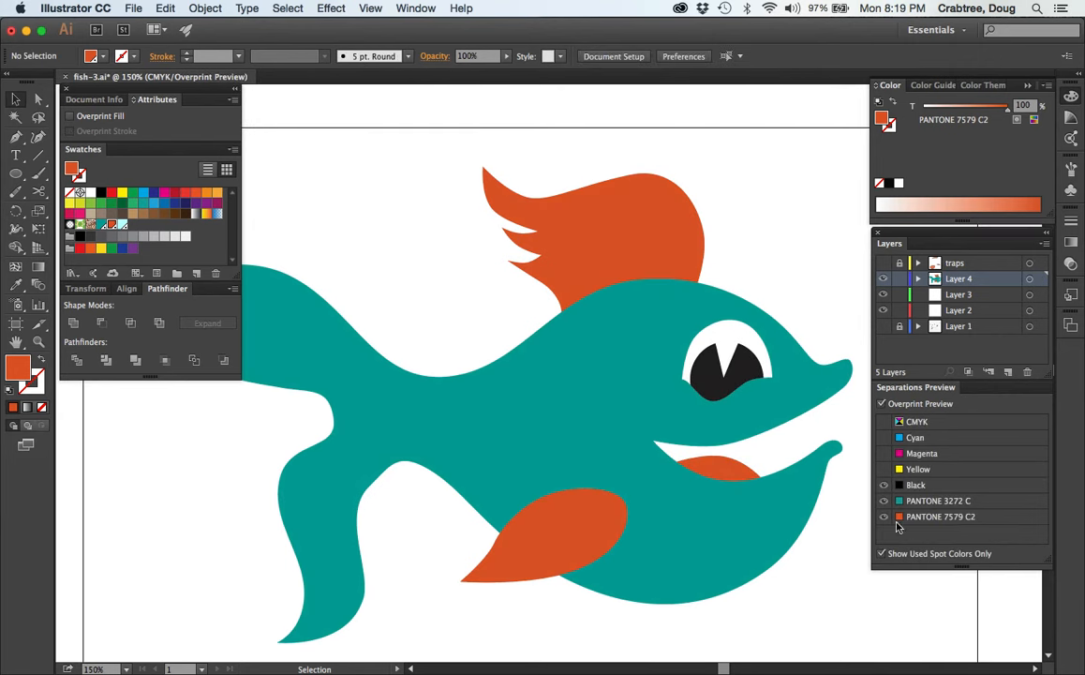
{"action": "left_click", "coordinate": [883, 517]}
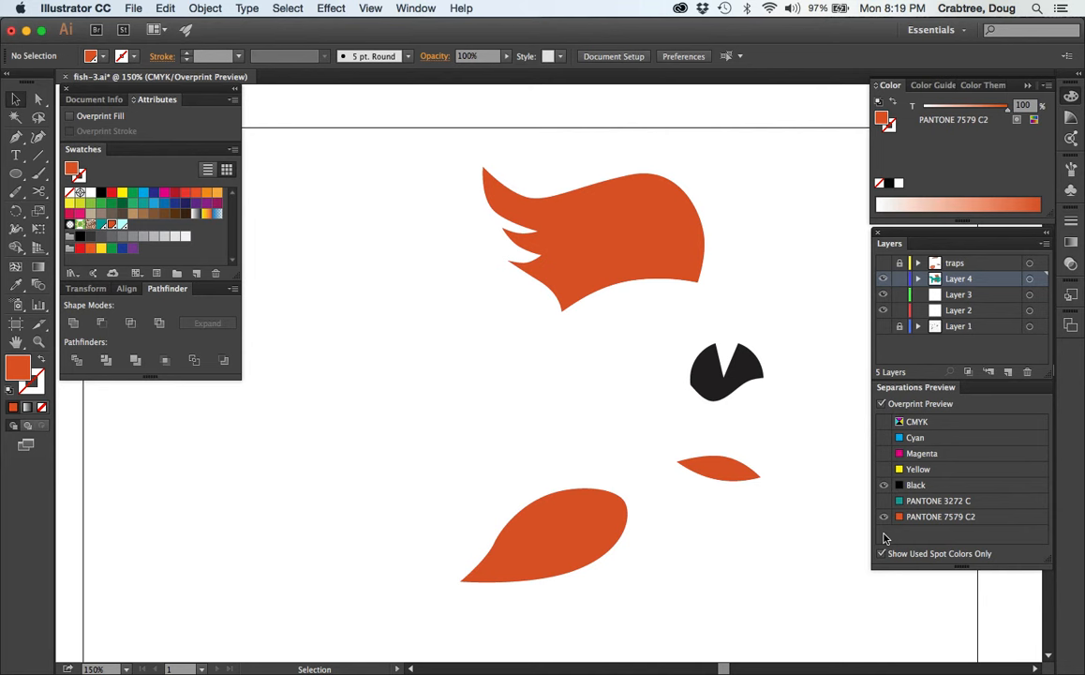
{"action": "left_click", "coordinate": [884, 516]}
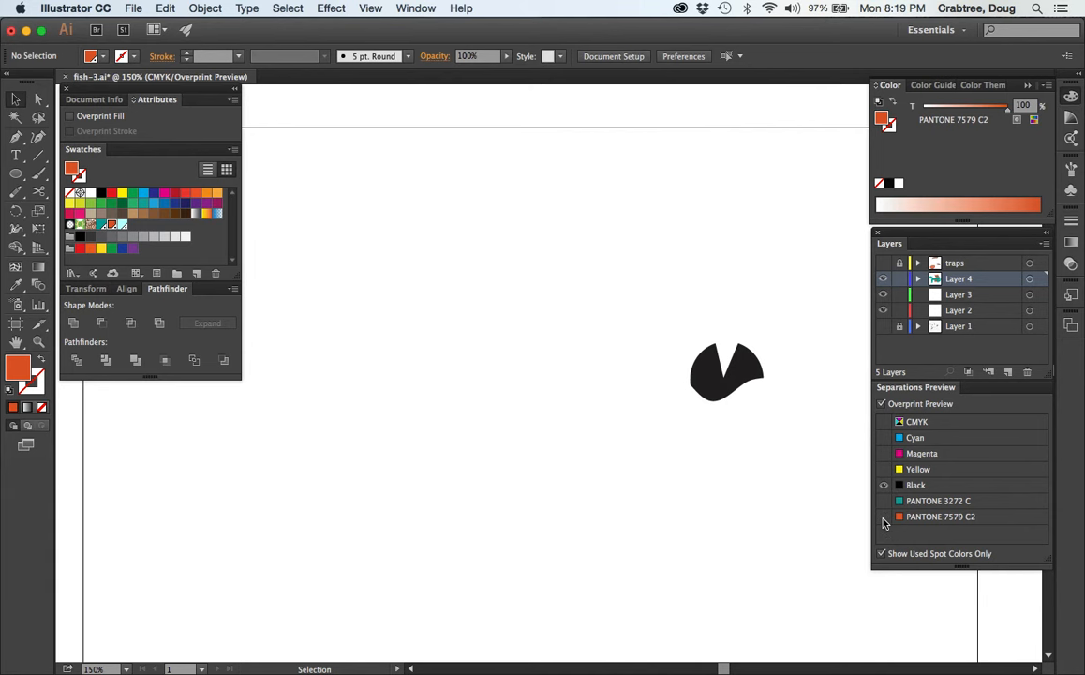
{"action": "left_click", "coordinate": [883, 438]}
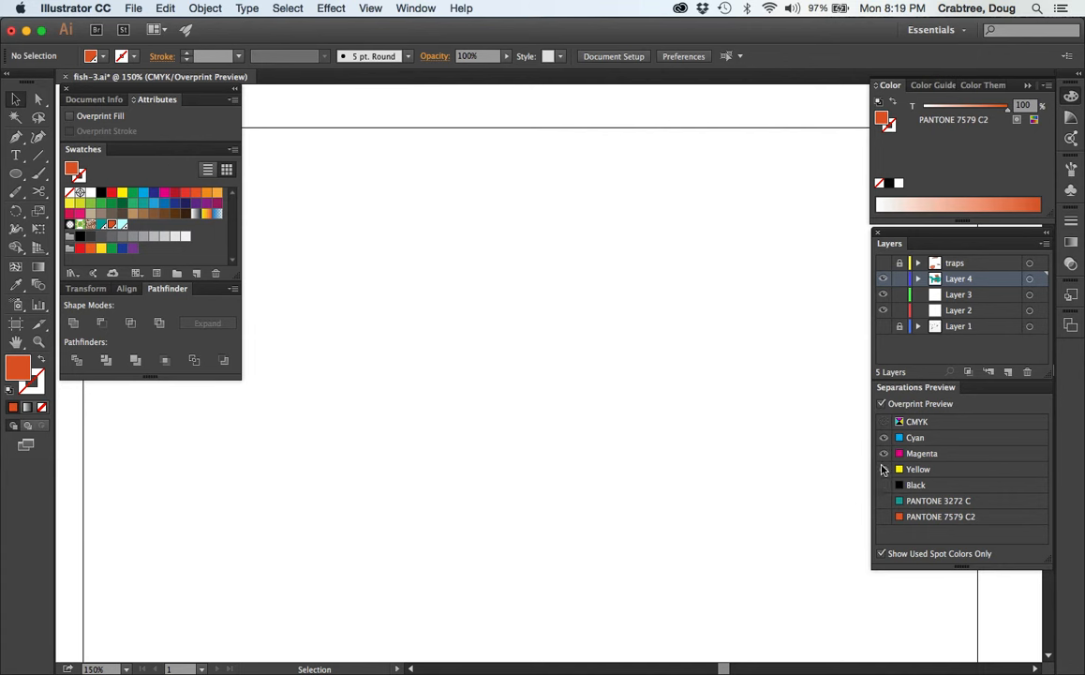
{"action": "left_click", "coordinate": [883, 469]}
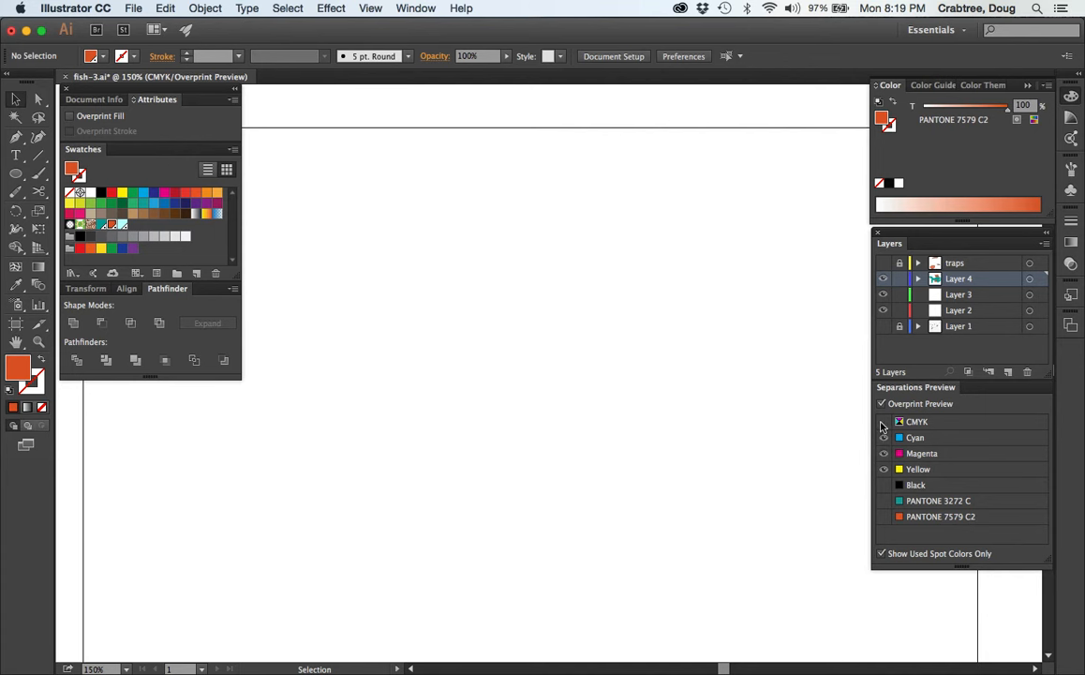
{"action": "left_click", "coordinate": [881, 403]}
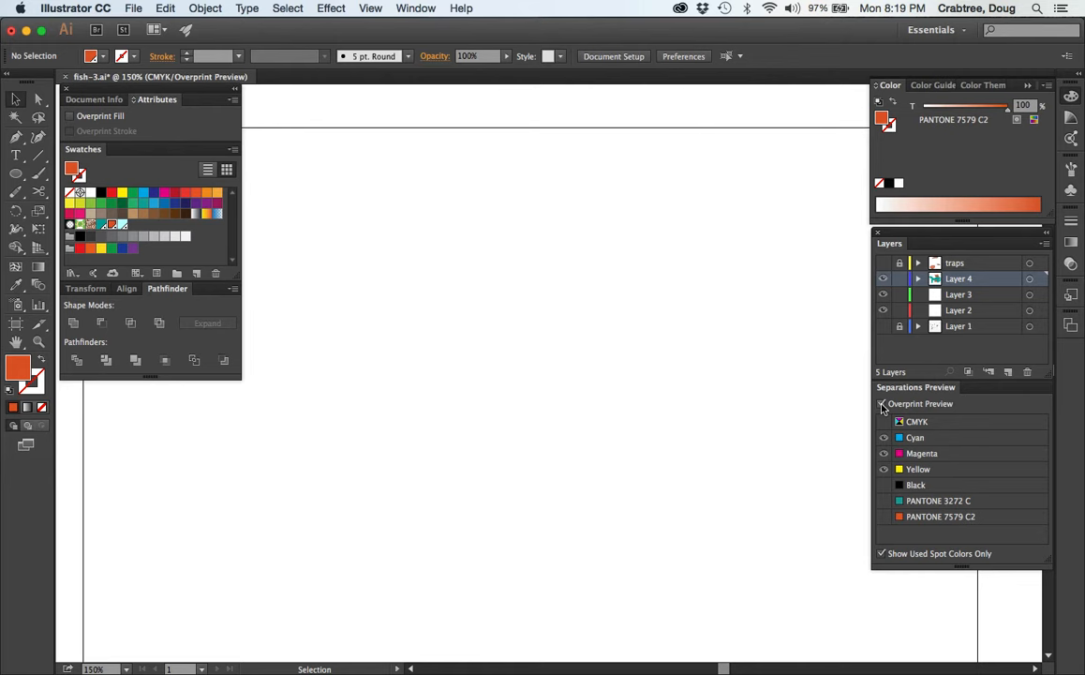
{"action": "left_click", "coordinate": [882, 404]}
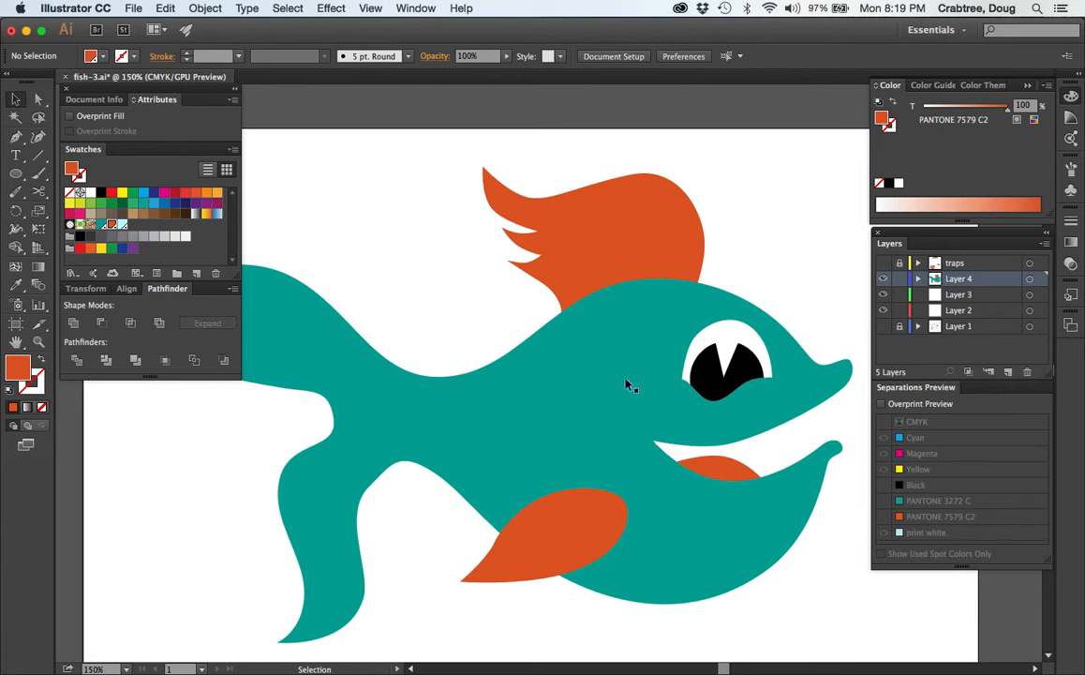
{"action": "mouse_move", "coordinate": [539, 412]}
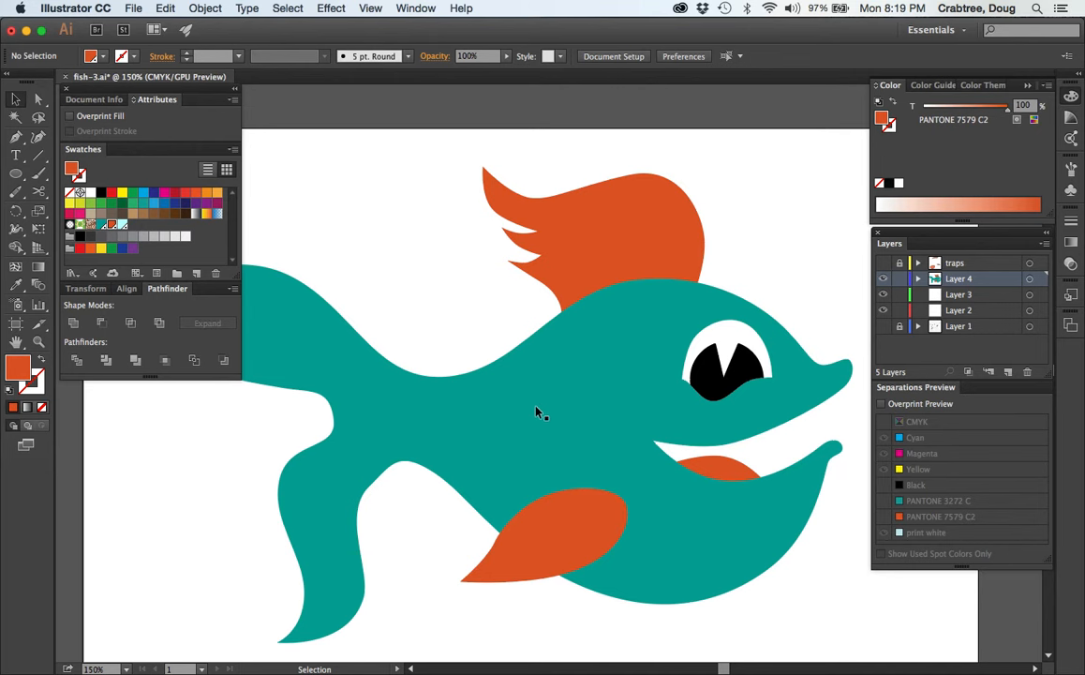
{"action": "mouse_move", "coordinate": [595, 317]}
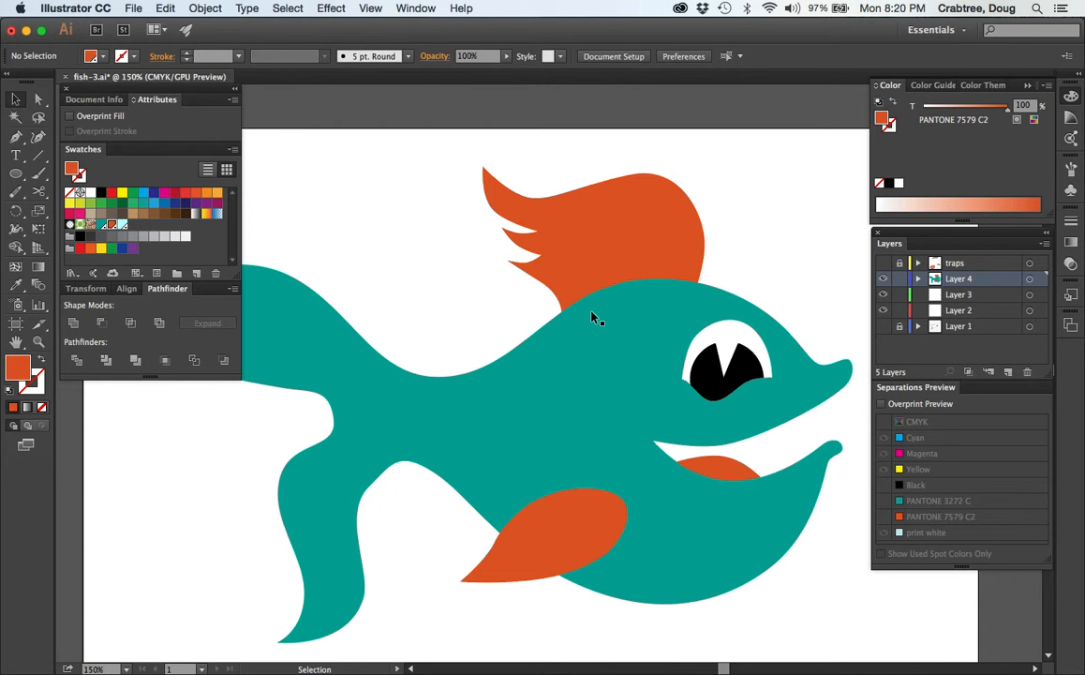
{"action": "mouse_move", "coordinate": [567, 312]}
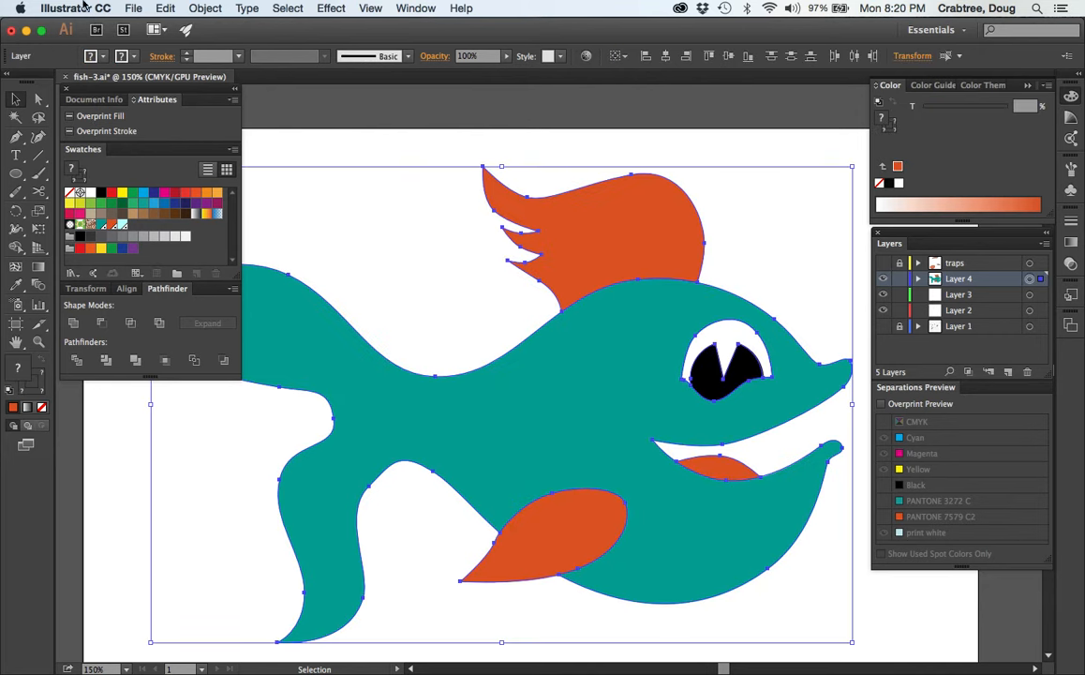
Copy the whole fish artwork from the Edit menu
{"action": "left_click", "coordinate": [165, 8]}
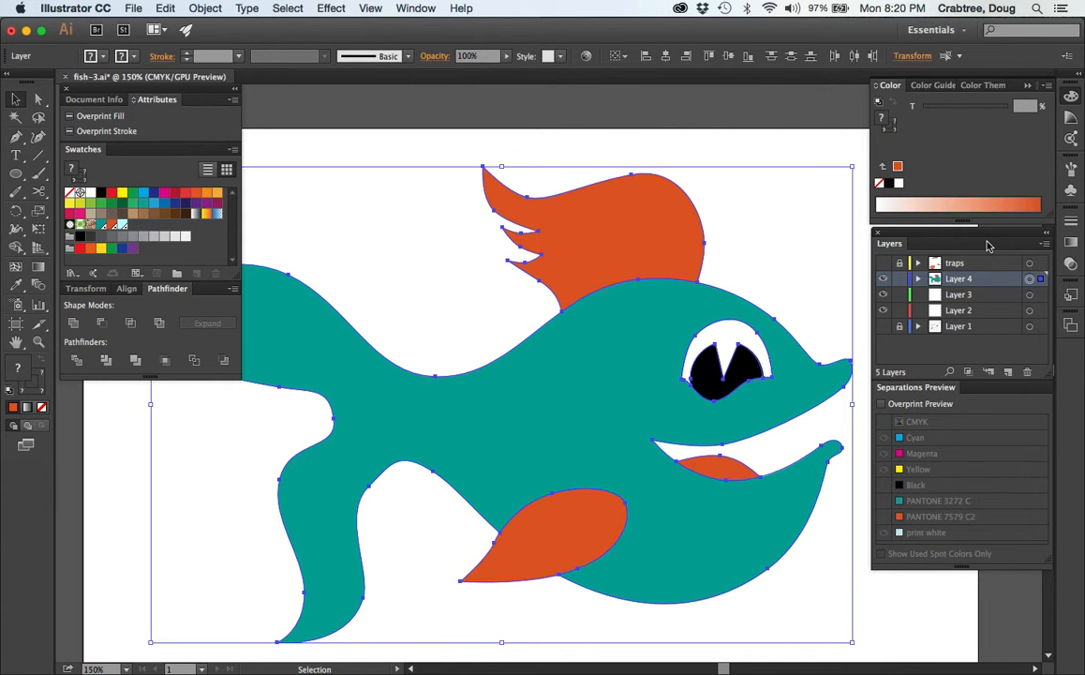
{"action": "mouse_move", "coordinate": [900, 281]}
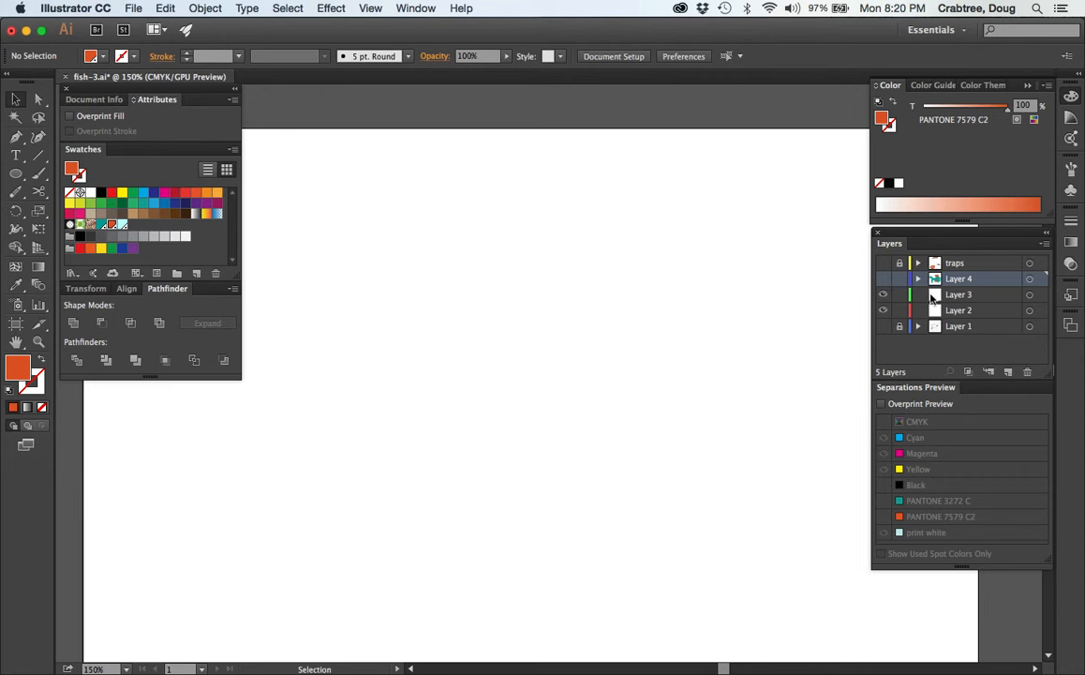
Paste the fish in place on Layer 3, unite it into one silhouette, and reshow Layer 4
{"action": "left_click", "coordinate": [958, 294]}
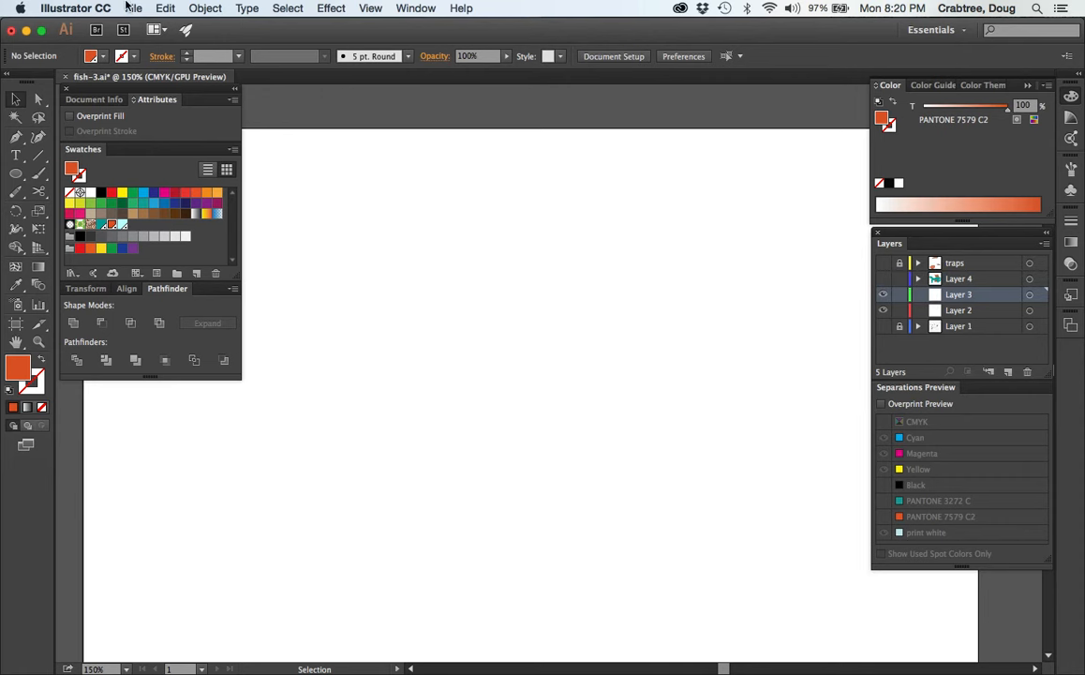
{"action": "left_click", "coordinate": [165, 7]}
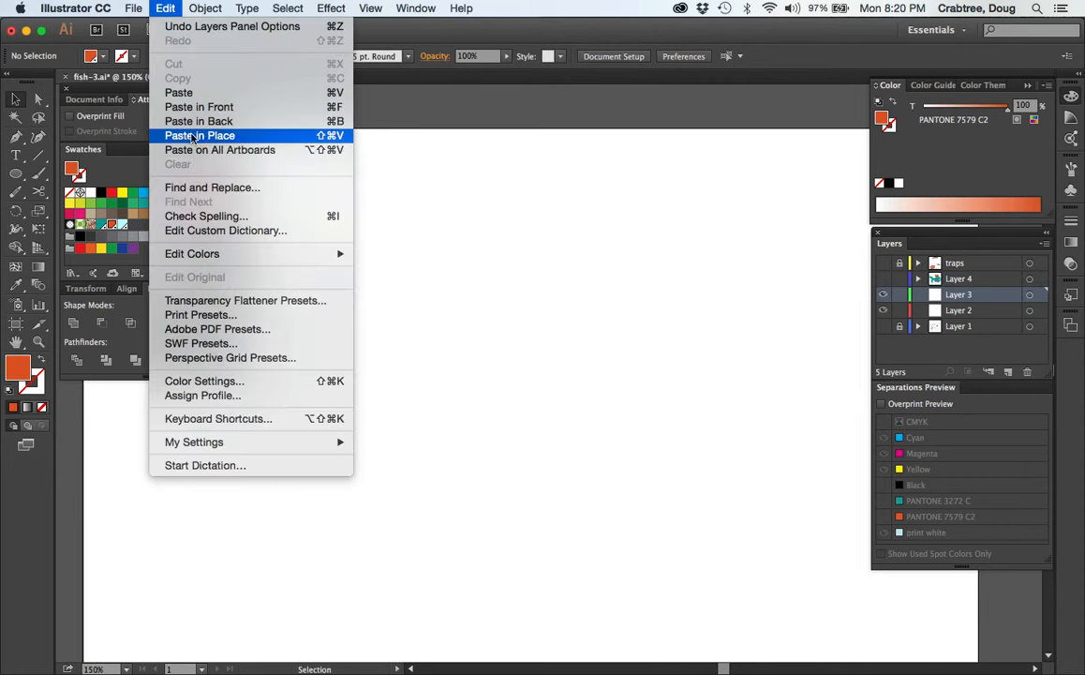
{"action": "left_click", "coordinate": [199, 136]}
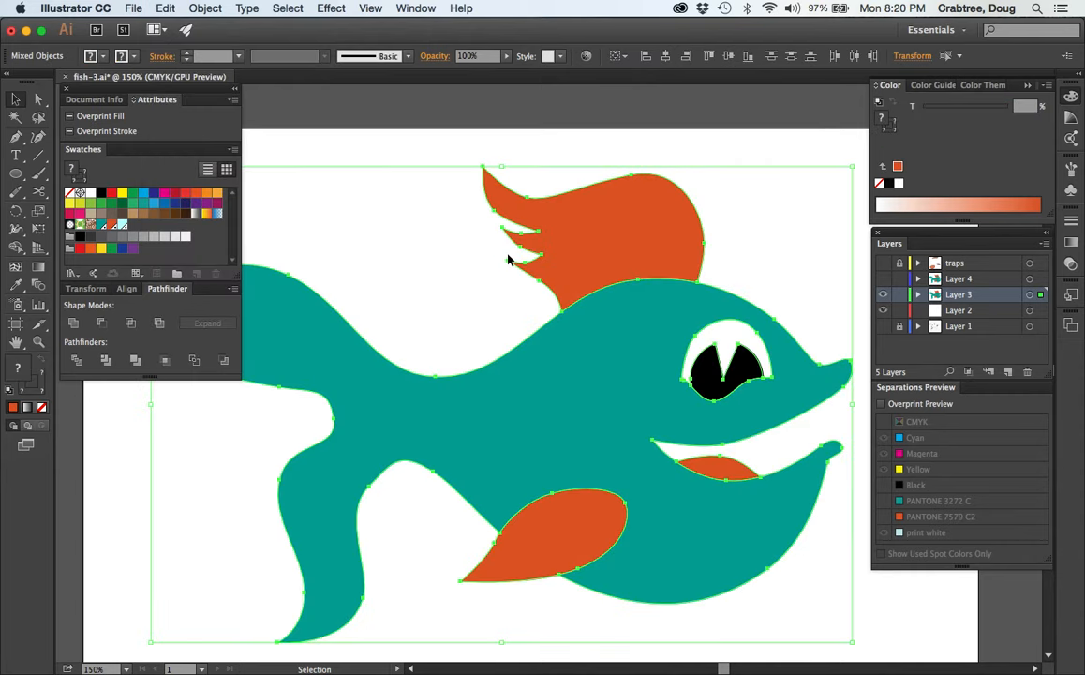
{"action": "mouse_move", "coordinate": [326, 284]}
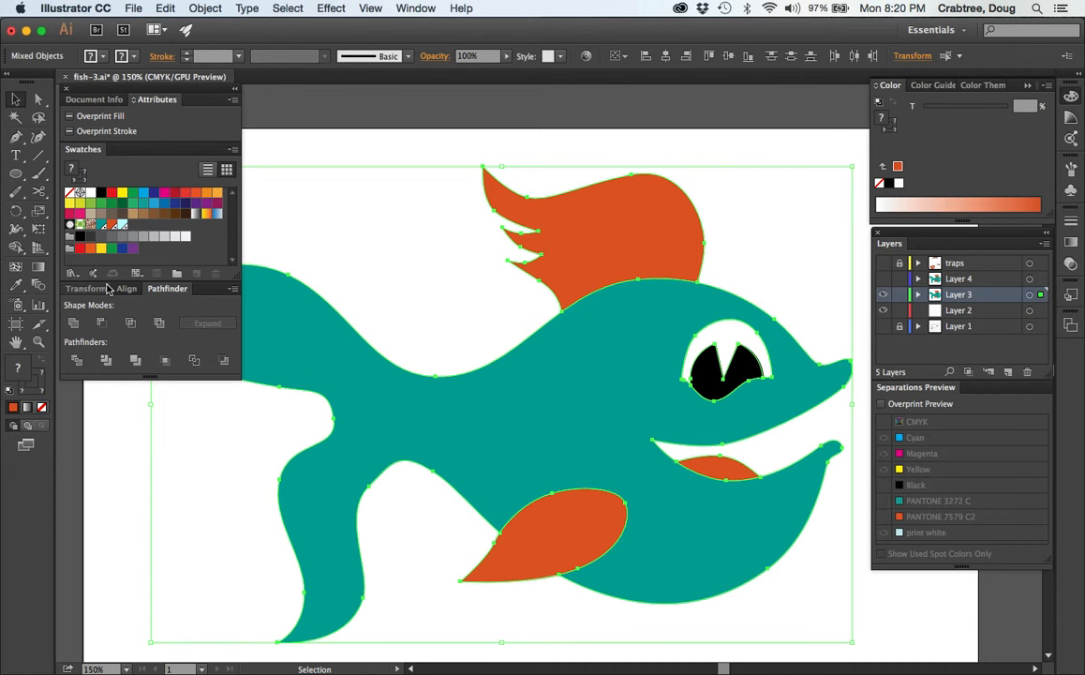
{"action": "left_click", "coordinate": [74, 322]}
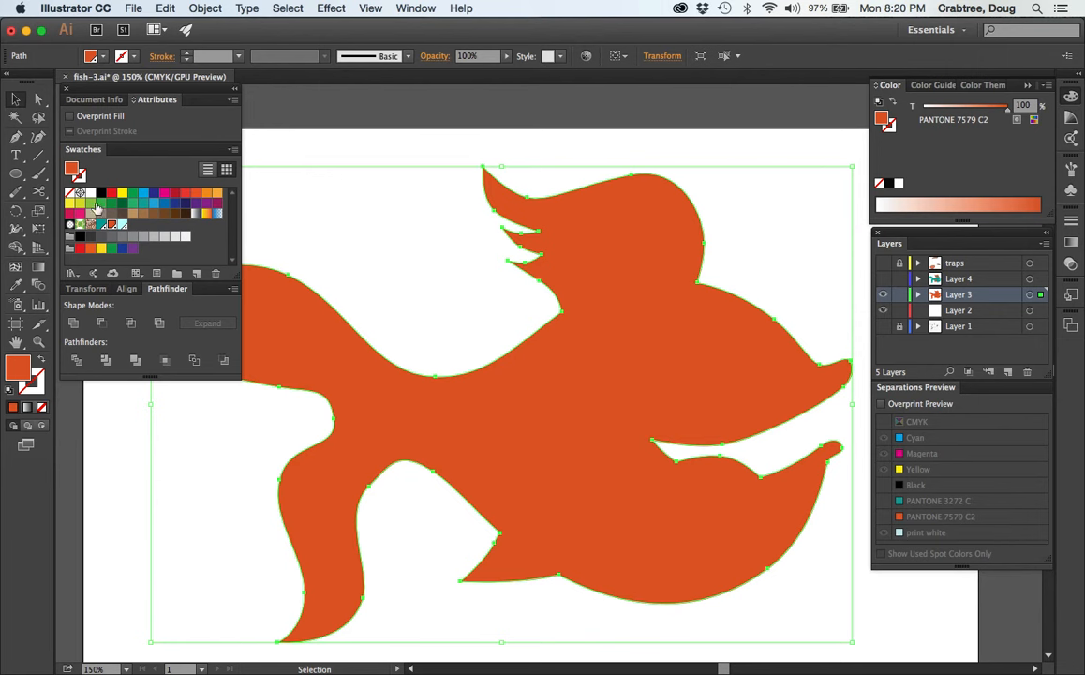
{"action": "mouse_move", "coordinate": [123, 227]}
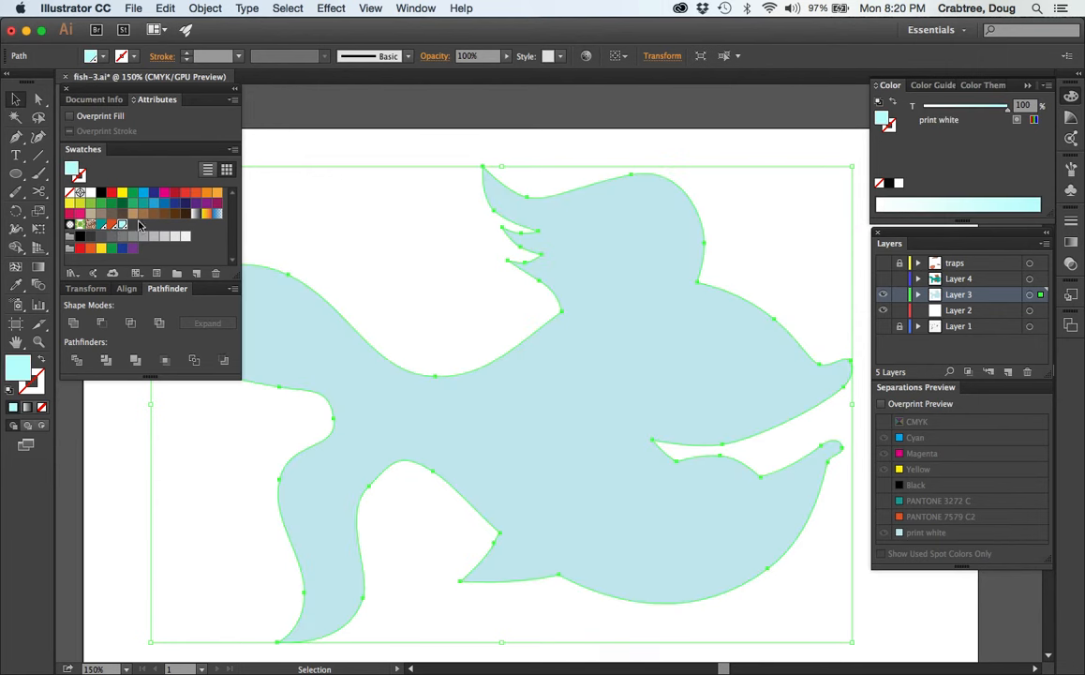
{"action": "left_click", "coordinate": [708, 248]}
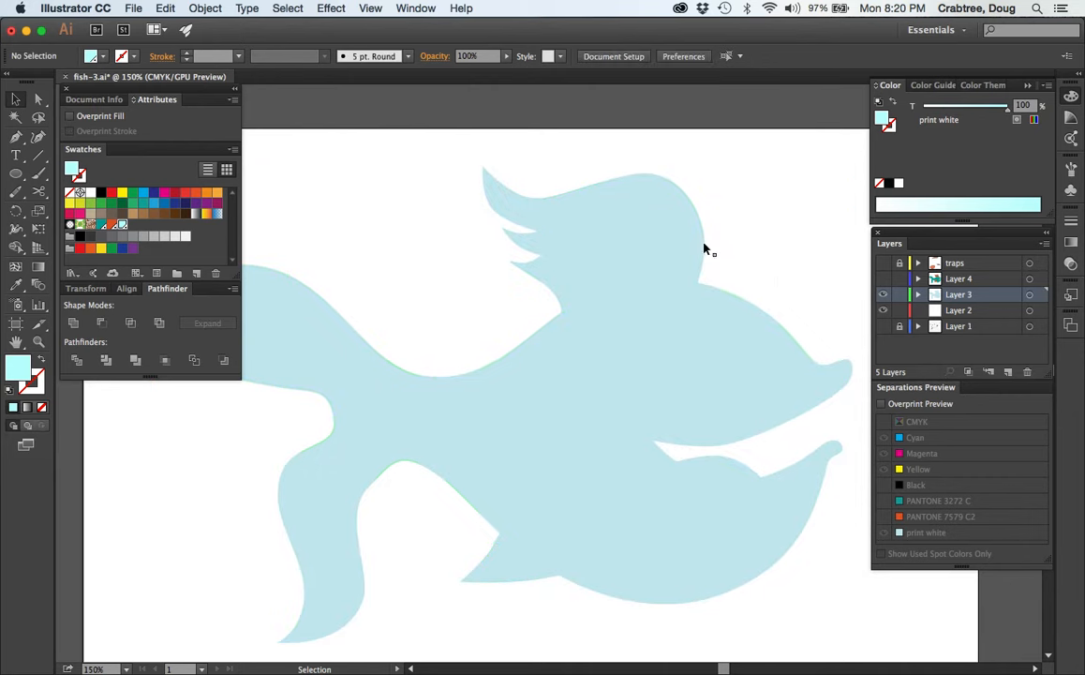
{"action": "mouse_move", "coordinate": [600, 328]}
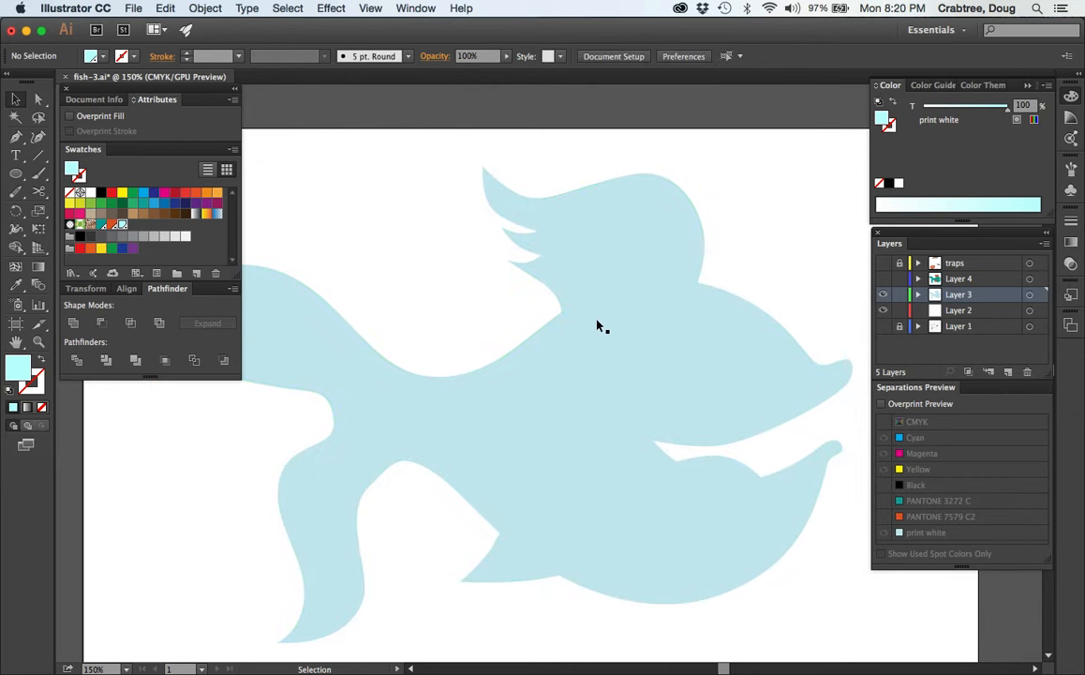
{"action": "mouse_move", "coordinate": [794, 218]}
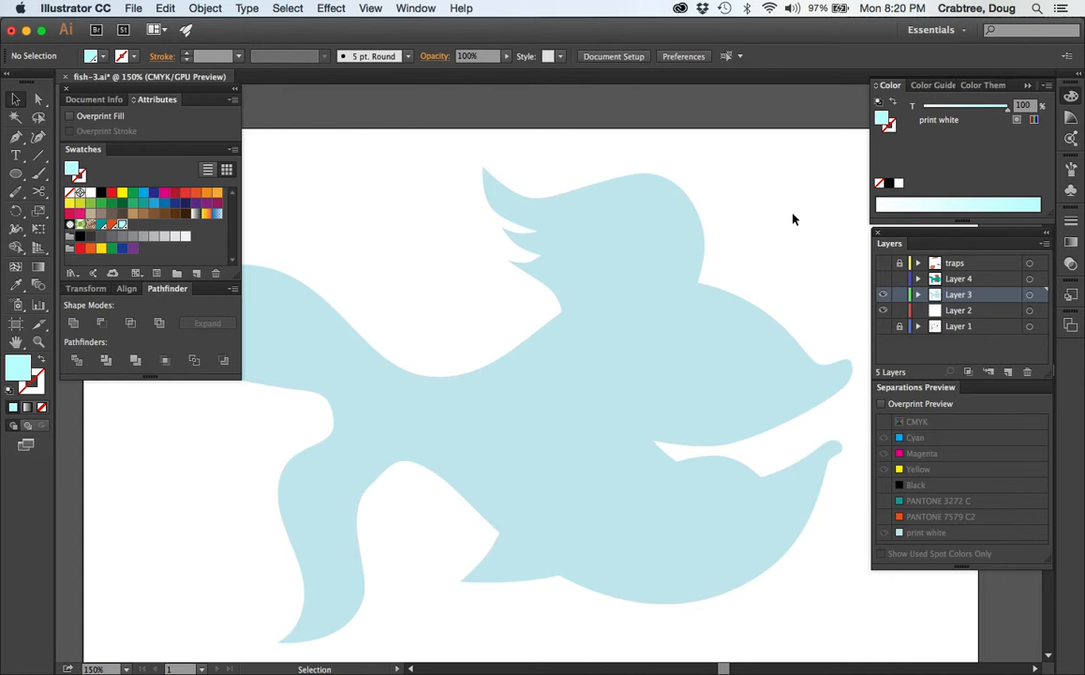
{"action": "left_click", "coordinate": [882, 279]}
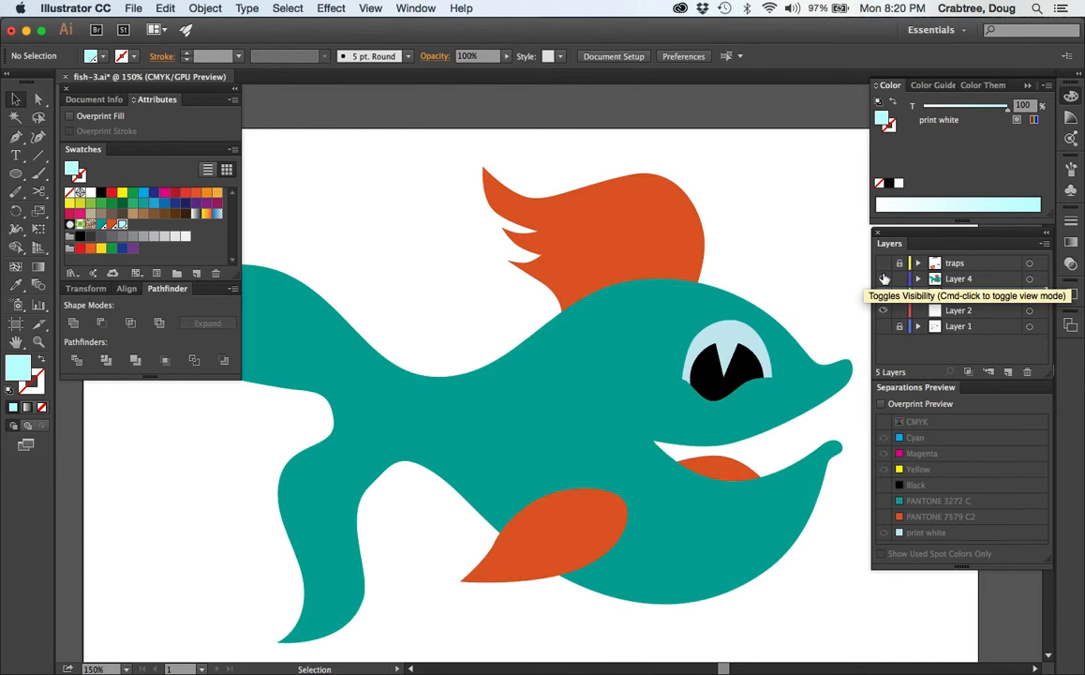
Hide the colored fish layer, Layer 4, again
{"action": "left_click", "coordinate": [883, 294]}
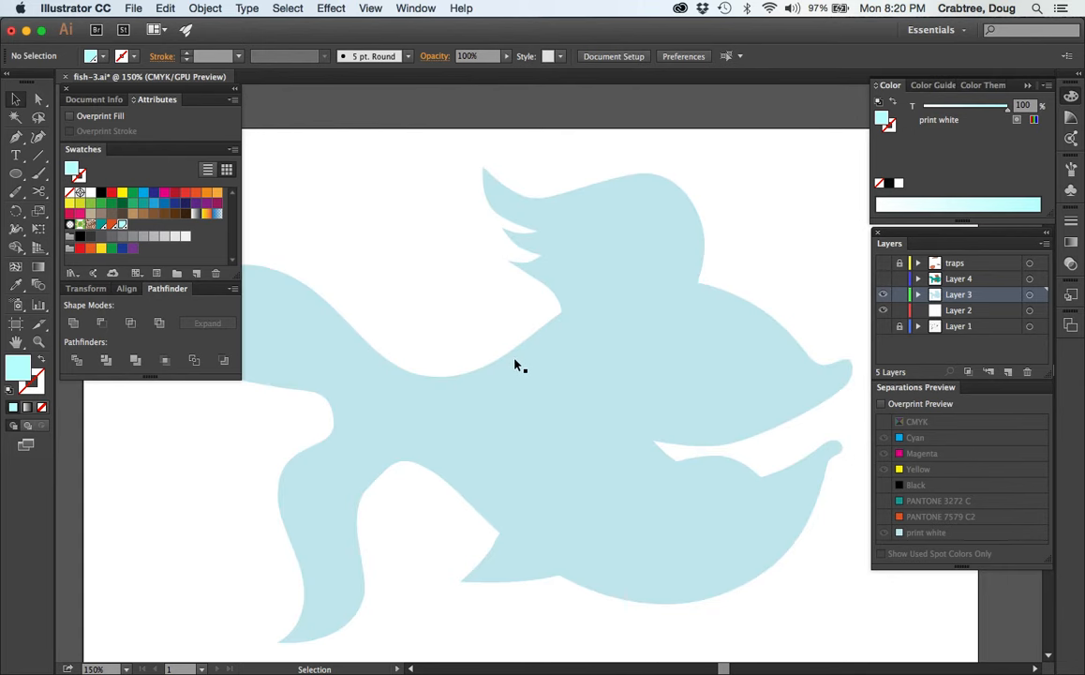
{"action": "mouse_move", "coordinate": [499, 369]}
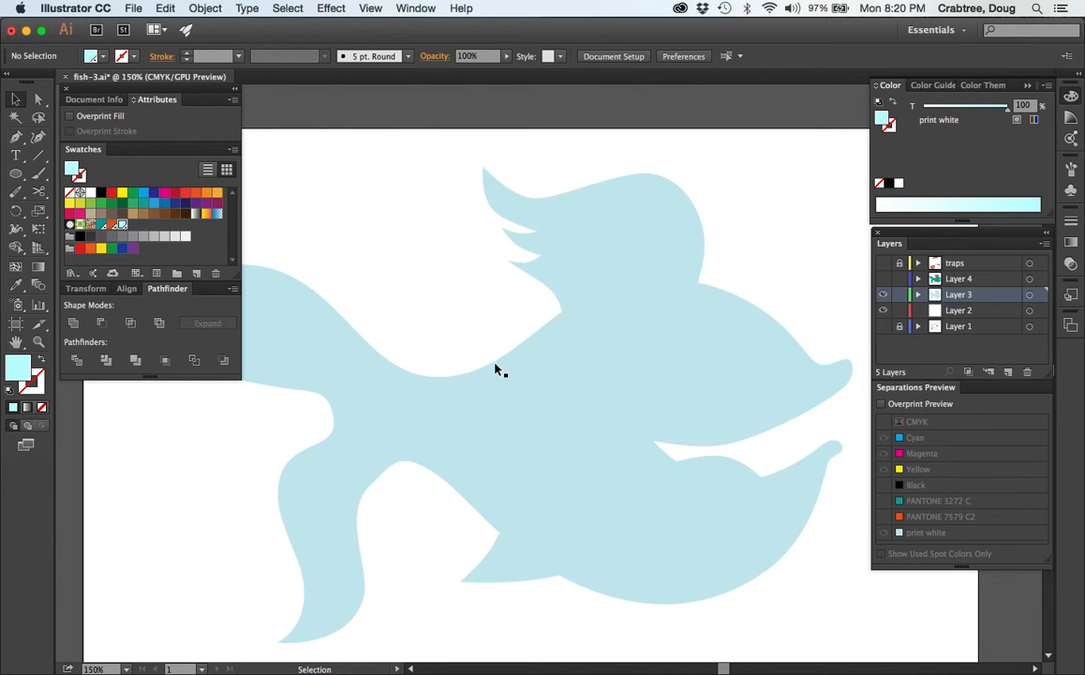
{"action": "mouse_move", "coordinate": [497, 365]}
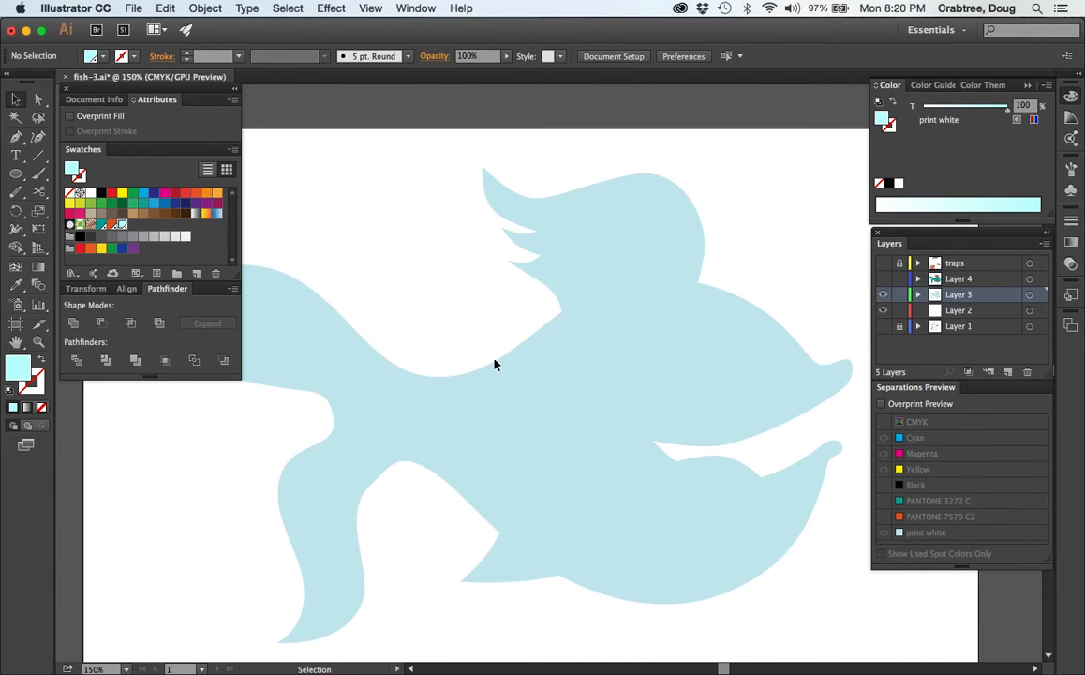
{"action": "mouse_move", "coordinate": [510, 353]}
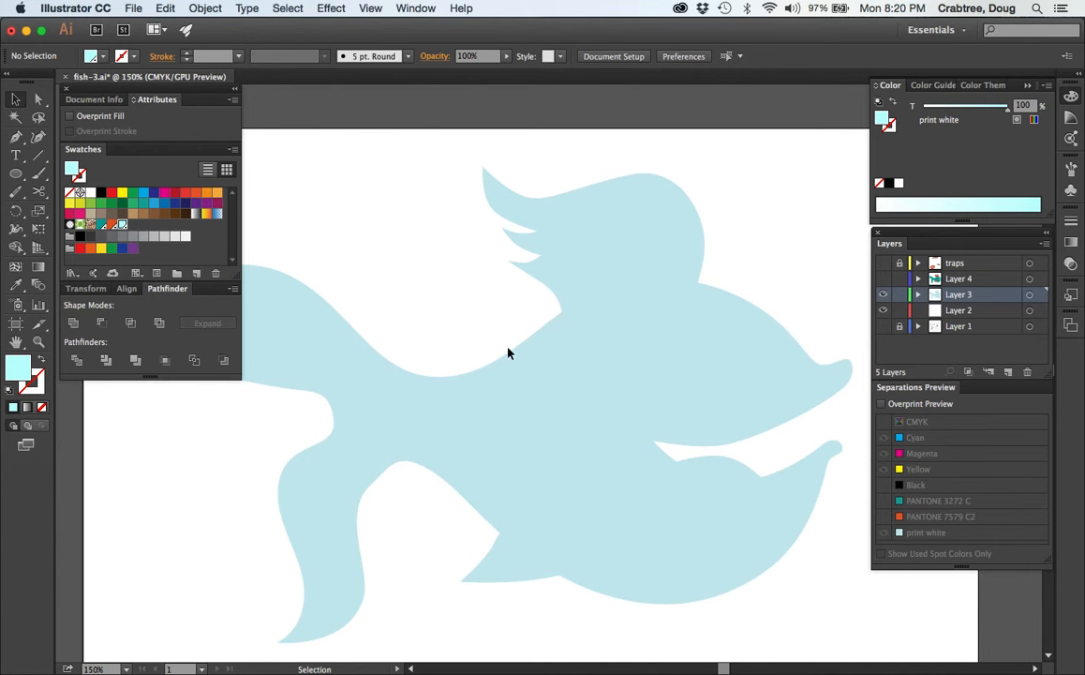
{"action": "mouse_move", "coordinate": [411, 361]}
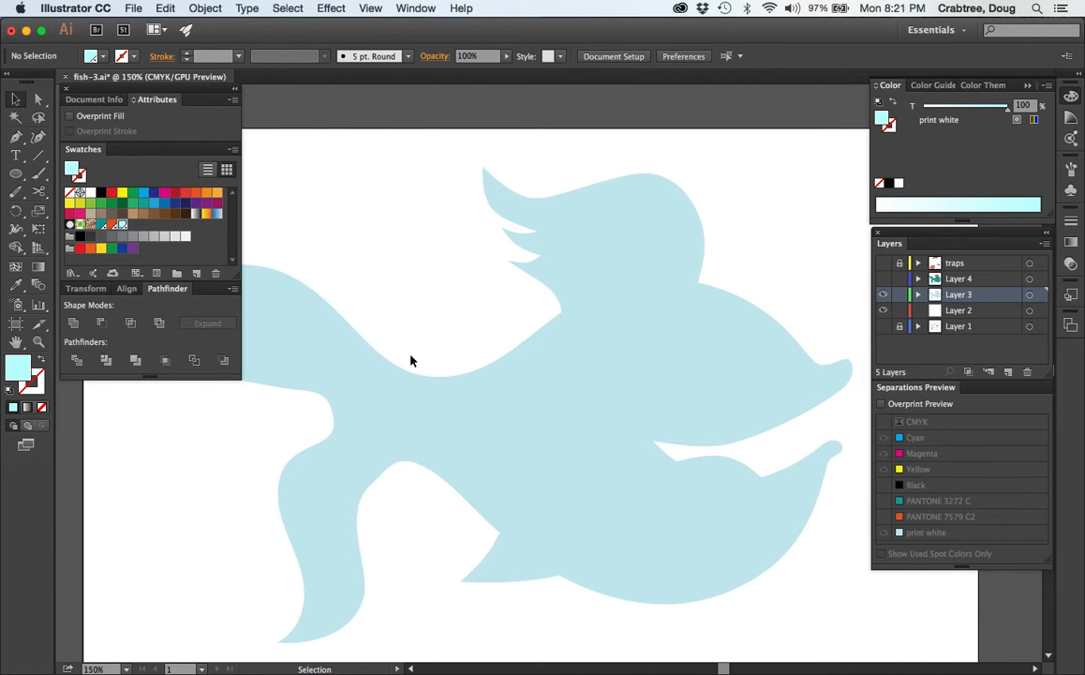
{"action": "mouse_move", "coordinate": [470, 320]}
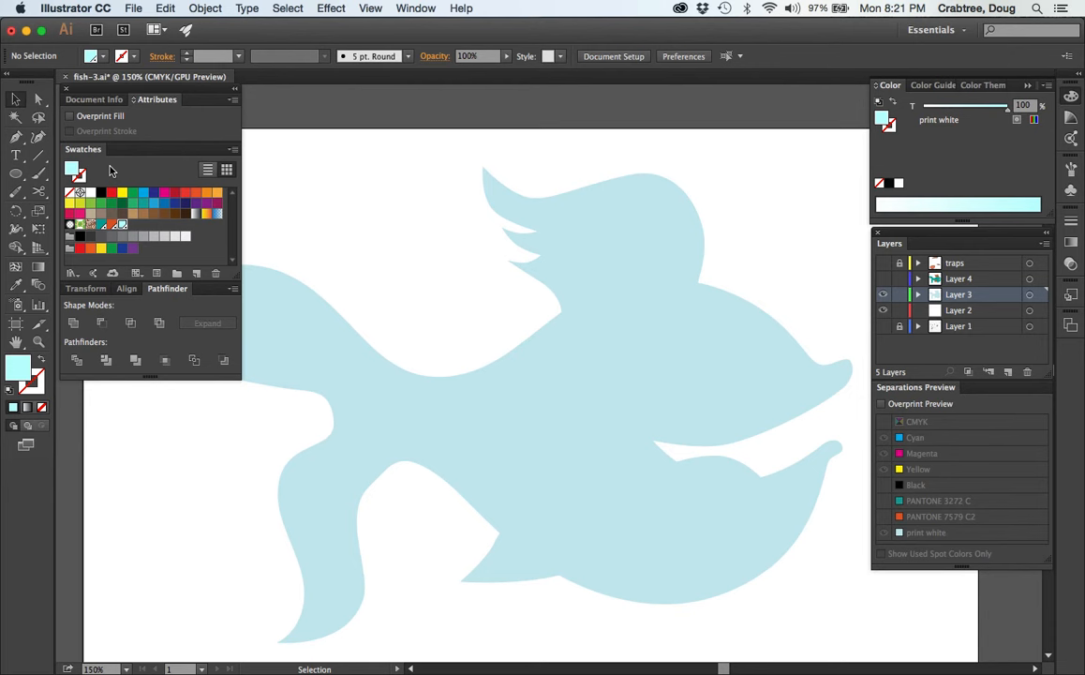
{"action": "mouse_move", "coordinate": [42, 384]}
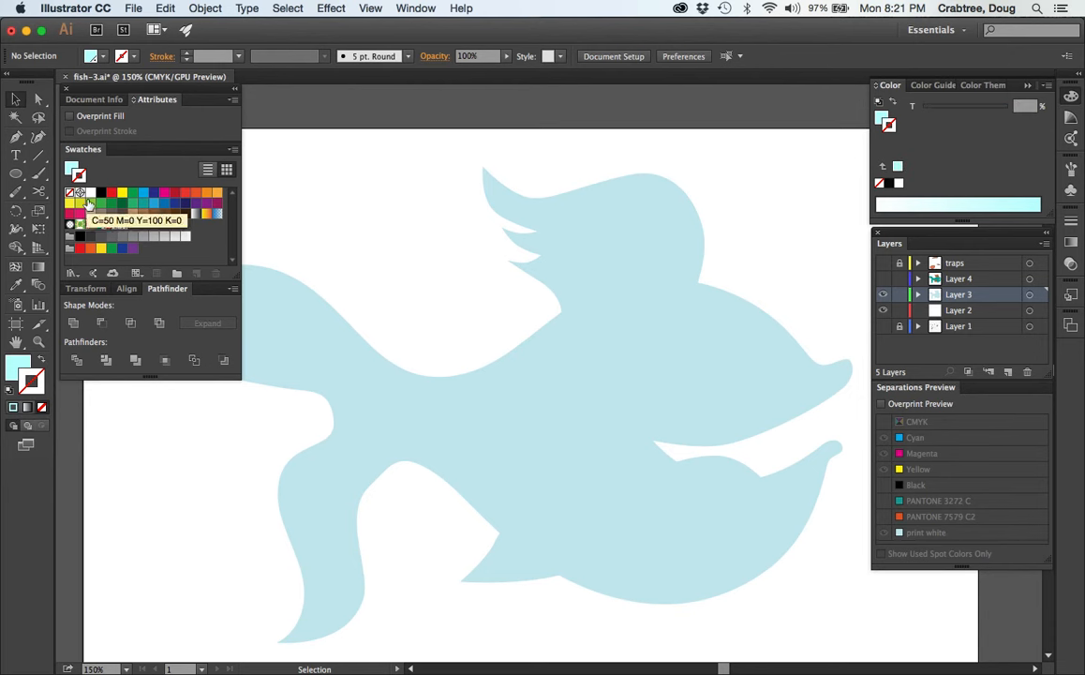
{"action": "mouse_move", "coordinate": [90, 195]}
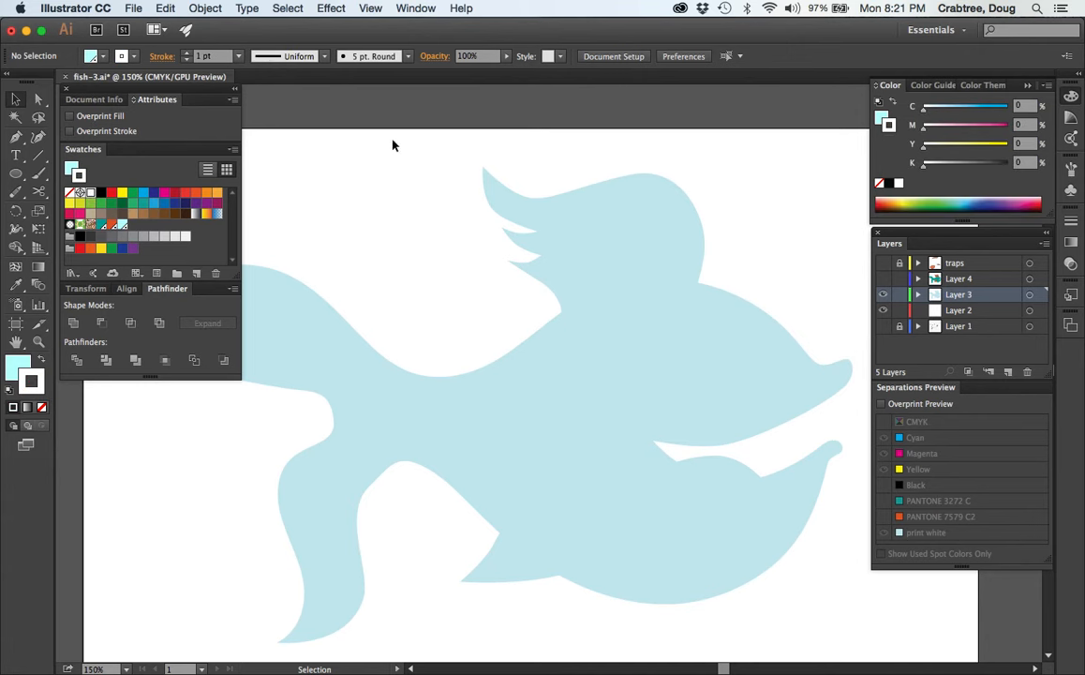
{"action": "mouse_move", "coordinate": [316, 265]}
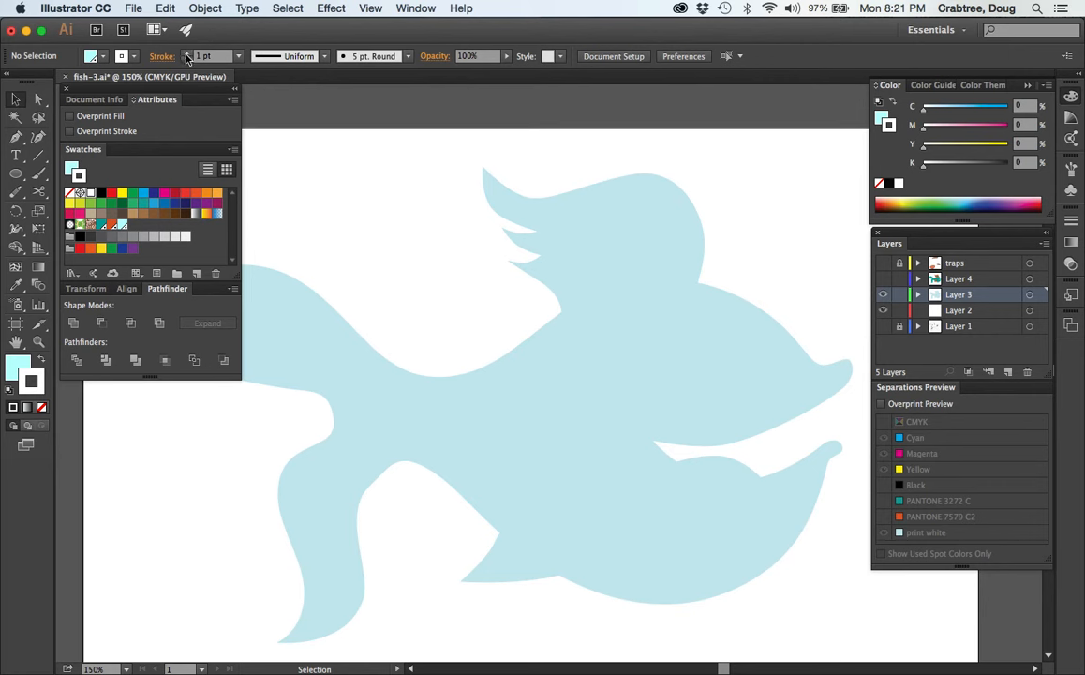
{"action": "mouse_move", "coordinate": [187, 56]}
{"action": "type", "text": "9"}
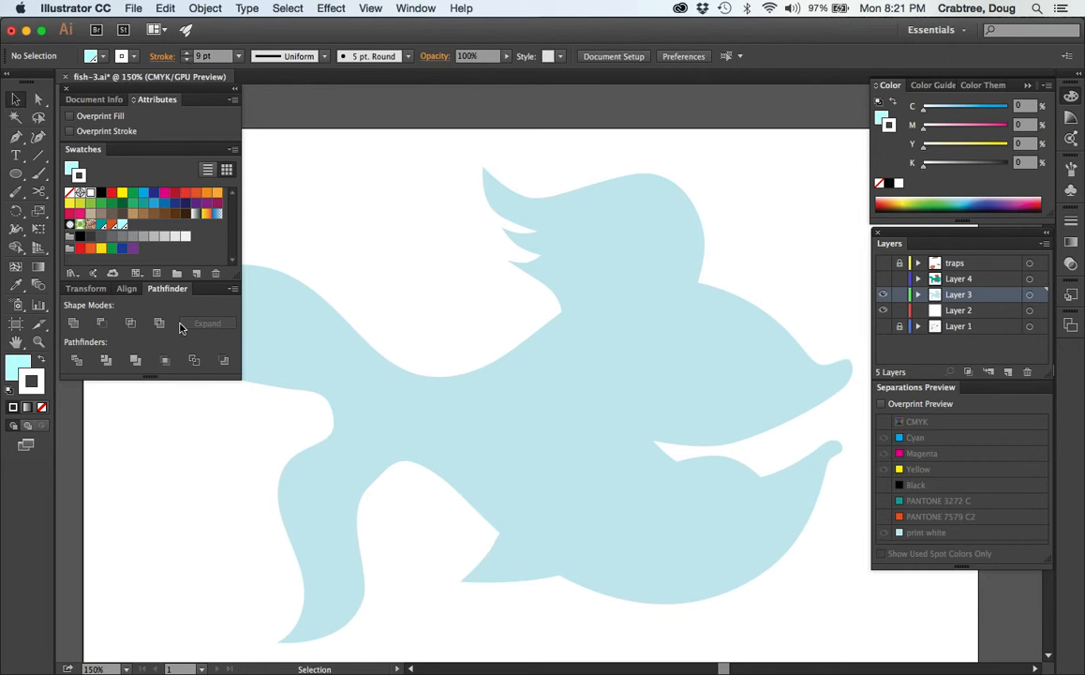
Give the selected print white fish silhouette a white outline stroke, then reduce its weight
{"action": "left_click", "coordinate": [501, 454]}
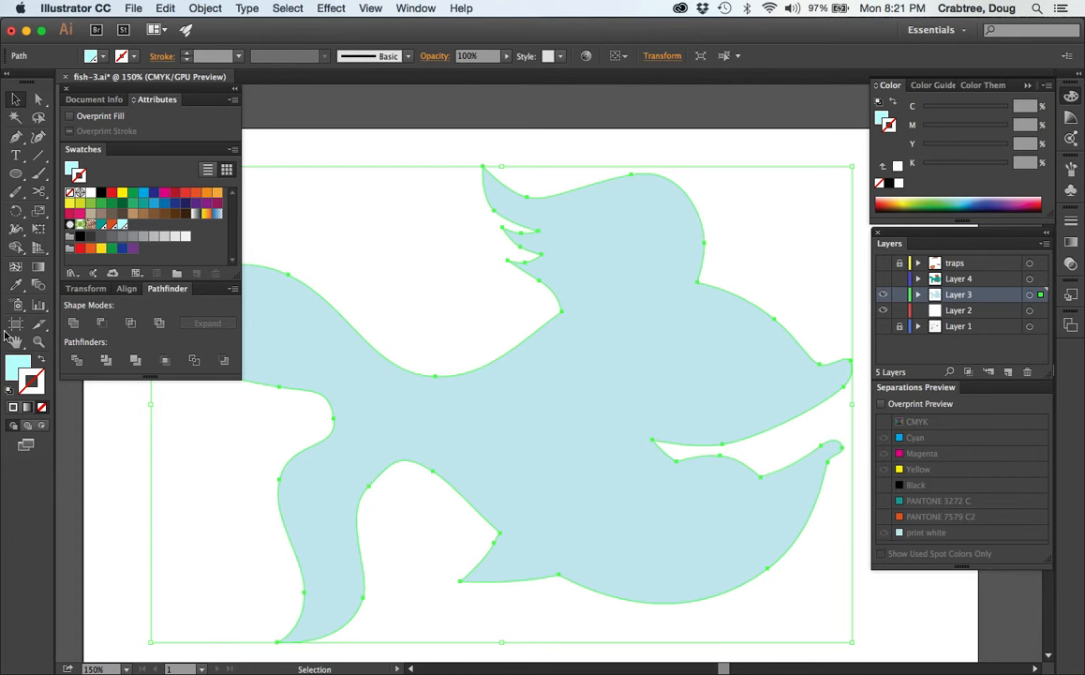
{"action": "mouse_move", "coordinate": [186, 59]}
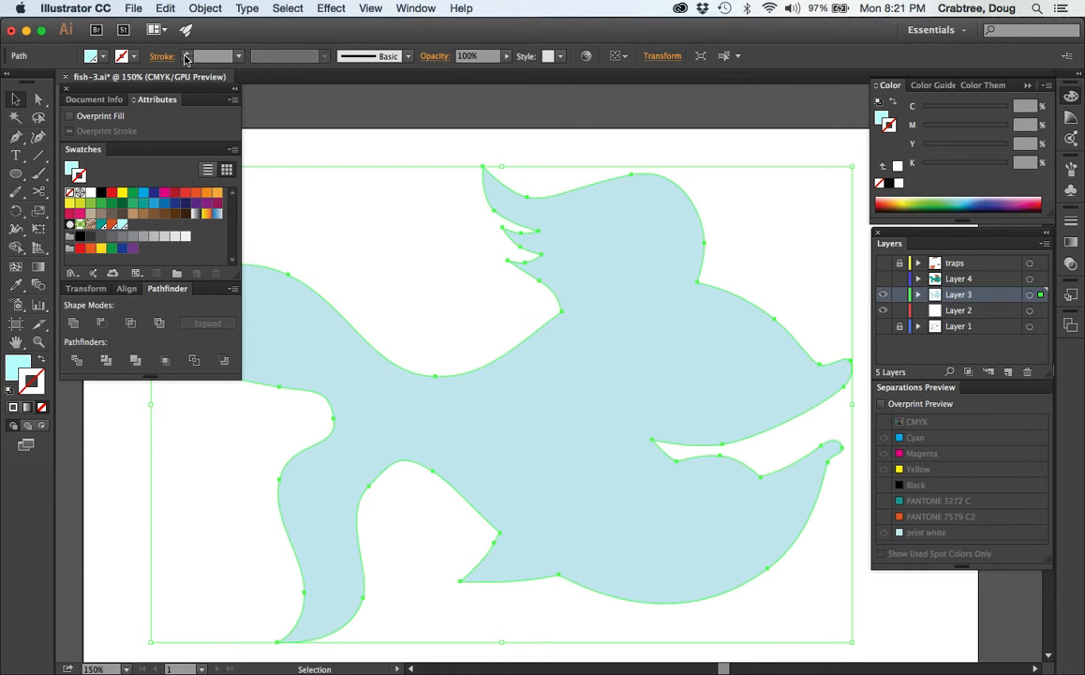
{"action": "left_click", "coordinate": [186, 59]}
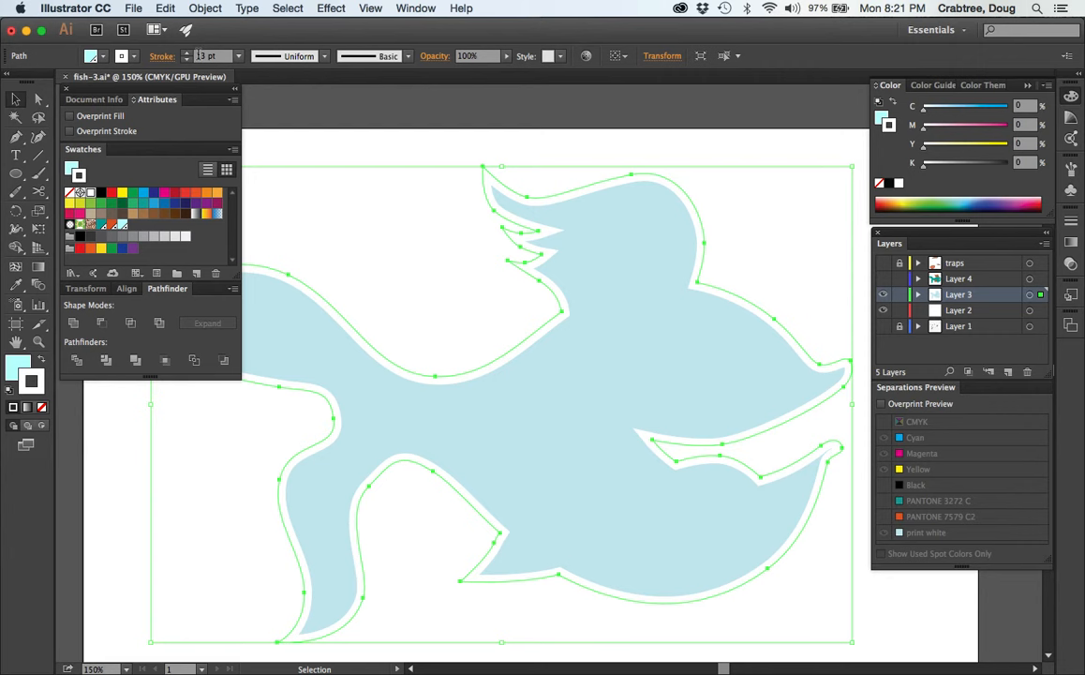
{"action": "mouse_move", "coordinate": [188, 57]}
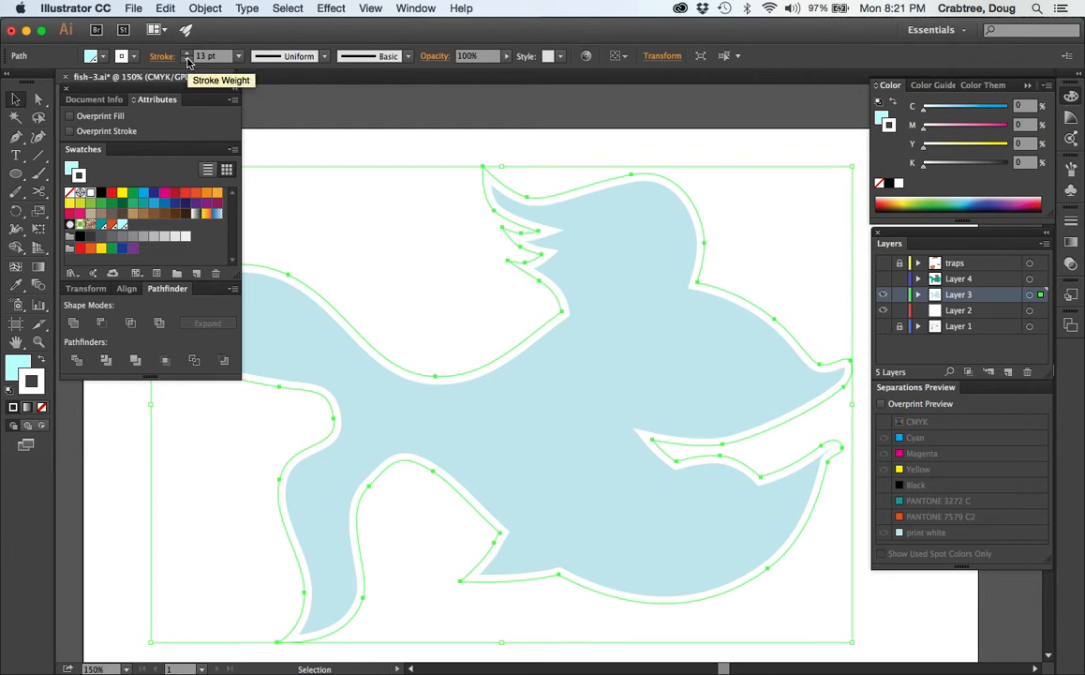
{"action": "left_click", "coordinate": [187, 59]}
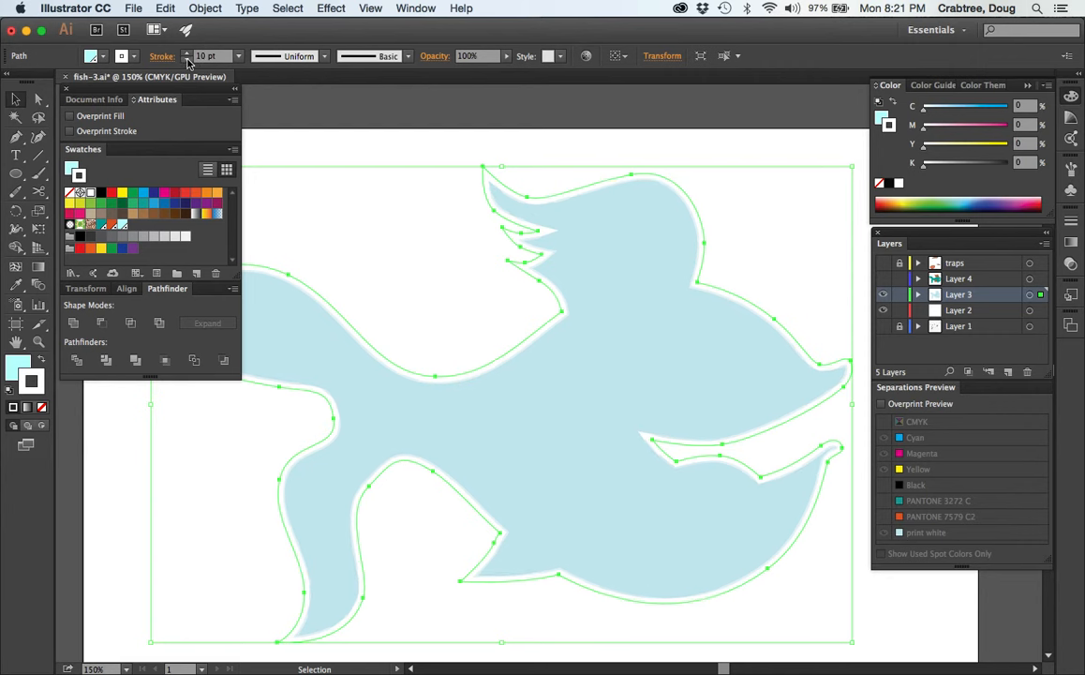
{"action": "left_click", "coordinate": [186, 55]}
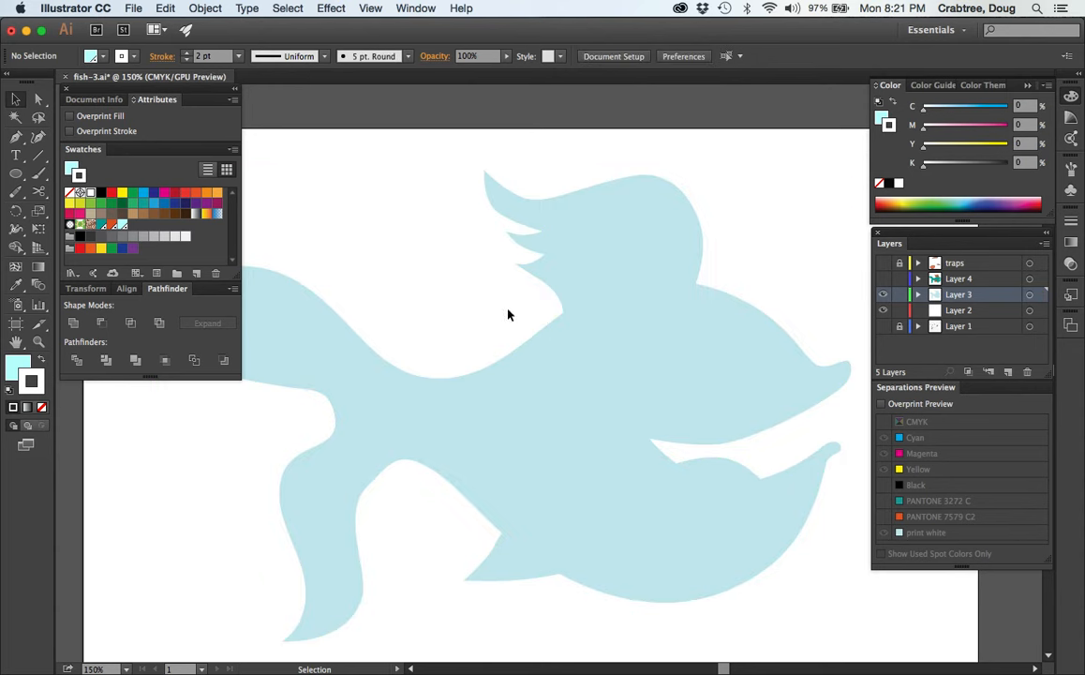
{"action": "mouse_move", "coordinate": [816, 342]}
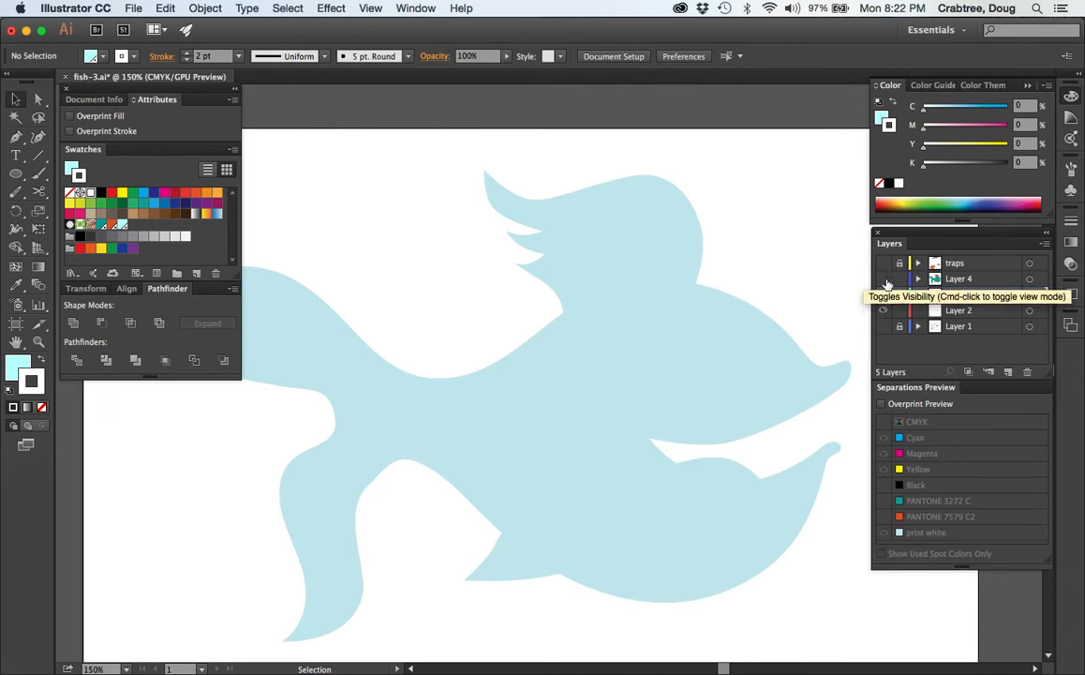
Make Layer 4's teal and orange fish artwork visible again
{"action": "left_click", "coordinate": [882, 294]}
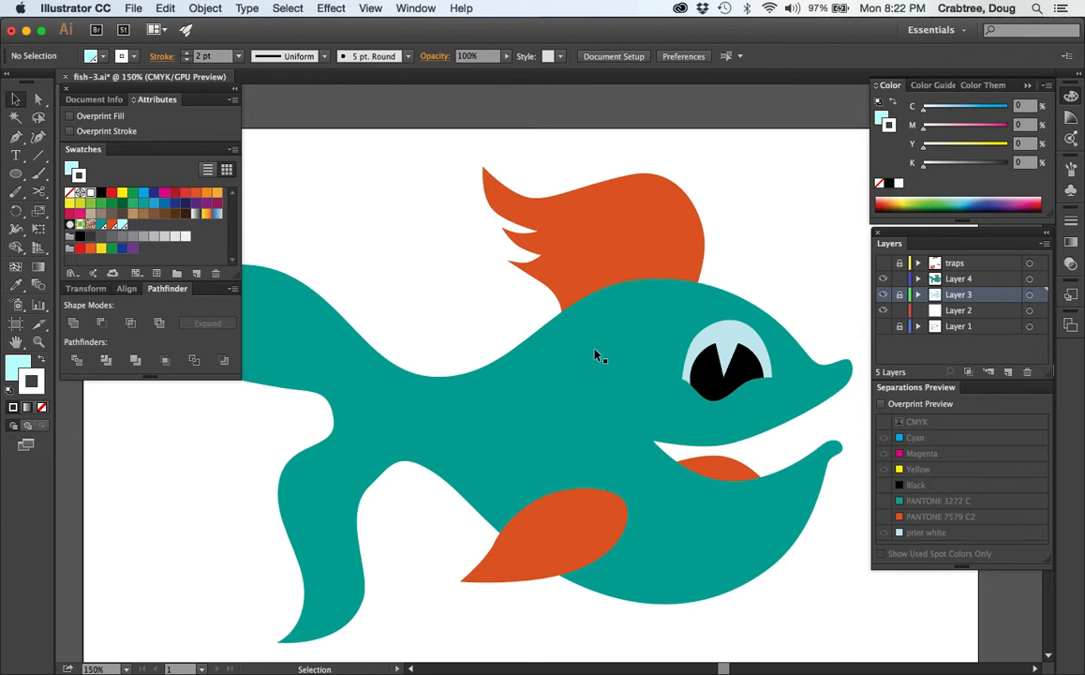
{"action": "mouse_move", "coordinate": [574, 314]}
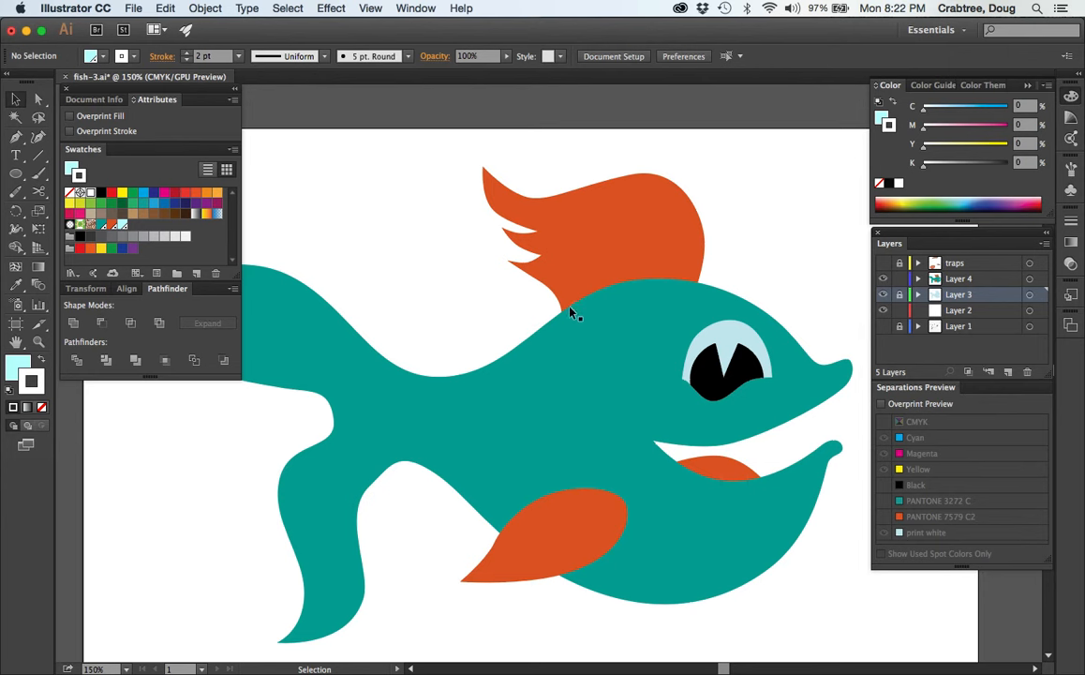
{"action": "mouse_move", "coordinate": [684, 281]}
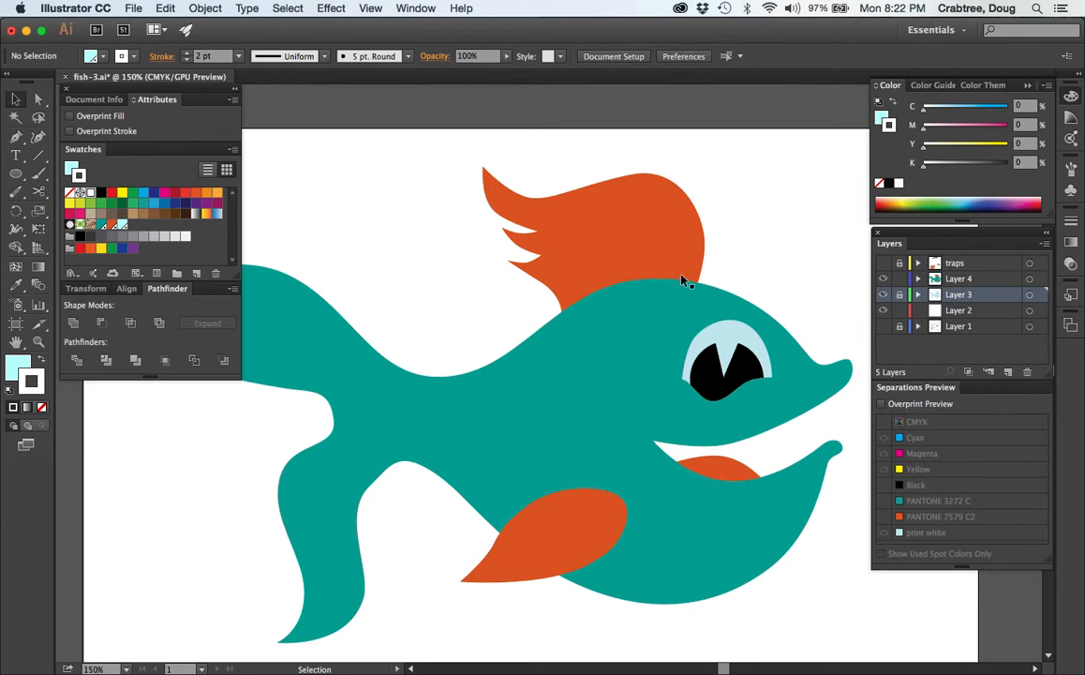
{"action": "mouse_move", "coordinate": [640, 281]}
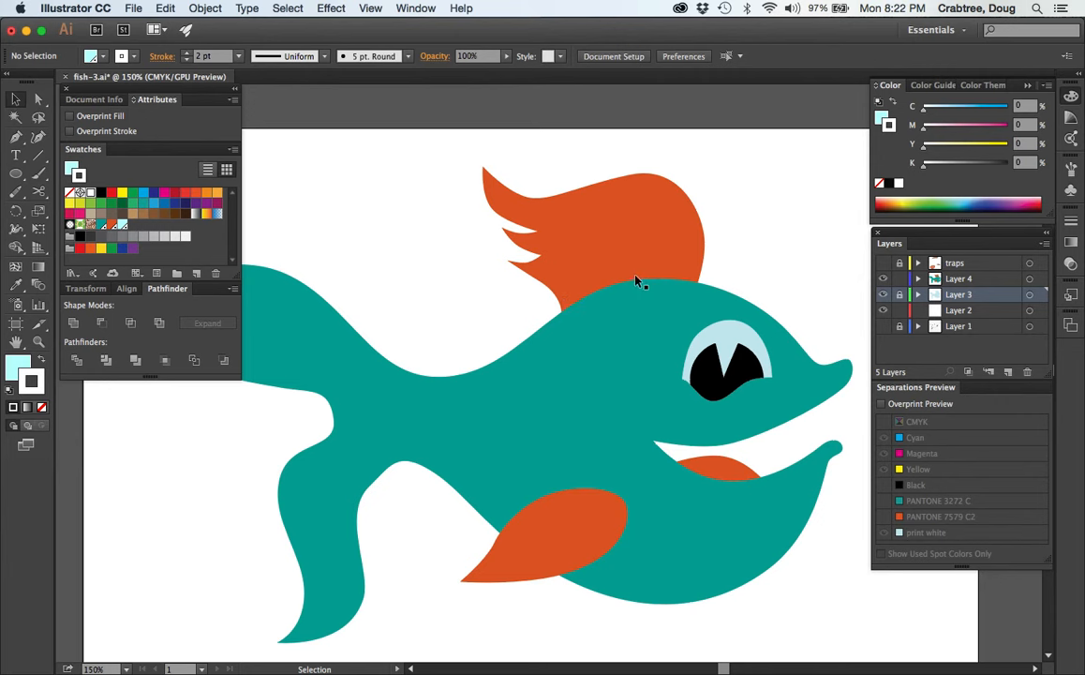
{"action": "mouse_move", "coordinate": [510, 532]}
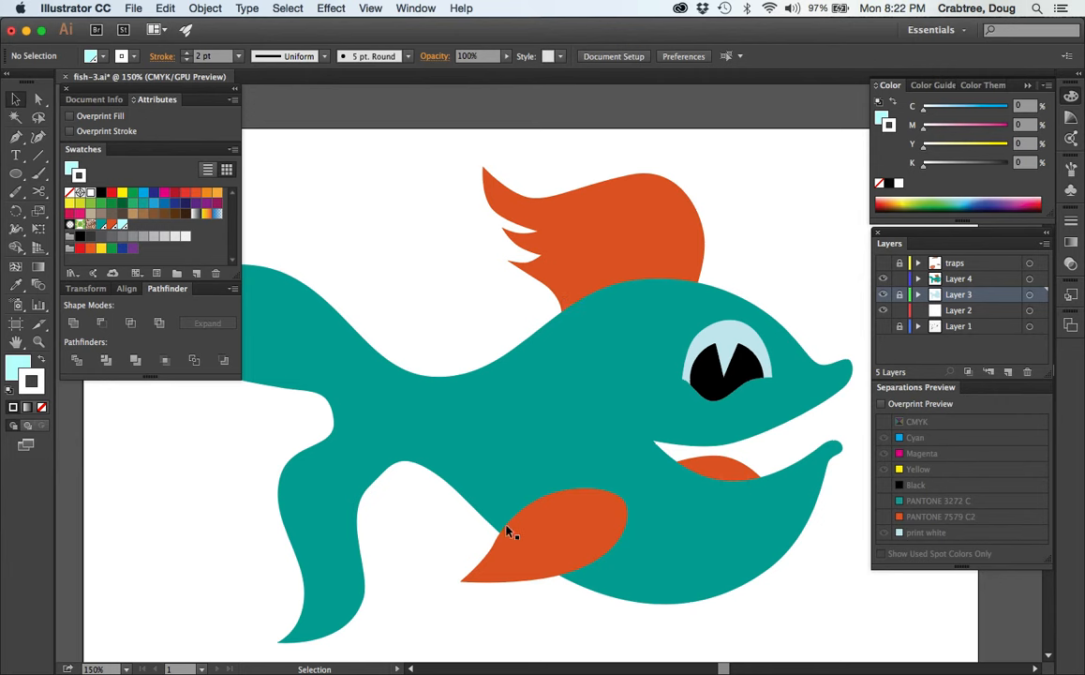
{"action": "mouse_move", "coordinate": [680, 461]}
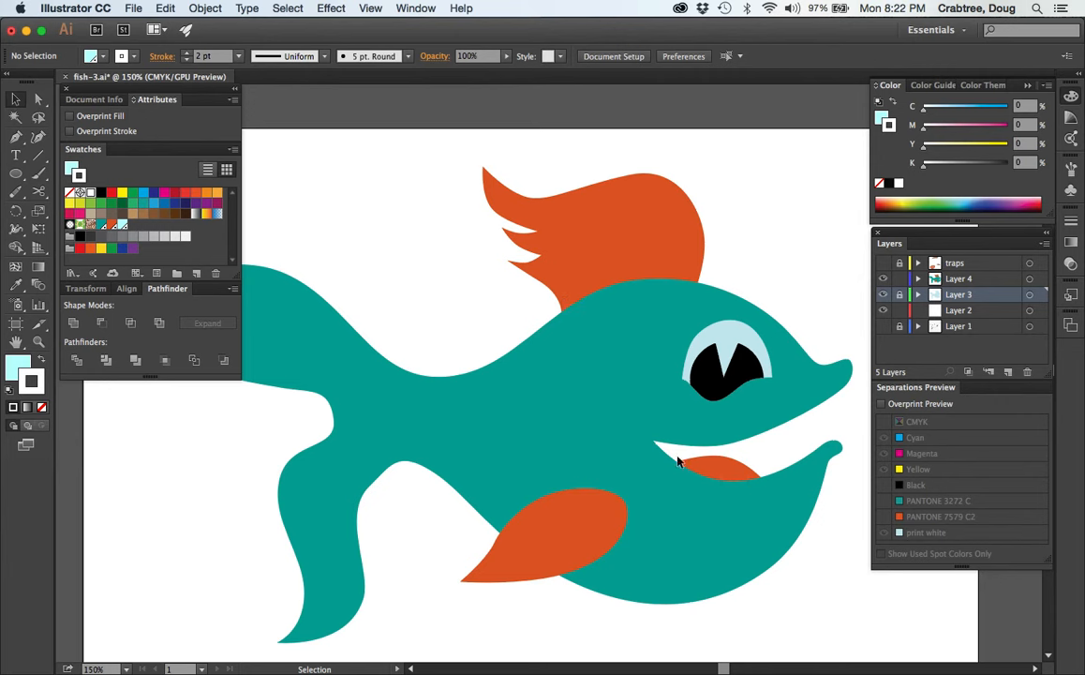
{"action": "mouse_move", "coordinate": [764, 382]}
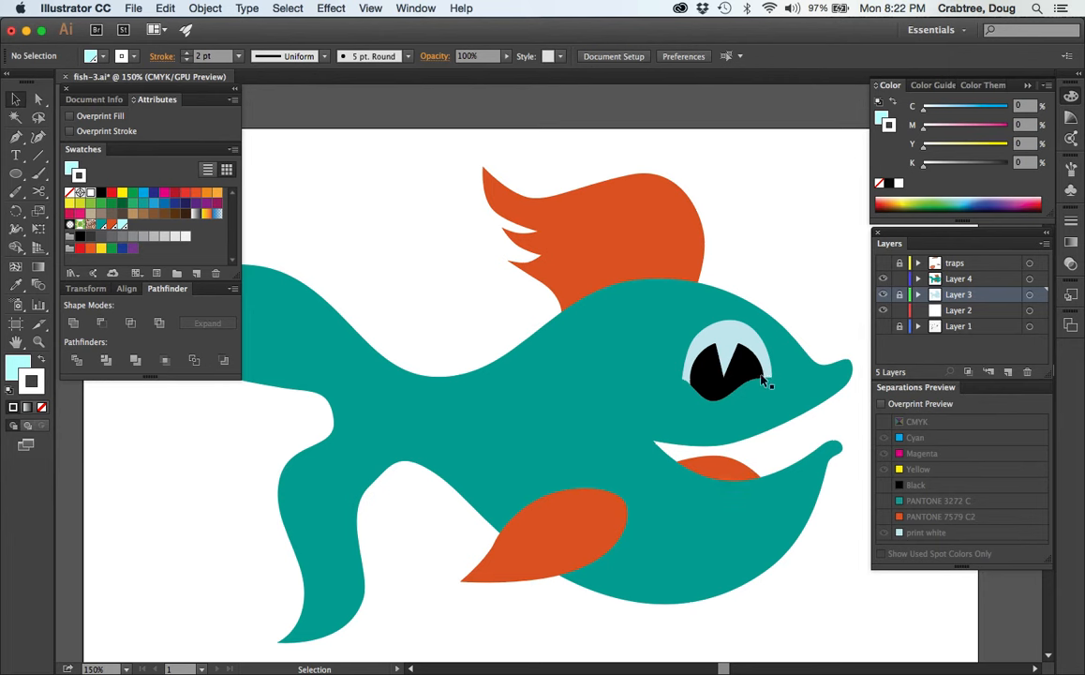
{"action": "mouse_move", "coordinate": [699, 392]}
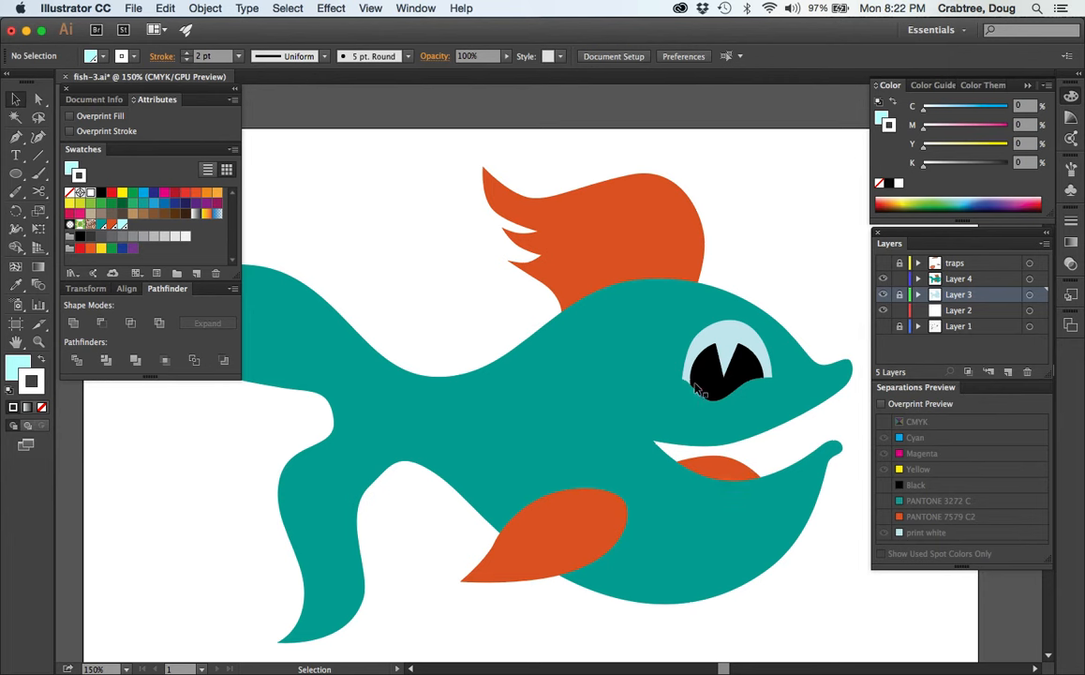
{"action": "mouse_move", "coordinate": [709, 445]}
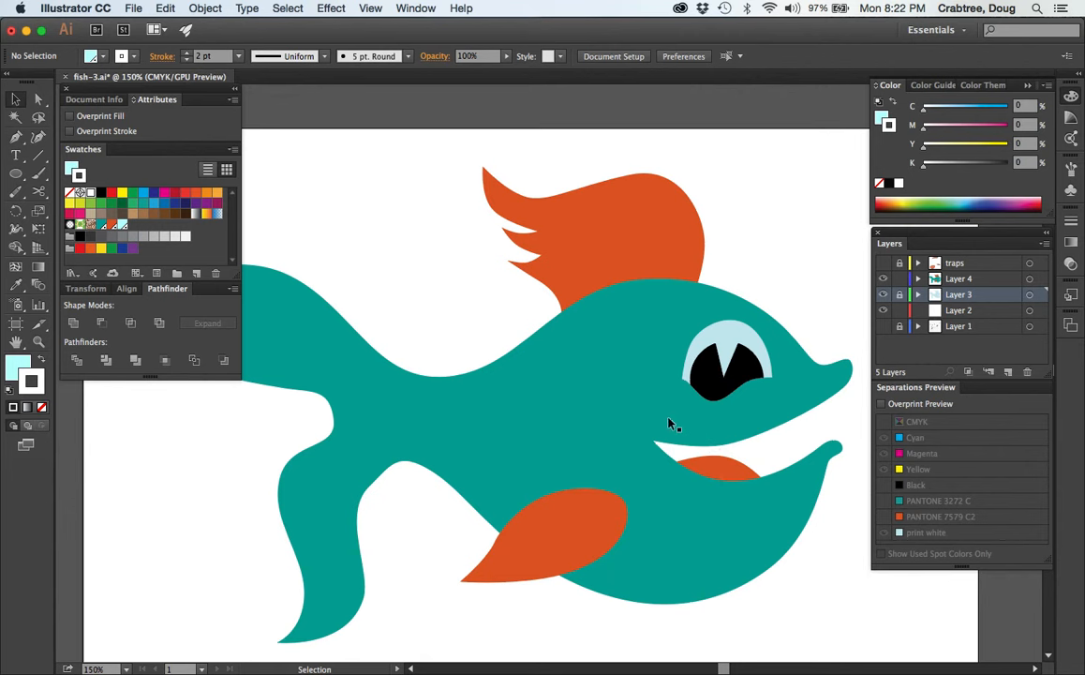
{"action": "mouse_move", "coordinate": [626, 395]}
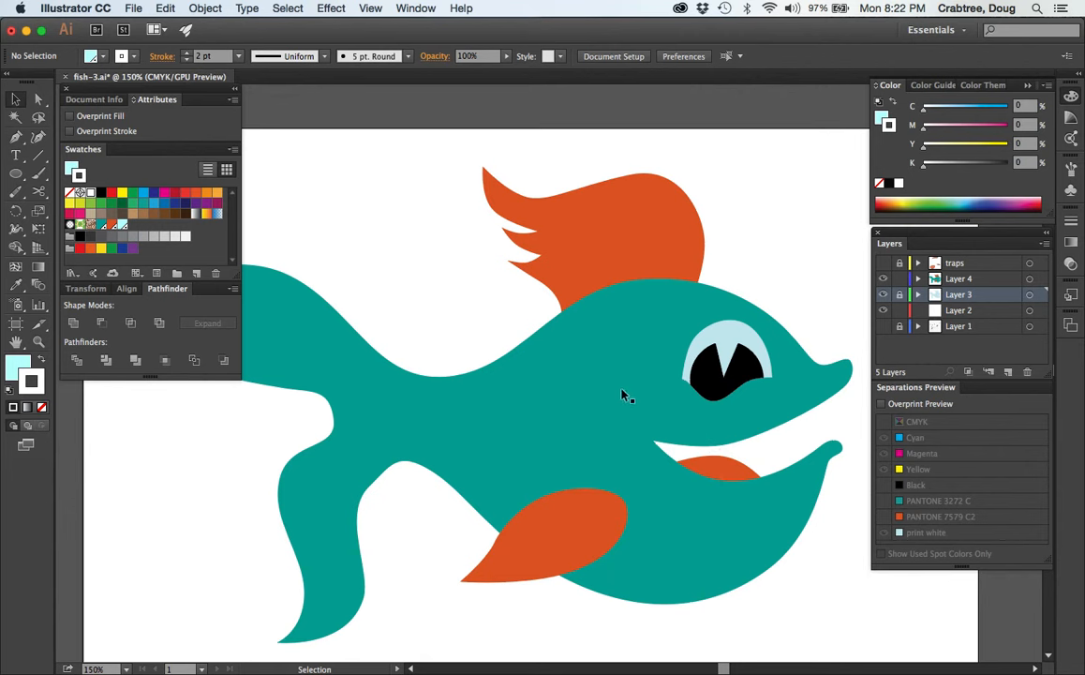
{"action": "mouse_move", "coordinate": [604, 286]}
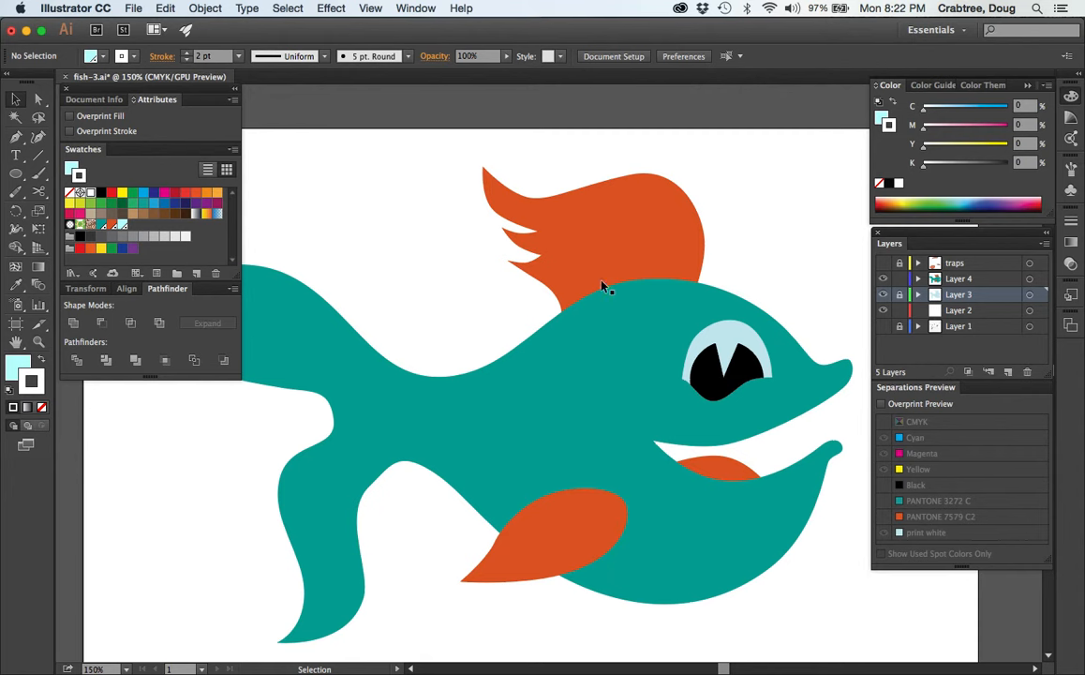
{"action": "mouse_move", "coordinate": [600, 333]}
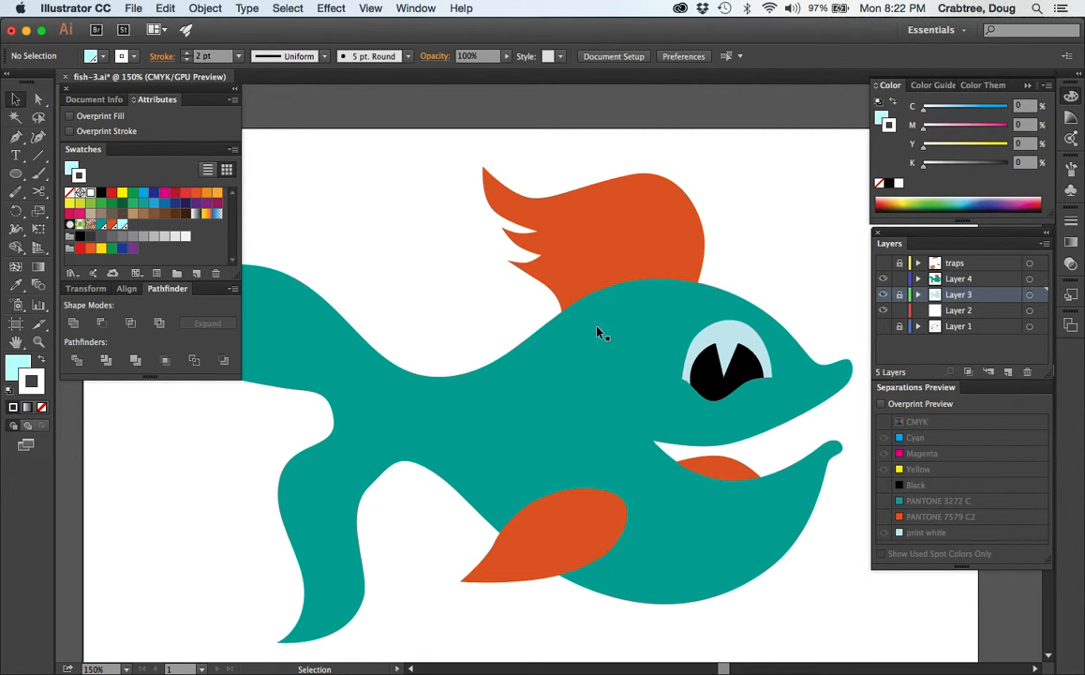
{"action": "mouse_move", "coordinate": [567, 358]}
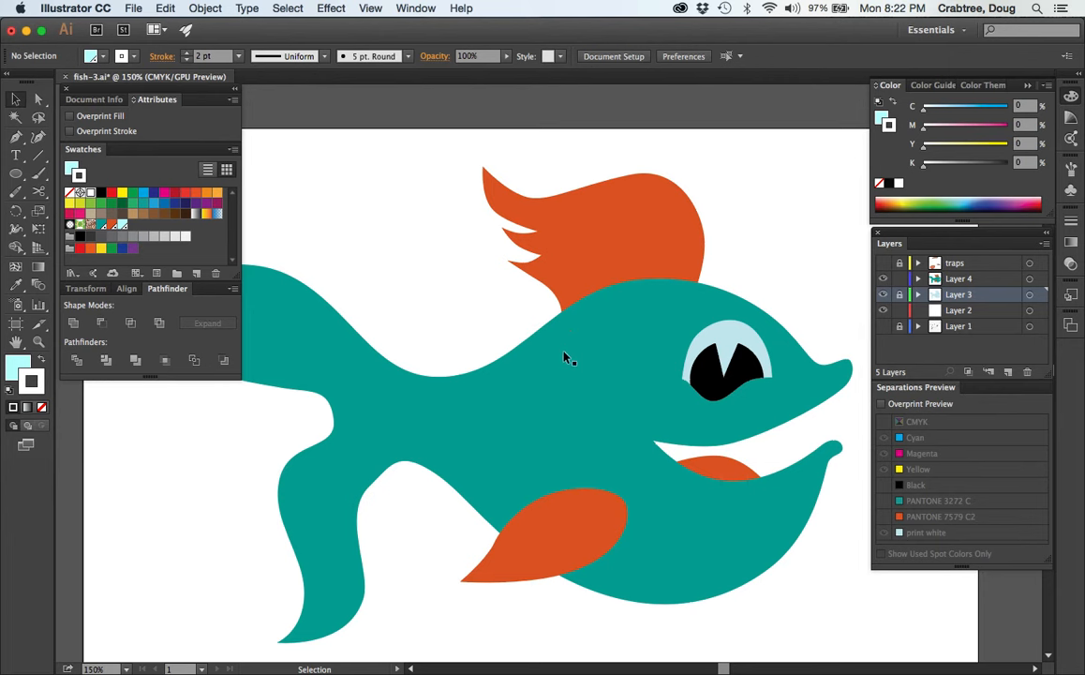
{"action": "mouse_move", "coordinate": [583, 327]}
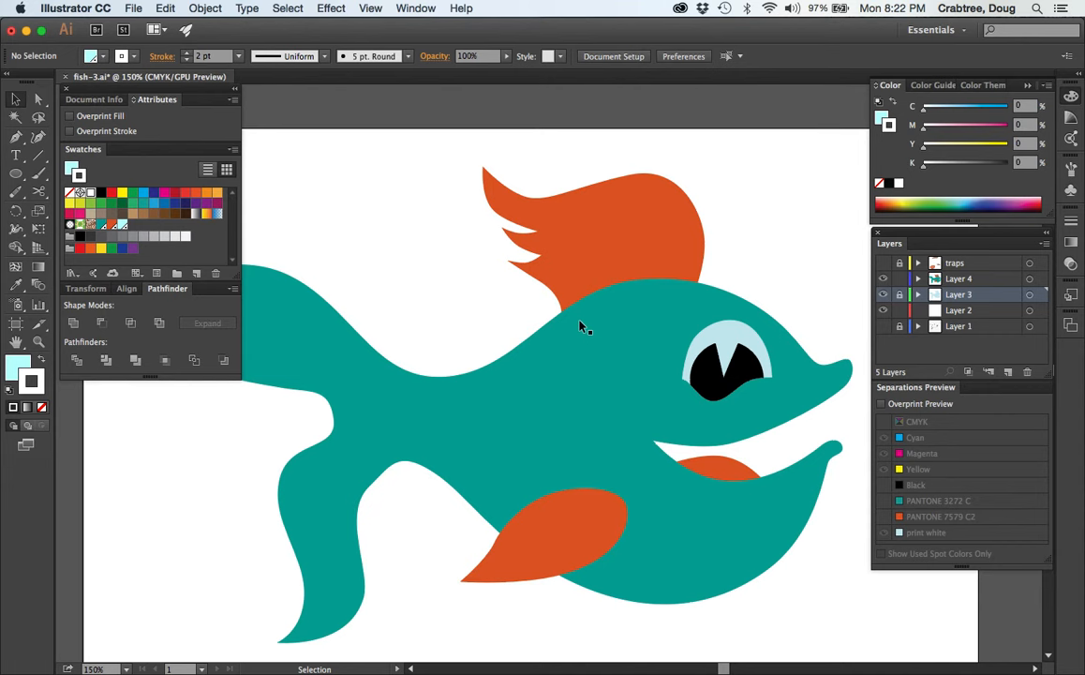
{"action": "mouse_move", "coordinate": [581, 406]}
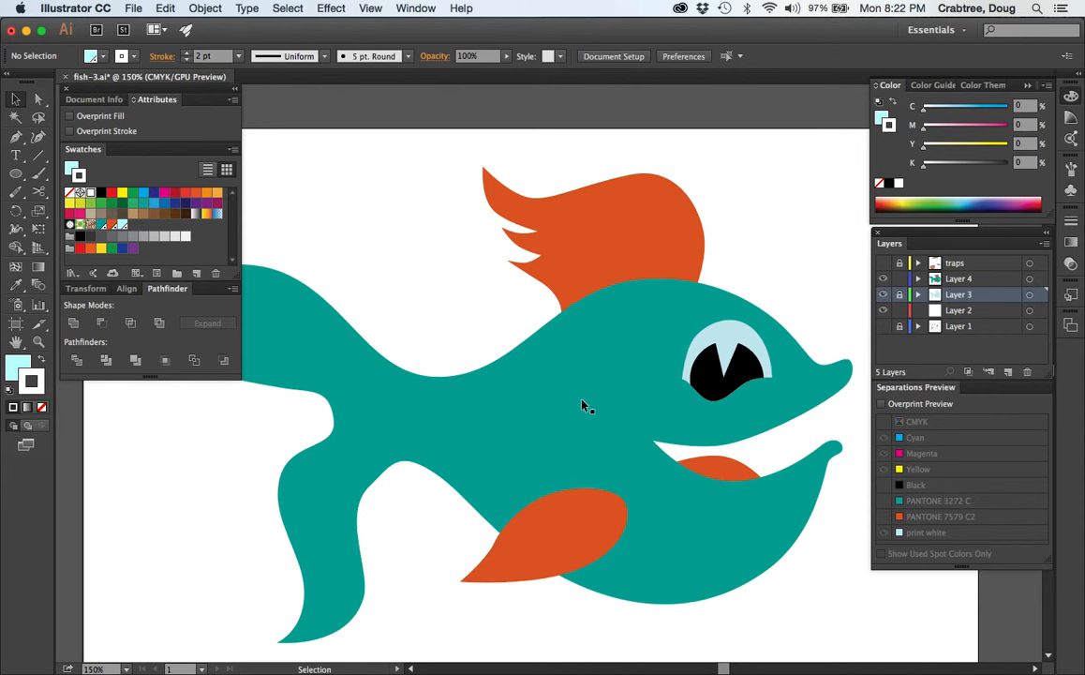
{"action": "mouse_move", "coordinate": [604, 306]}
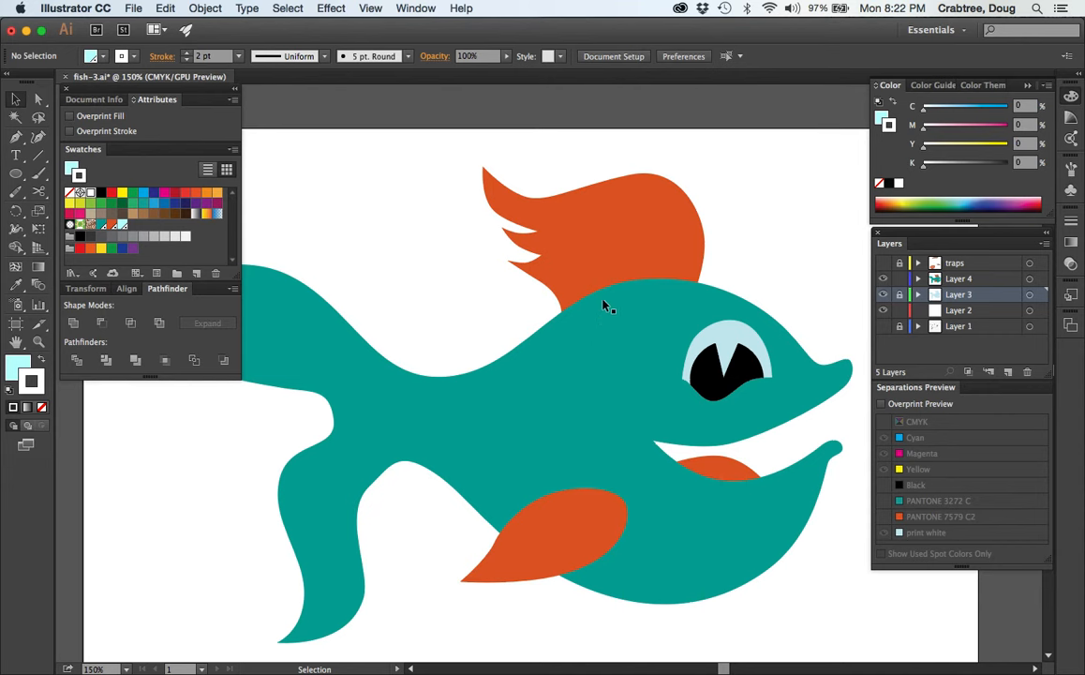
{"action": "mouse_move", "coordinate": [604, 332]}
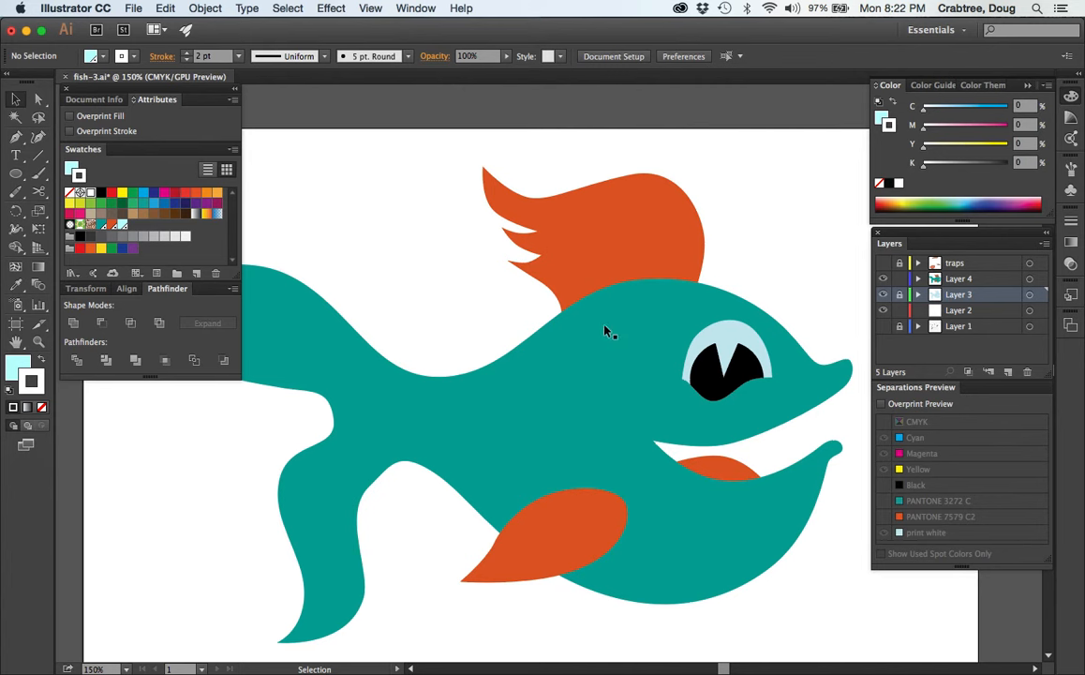
{"action": "mouse_move", "coordinate": [607, 344]}
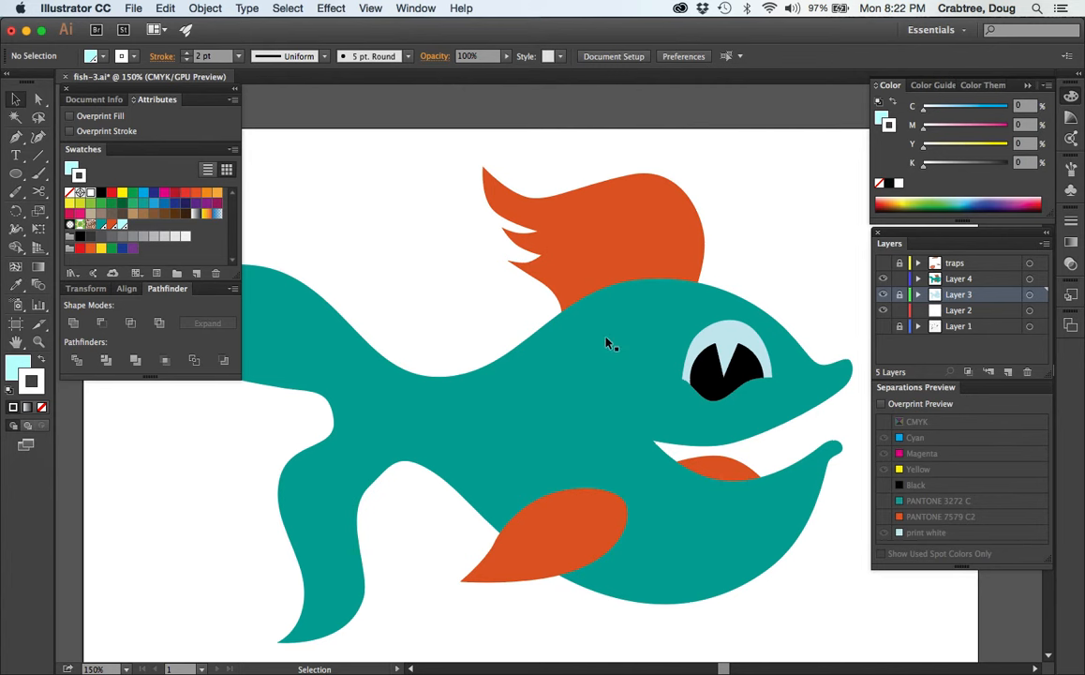
{"action": "mouse_move", "coordinate": [713, 392]}
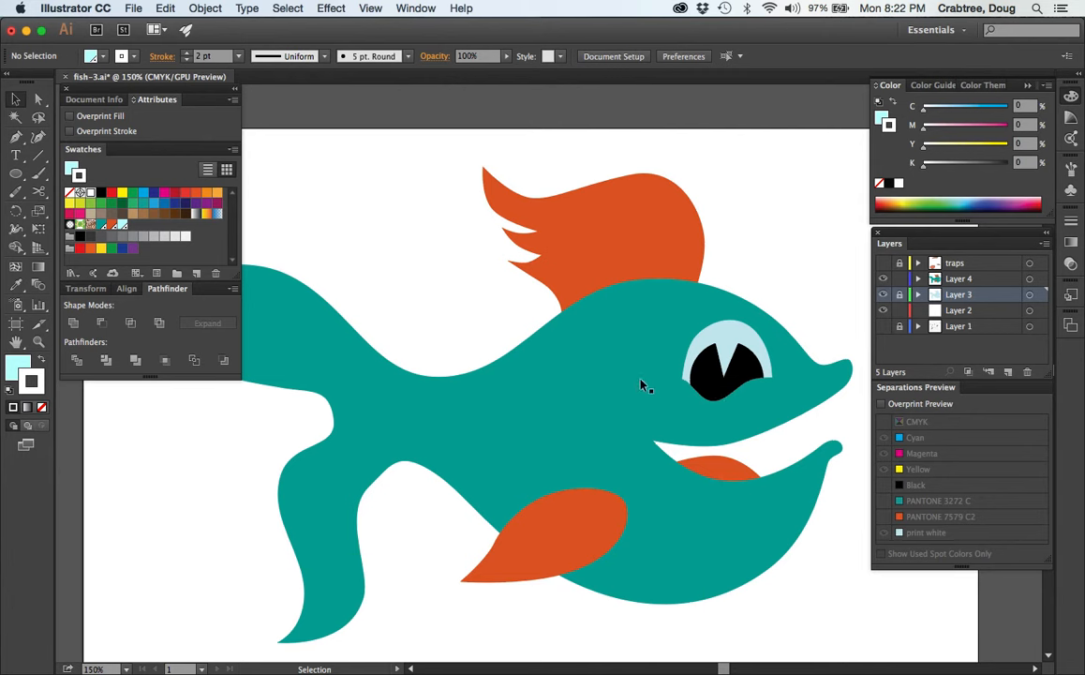
{"action": "mouse_move", "coordinate": [588, 324]}
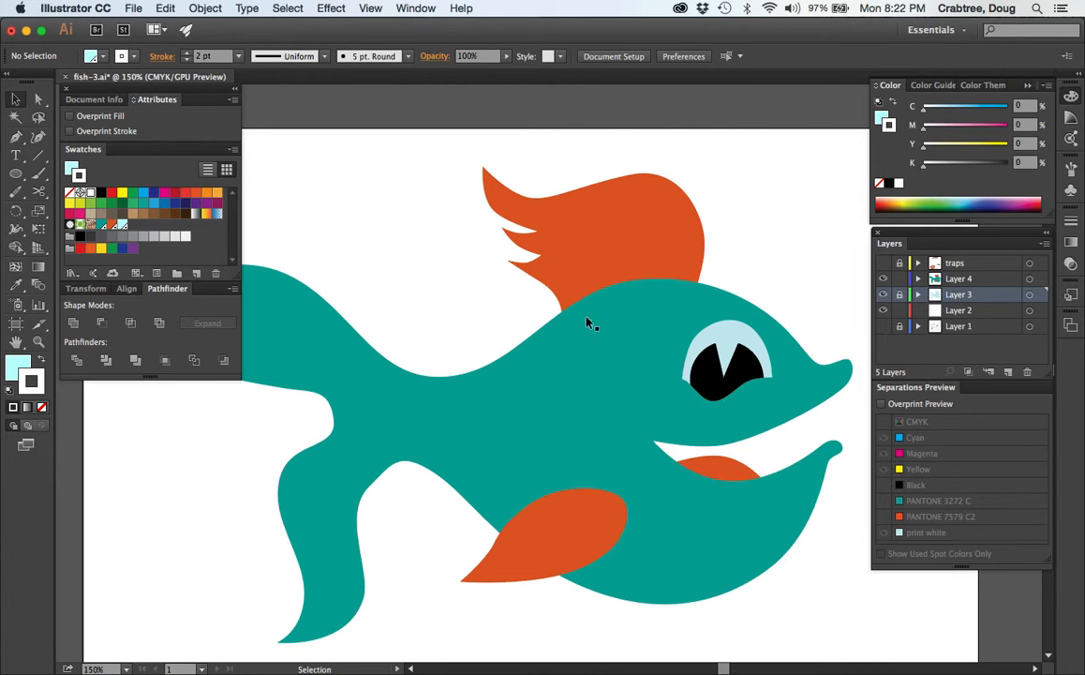
{"action": "mouse_move", "coordinate": [609, 286]}
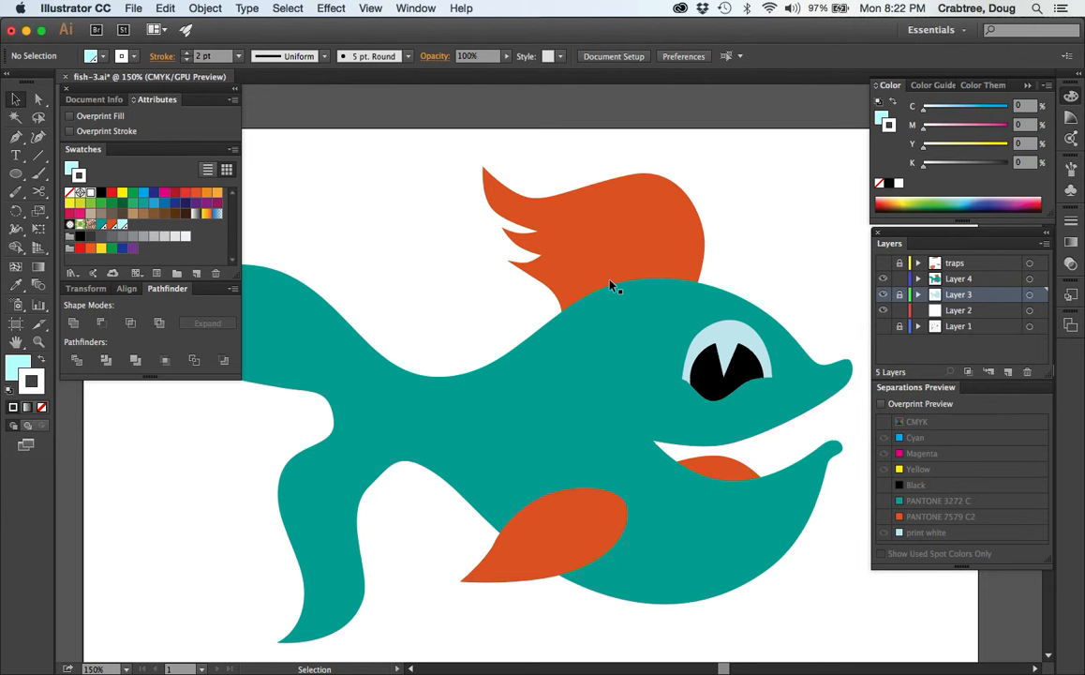
{"action": "mouse_move", "coordinate": [628, 296]}
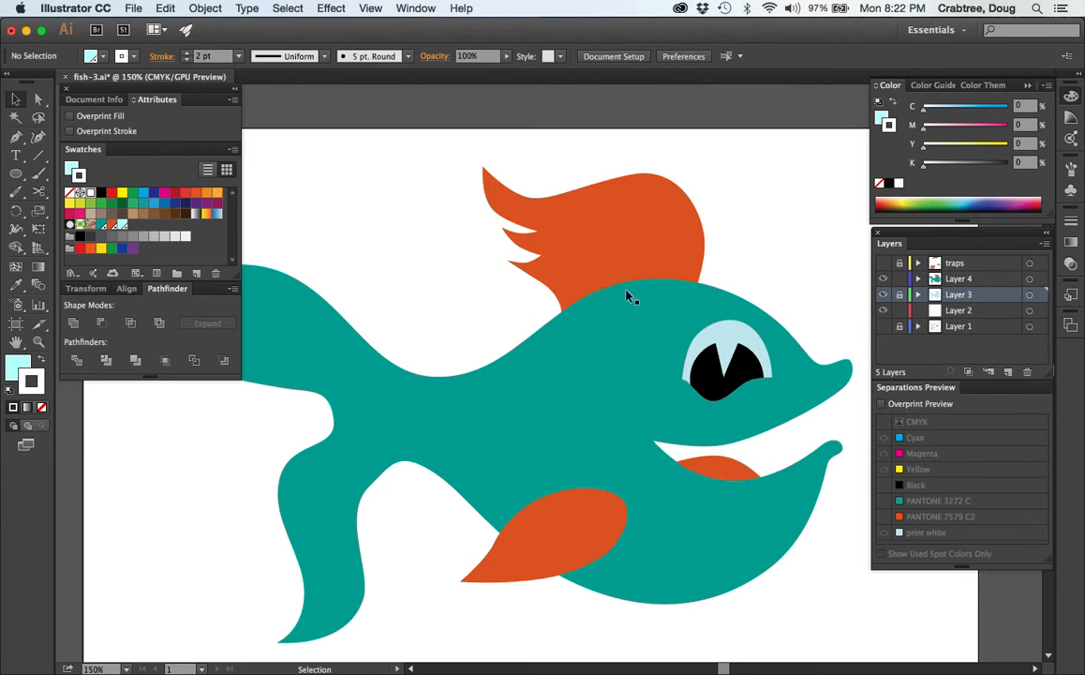
{"action": "mouse_move", "coordinate": [600, 403]}
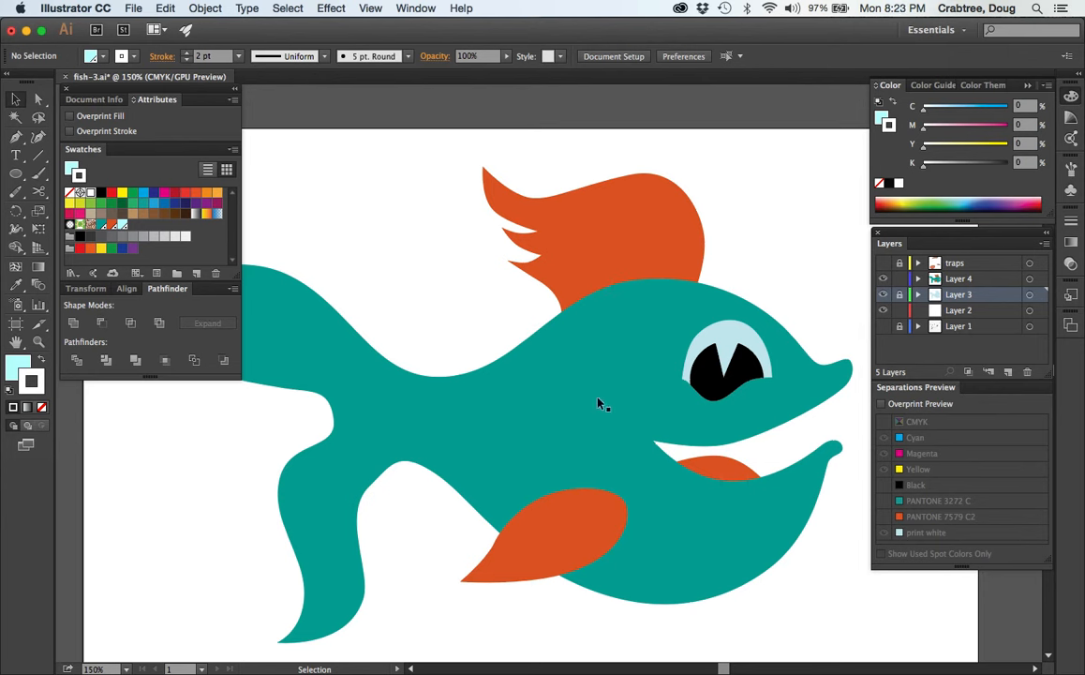
{"action": "mouse_move", "coordinate": [714, 485]}
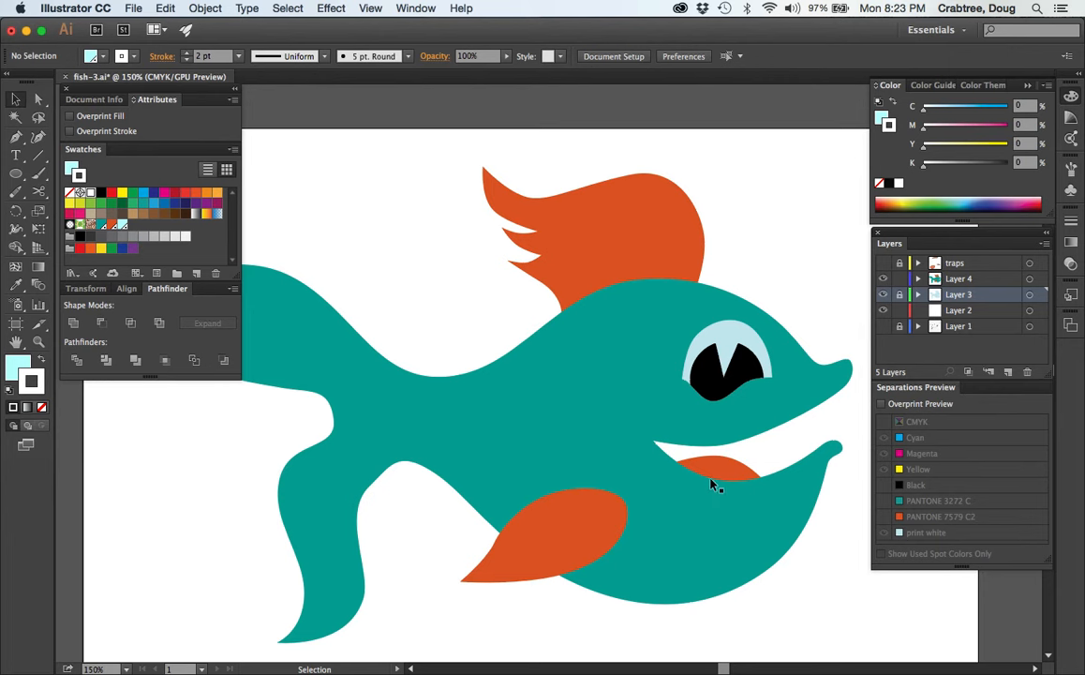
{"action": "mouse_move", "coordinate": [632, 415]}
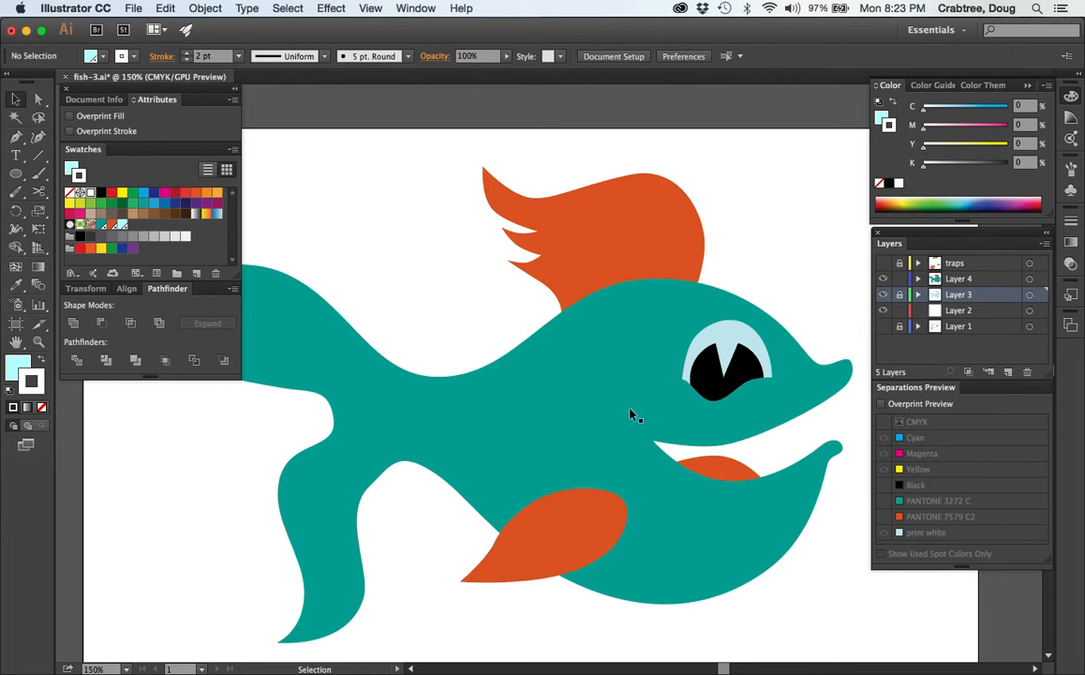
{"action": "mouse_move", "coordinate": [575, 425]}
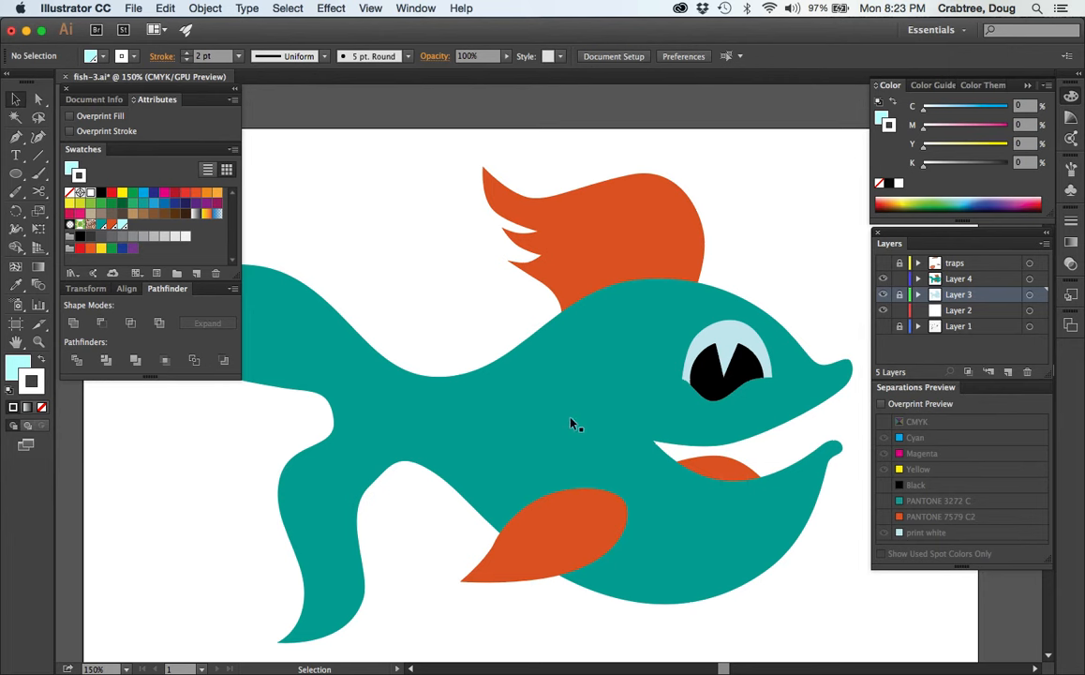
{"action": "mouse_move", "coordinate": [551, 539]}
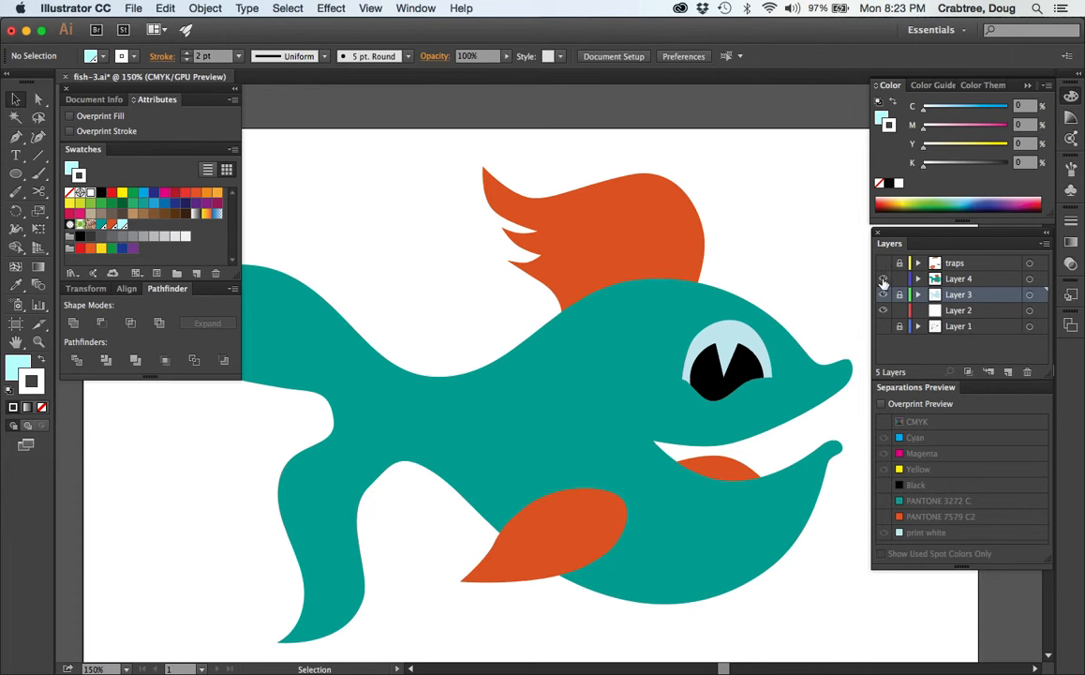
Show the traps layer, then briefly hide and reshow the teal artwork
{"action": "left_click", "coordinate": [882, 294]}
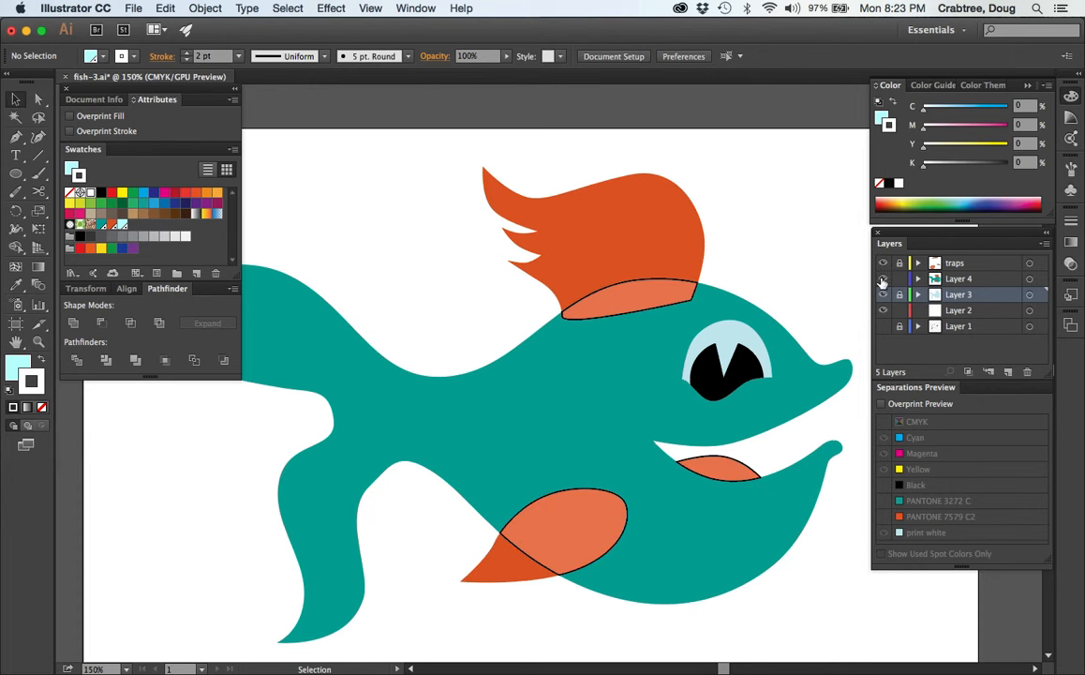
{"action": "left_click", "coordinate": [882, 279]}
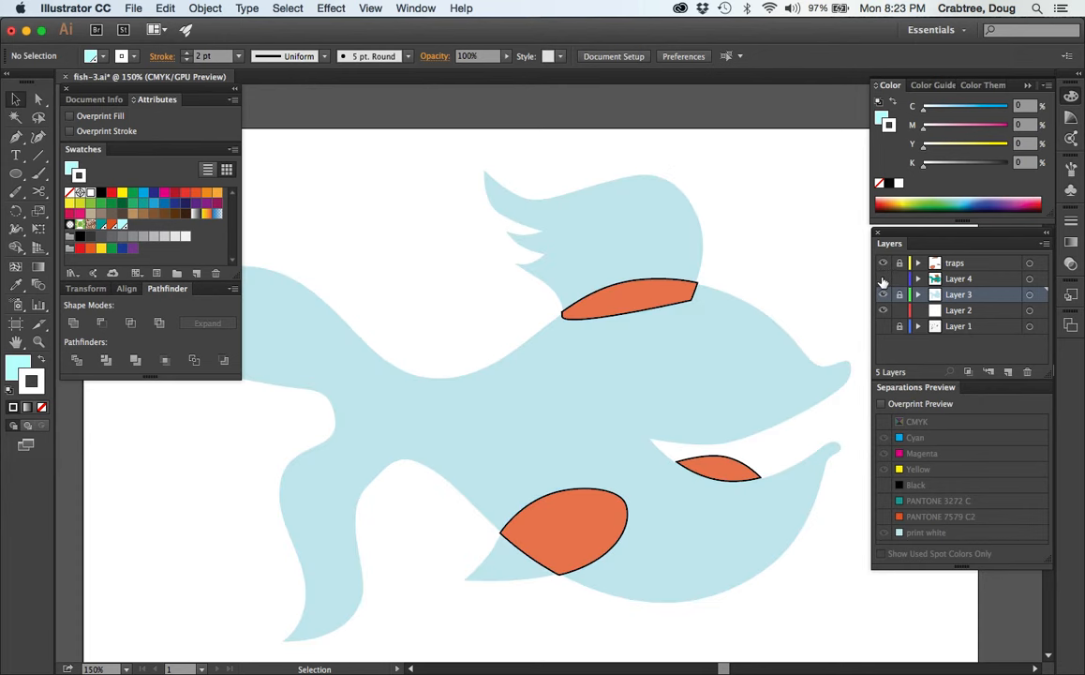
{"action": "left_click", "coordinate": [882, 279]}
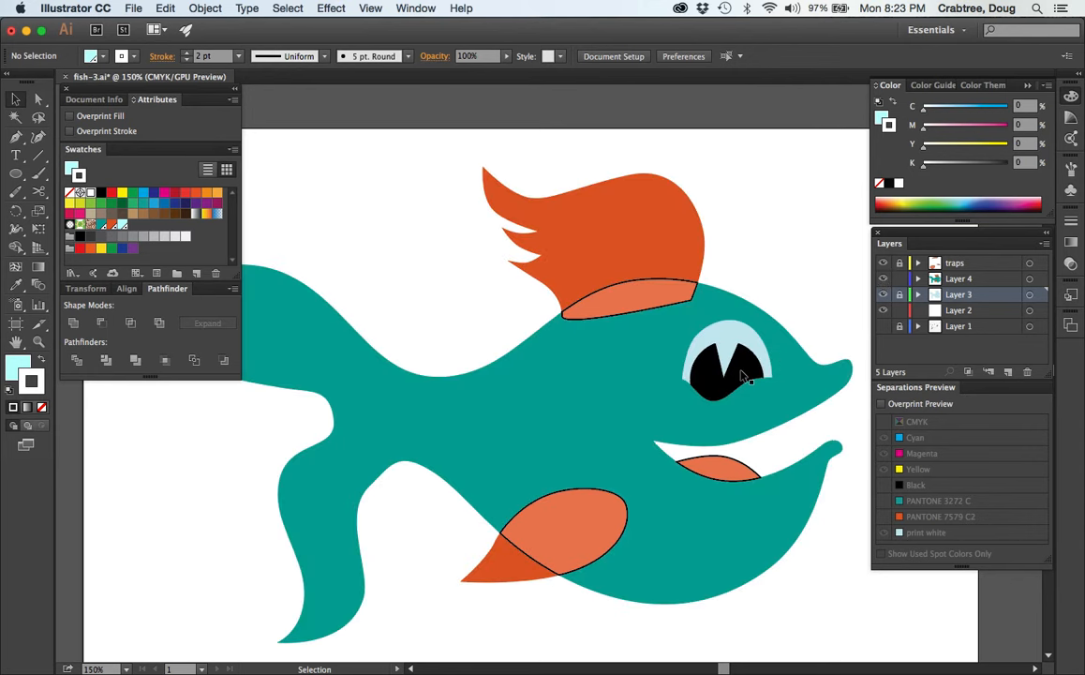
Select the black pupil shape and apply a command from the Edit menu
{"action": "left_click", "coordinate": [729, 366]}
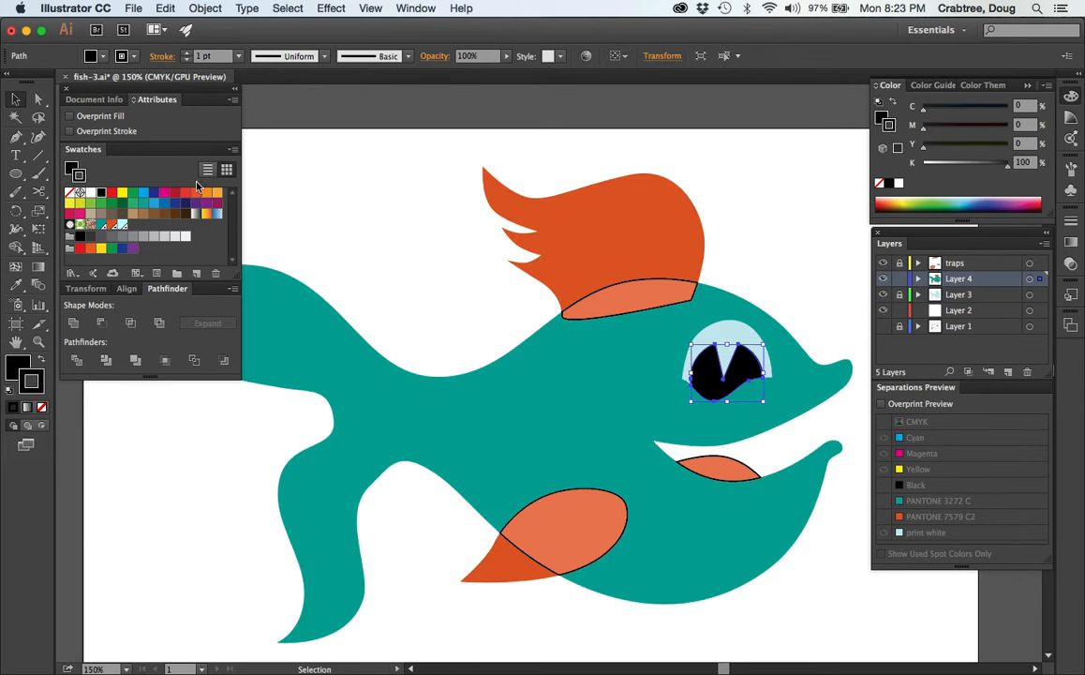
{"action": "left_click", "coordinate": [133, 8]}
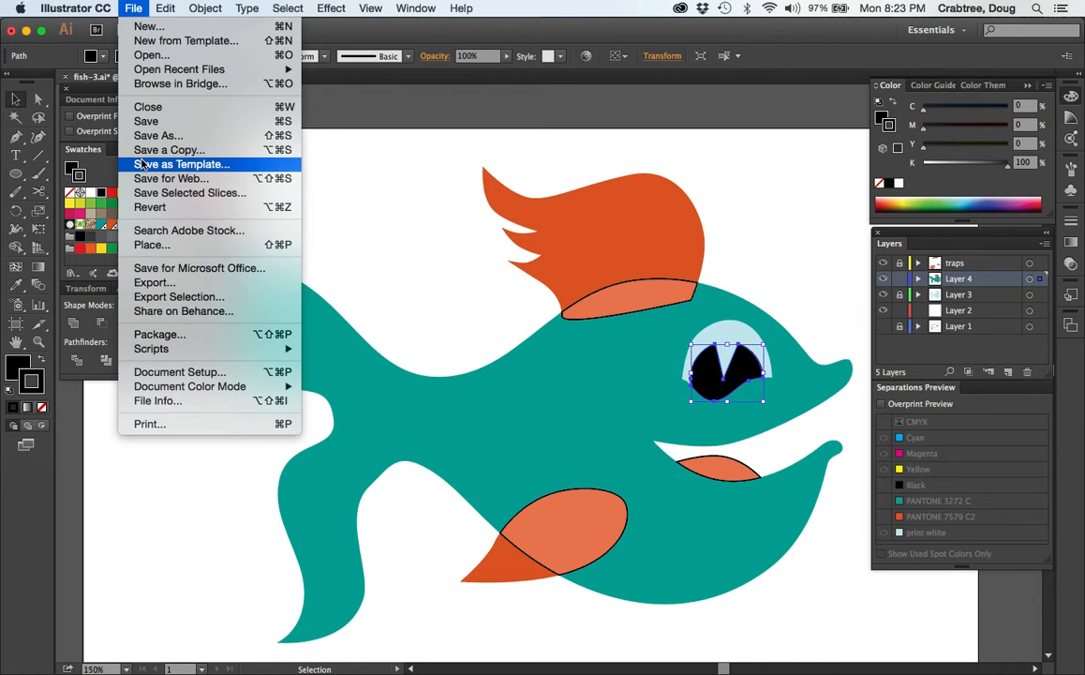
{"action": "mouse_move", "coordinate": [148, 107]}
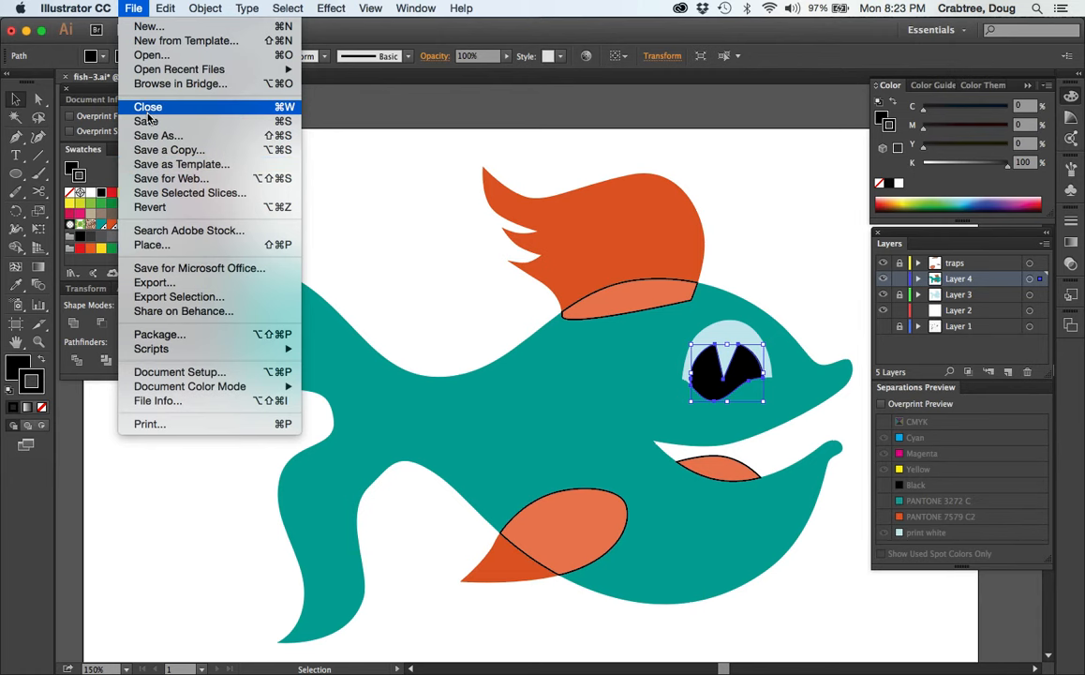
{"action": "left_click", "coordinate": [165, 7]}
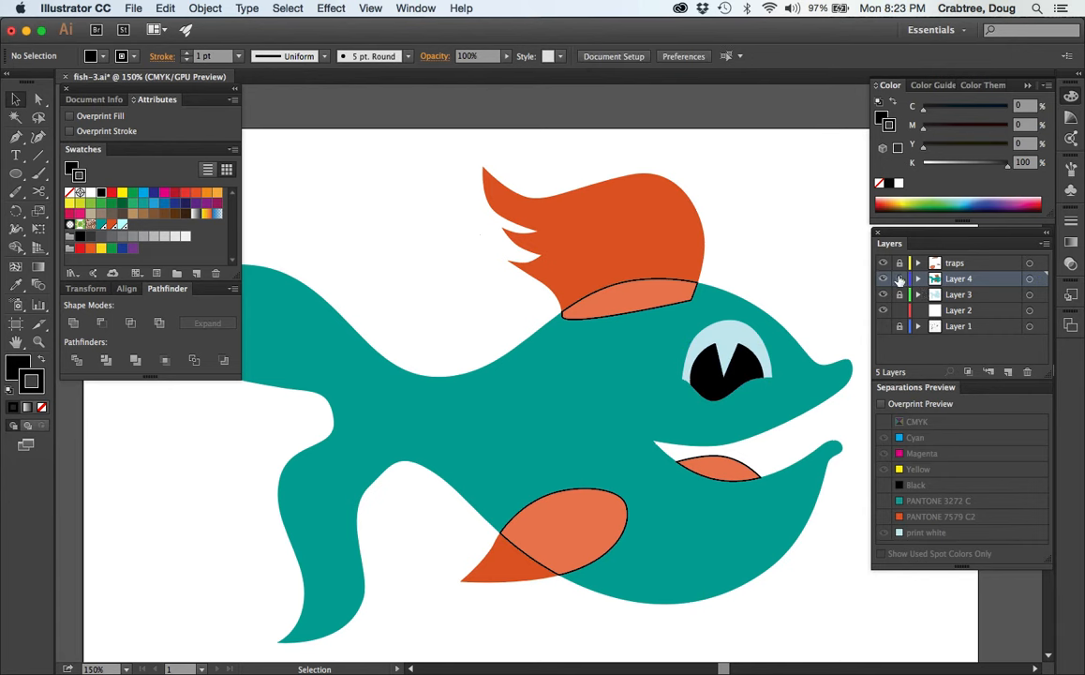
{"action": "mouse_move", "coordinate": [899, 278]}
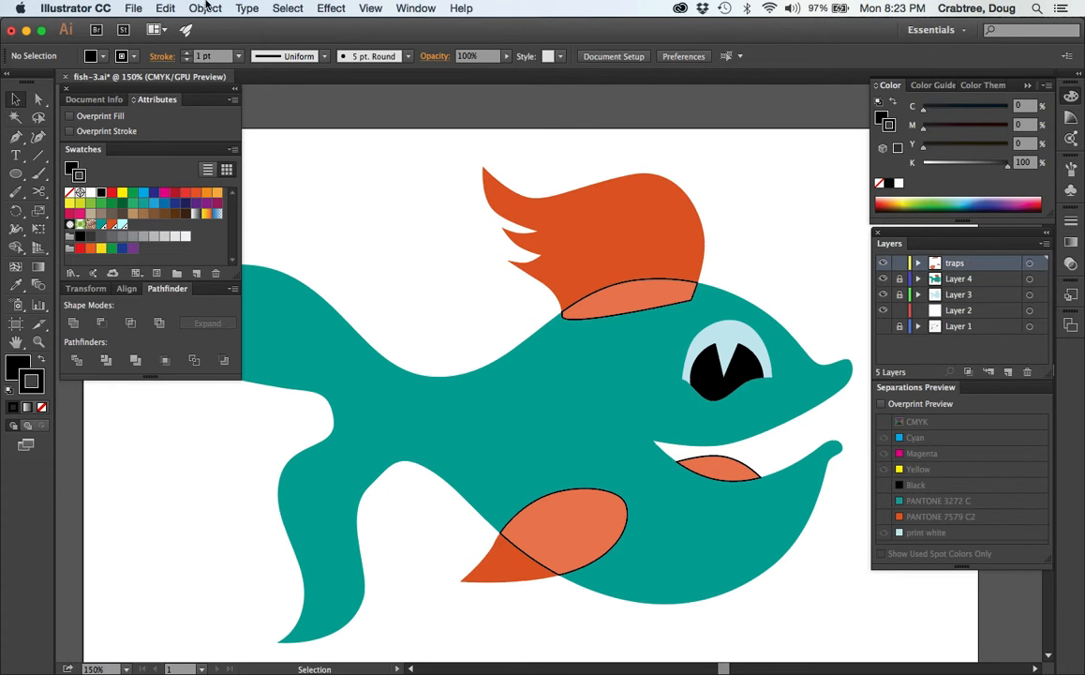
{"action": "left_click", "coordinate": [165, 7]}
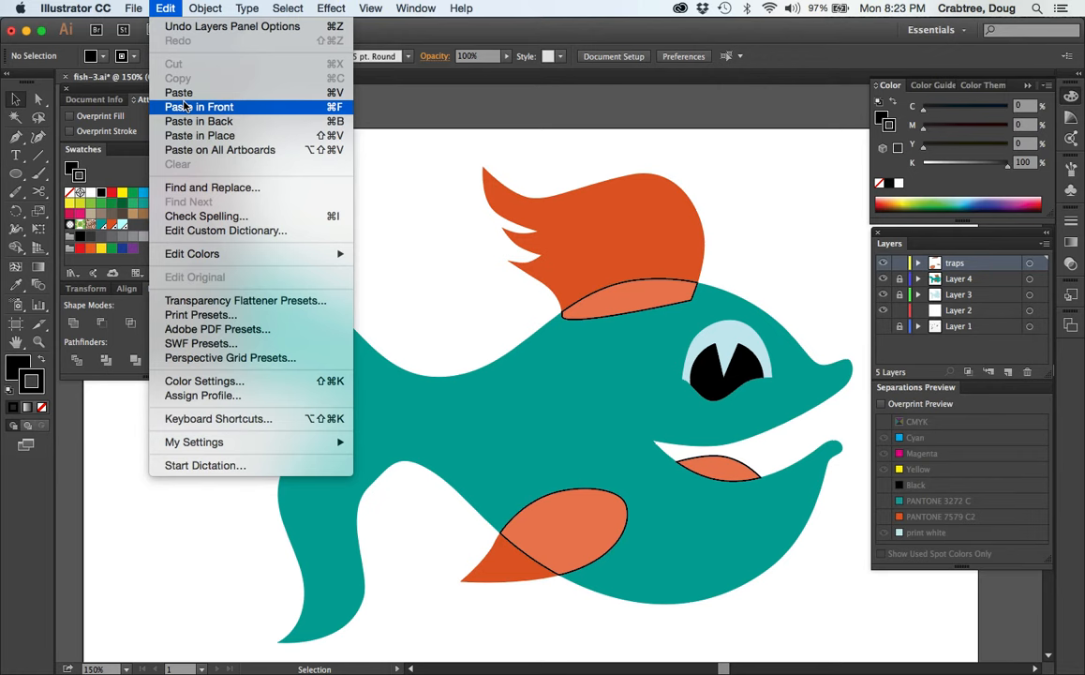
{"action": "left_click", "coordinate": [198, 106]}
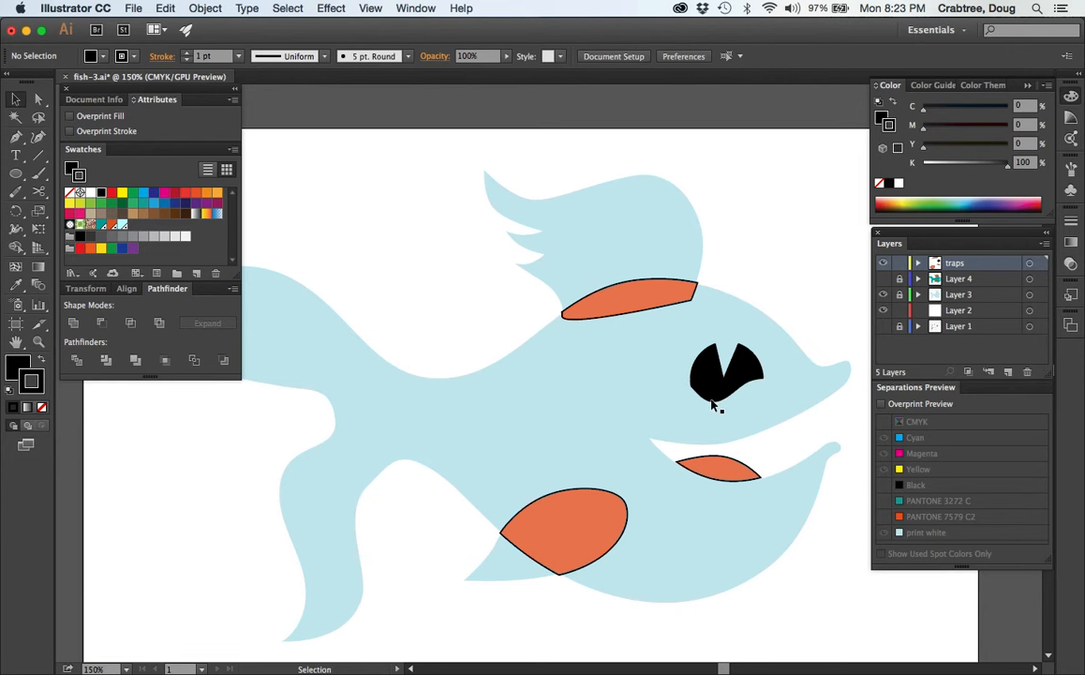
{"action": "mouse_move", "coordinate": [661, 427]}
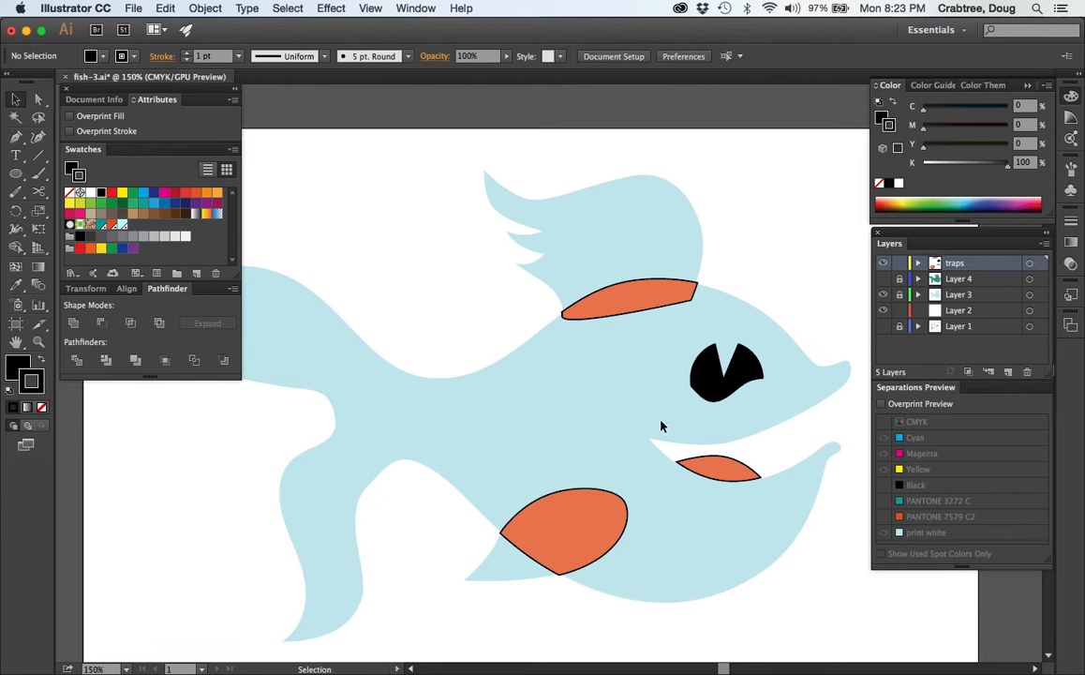
{"action": "mouse_move", "coordinate": [664, 272]}
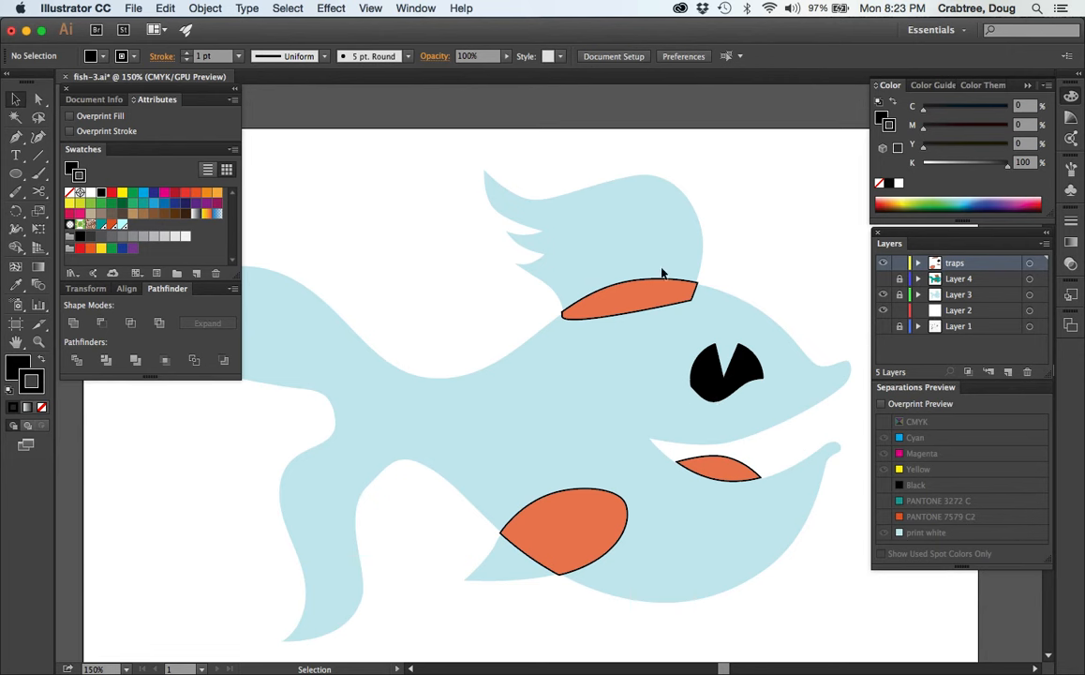
{"action": "mouse_move", "coordinate": [731, 393]}
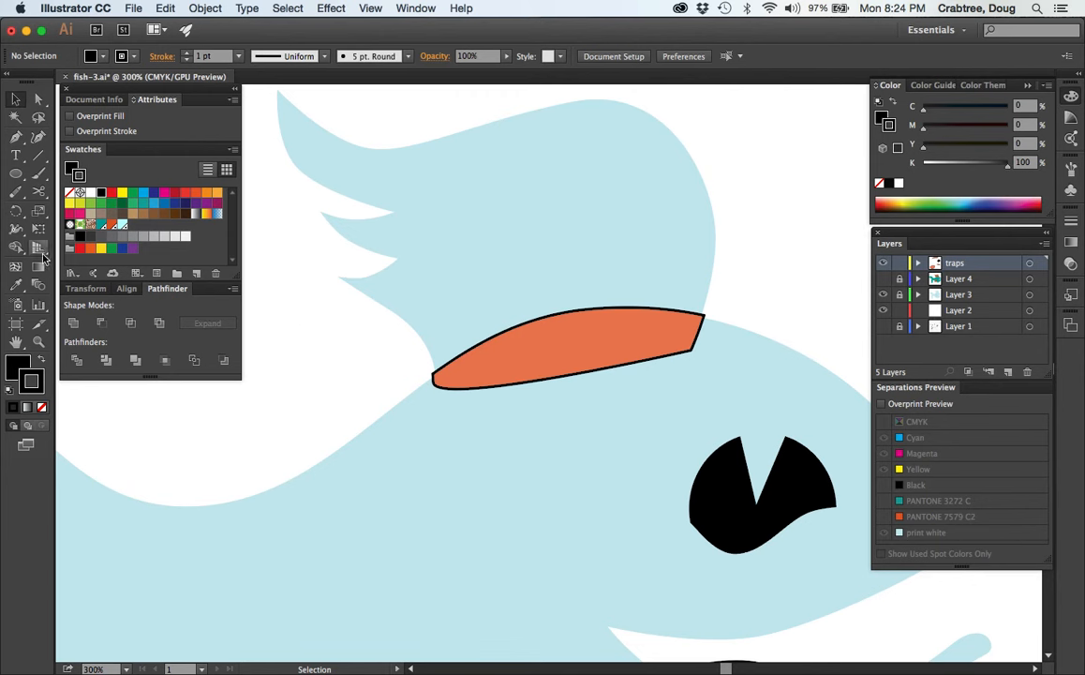
{"action": "mouse_move", "coordinate": [18, 195]}
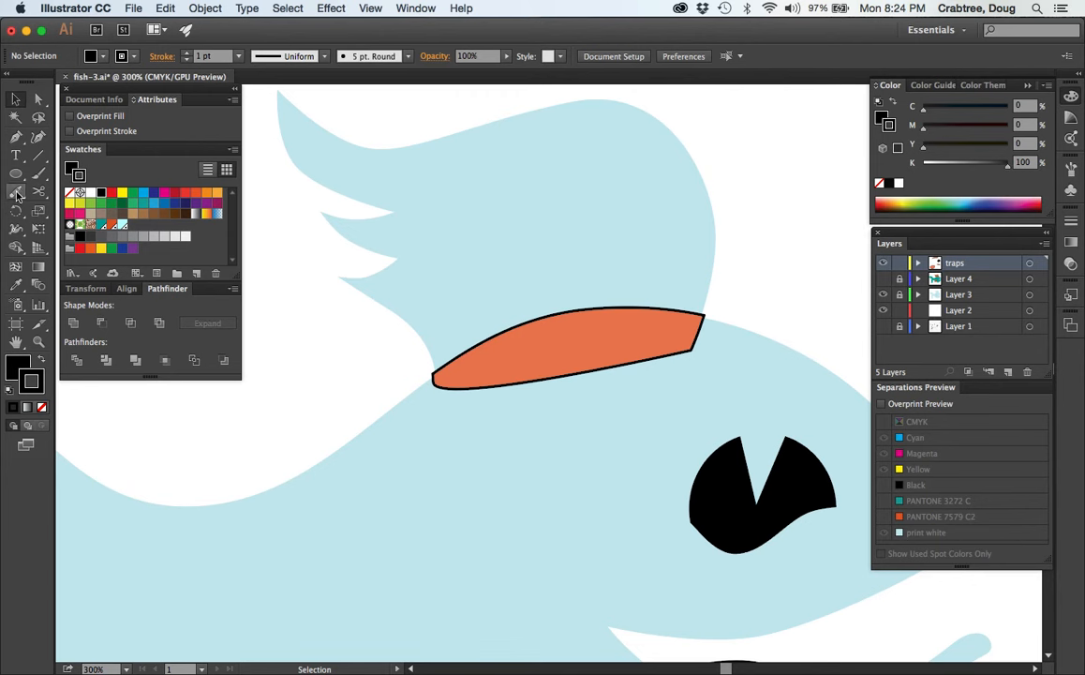
{"action": "mouse_move", "coordinate": [40, 192]}
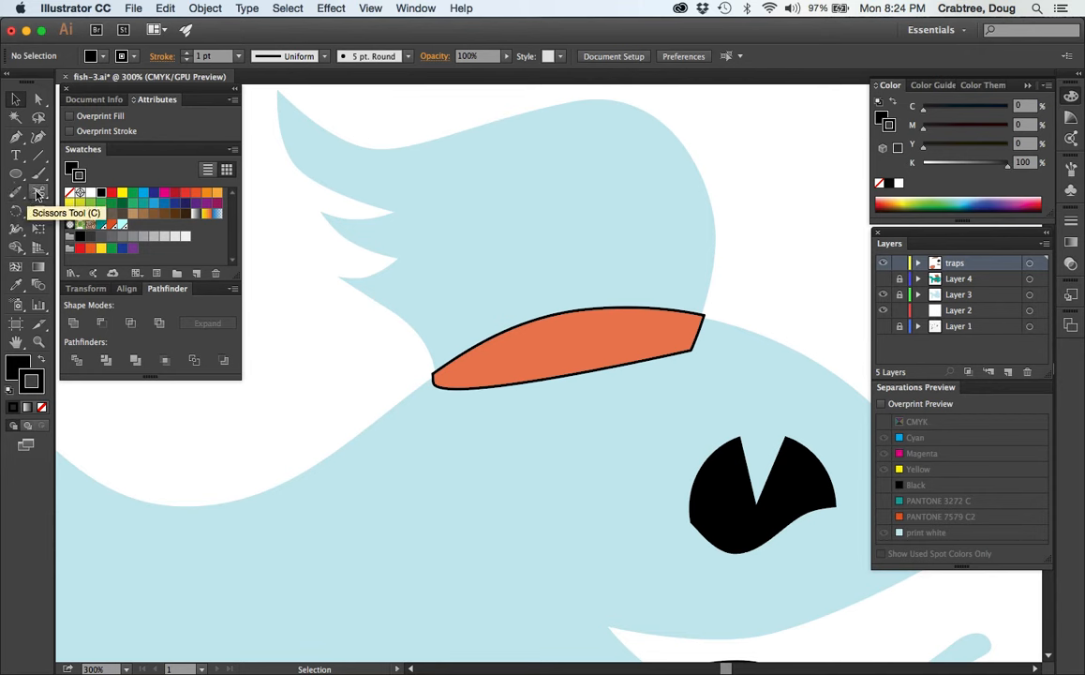
Reveal the Scissors tool flyout, then select and deselect the top-fin trap shape
{"action": "left_click", "coordinate": [39, 194]}
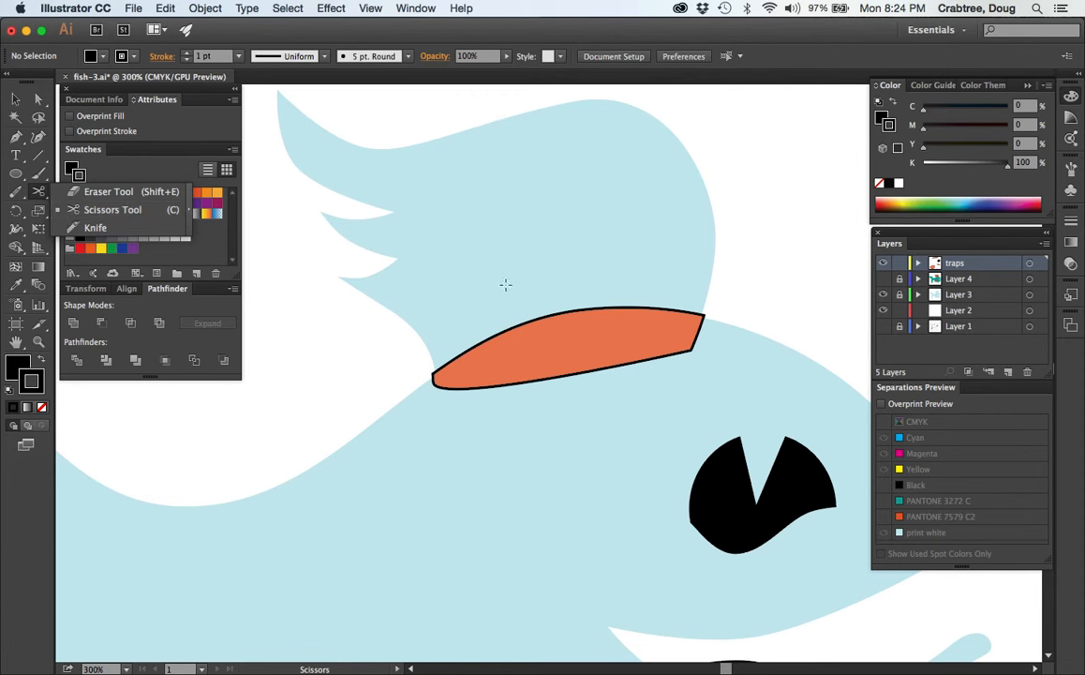
{"action": "mouse_move", "coordinate": [586, 349]}
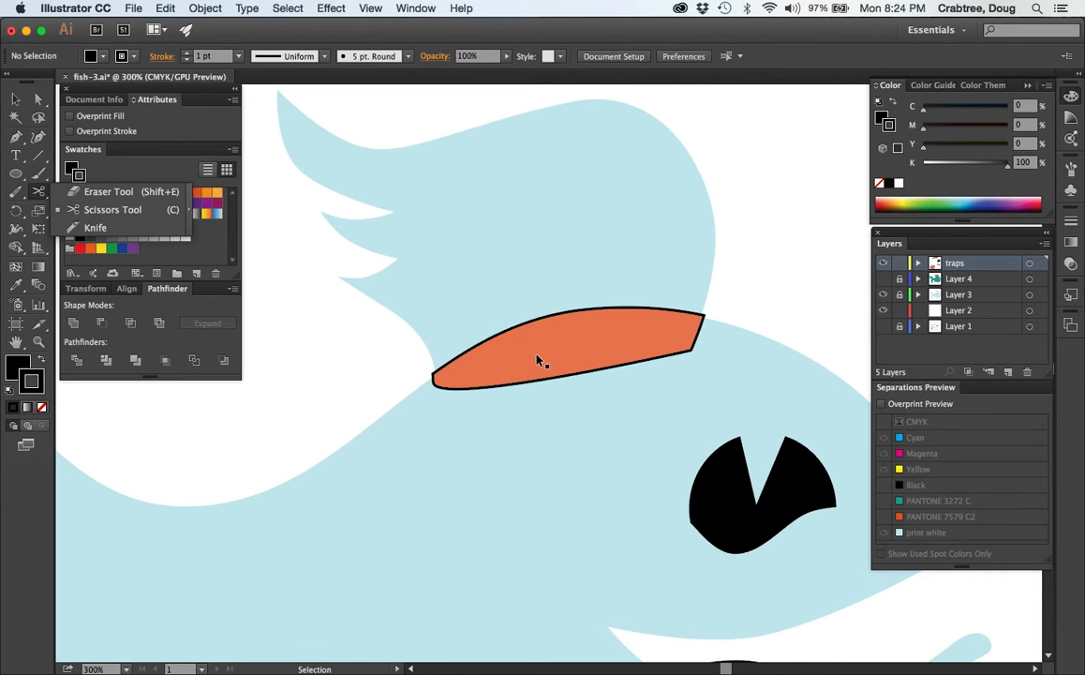
{"action": "left_click", "coordinate": [112, 209]}
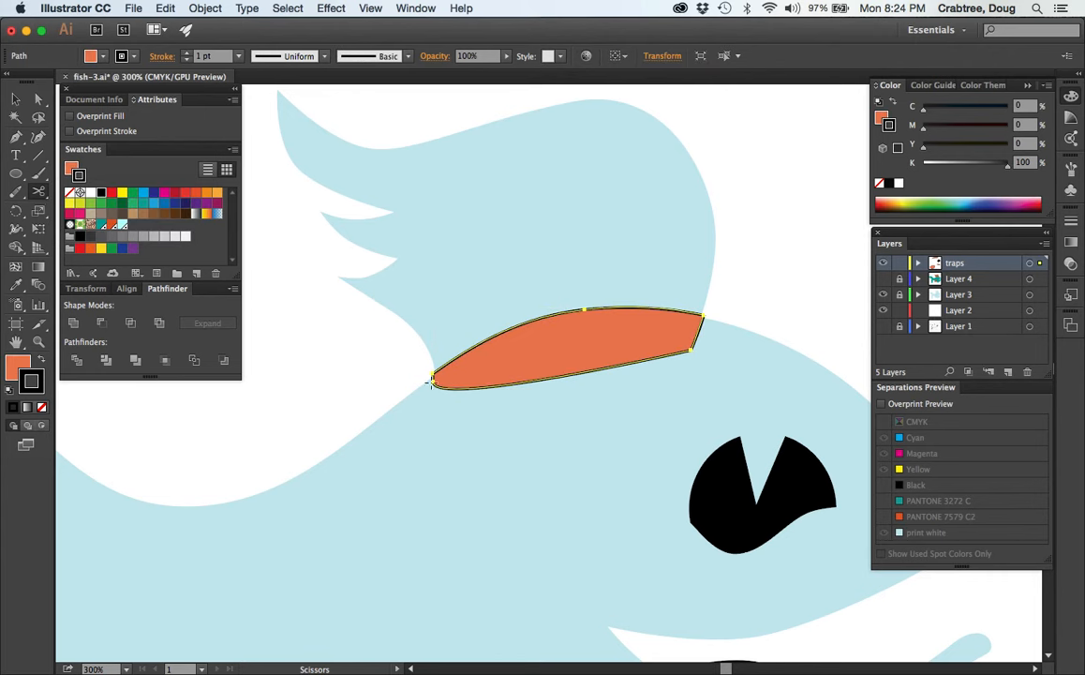
{"action": "mouse_move", "coordinate": [558, 360]}
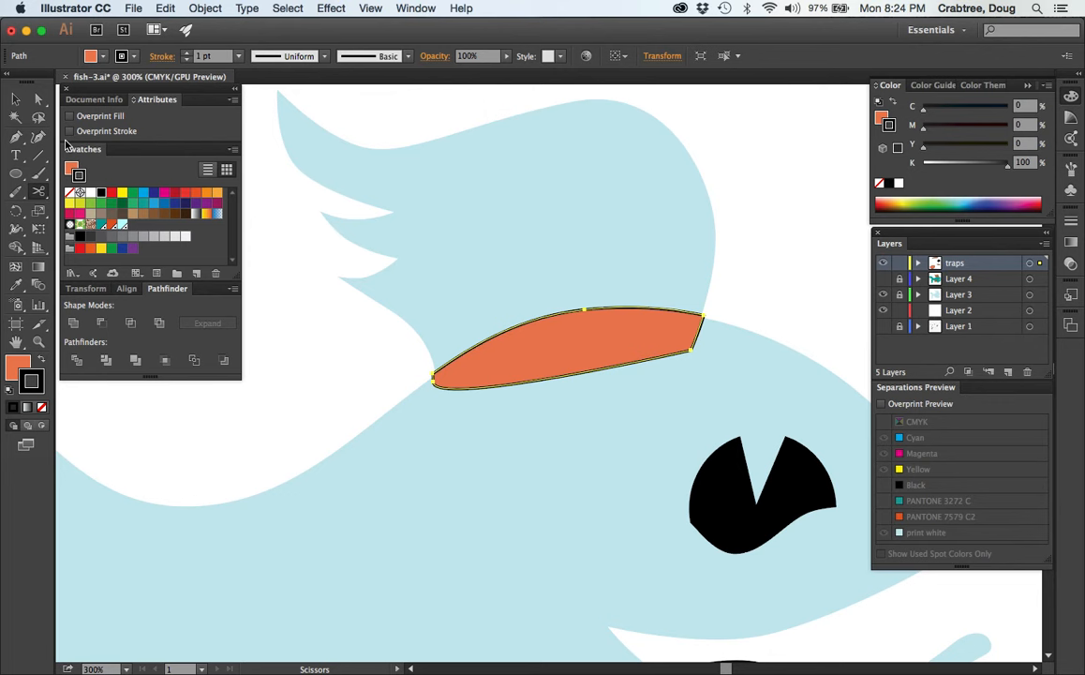
{"action": "left_click", "coordinate": [780, 264]}
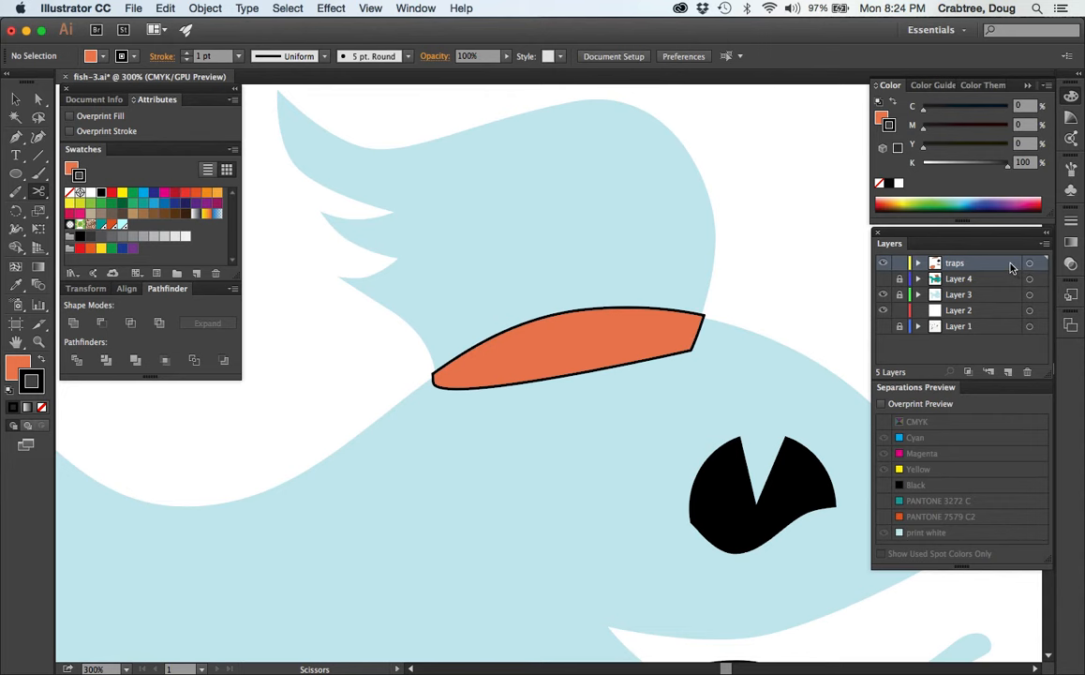
Set the traps layer's colour to Ochre in Layer Options and confirm
{"action": "double_click", "coordinate": [954, 263]}
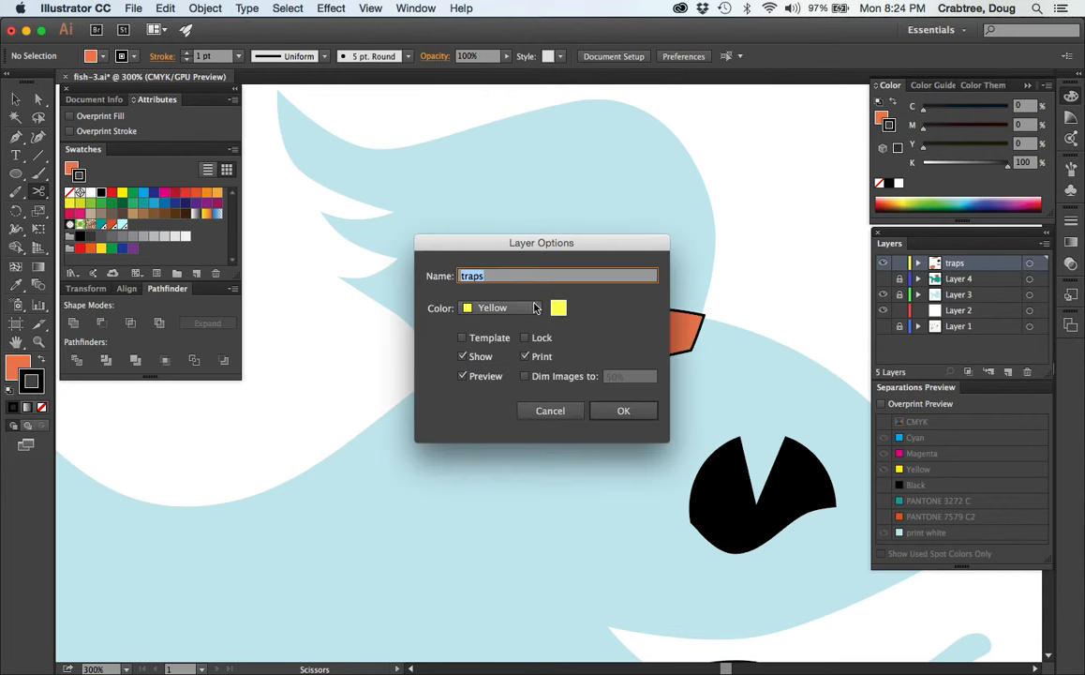
{"action": "left_click", "coordinate": [506, 307]}
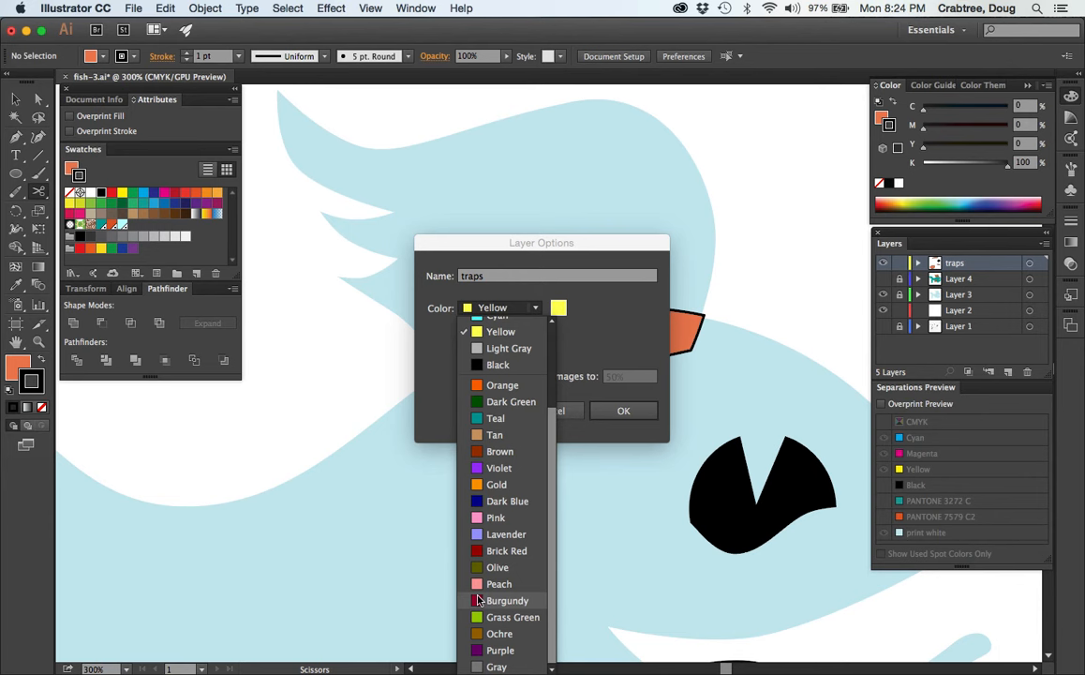
{"action": "mouse_move", "coordinate": [478, 550]}
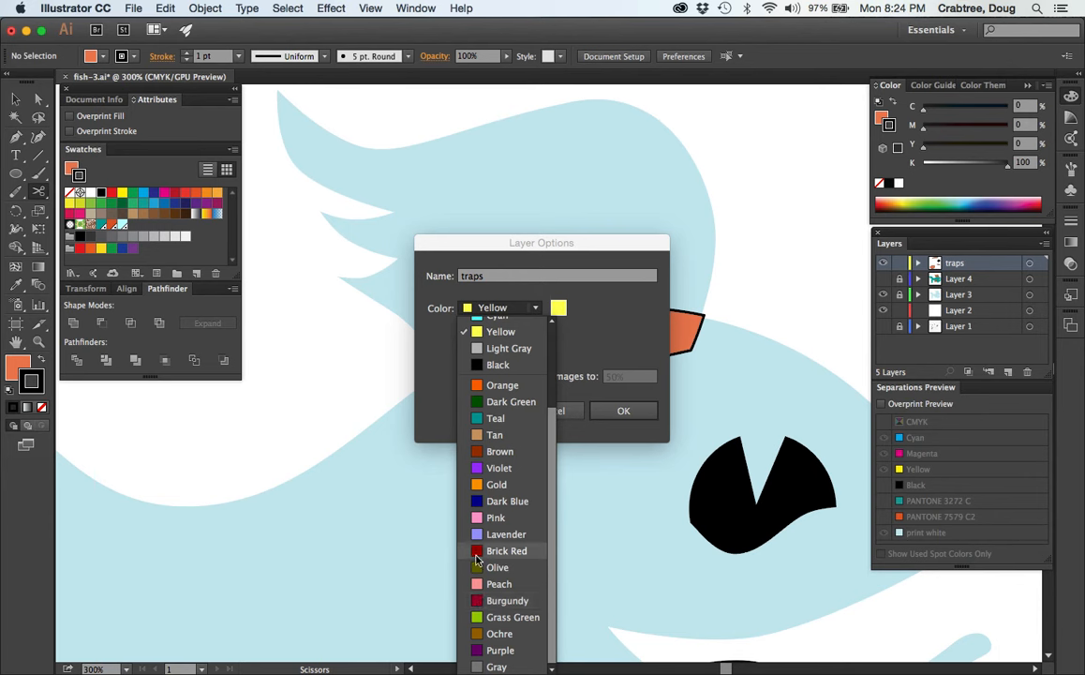
{"action": "mouse_move", "coordinate": [477, 635]}
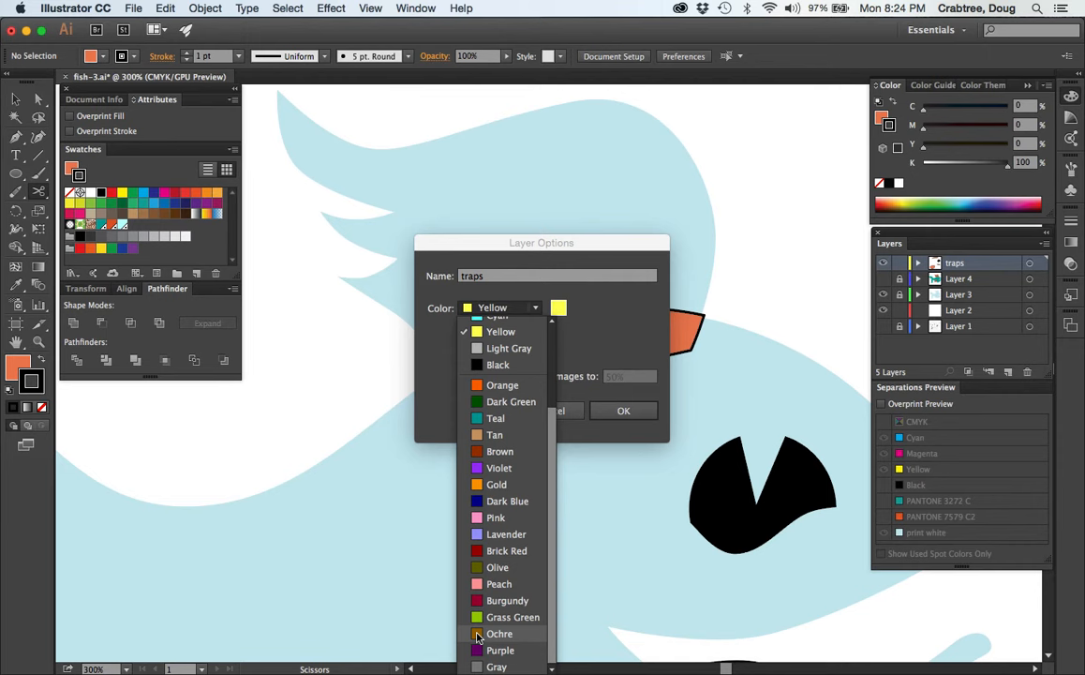
{"action": "left_click", "coordinate": [500, 634]}
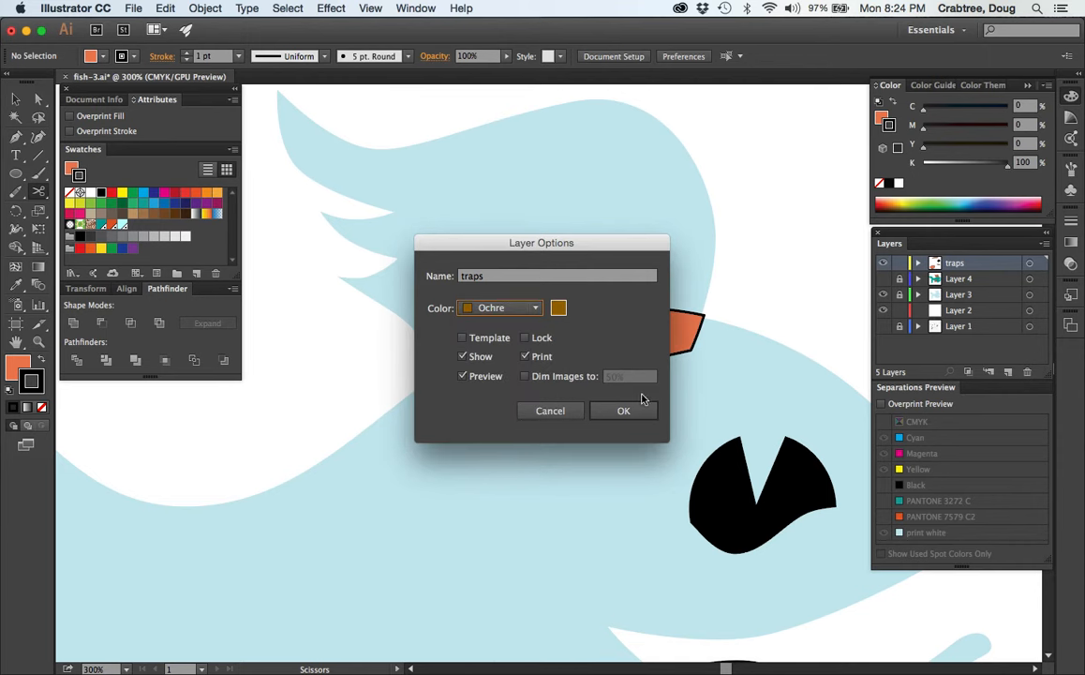
{"action": "left_click", "coordinate": [623, 411]}
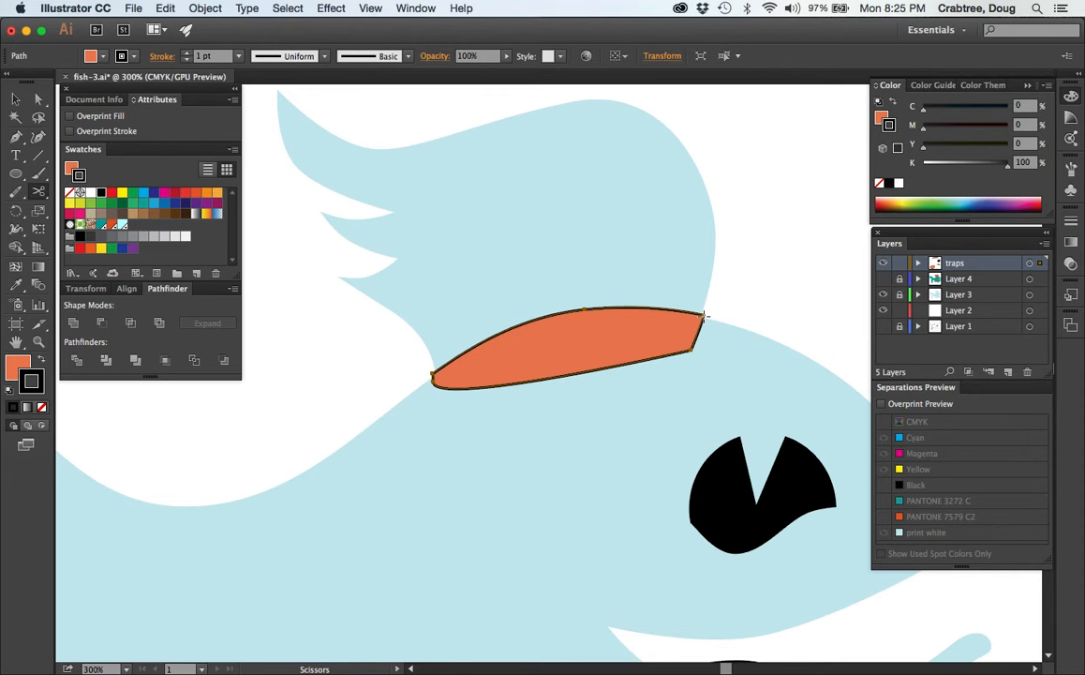
{"action": "mouse_move", "coordinate": [650, 307]}
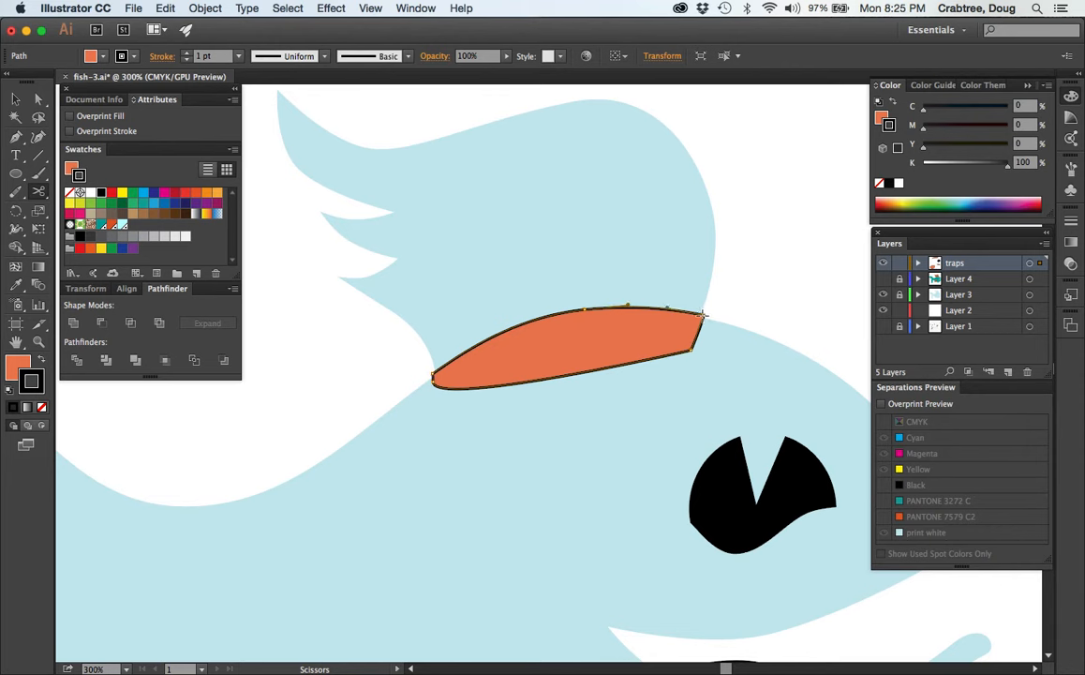
Cut the long orange shape's outline at its top corner, then return to the Selection tool
{"action": "left_click", "coordinate": [431, 379]}
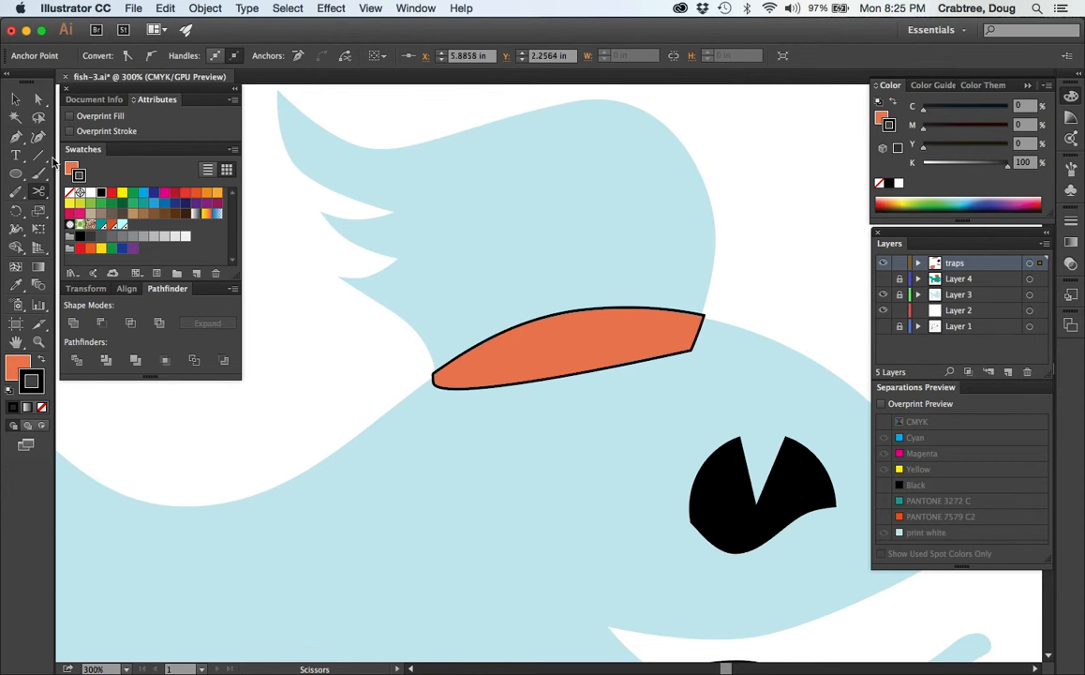
{"action": "left_click", "coordinate": [567, 352]}
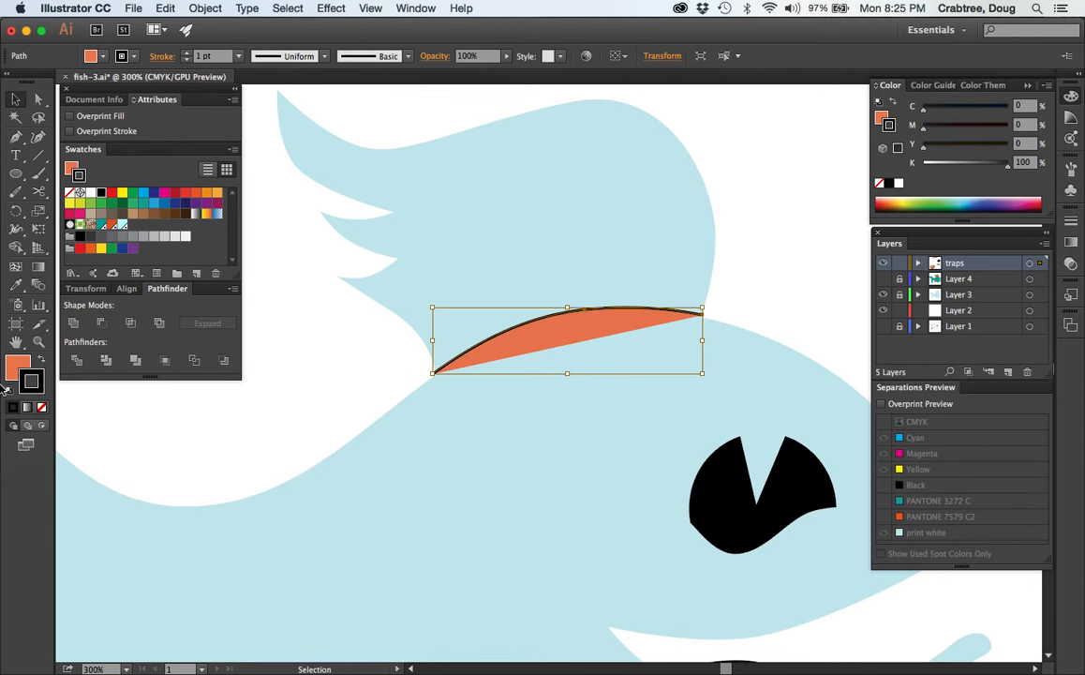
{"action": "mouse_move", "coordinate": [39, 364]}
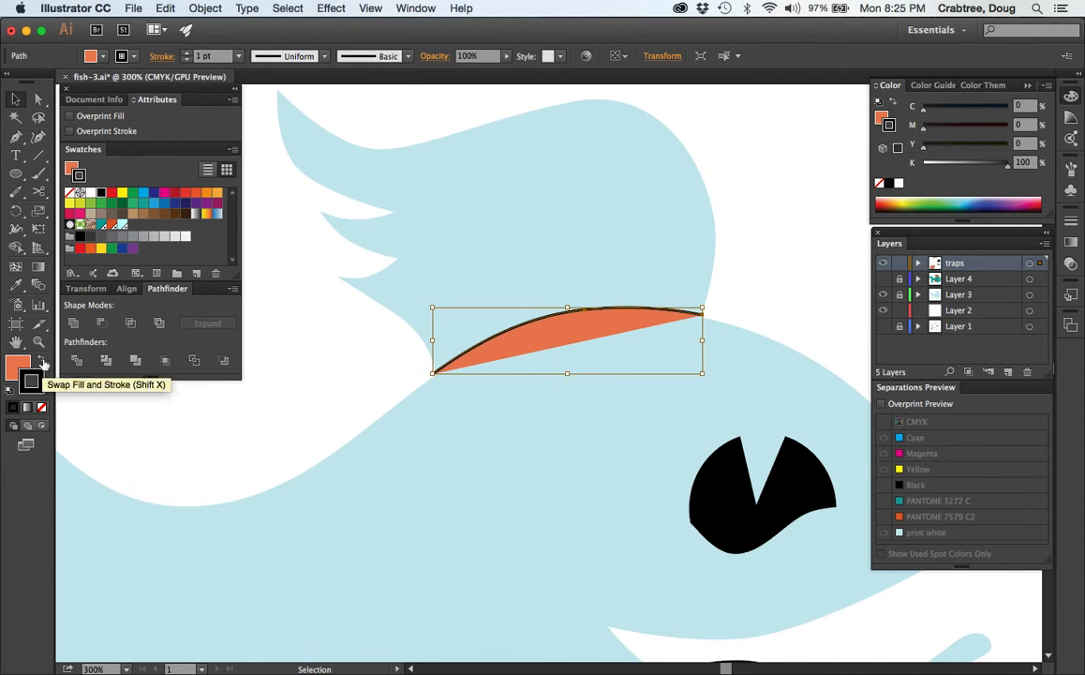
Make the top edge an unfilled PANTONE 3272 C stroke set to overprint, then deselect
{"action": "left_click", "coordinate": [43, 363]}
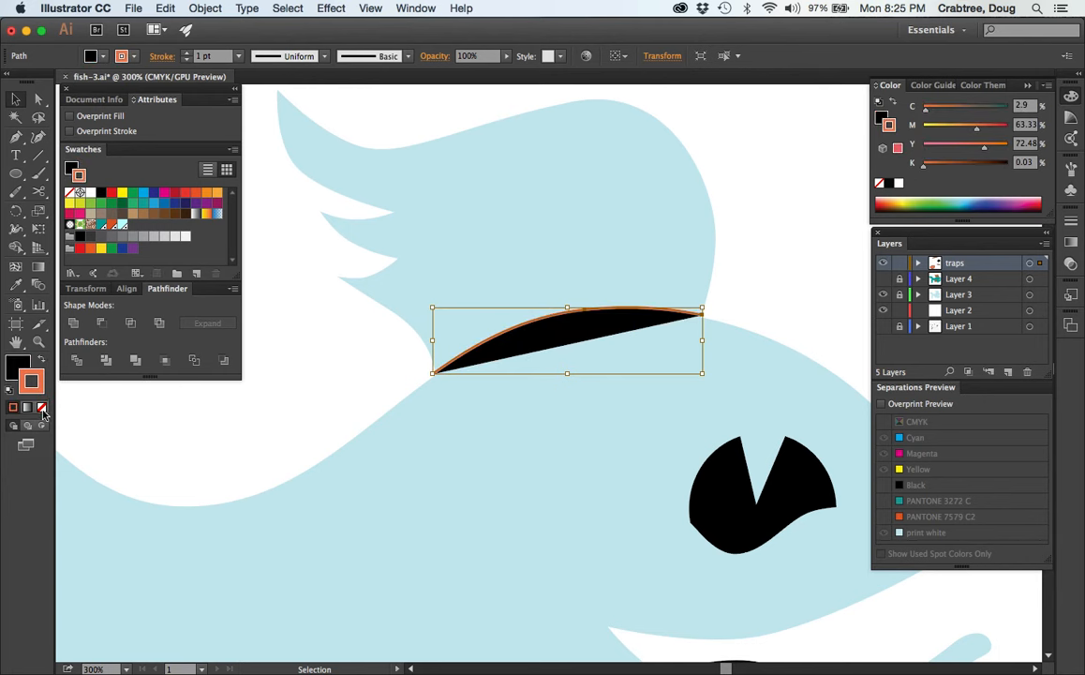
{"action": "left_click", "coordinate": [40, 364]}
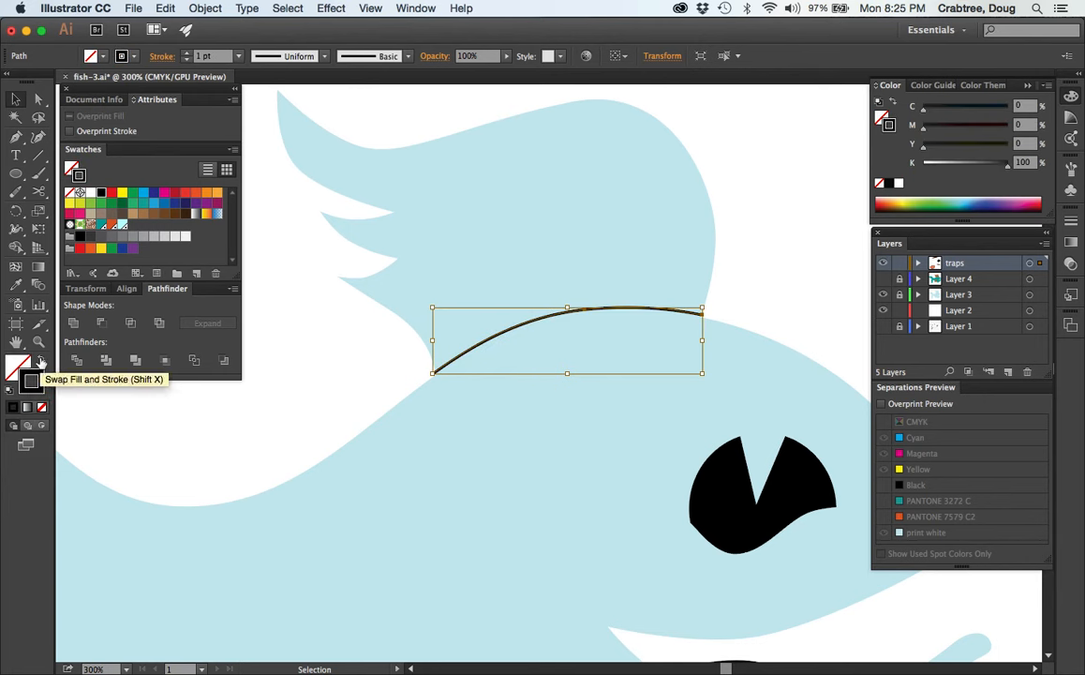
{"action": "mouse_move", "coordinate": [19, 368]}
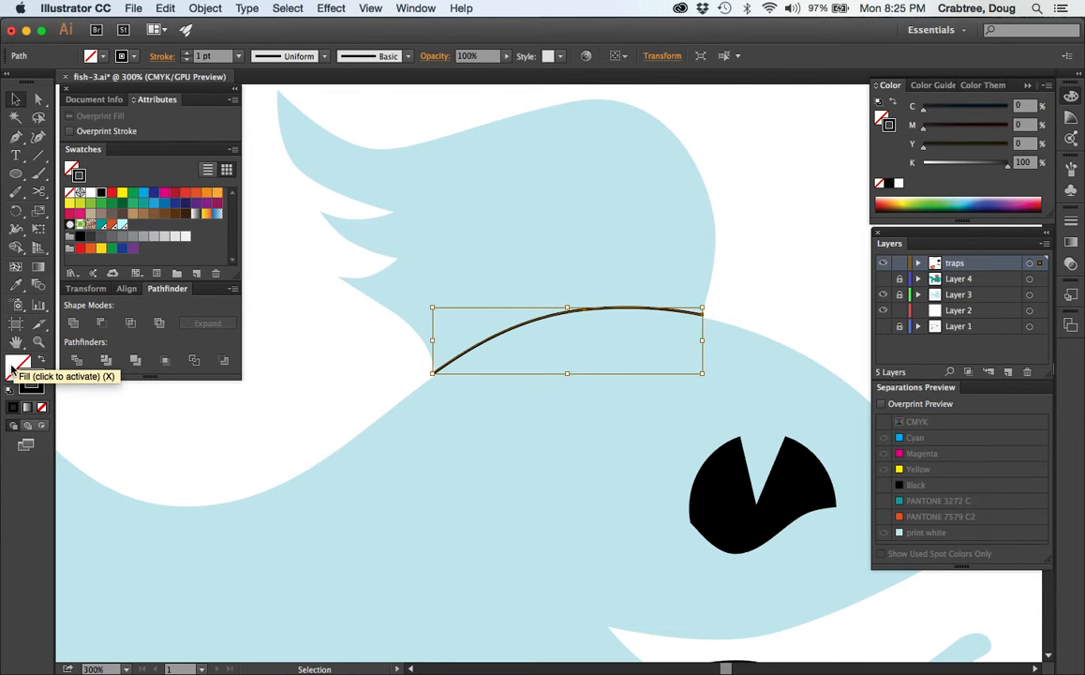
{"action": "mouse_move", "coordinate": [31, 373]}
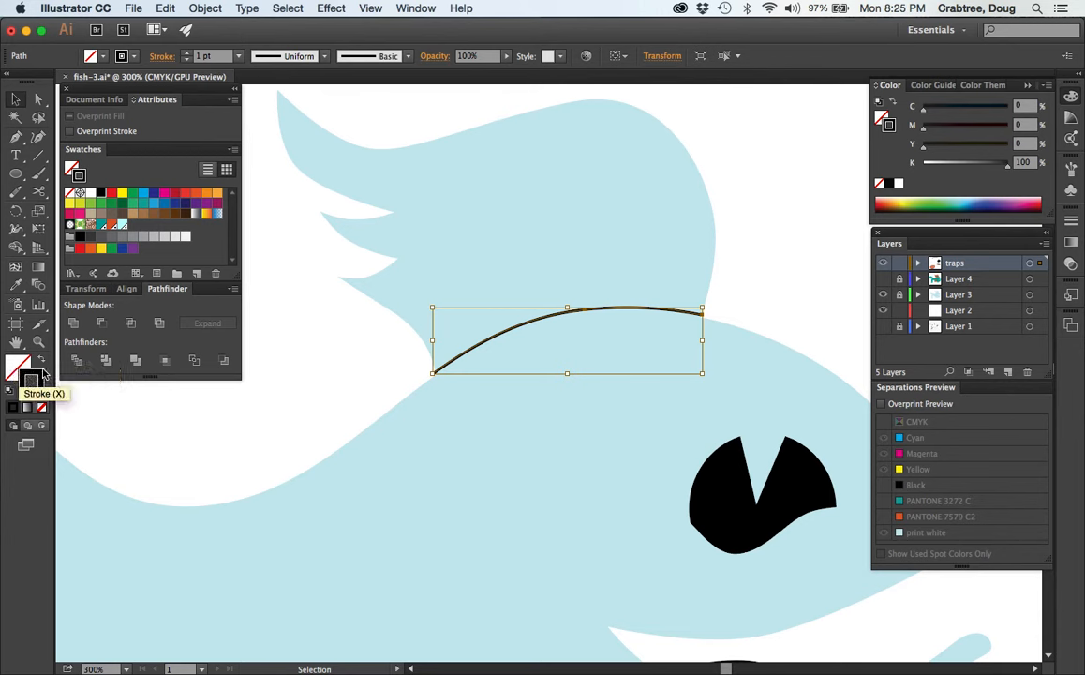
{"action": "mouse_move", "coordinate": [112, 242]}
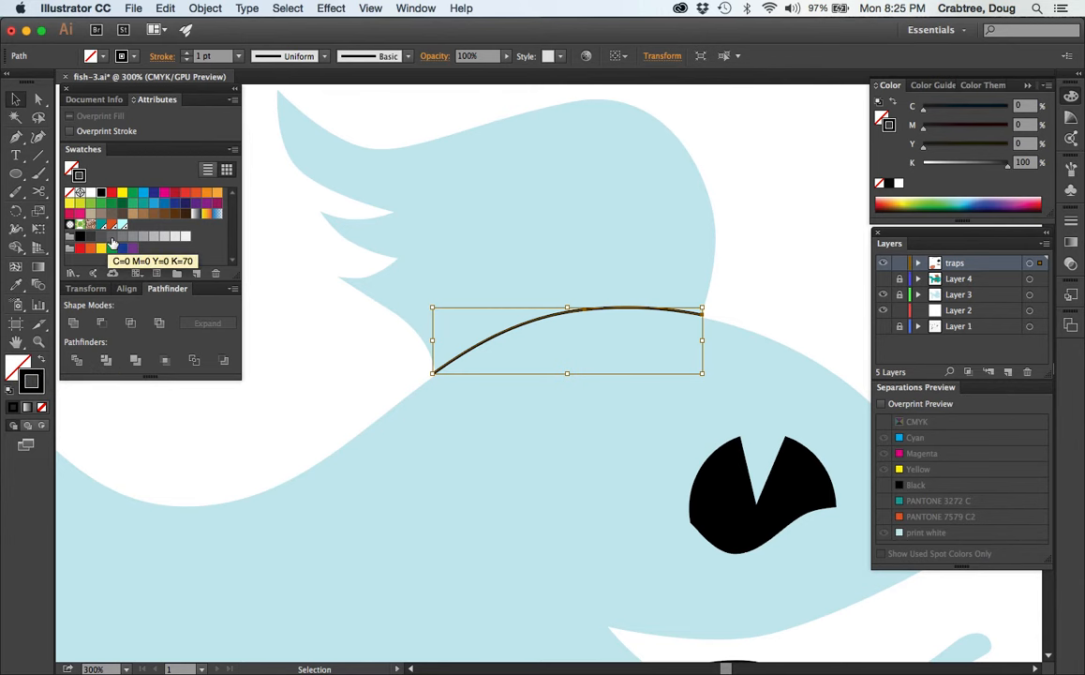
{"action": "mouse_move", "coordinate": [483, 353]}
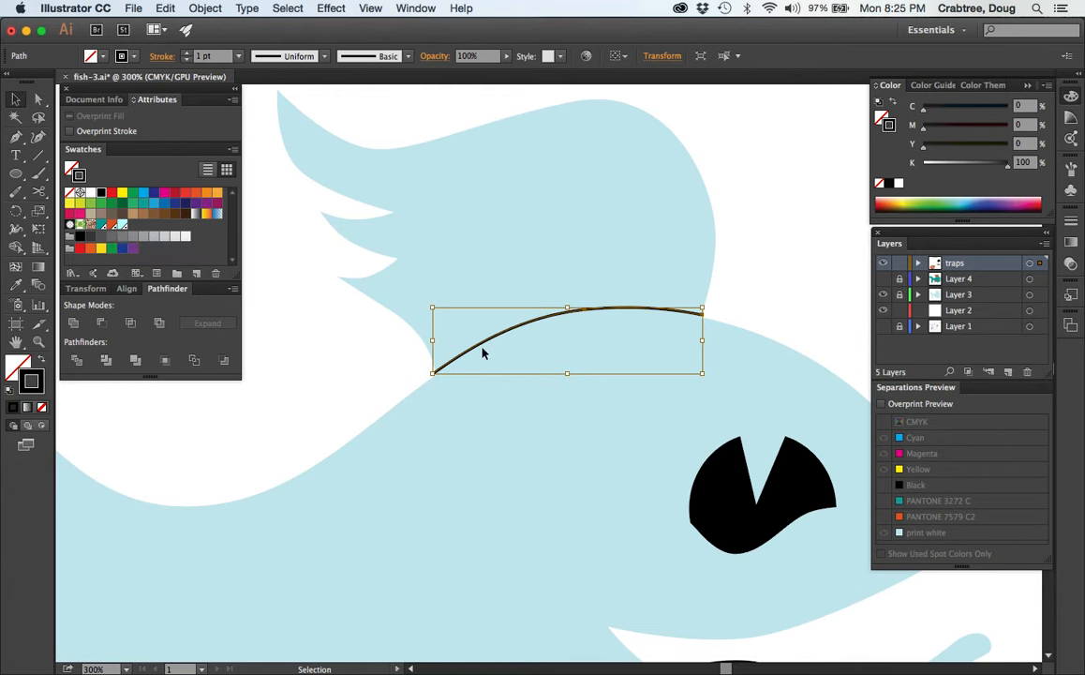
{"action": "mouse_move", "coordinate": [564, 263]}
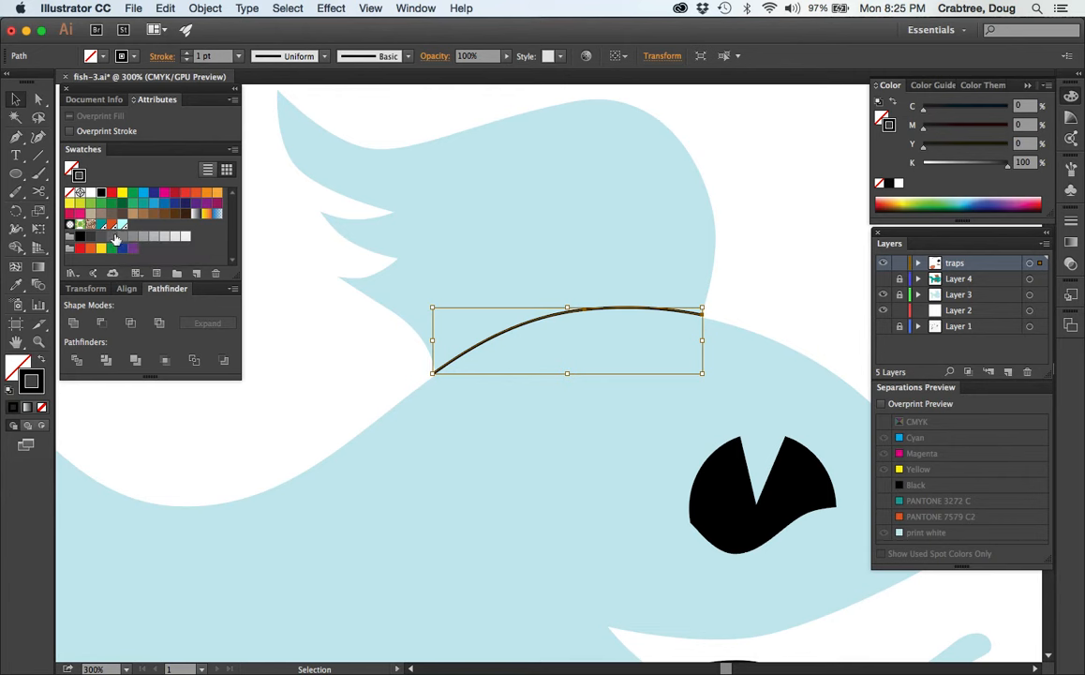
{"action": "left_click", "coordinate": [102, 225]}
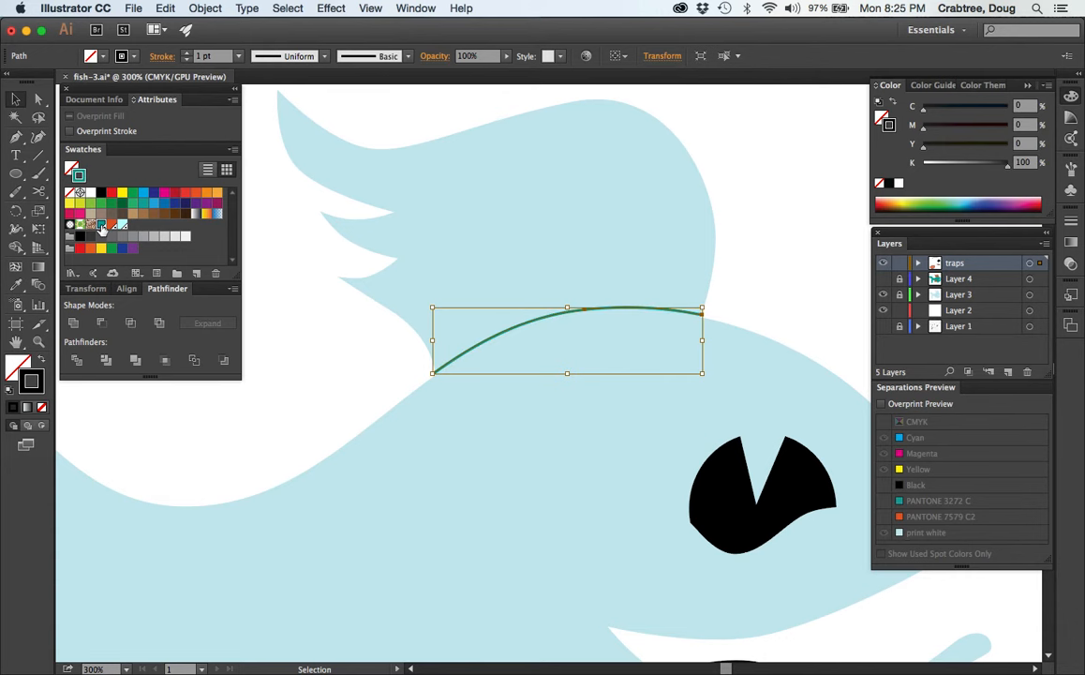
{"action": "left_click", "coordinate": [101, 224]}
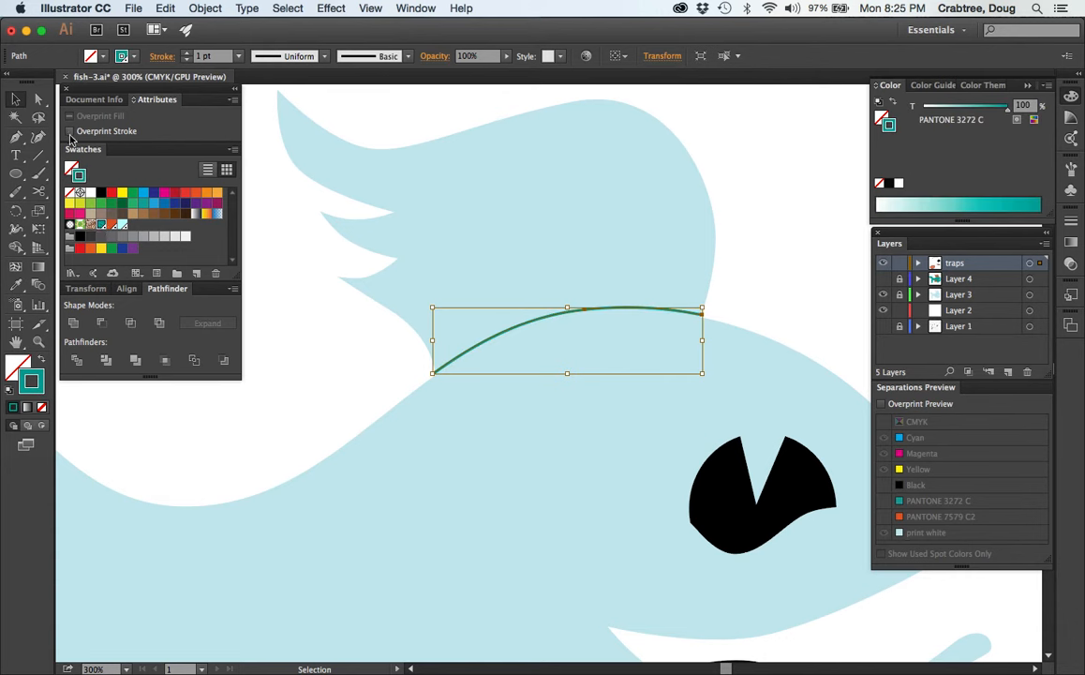
{"action": "left_click", "coordinate": [70, 130]}
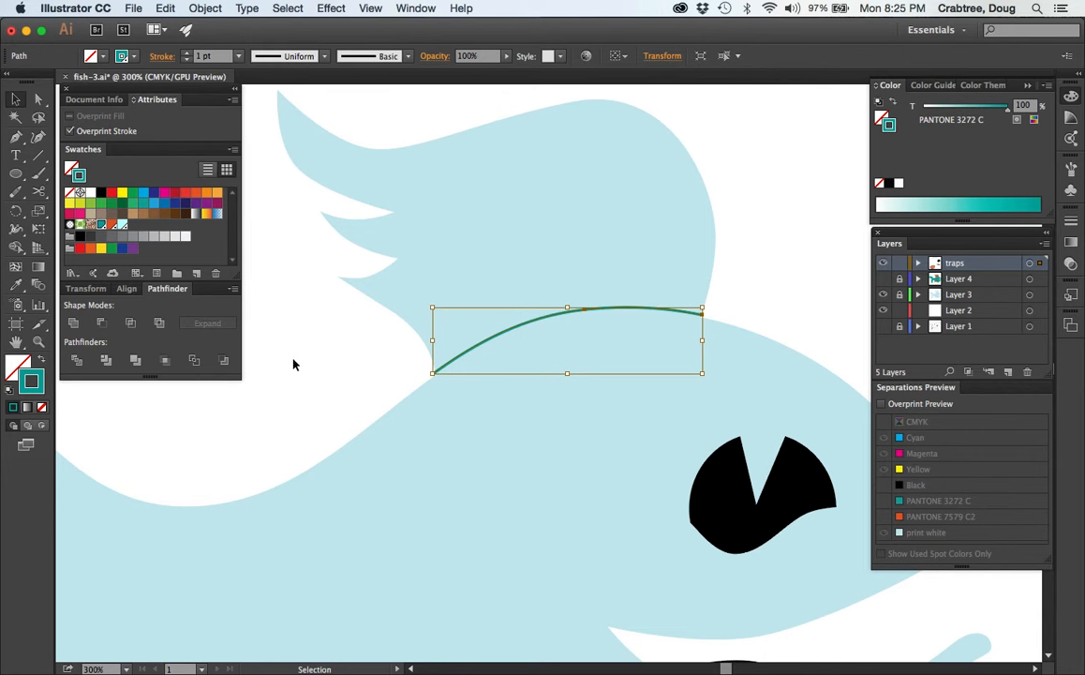
{"action": "left_click", "coordinate": [421, 463]}
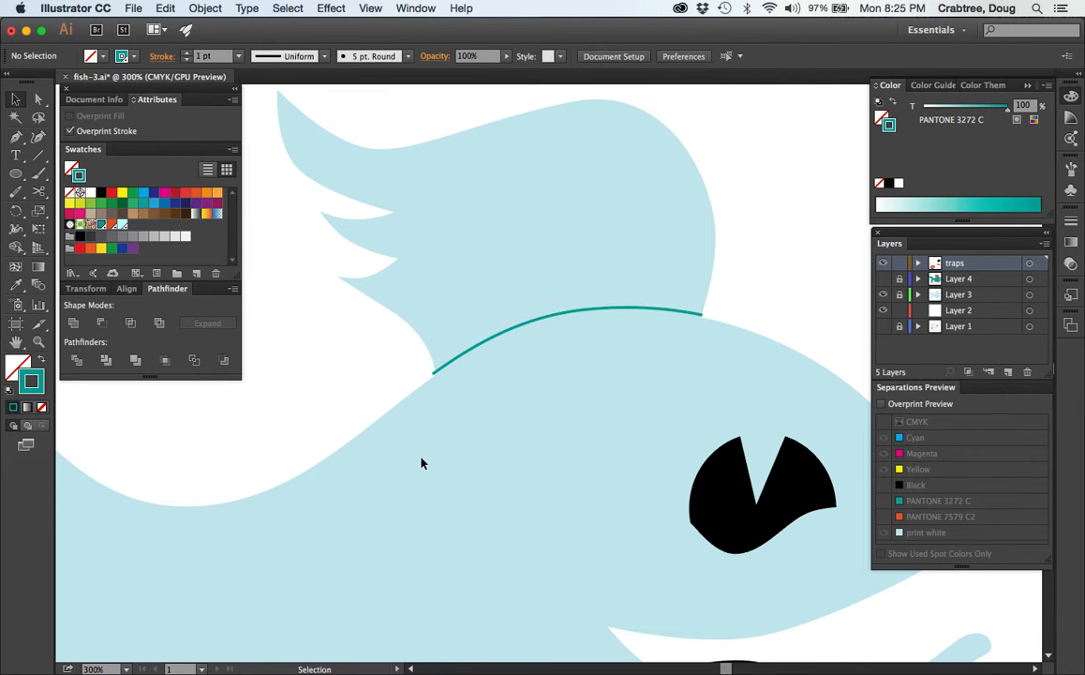
{"action": "mouse_move", "coordinate": [656, 316]}
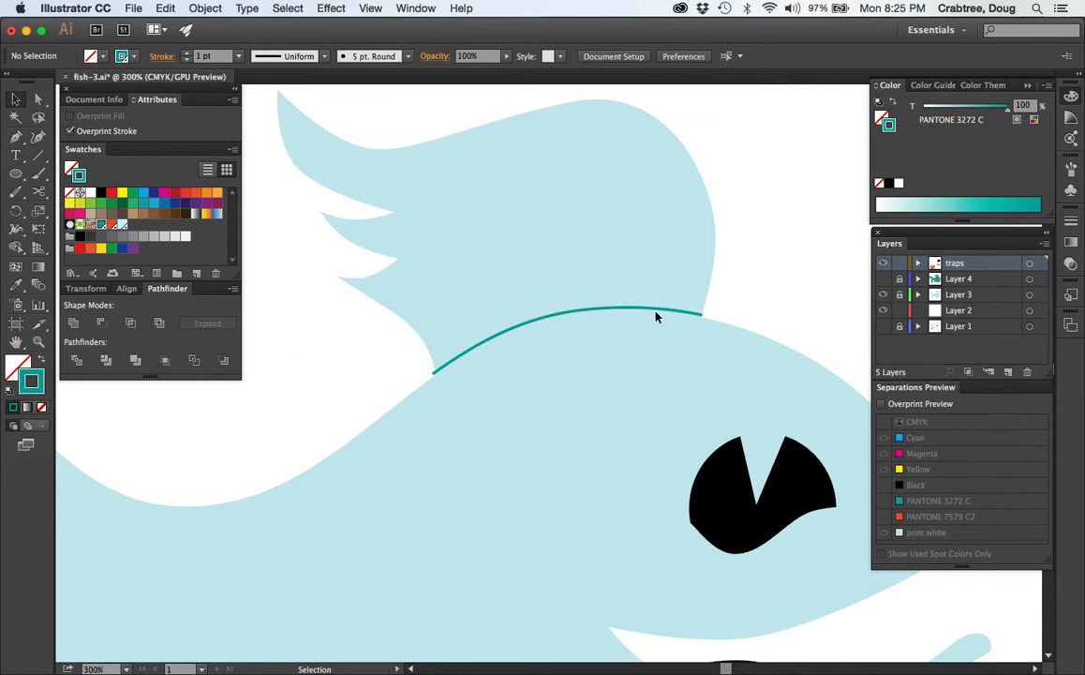
{"action": "mouse_move", "coordinate": [434, 375]}
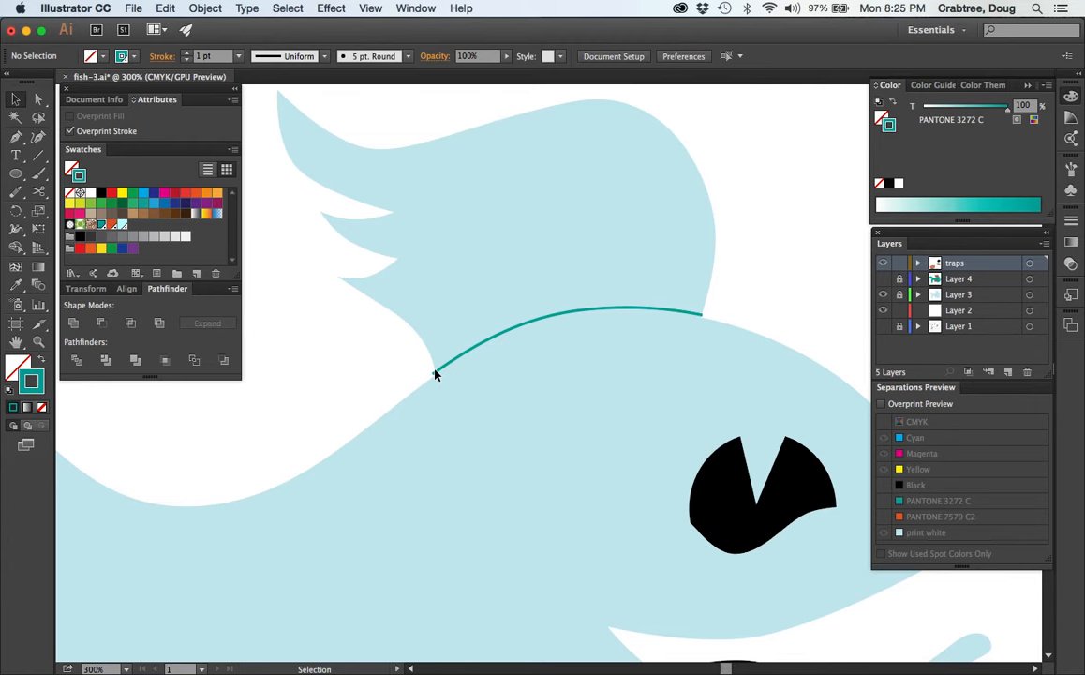
{"action": "mouse_move", "coordinate": [607, 433]}
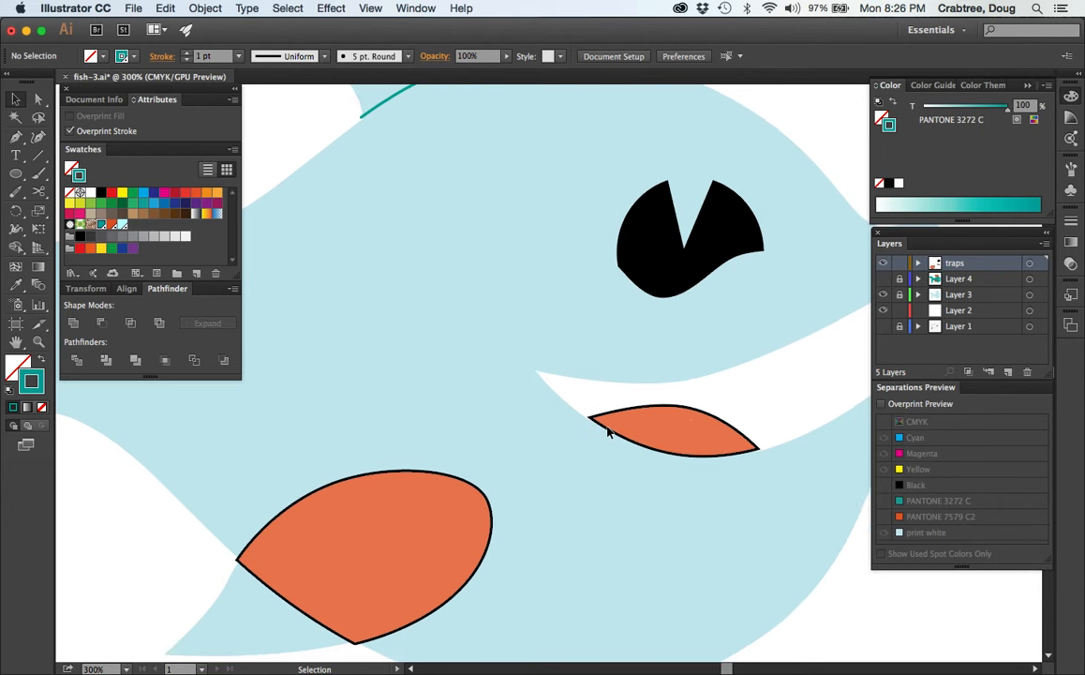
Select the small orange shape by the mouth and cut its outline with Scissors
{"action": "left_click", "coordinate": [670, 432]}
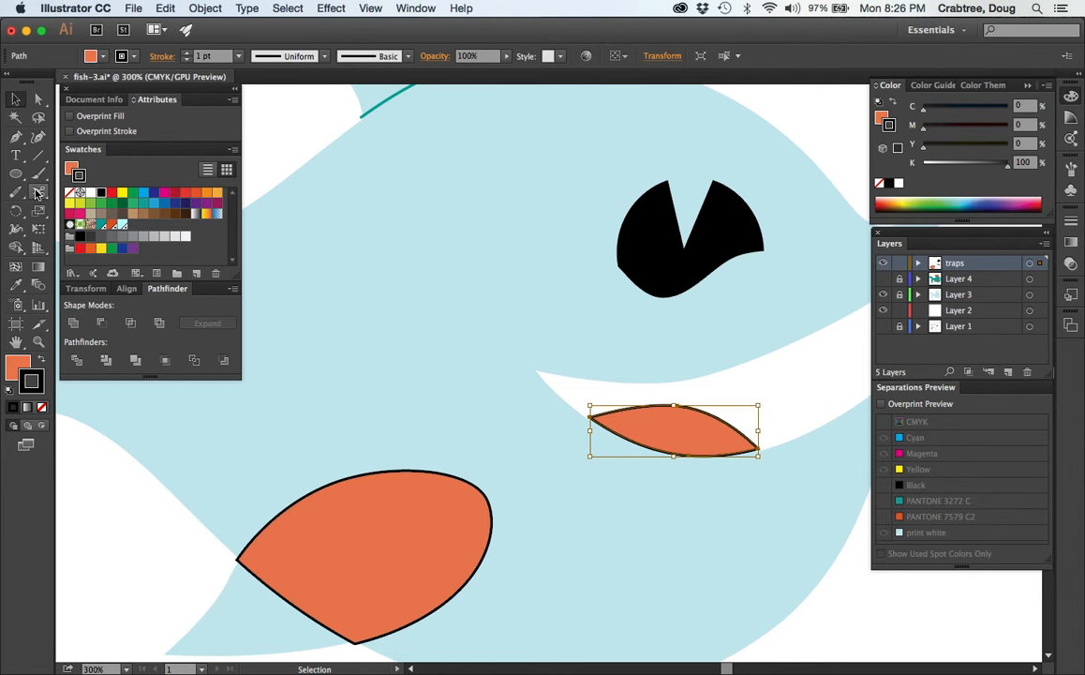
{"action": "left_click", "coordinate": [38, 191]}
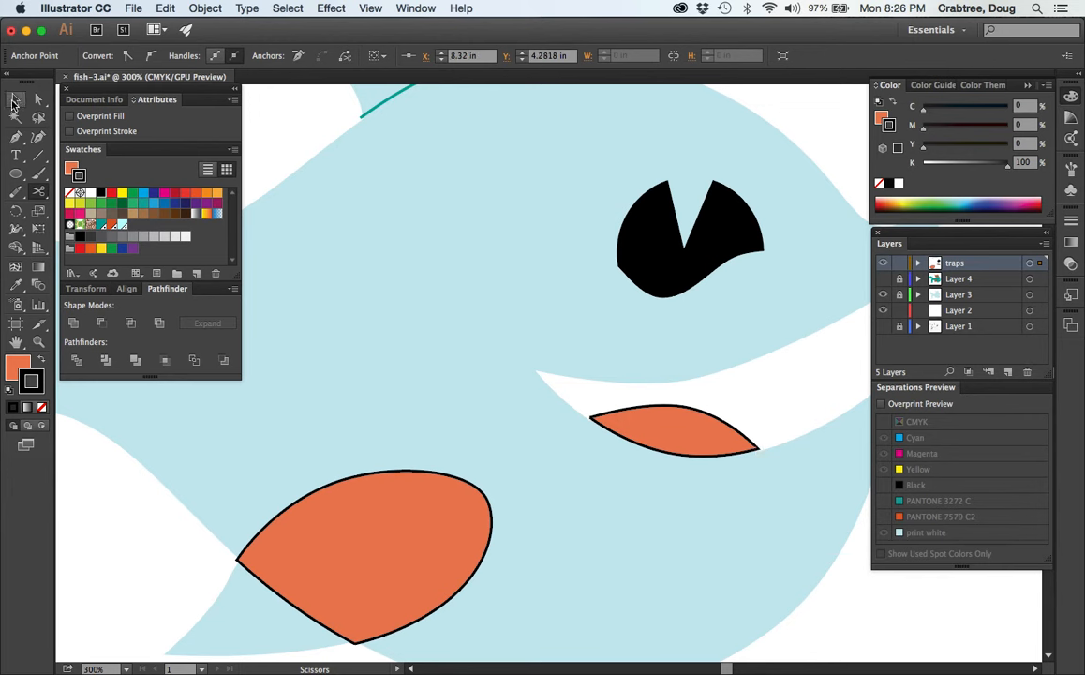
{"action": "left_click", "coordinate": [15, 100]}
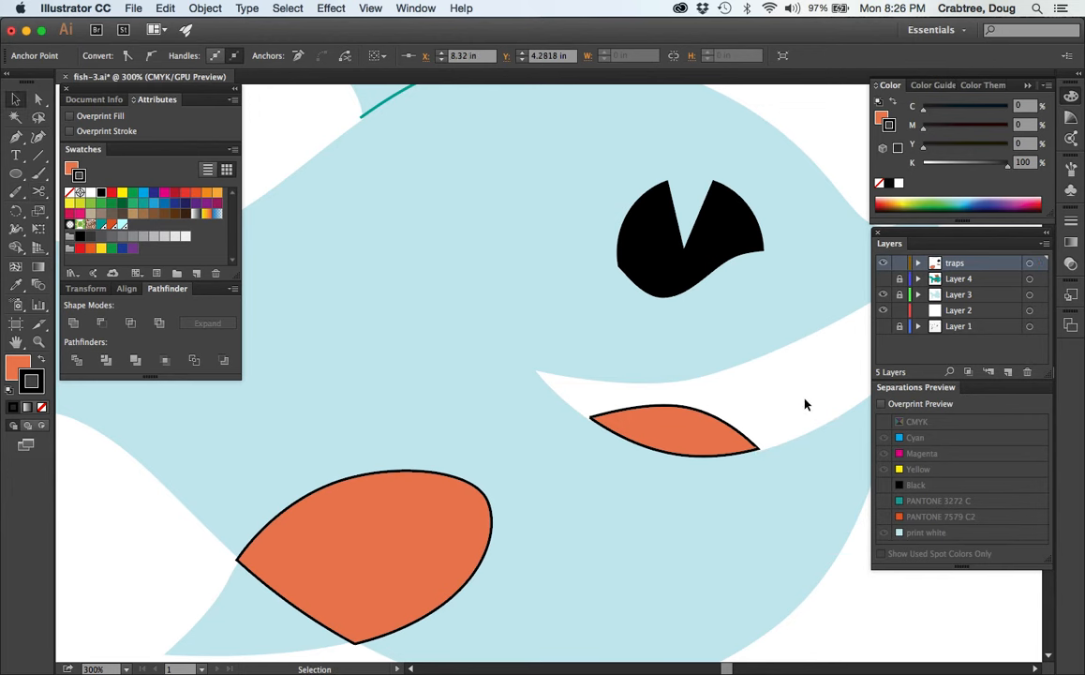
{"action": "left_click", "coordinate": [673, 429]}
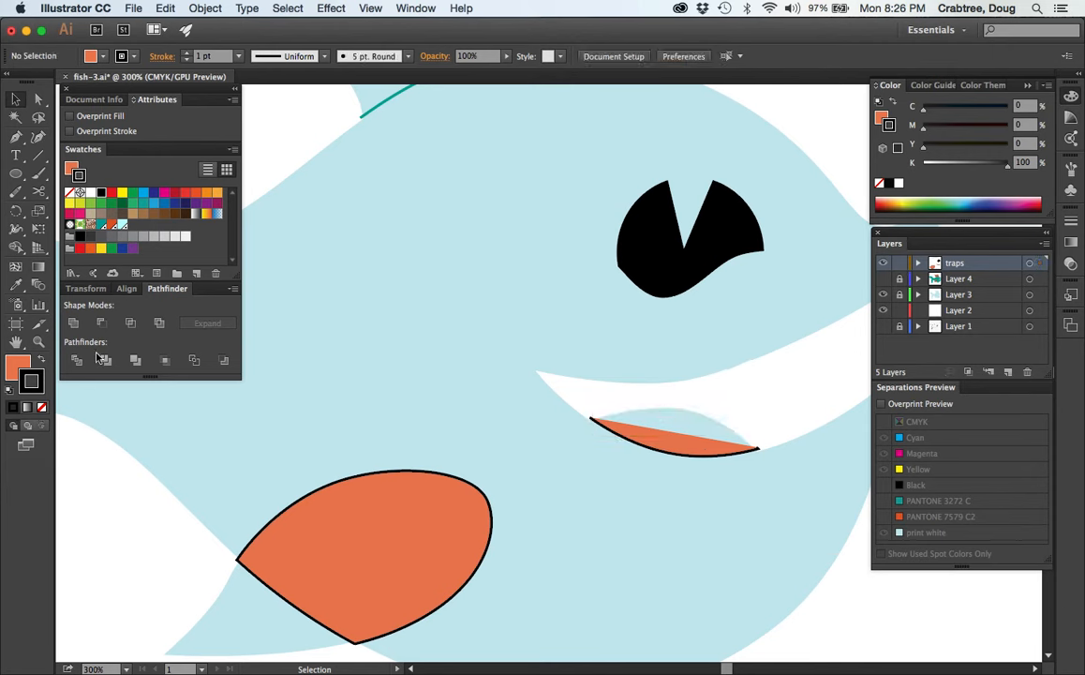
{"action": "mouse_move", "coordinate": [31, 380]}
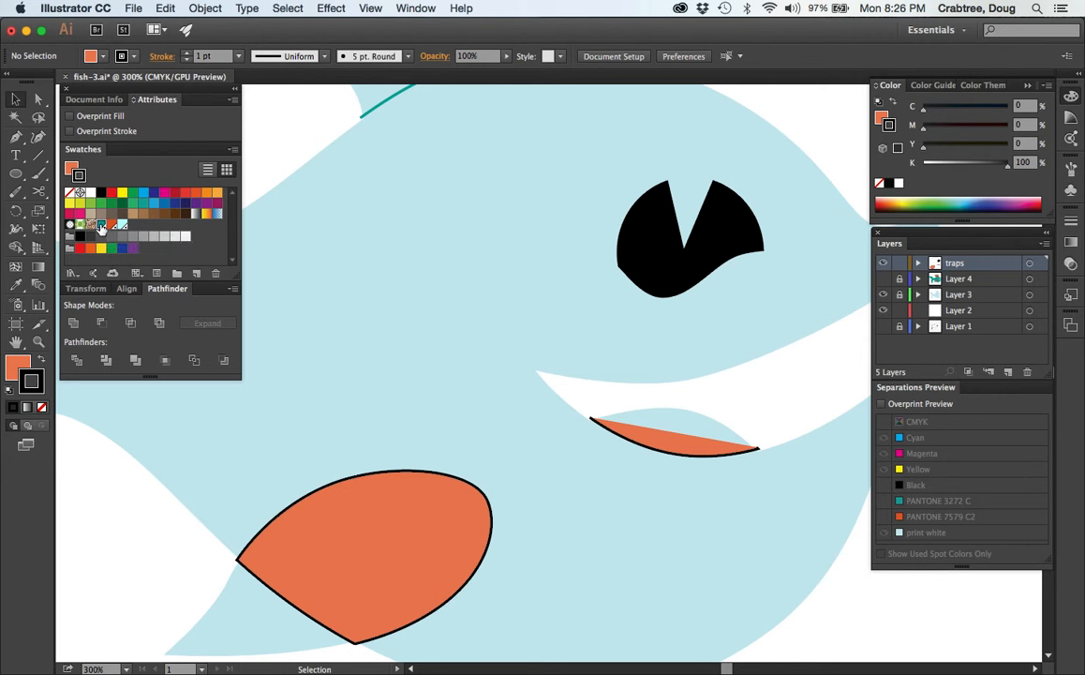
Give the curve below the mouth an unfilled, overprinting PANTONE 3272 C stroke
{"action": "left_click", "coordinate": [101, 225]}
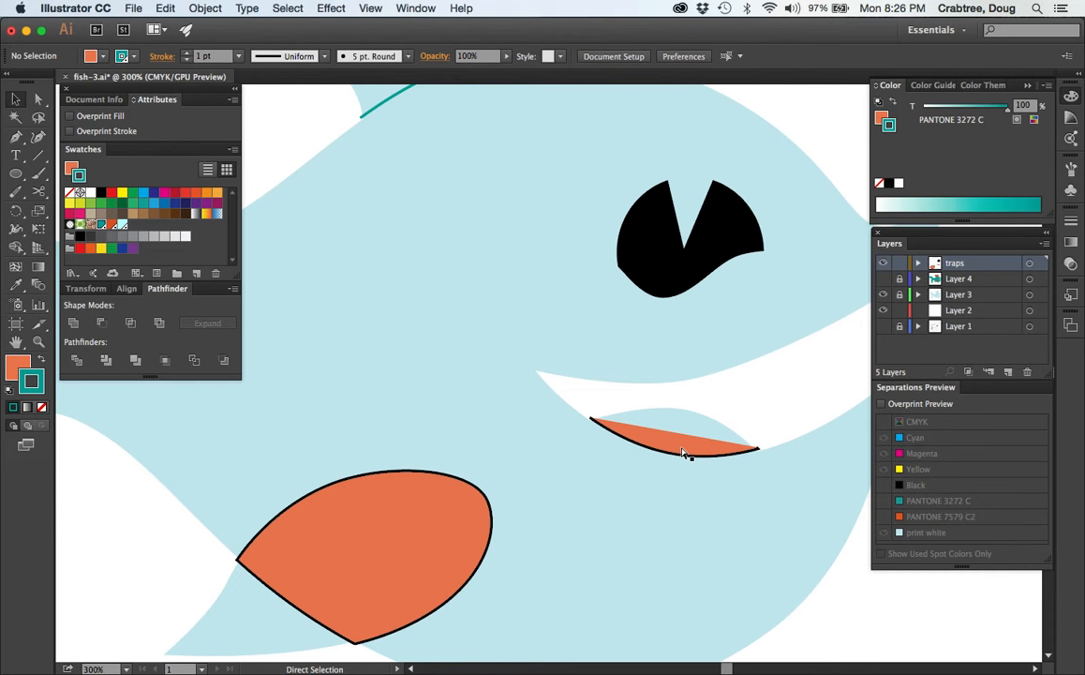
{"action": "left_click", "coordinate": [675, 436]}
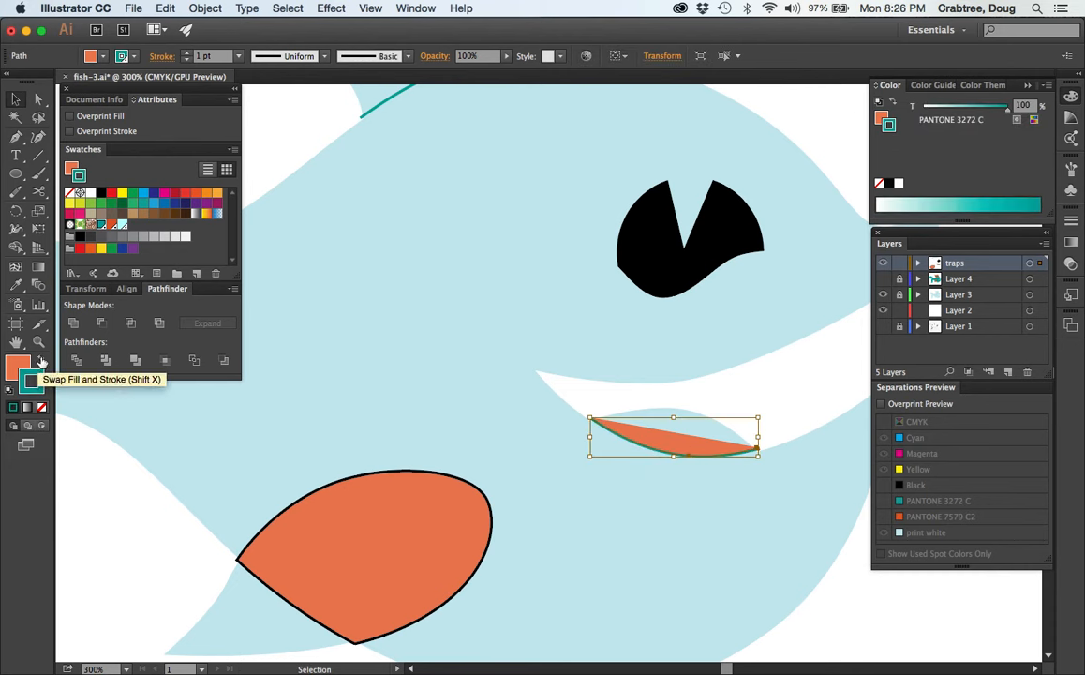
{"action": "left_click", "coordinate": [41, 361]}
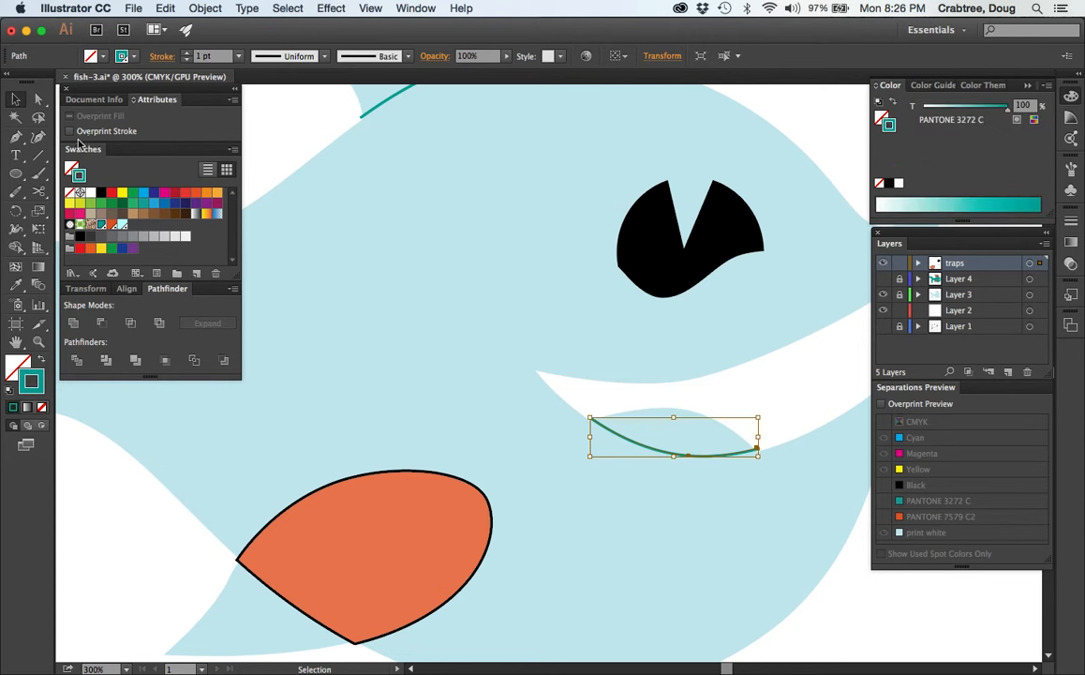
{"action": "left_click", "coordinate": [71, 131]}
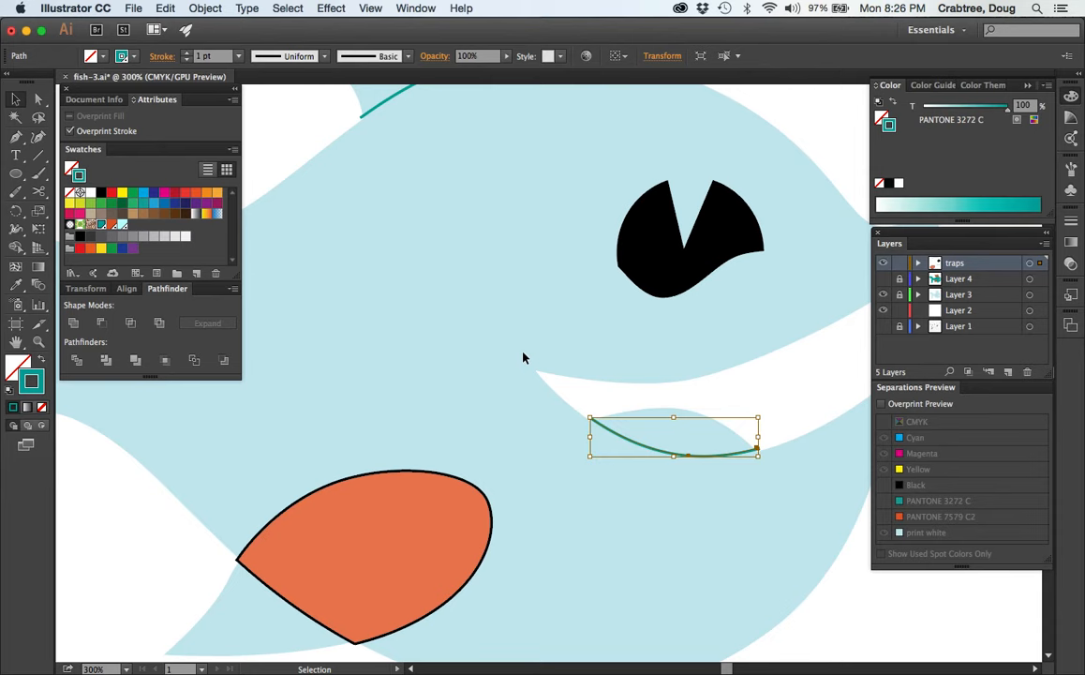
{"action": "scroll", "scroll_direction": "down", "scroll_amount": 3}
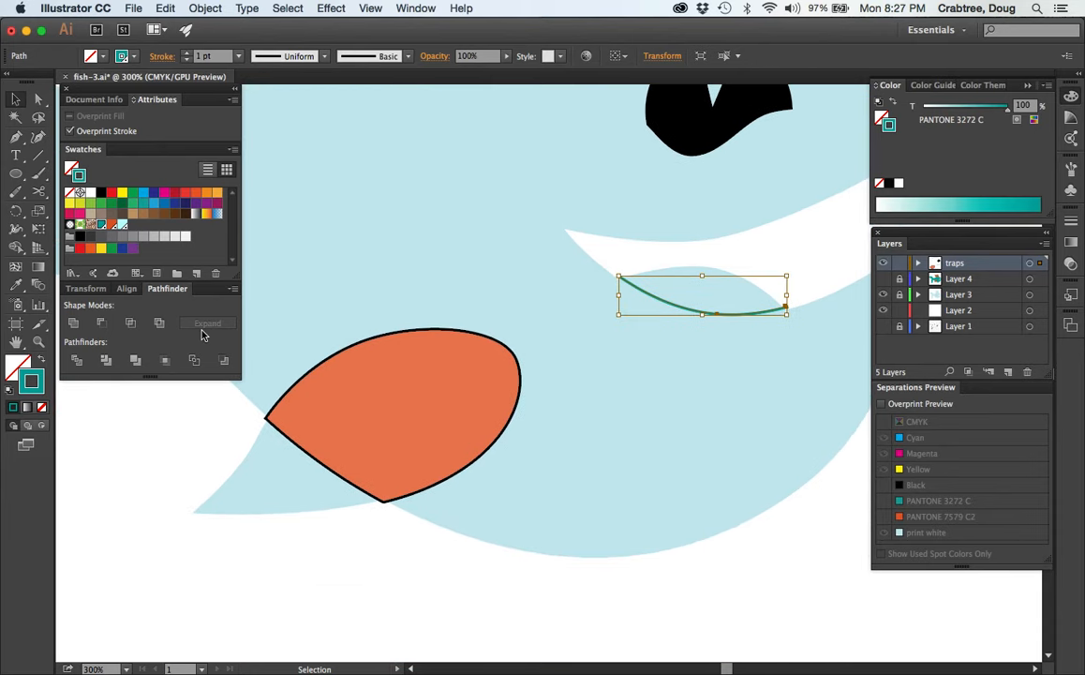
{"action": "mouse_move", "coordinate": [73, 223]}
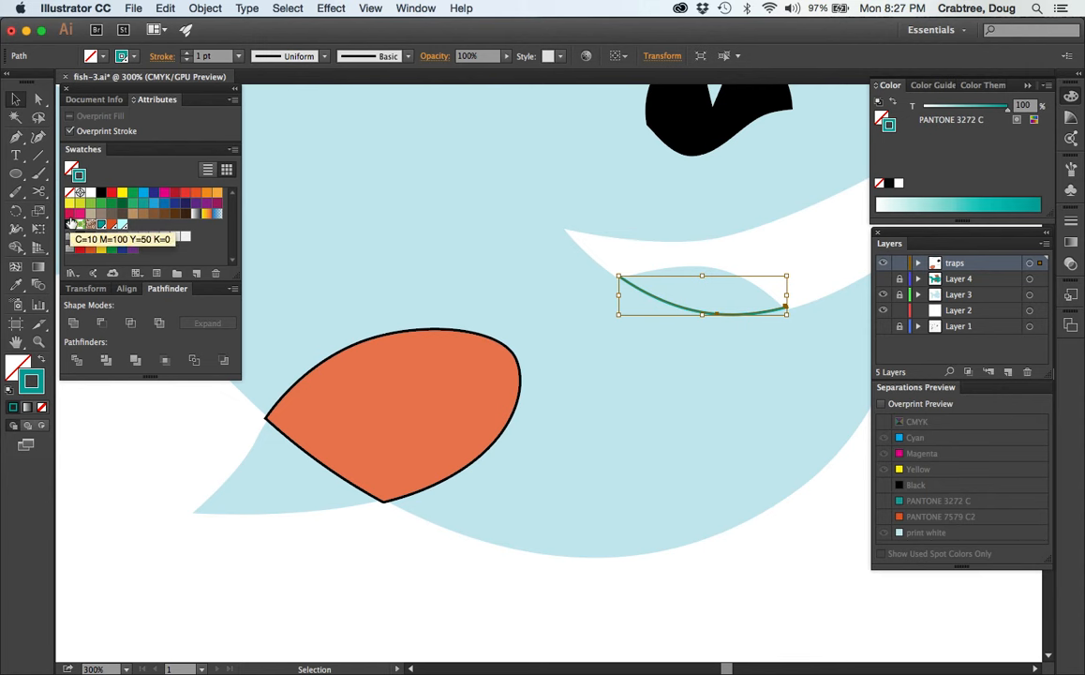
{"action": "mouse_move", "coordinate": [242, 388]}
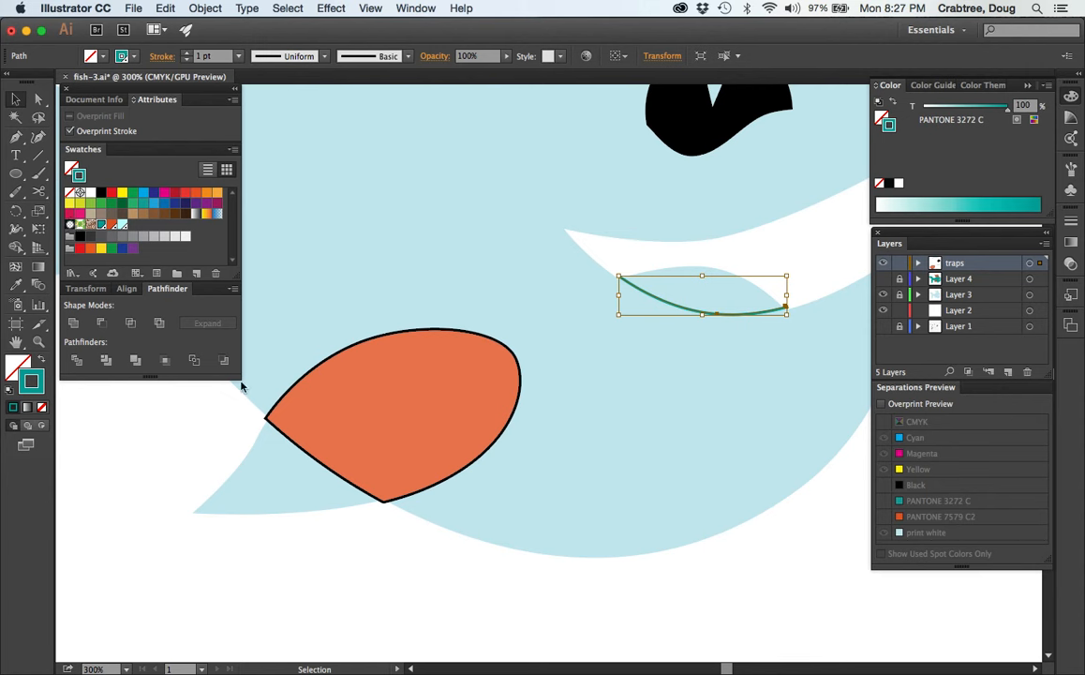
{"action": "mouse_move", "coordinate": [15, 101]}
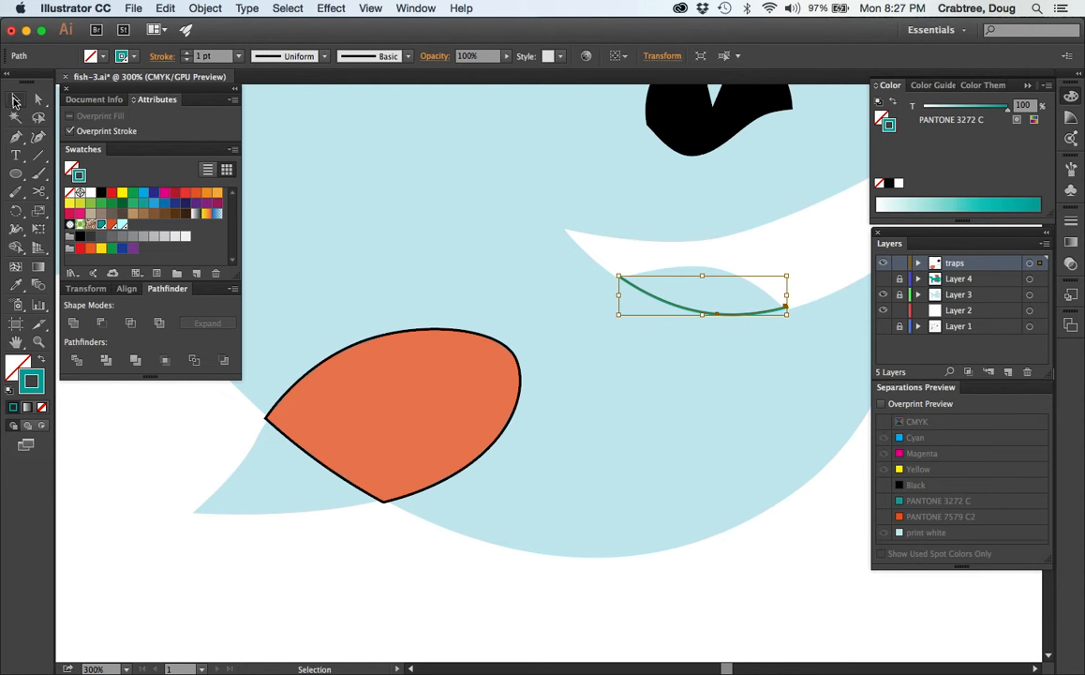
{"action": "left_click", "coordinate": [393, 441]}
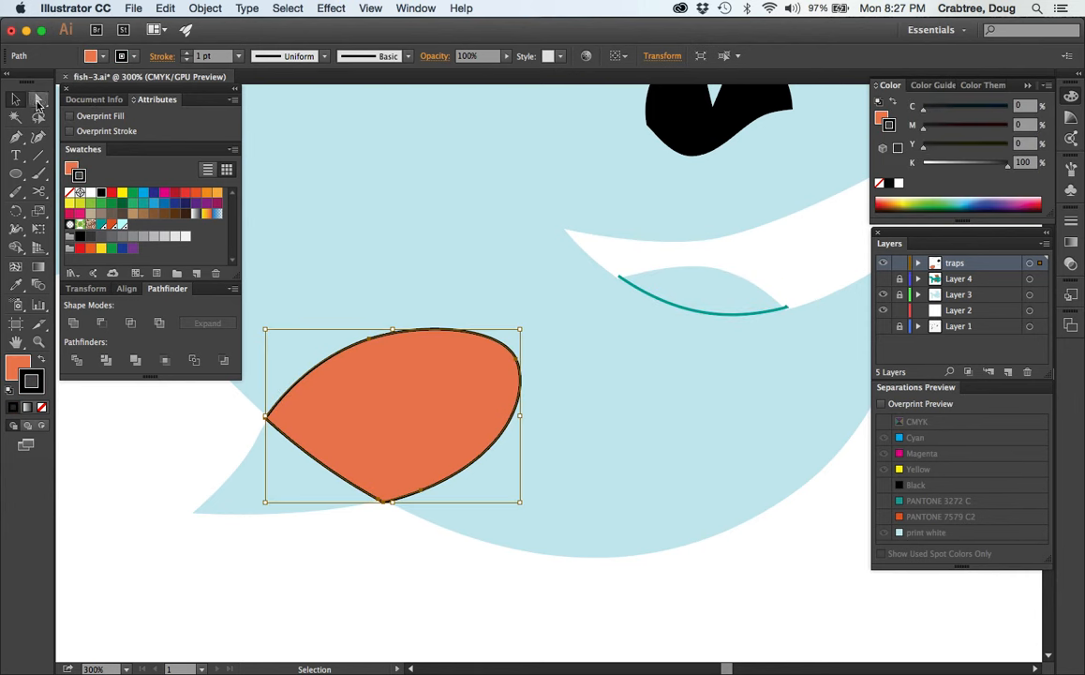
{"action": "mouse_move", "coordinate": [38, 100]}
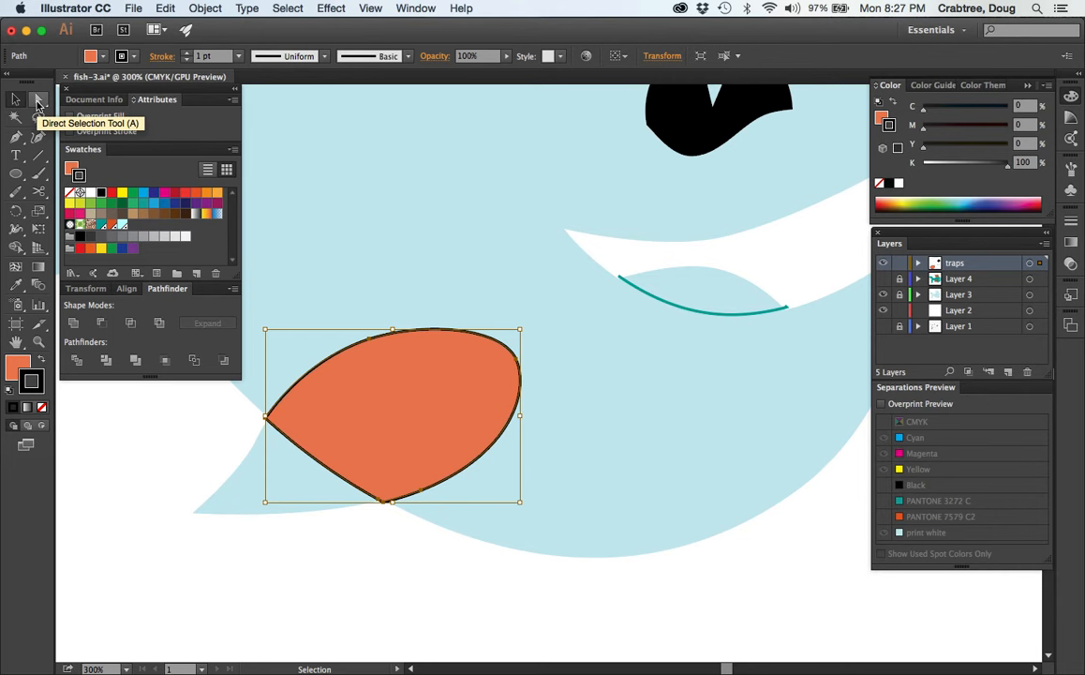
{"action": "mouse_move", "coordinate": [252, 327]}
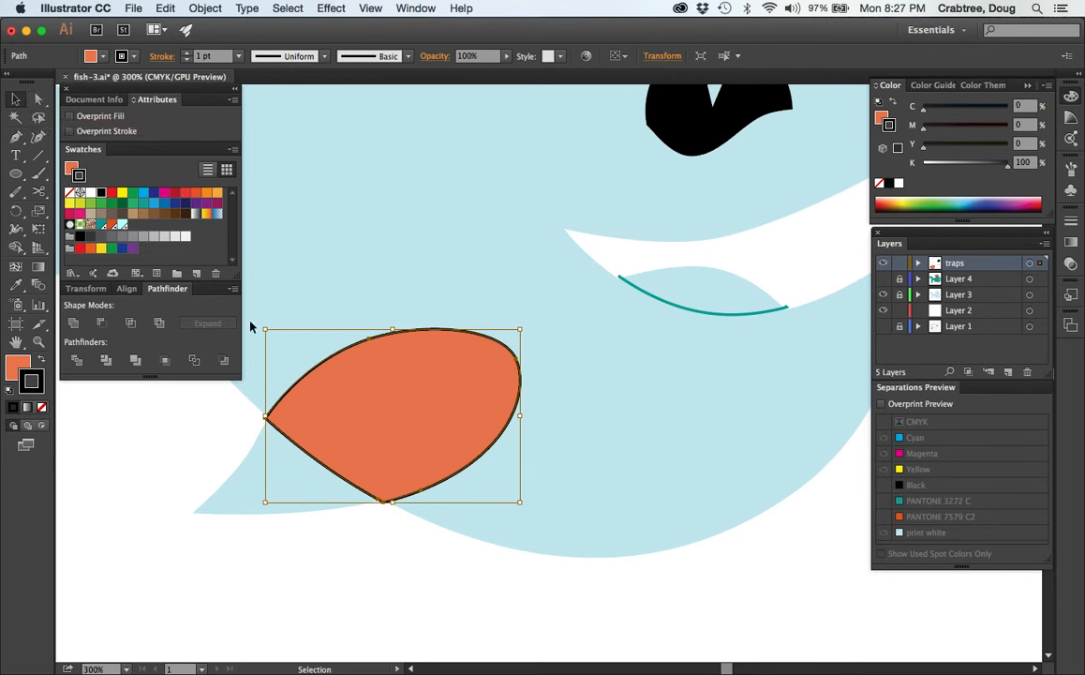
{"action": "mouse_move", "coordinate": [453, 472]}
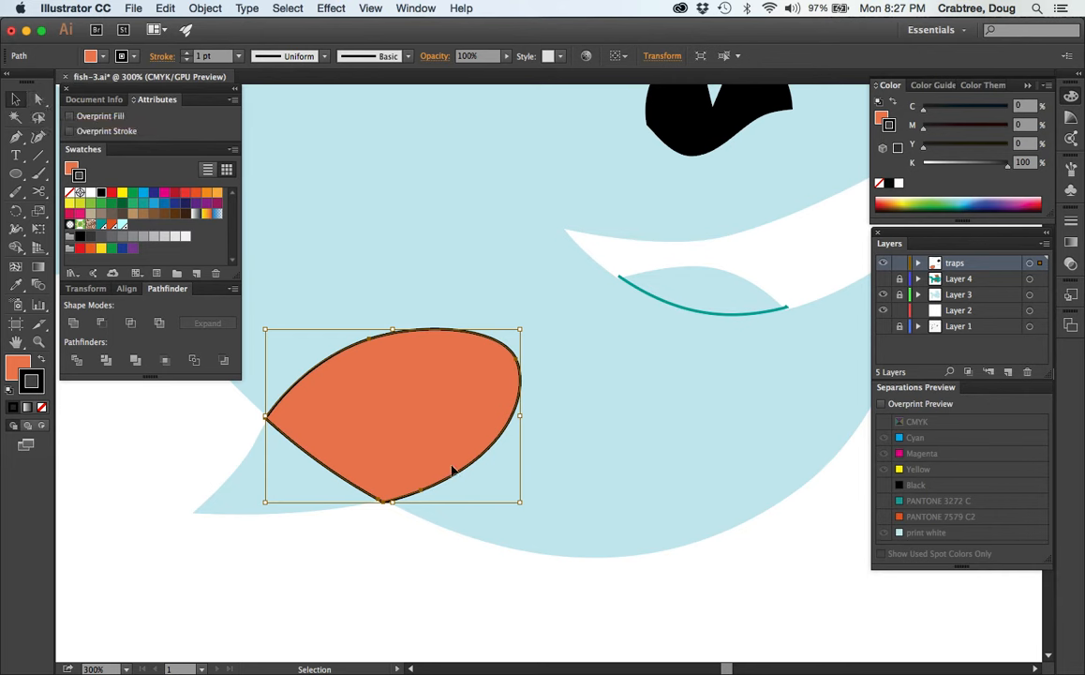
{"action": "mouse_move", "coordinate": [252, 388]}
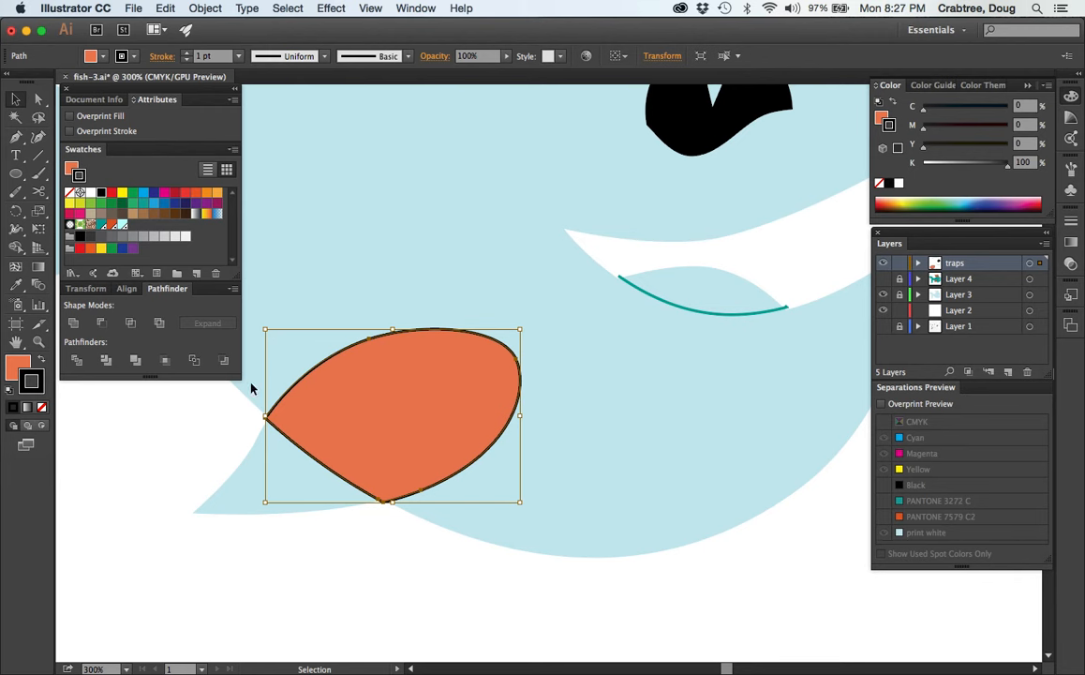
{"action": "mouse_move", "coordinate": [344, 394]}
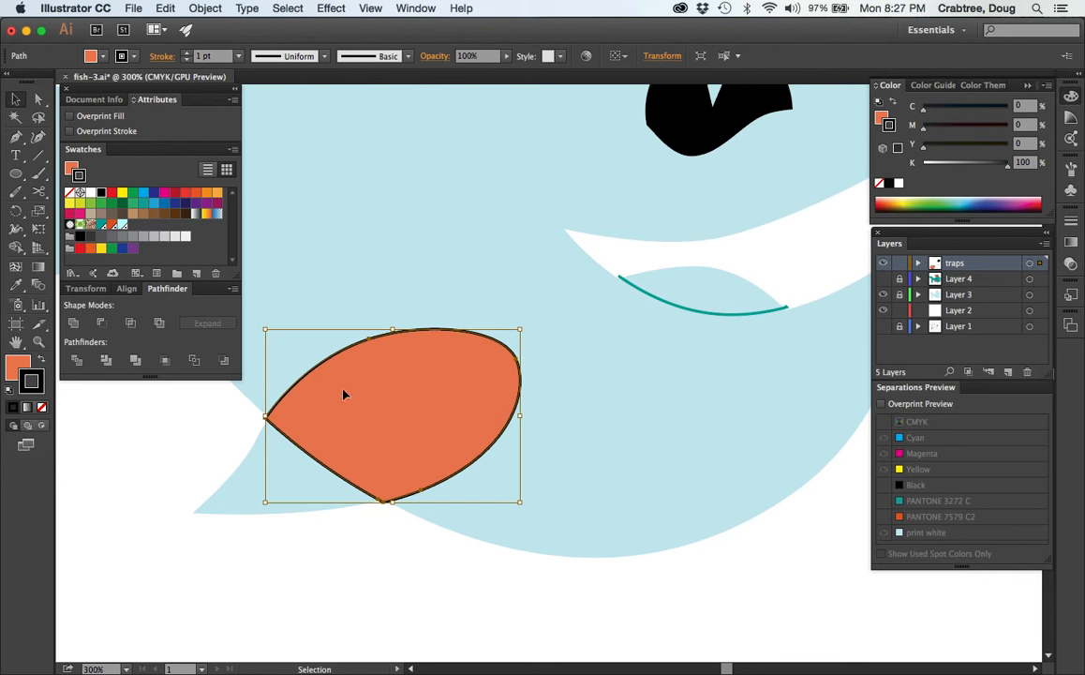
{"action": "mouse_move", "coordinate": [199, 421]}
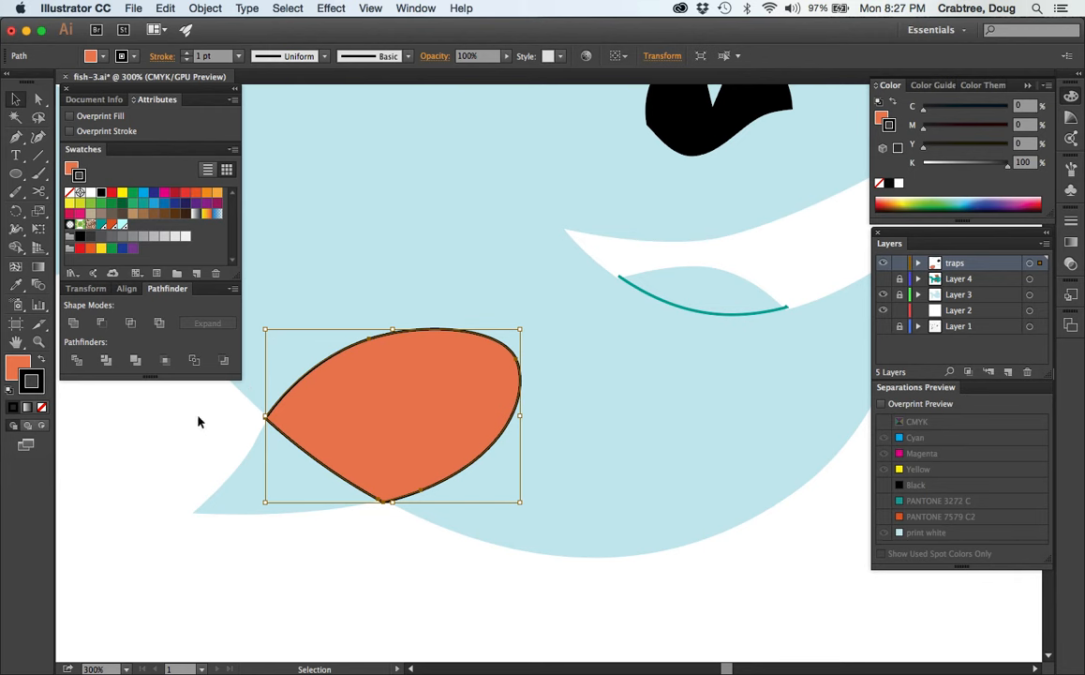
Cut the orange fin's outline at its left and bottom corners with Scissors
{"action": "left_click", "coordinate": [39, 195]}
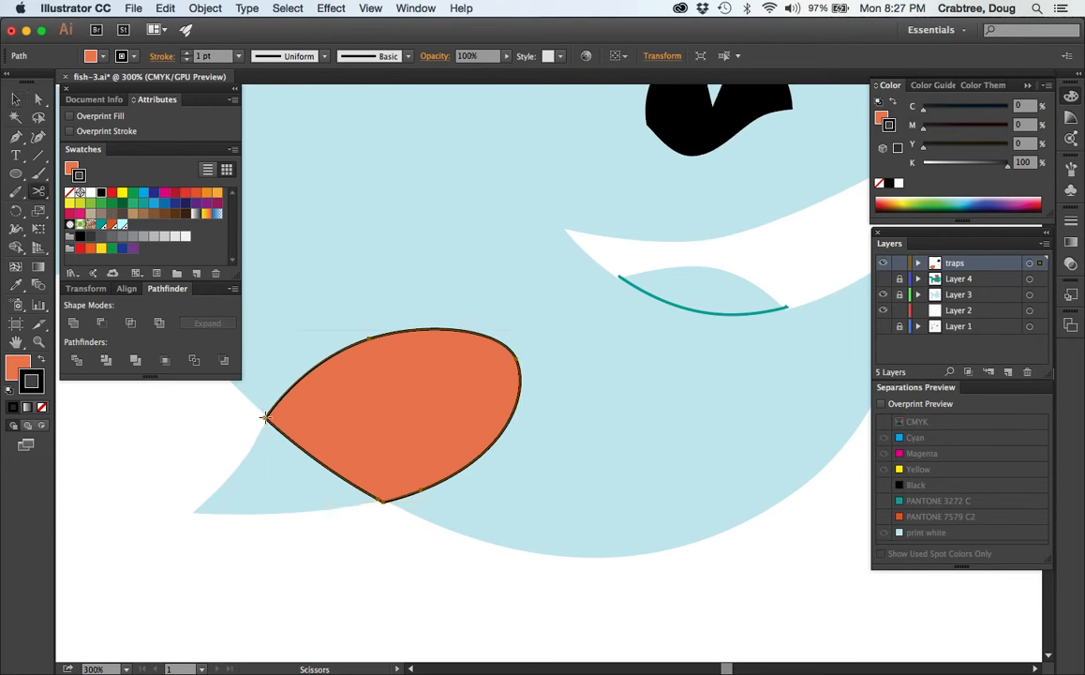
{"action": "left_click", "coordinate": [382, 501]}
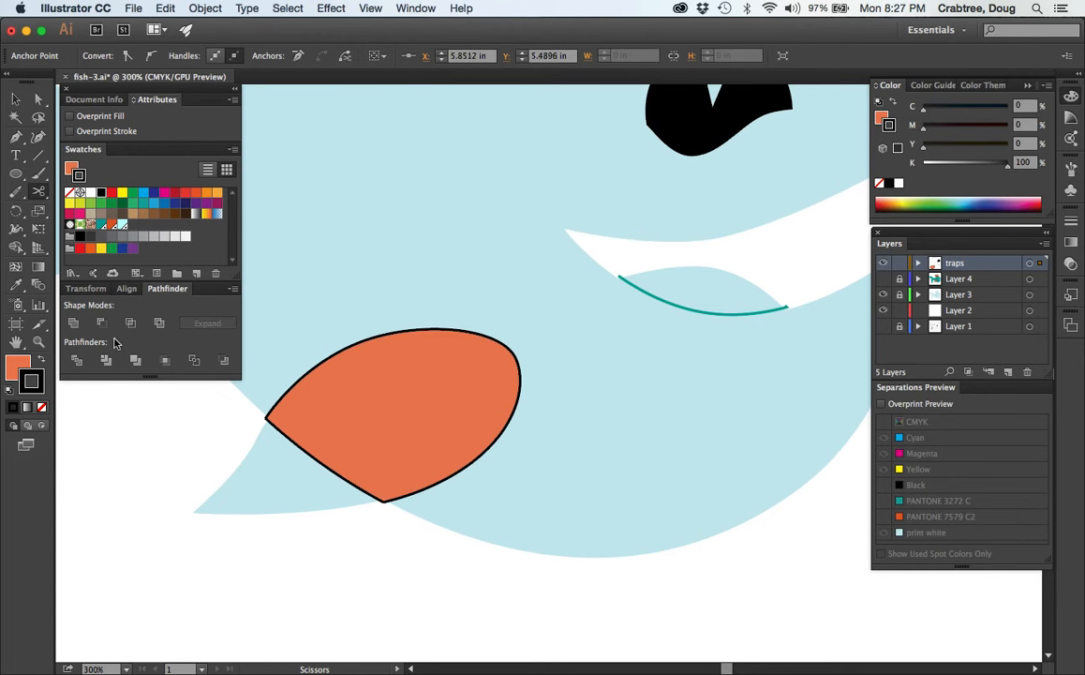
{"action": "left_click", "coordinate": [393, 413]}
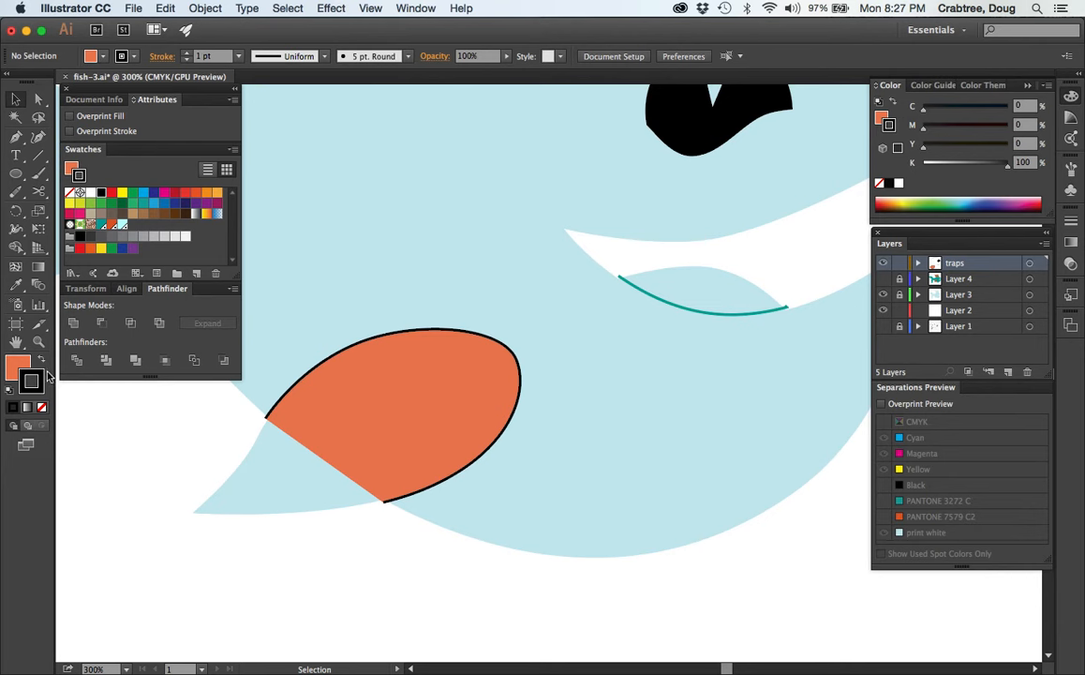
{"action": "mouse_move", "coordinate": [41, 364]}
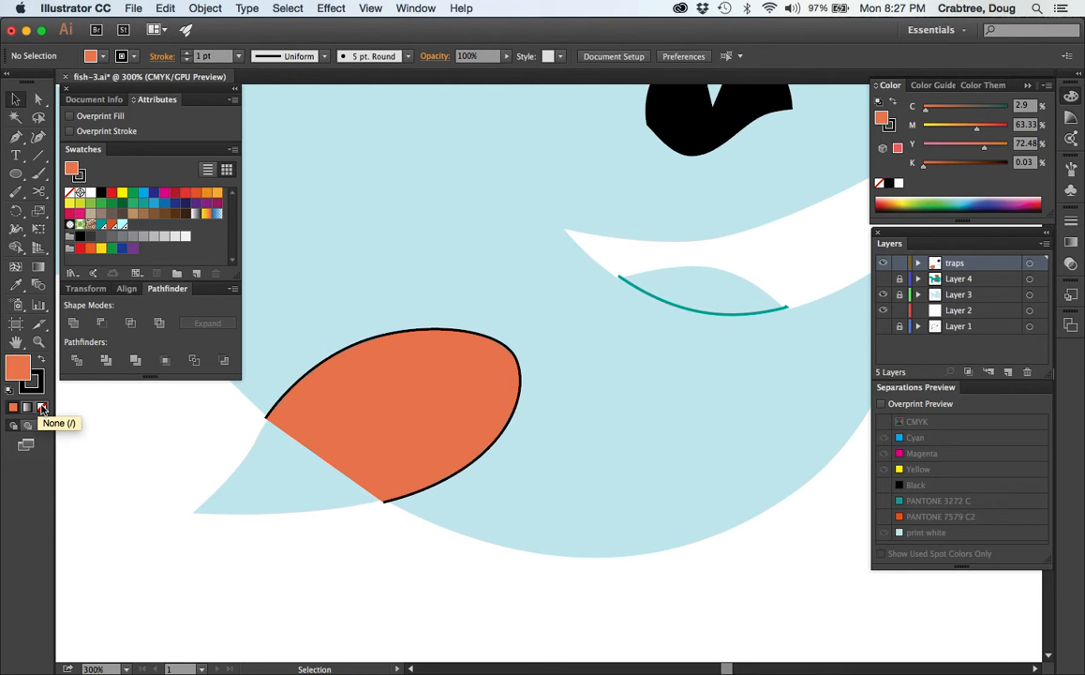
Give the fin's curved outer edge no fill and an overprinting PANTONE 3272 C stroke
{"action": "left_click", "coordinate": [42, 406]}
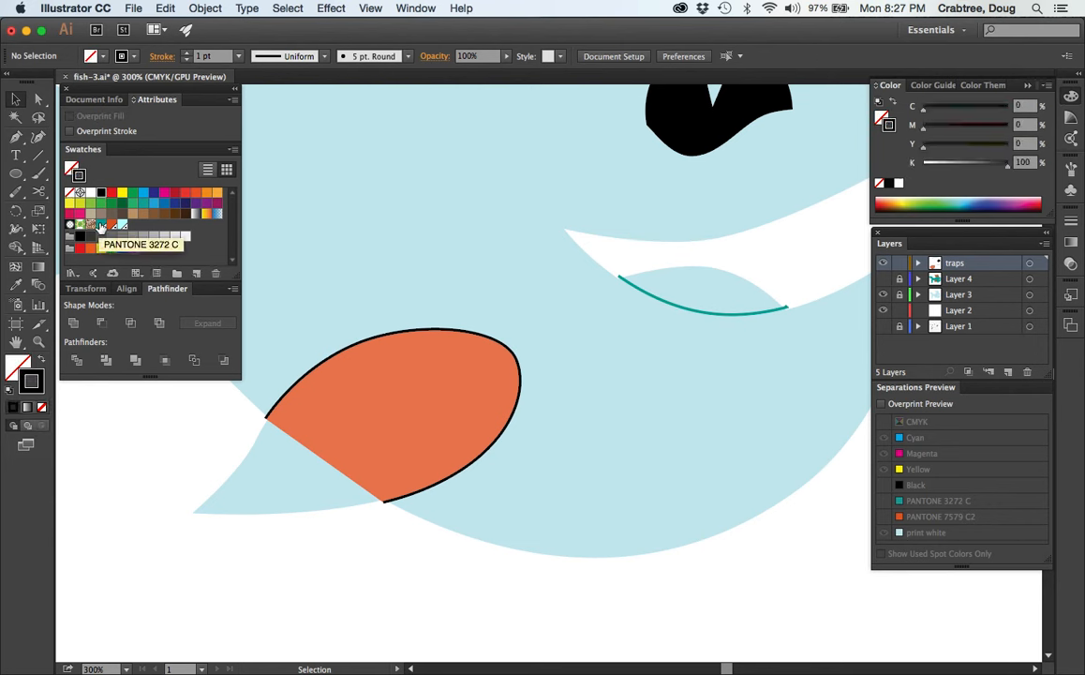
{"action": "left_click", "coordinate": [101, 225]}
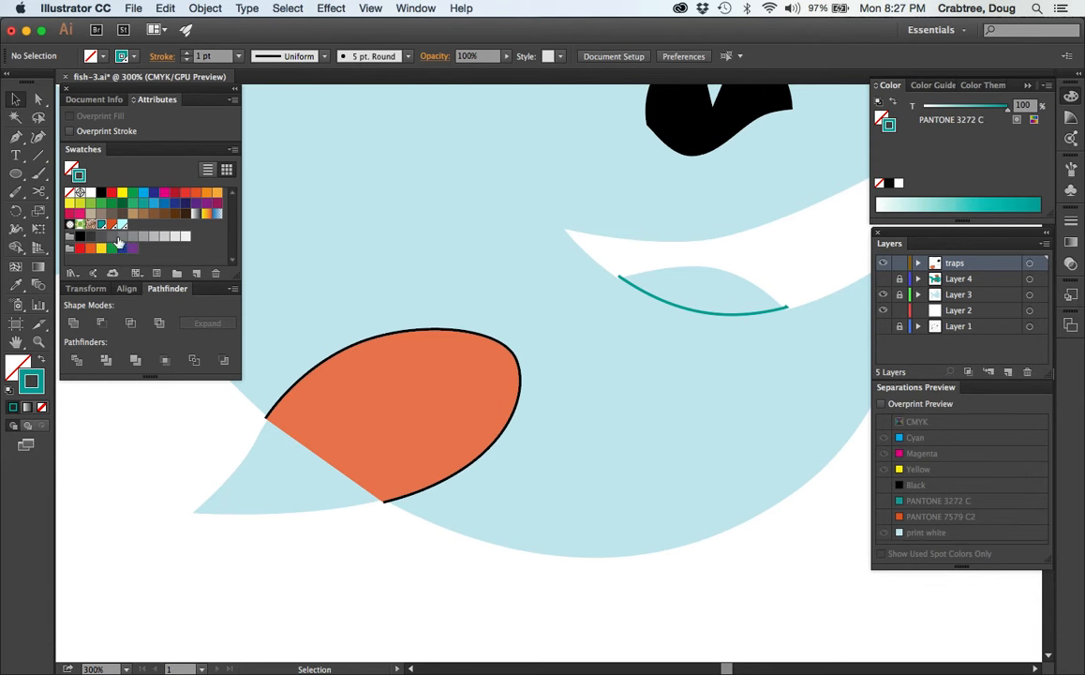
{"action": "mouse_move", "coordinate": [394, 232]}
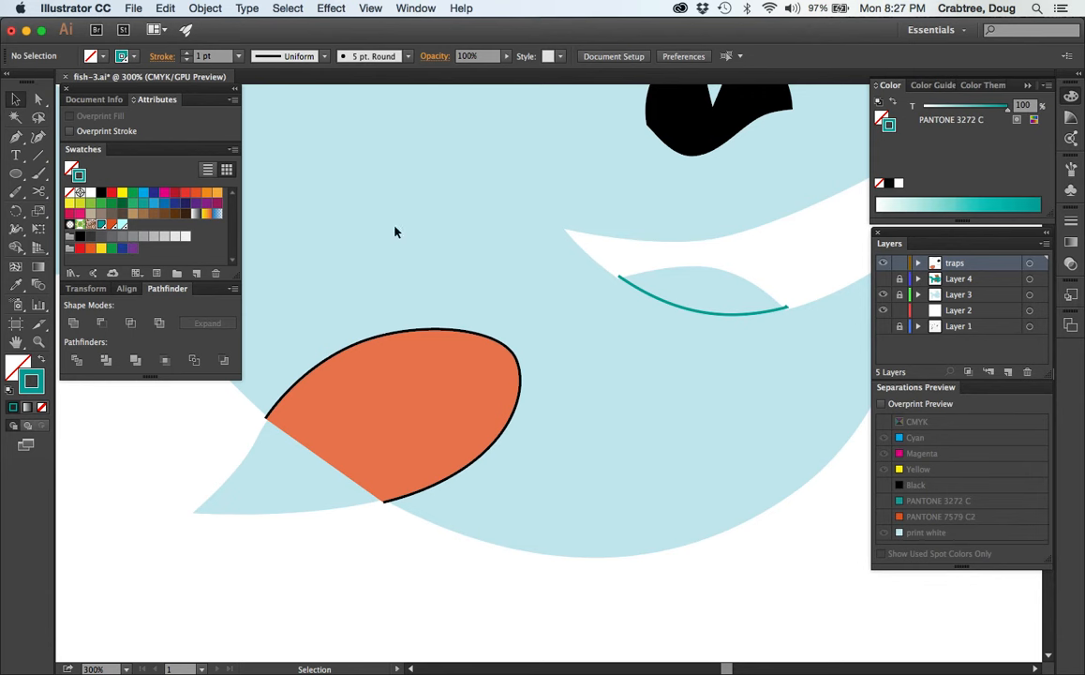
{"action": "mouse_move", "coordinate": [113, 401]}
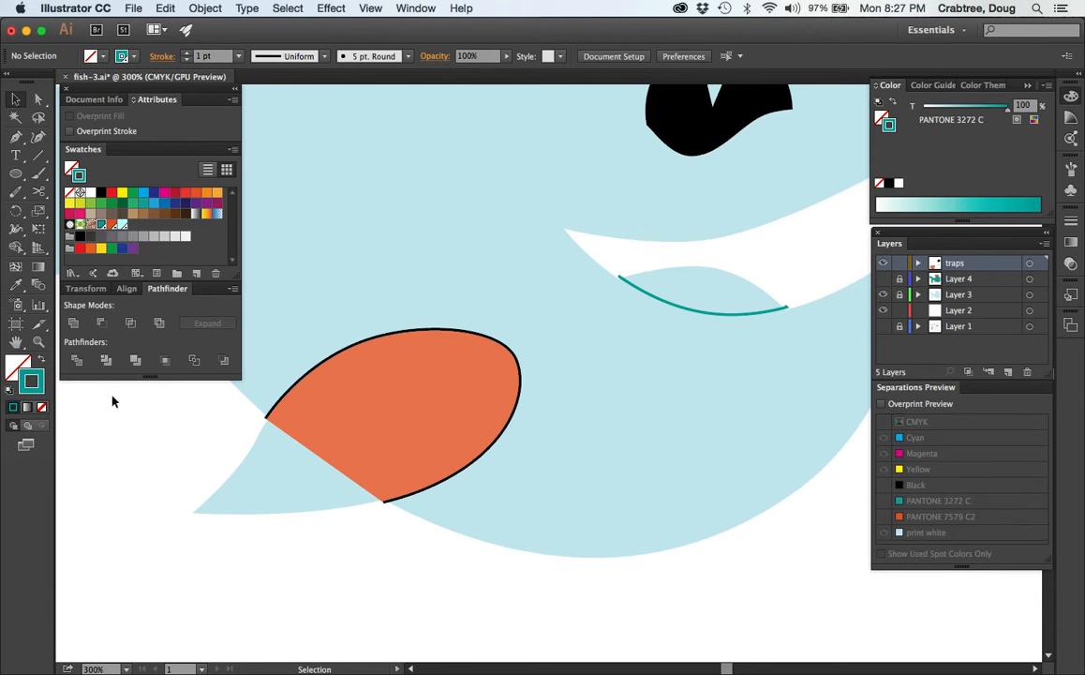
{"action": "mouse_move", "coordinate": [419, 416]}
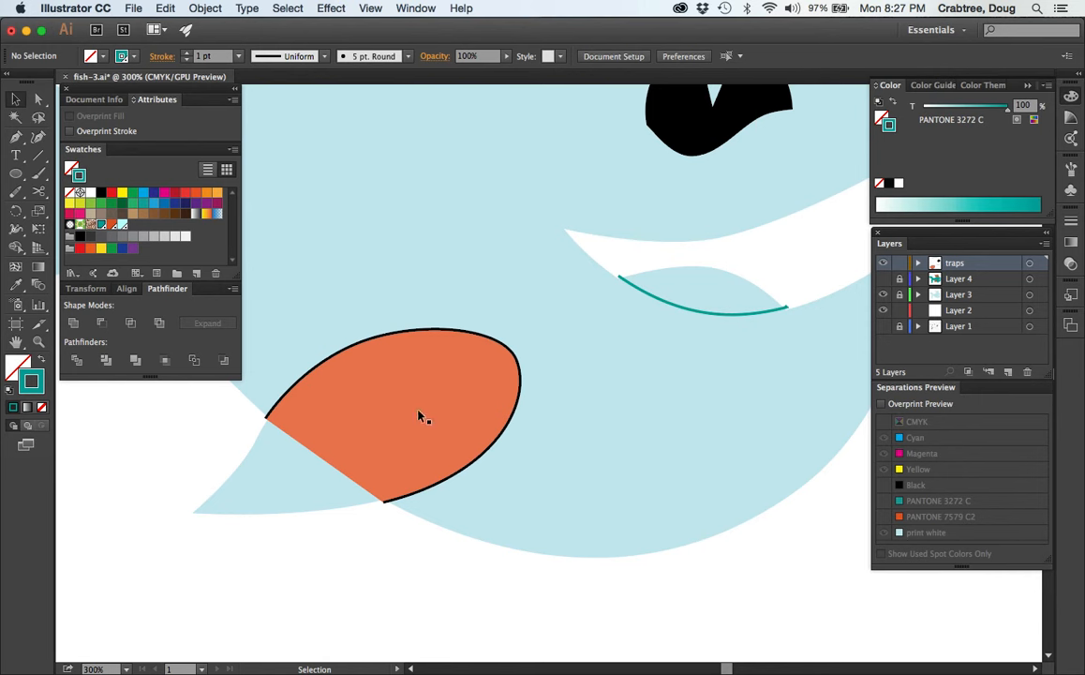
{"action": "left_click", "coordinate": [419, 416]}
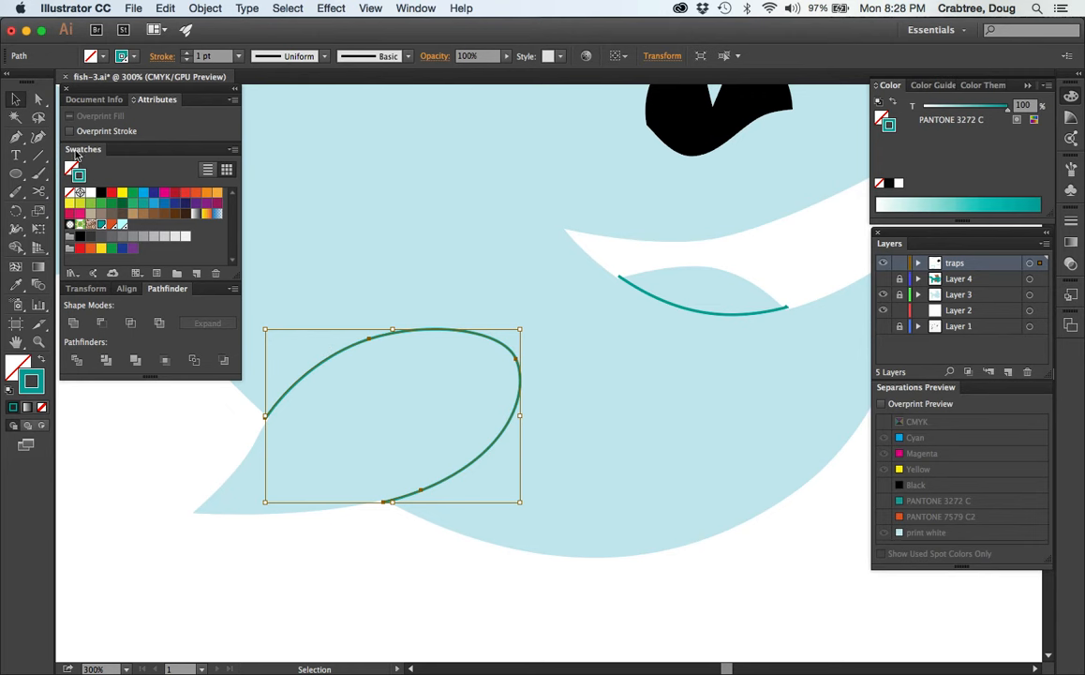
{"action": "left_click", "coordinate": [70, 131]}
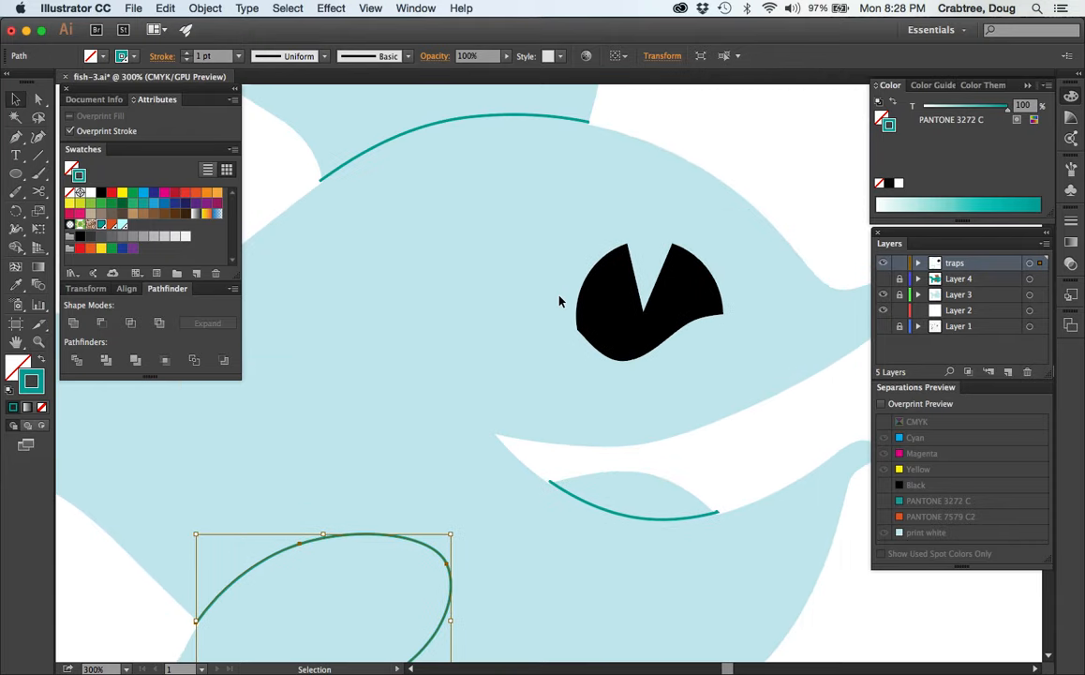
{"action": "mouse_move", "coordinate": [483, 516]}
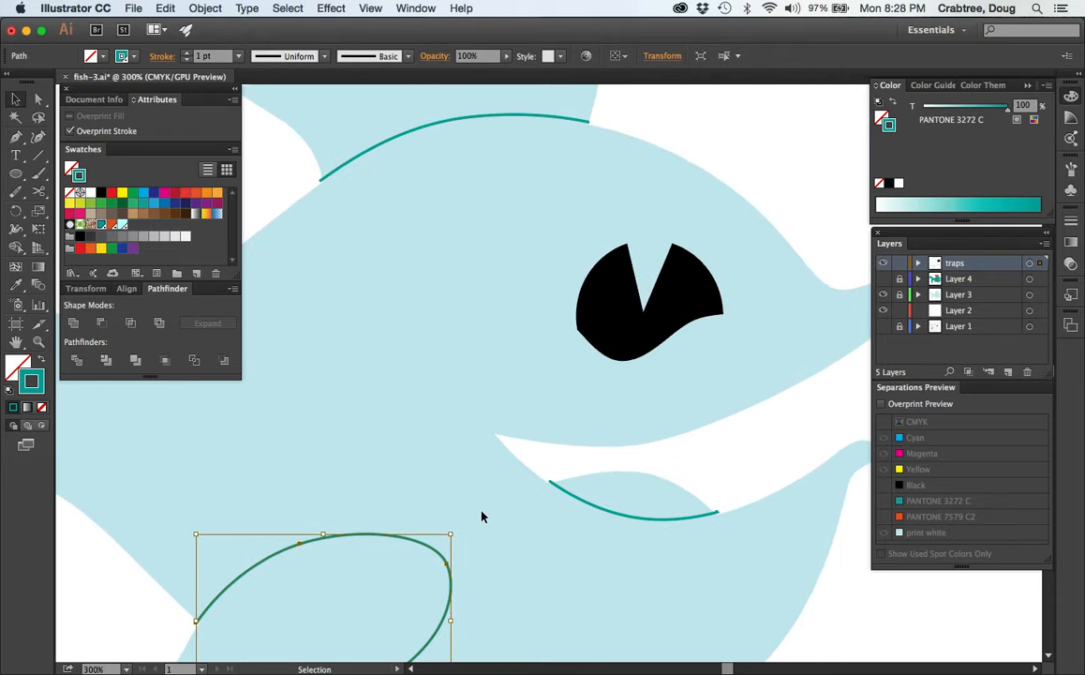
{"action": "mouse_move", "coordinate": [427, 104]}
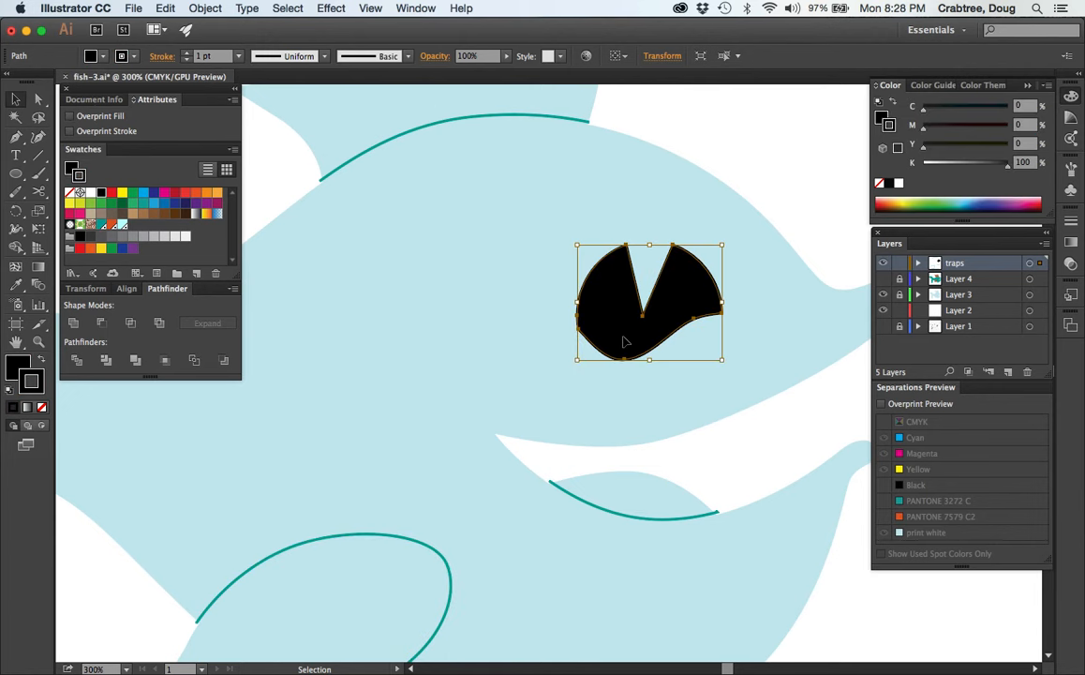
{"action": "mouse_move", "coordinate": [583, 342]}
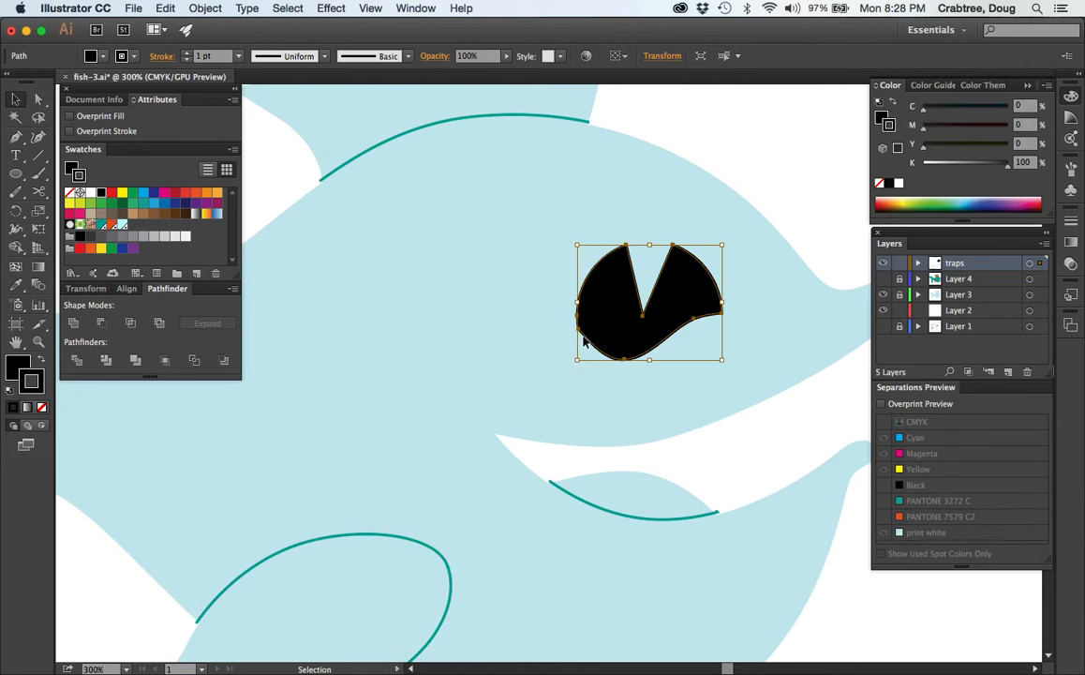
{"action": "mouse_move", "coordinate": [684, 382]}
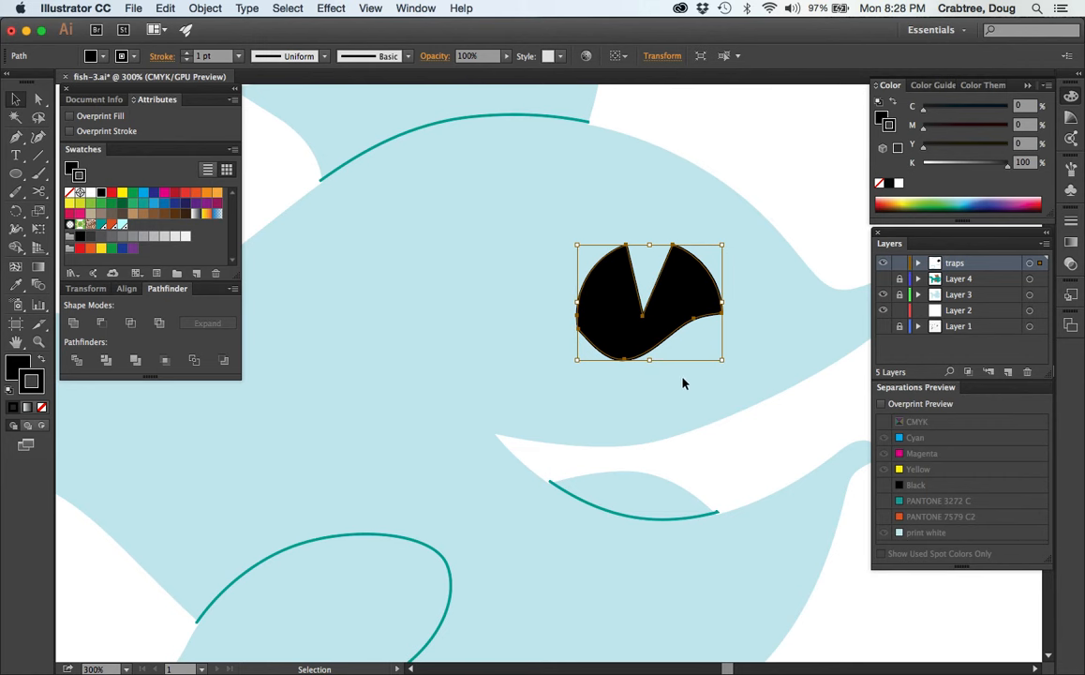
{"action": "mouse_move", "coordinate": [626, 354]}
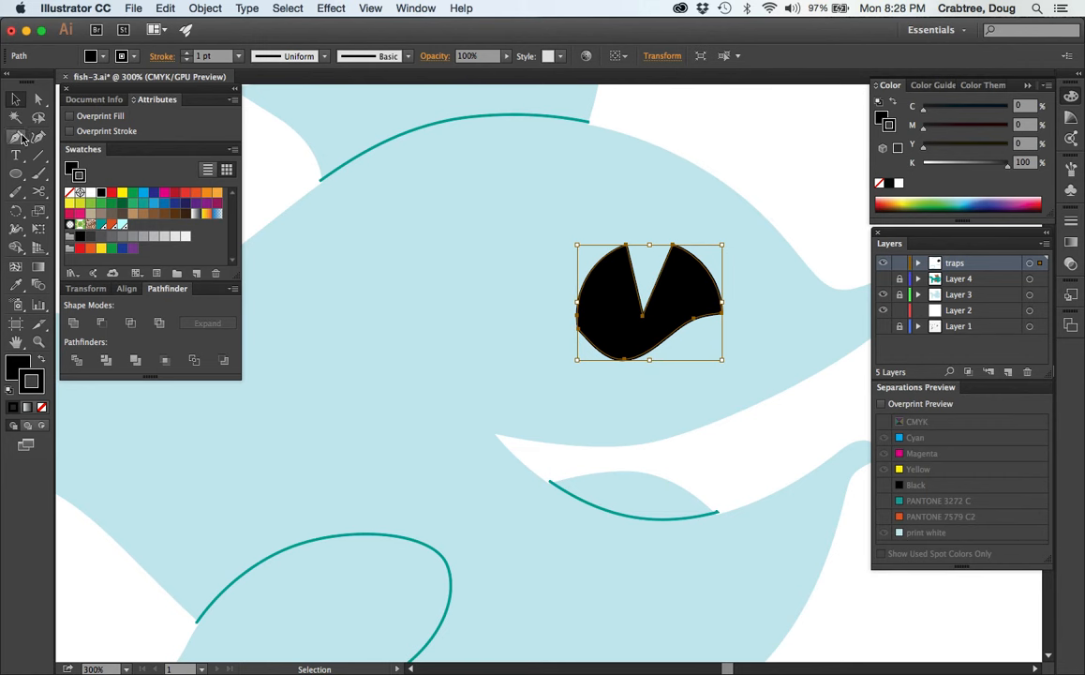
{"action": "mouse_move", "coordinate": [37, 190]}
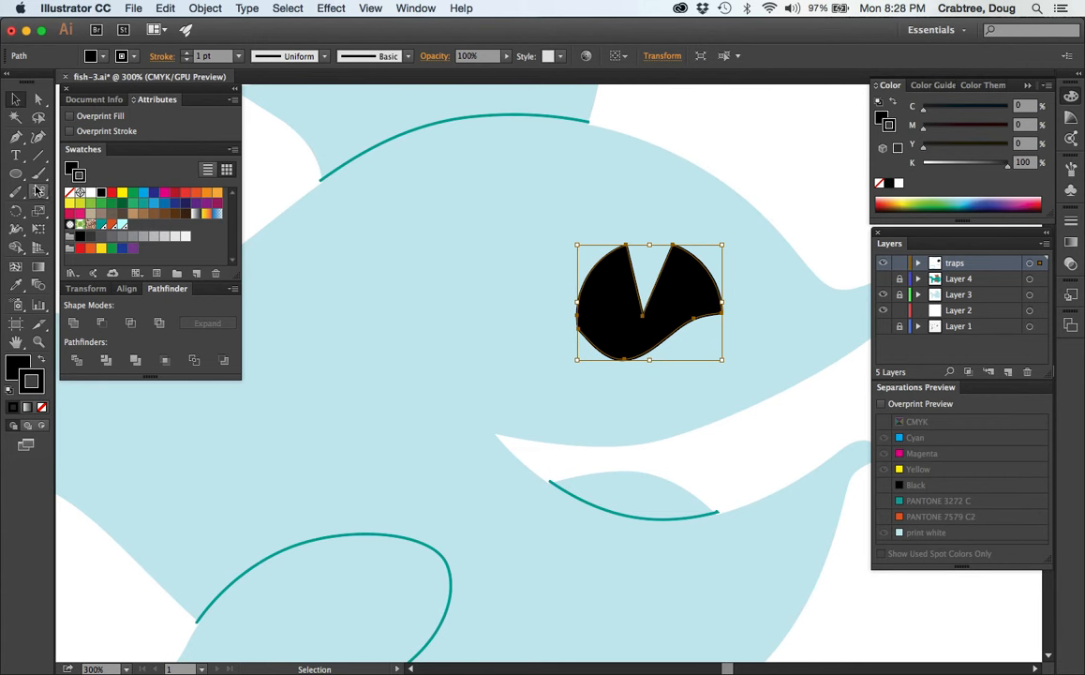
Cut the eye outline at its left and right corners with Scissors
{"action": "left_click", "coordinate": [39, 190]}
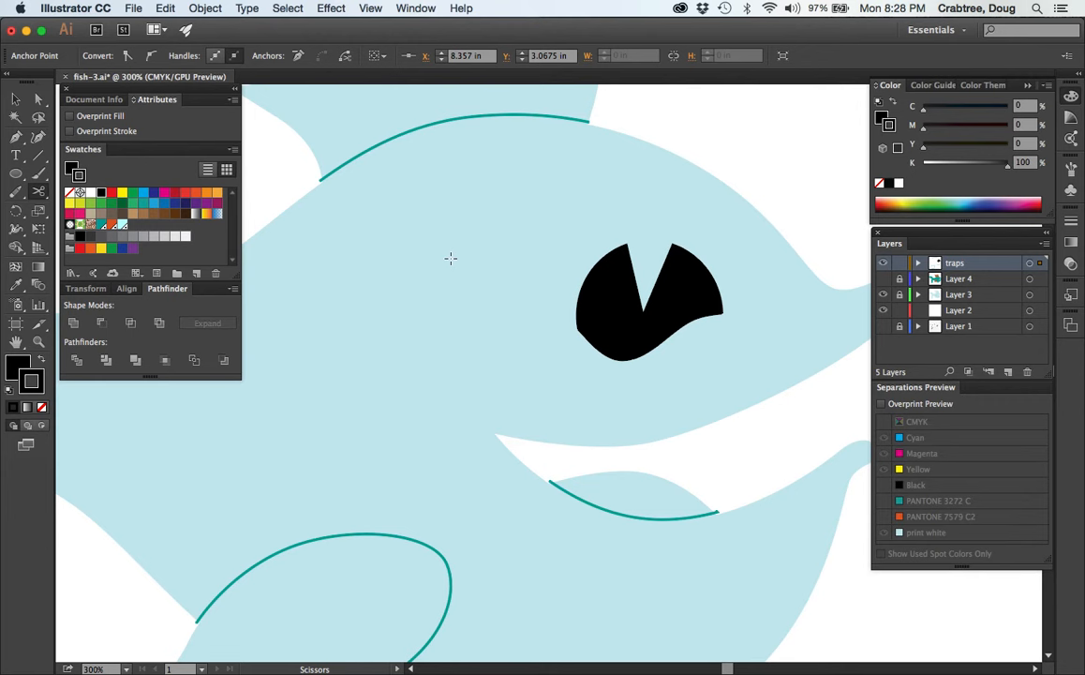
{"action": "left_click", "coordinate": [647, 300]}
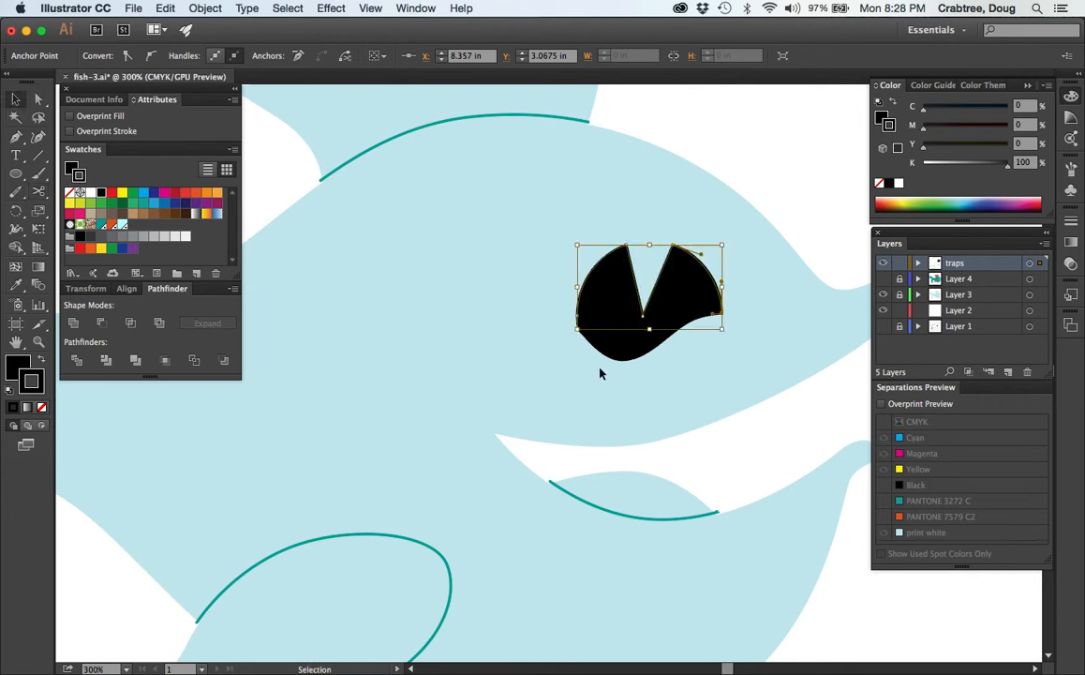
{"action": "left_click", "coordinate": [607, 285]}
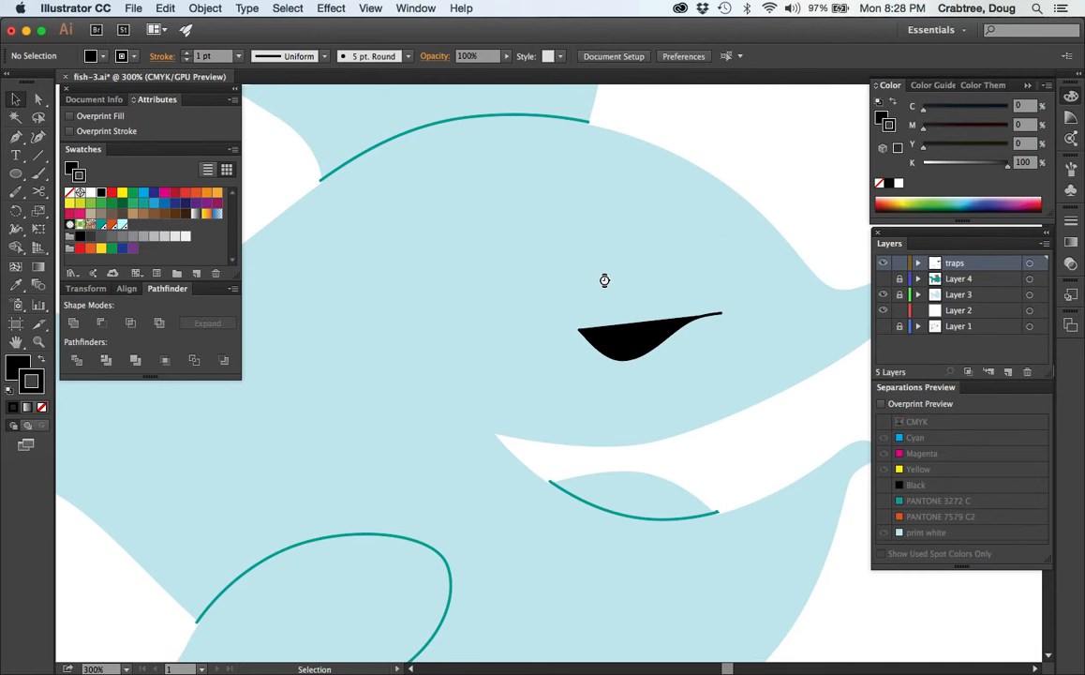
Make the lower eye curve an unfilled, overprinting PANTONE 3272 C stroke and show Layer 4
{"action": "left_click", "coordinate": [650, 335]}
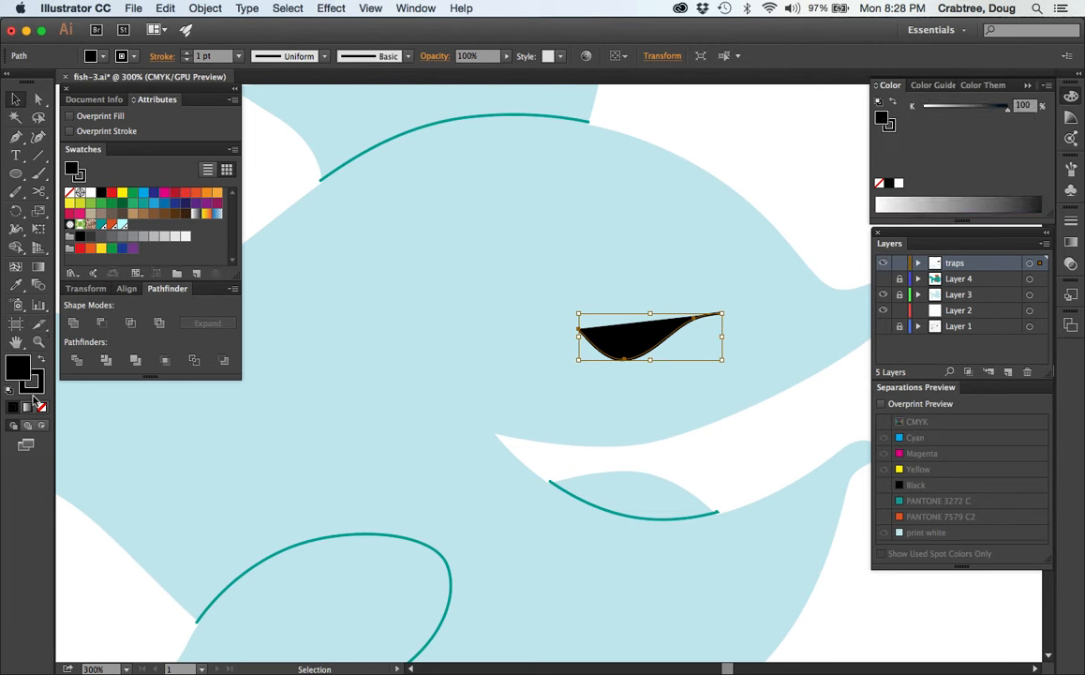
{"action": "left_click", "coordinate": [79, 249]}
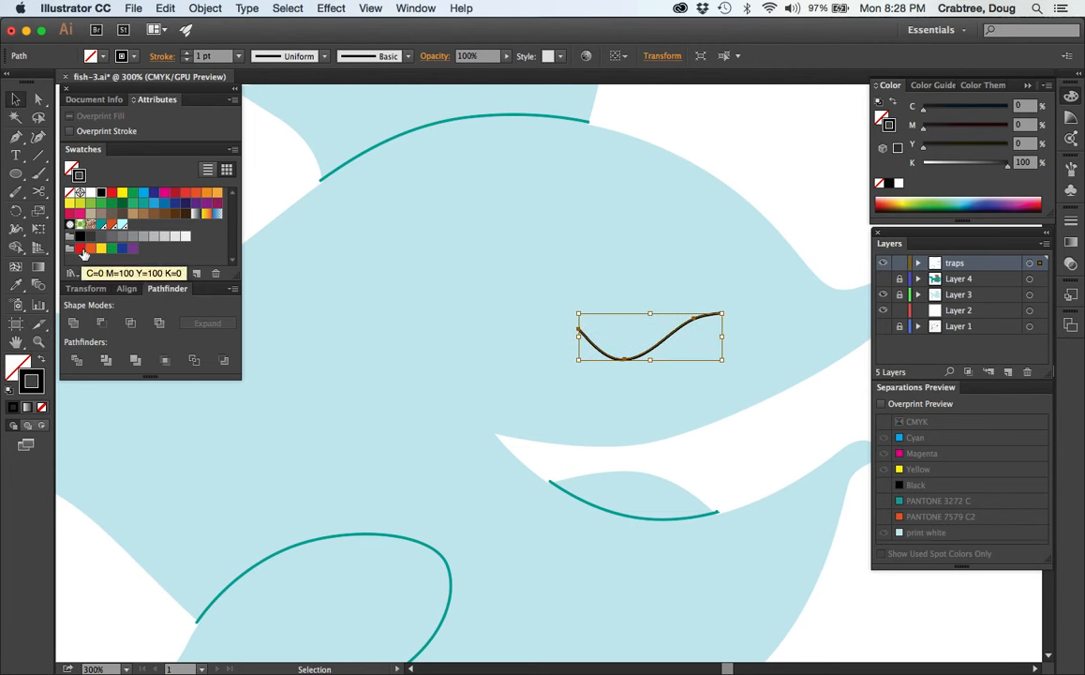
{"action": "left_click", "coordinate": [101, 227]}
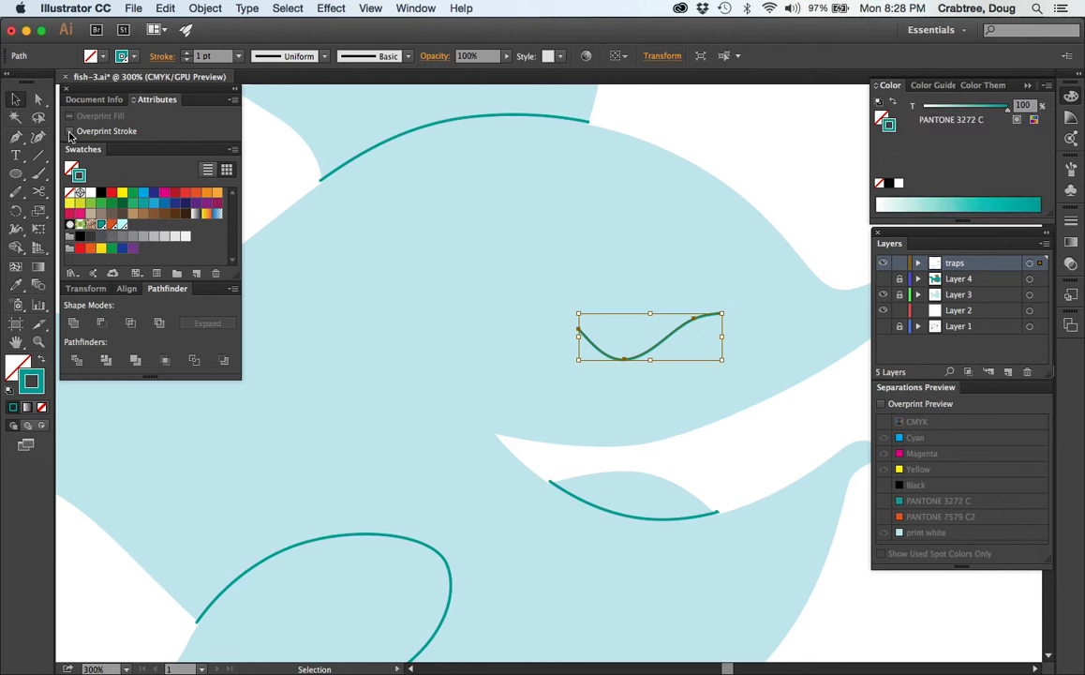
{"action": "left_click", "coordinate": [69, 131]}
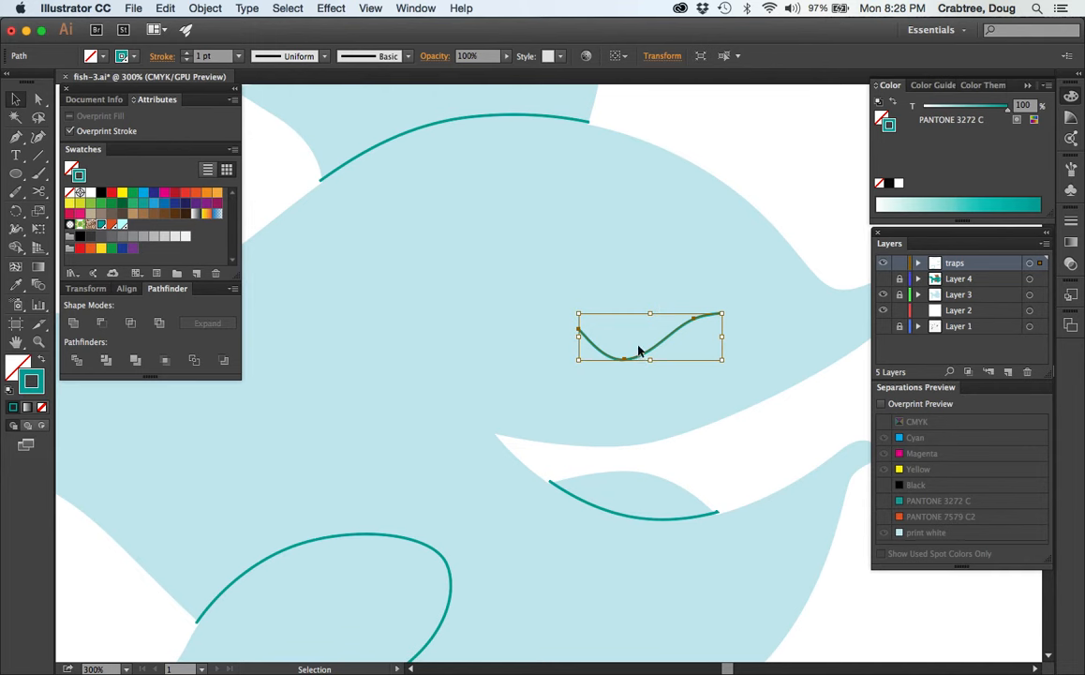
{"action": "mouse_move", "coordinate": [677, 411]}
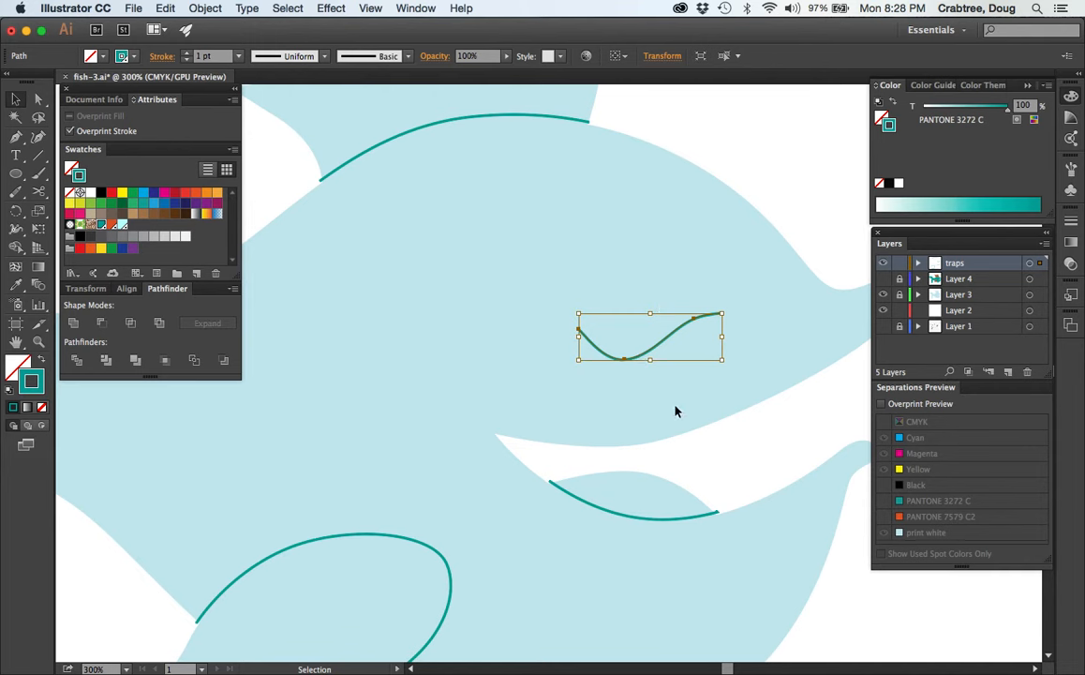
{"action": "mouse_move", "coordinate": [766, 133]}
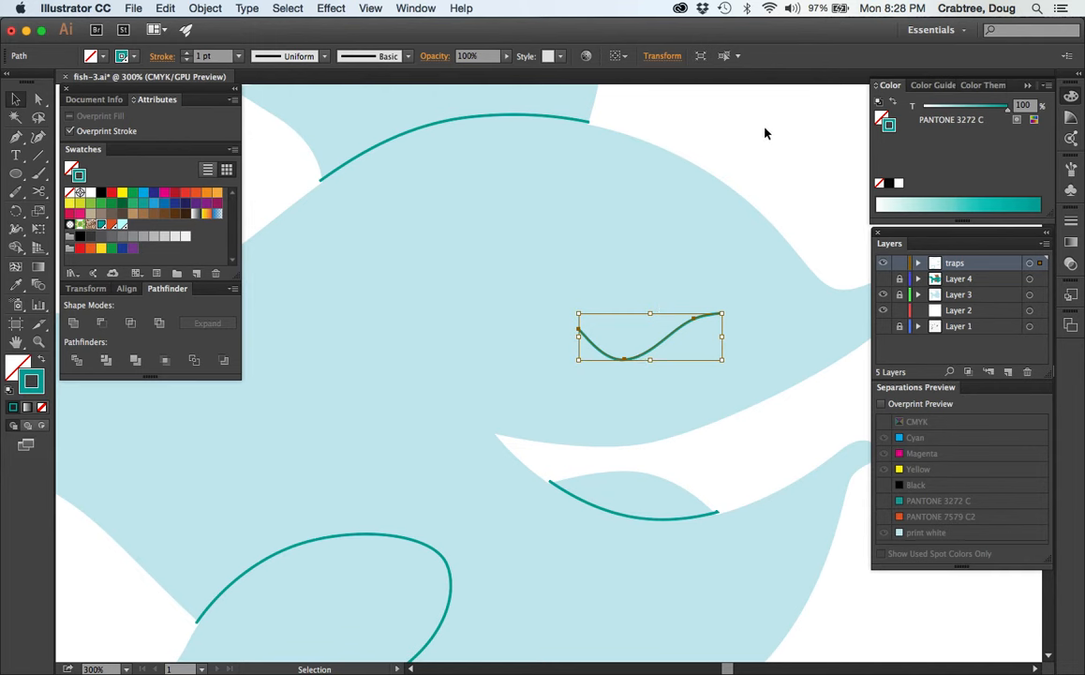
{"action": "mouse_move", "coordinate": [803, 165]}
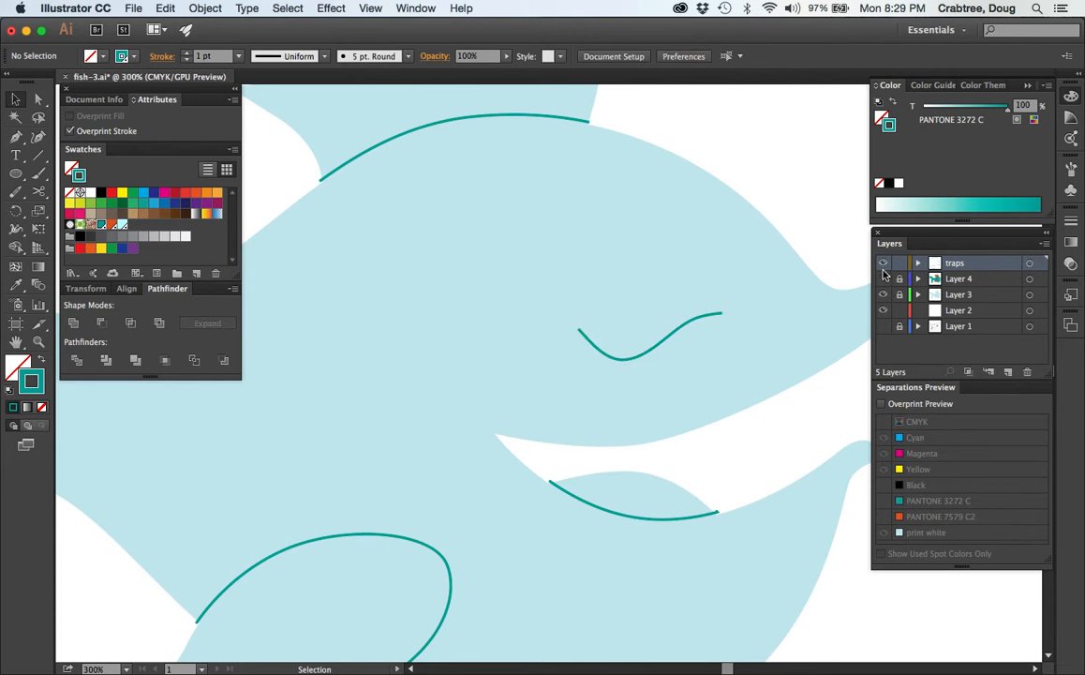
{"action": "left_click", "coordinate": [882, 278]}
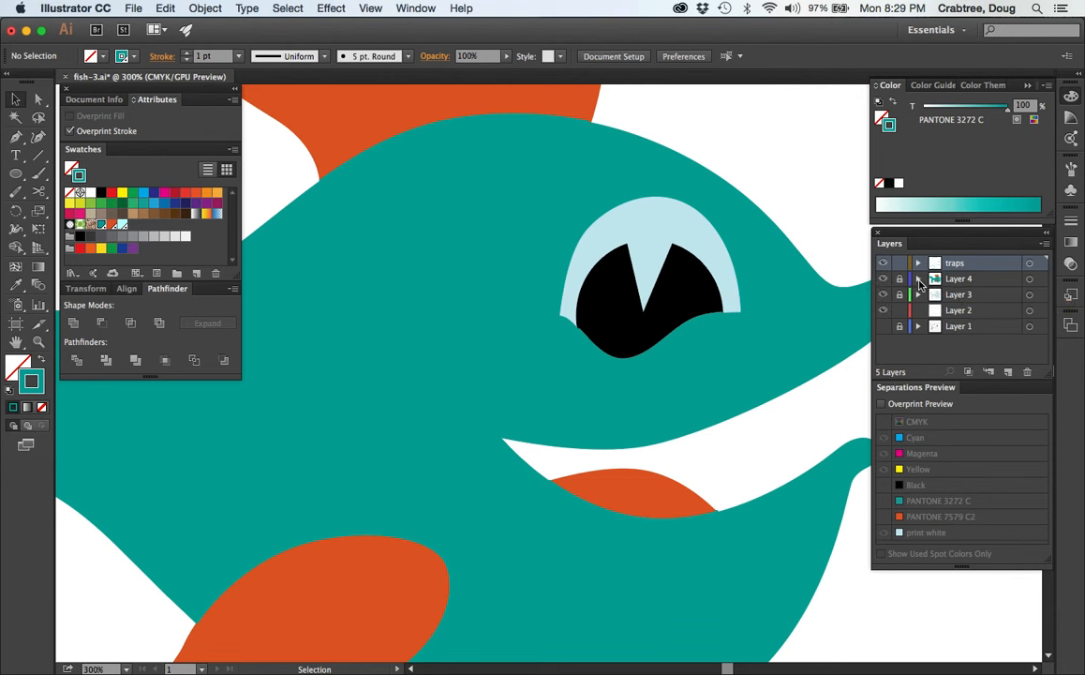
Lock the traps layer, set the black pupil's fill to overprint, then relock Layer 4
{"action": "left_click", "coordinate": [899, 263]}
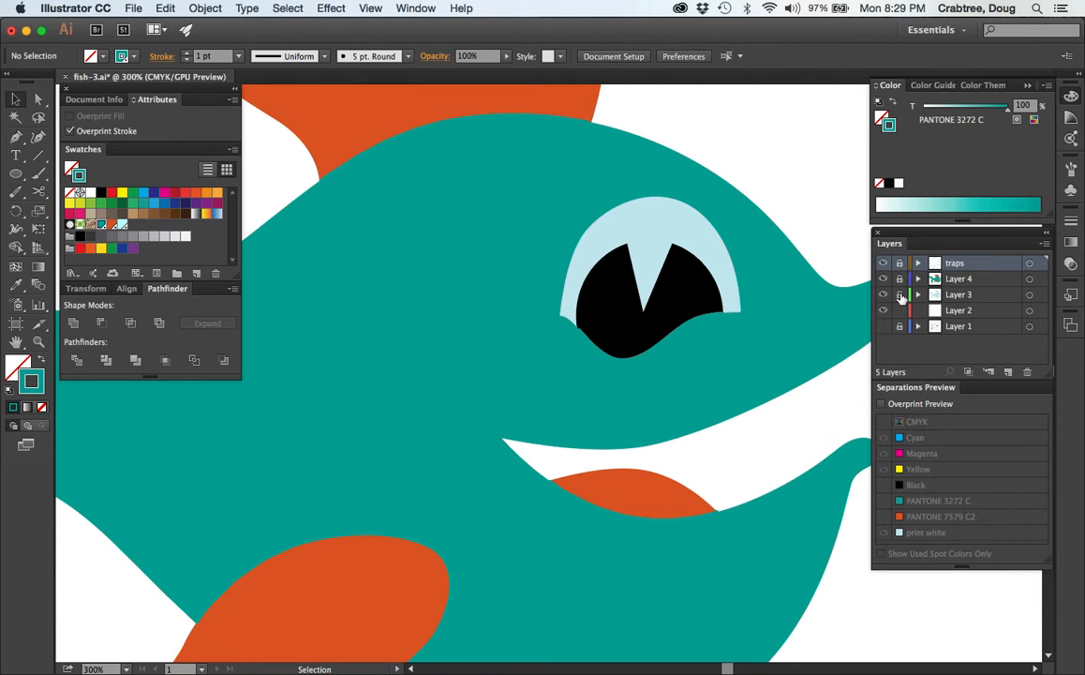
{"action": "left_click", "coordinate": [882, 295]}
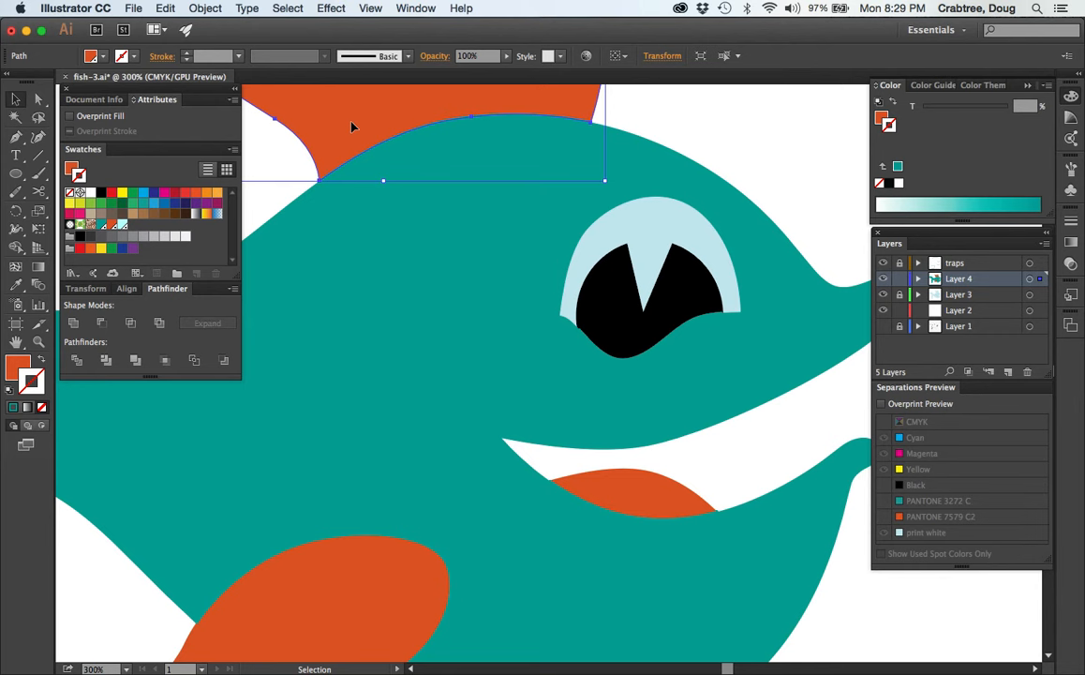
{"action": "left_click", "coordinate": [607, 492]}
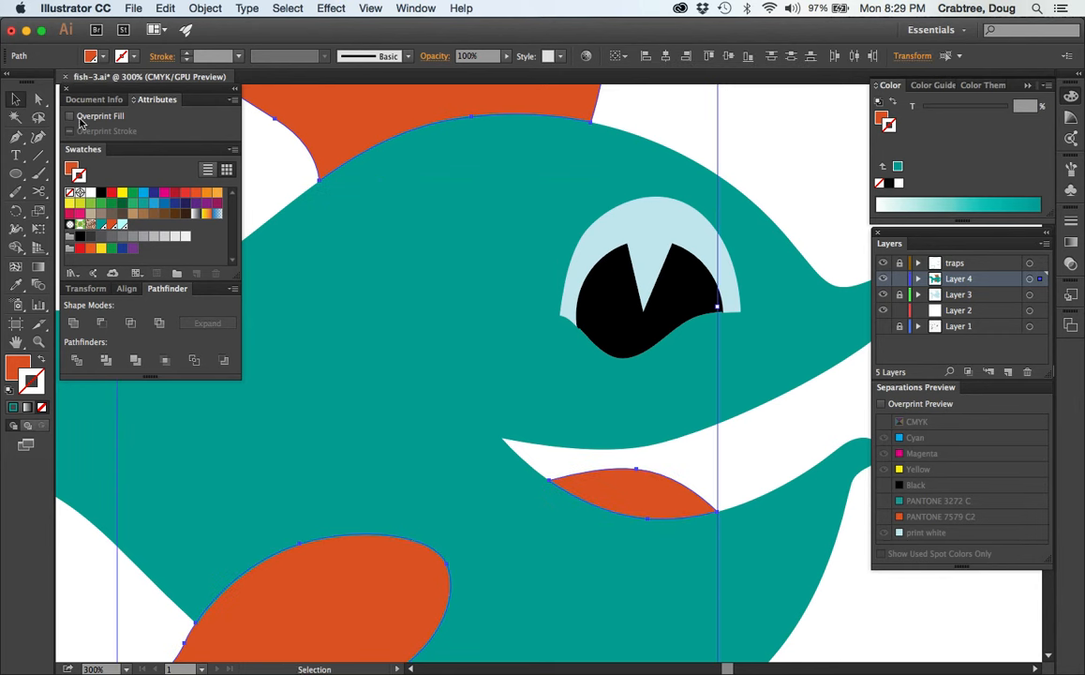
{"action": "left_click", "coordinate": [605, 302]}
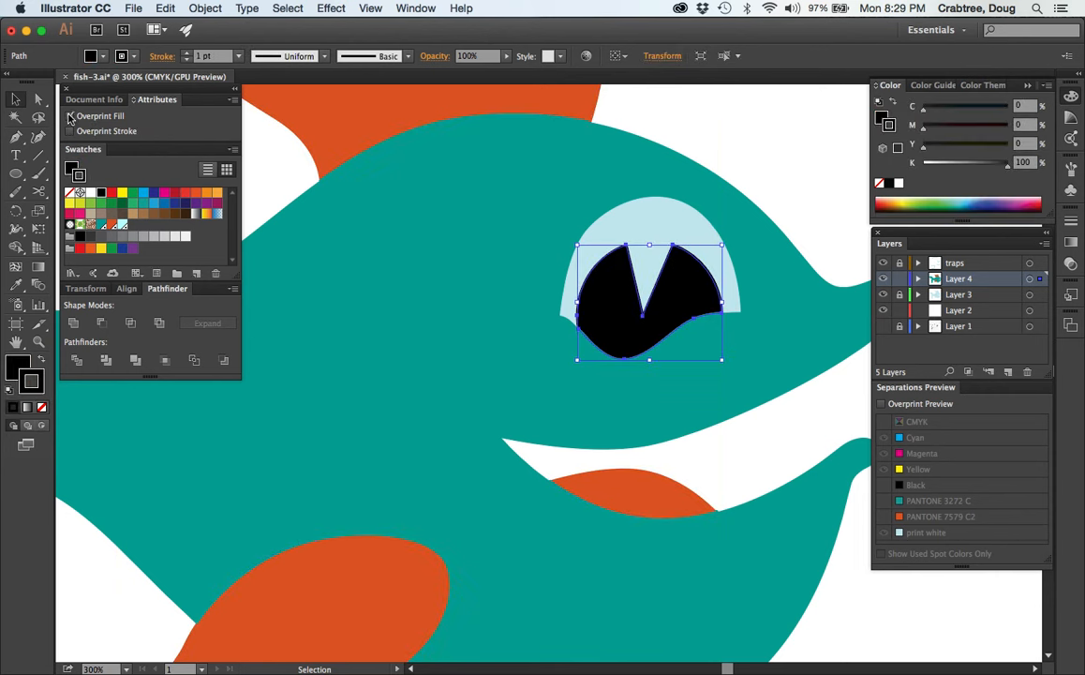
{"action": "left_click", "coordinate": [70, 115]}
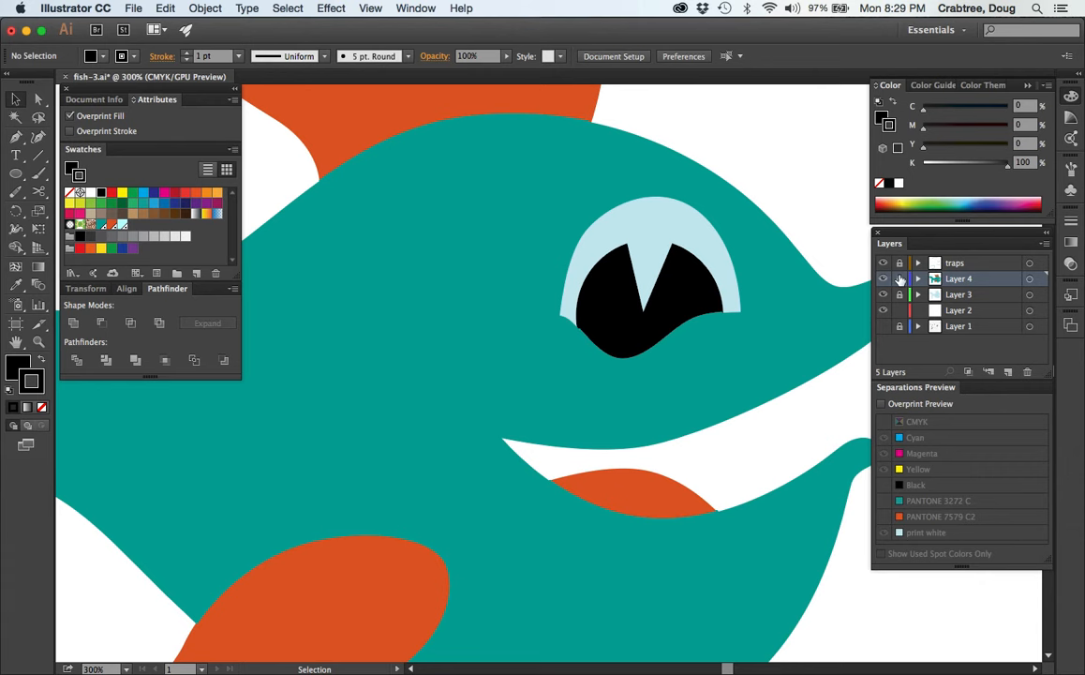
{"action": "left_click", "coordinate": [898, 279]}
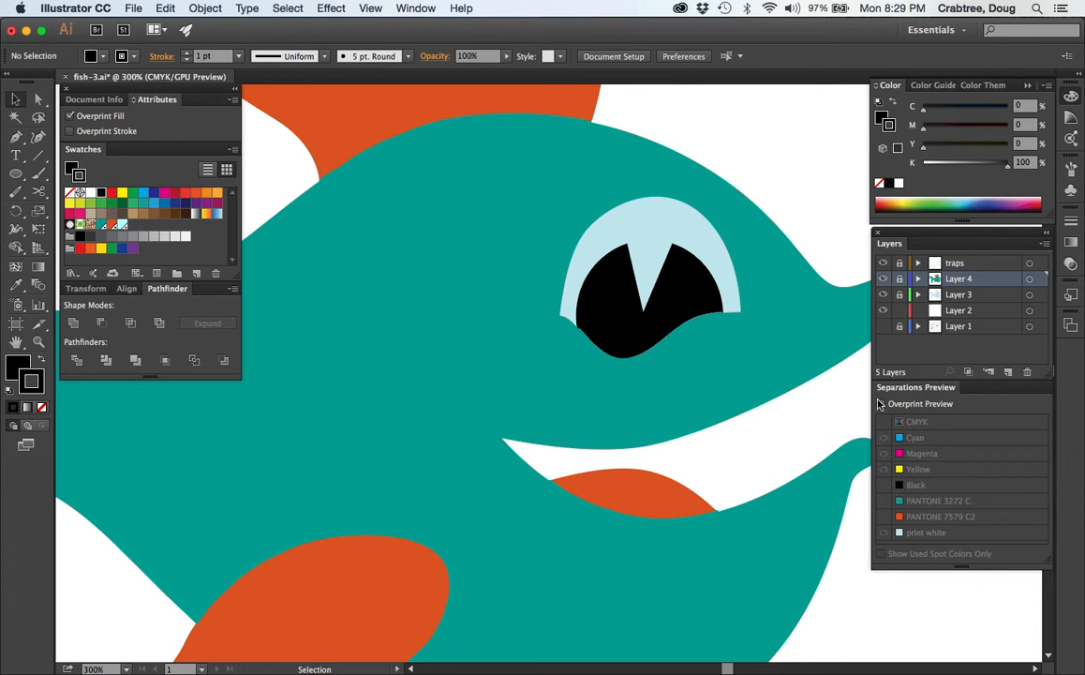
{"action": "left_click", "coordinate": [882, 403]}
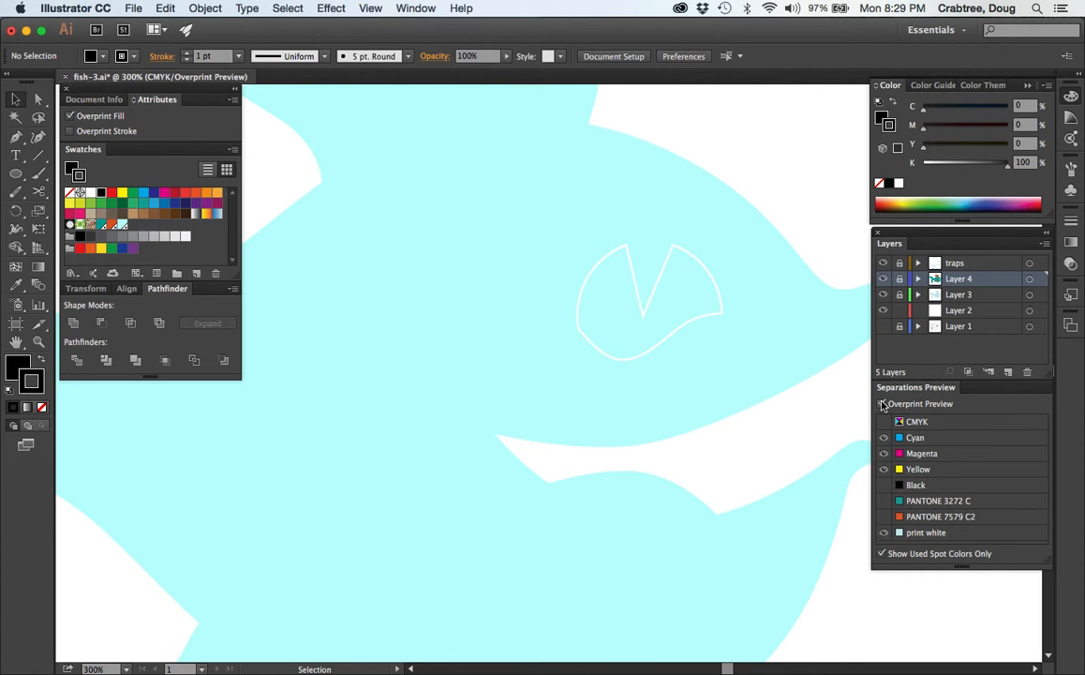
{"action": "left_click", "coordinate": [881, 403]}
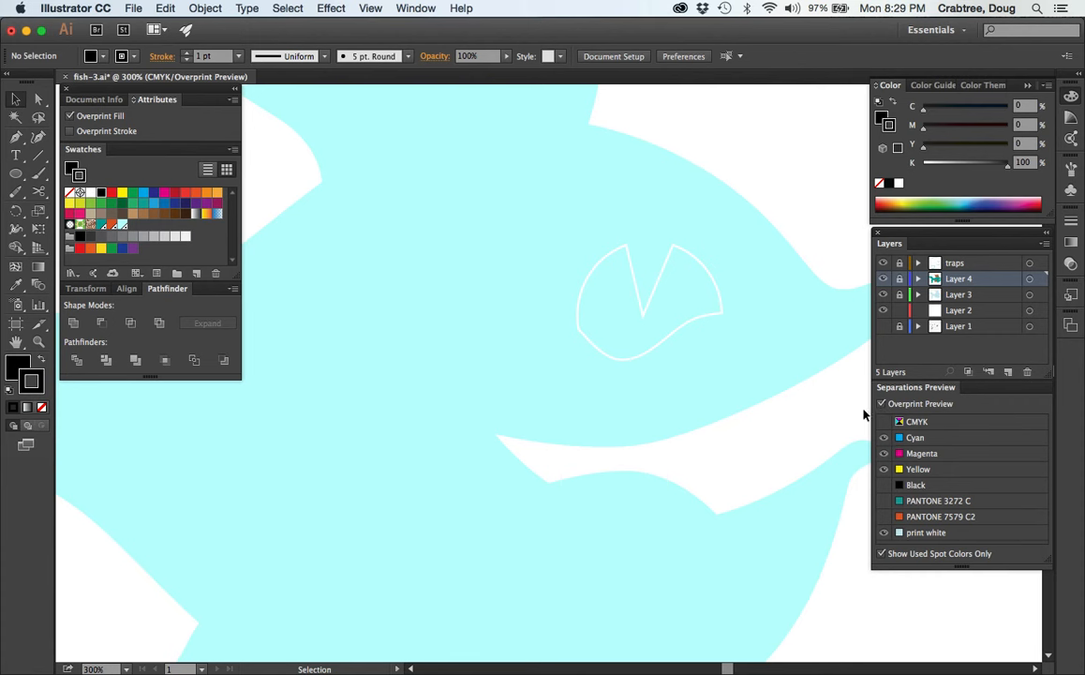
{"action": "mouse_move", "coordinate": [803, 172]}
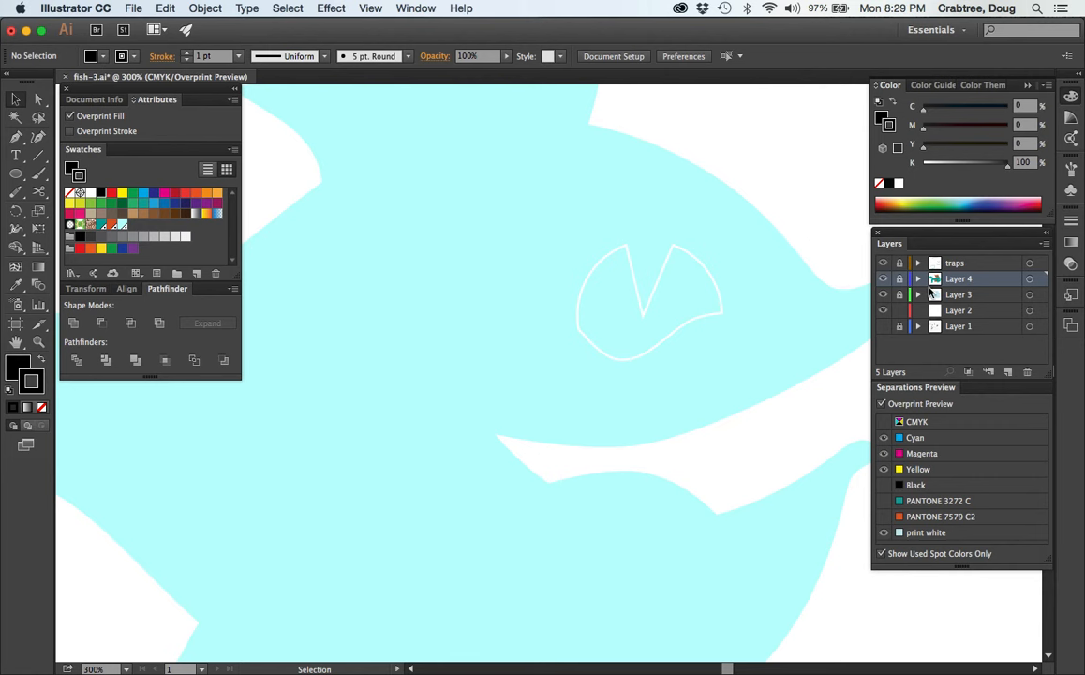
{"action": "mouse_move", "coordinate": [899, 278]}
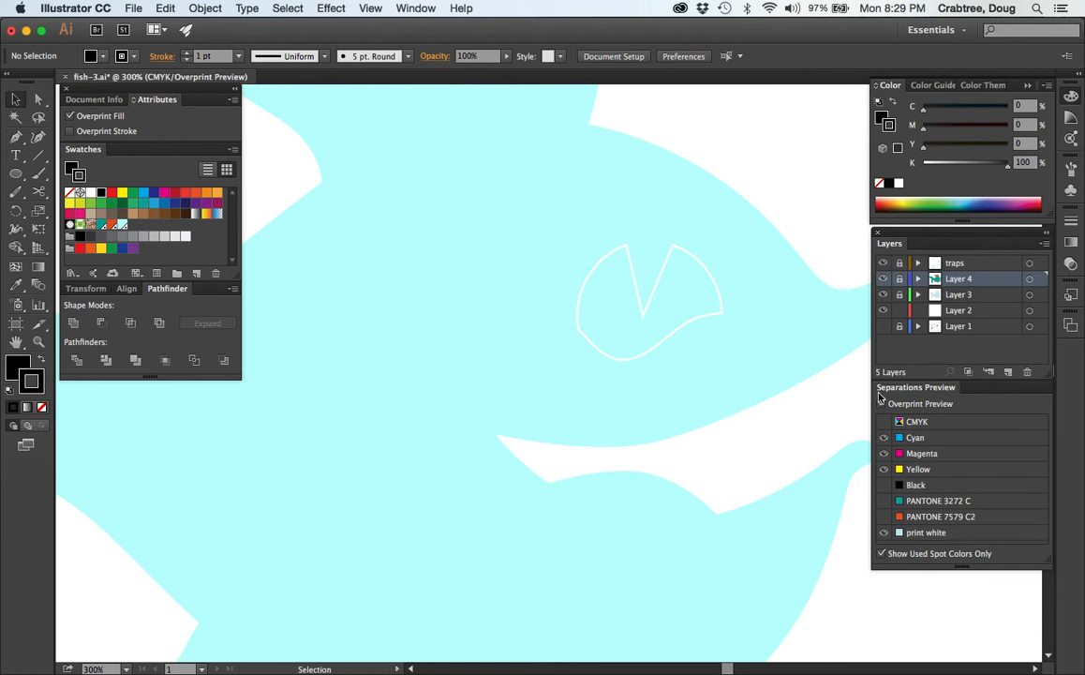
{"action": "left_click", "coordinate": [883, 403]}
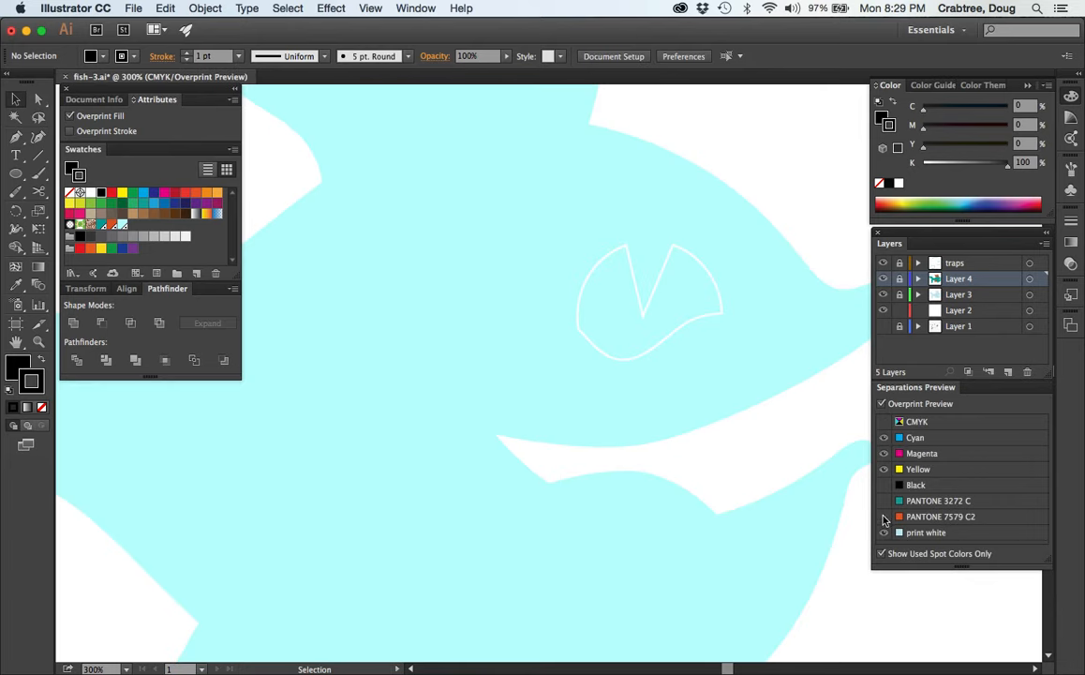
{"action": "left_click", "coordinate": [883, 517]}
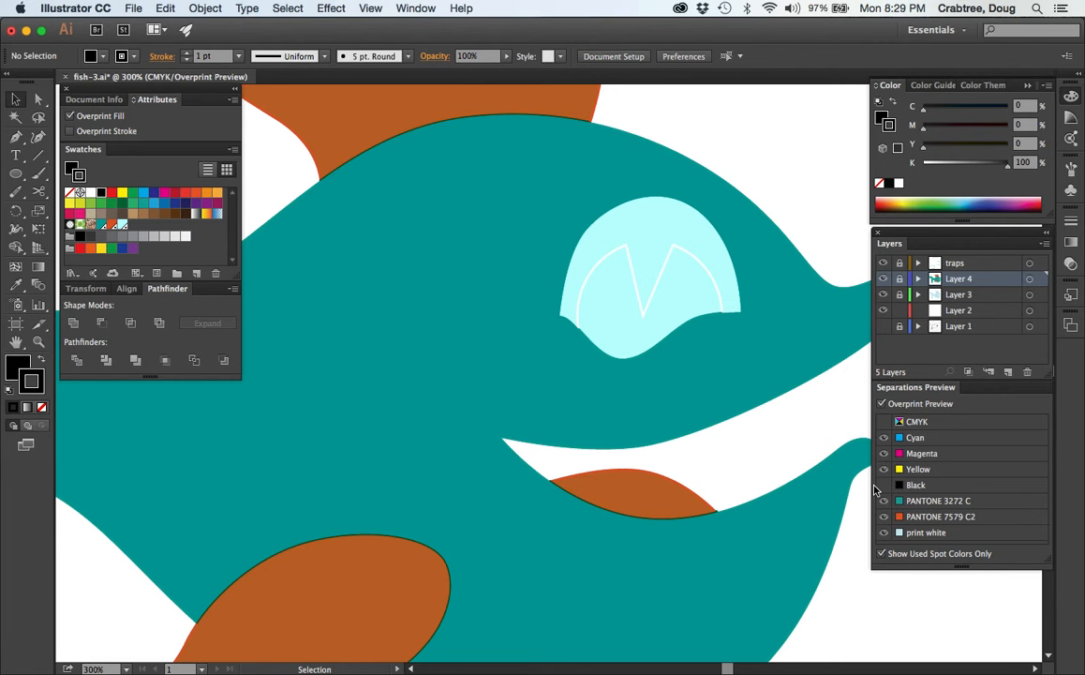
{"action": "left_click", "coordinate": [884, 438]}
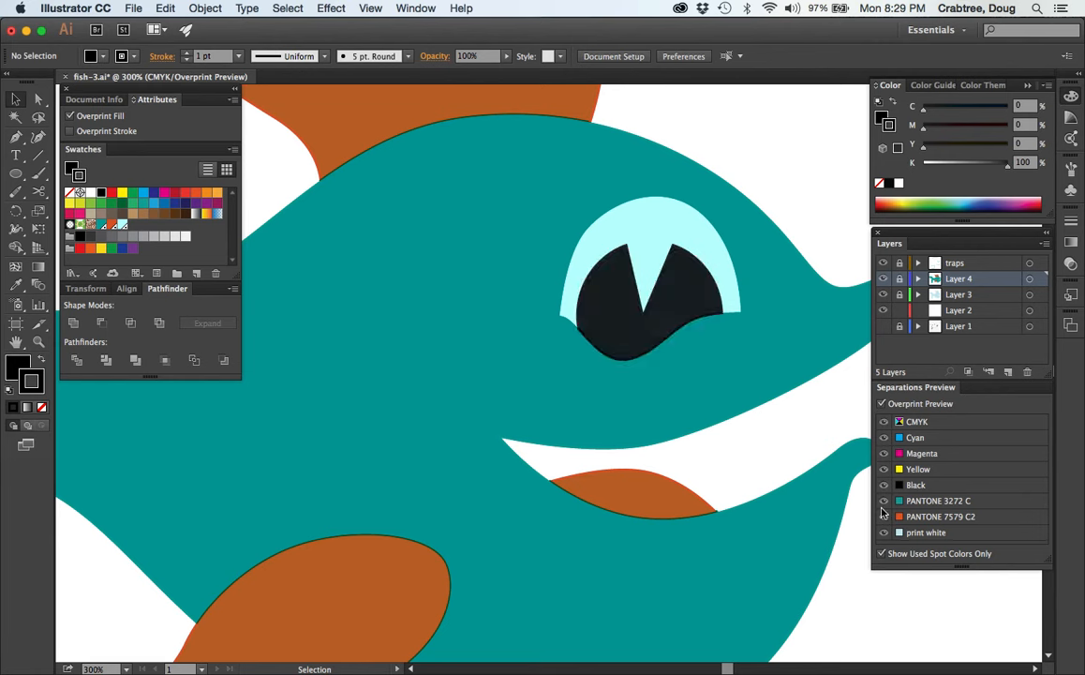
{"action": "left_click", "coordinate": [883, 500]}
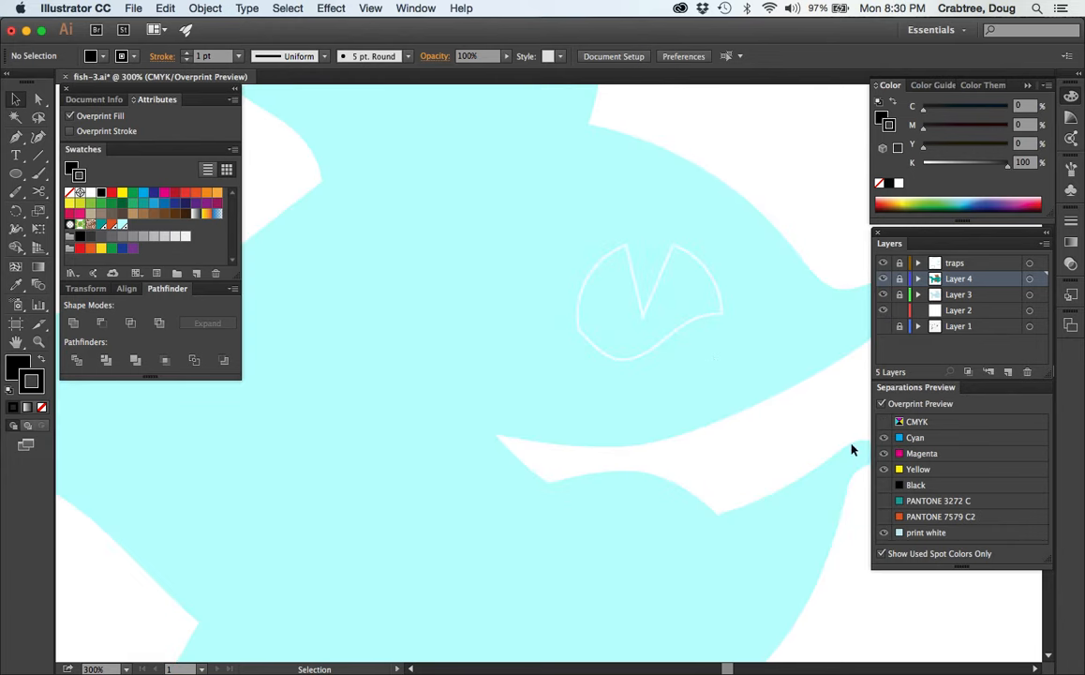
{"action": "mouse_move", "coordinate": [586, 291]}
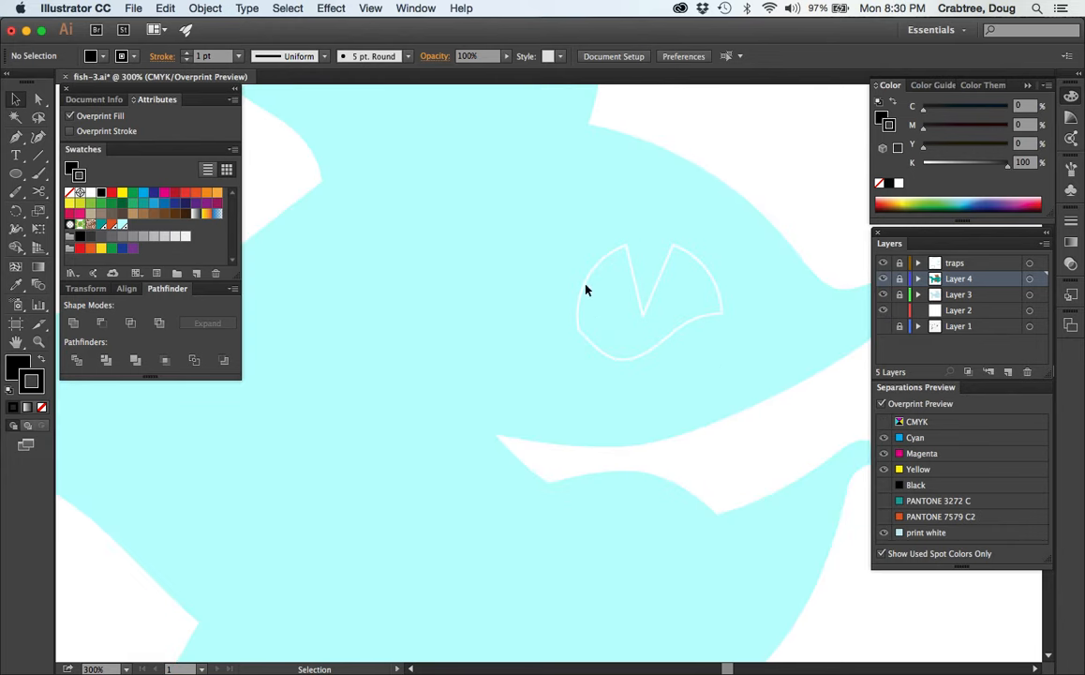
{"action": "mouse_move", "coordinate": [671, 287]}
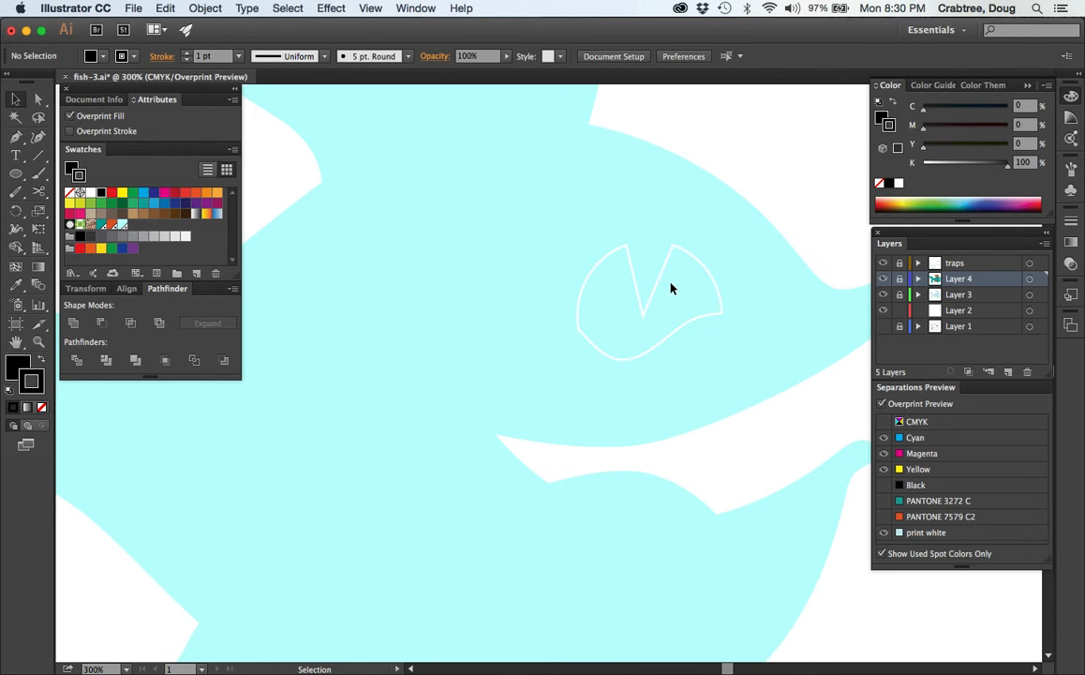
{"action": "mouse_move", "coordinate": [711, 250]}
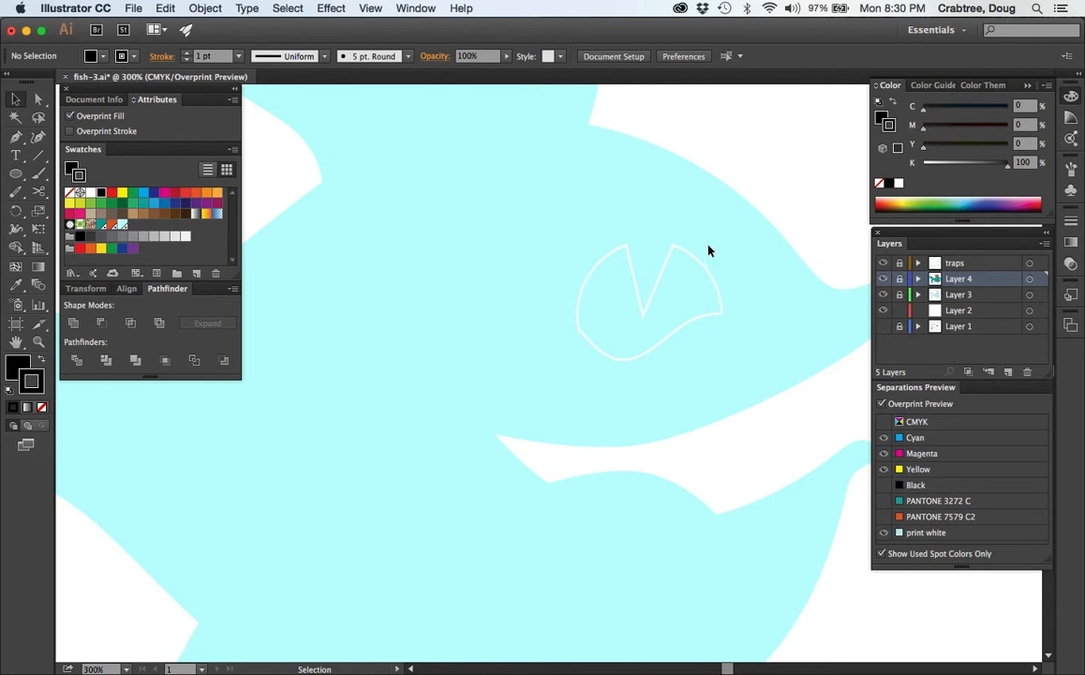
{"action": "left_click", "coordinate": [881, 403]}
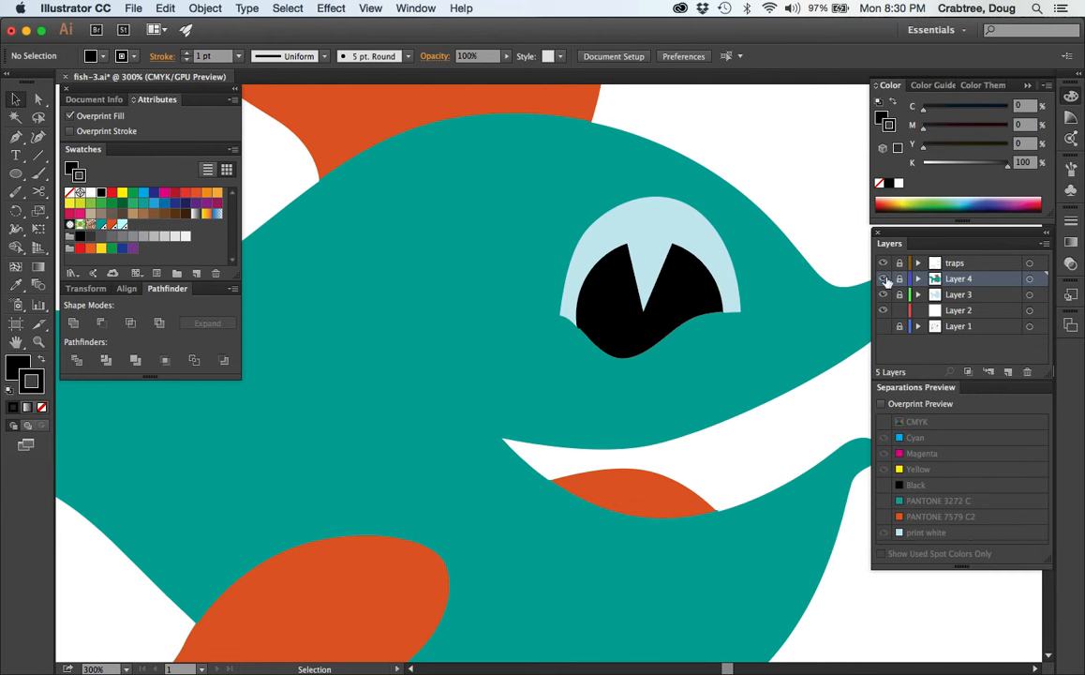
Unlock Layer 4 and set the black pupil's stroke to None
{"action": "left_click", "coordinate": [650, 305]}
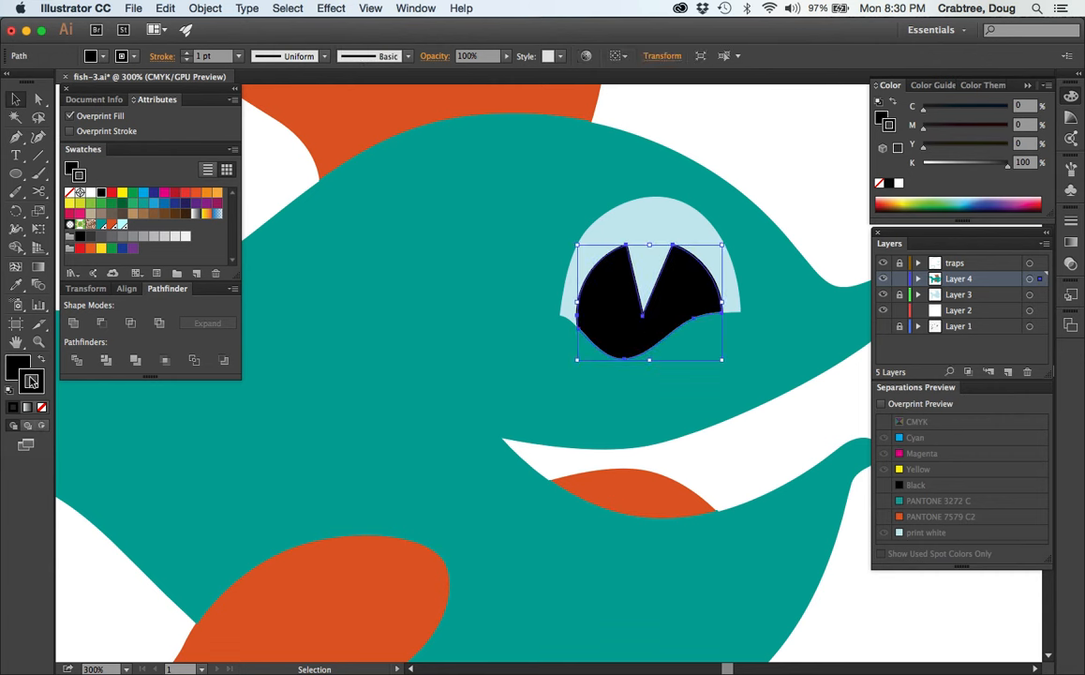
{"action": "left_click", "coordinate": [42, 406]}
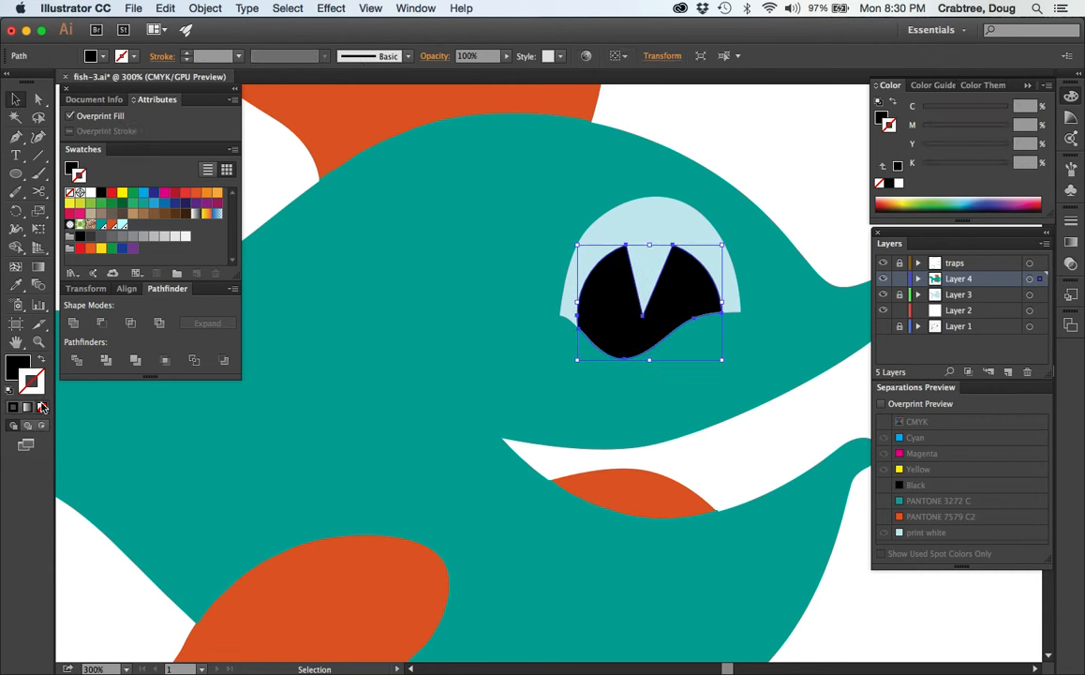
{"action": "mouse_move", "coordinate": [813, 308]}
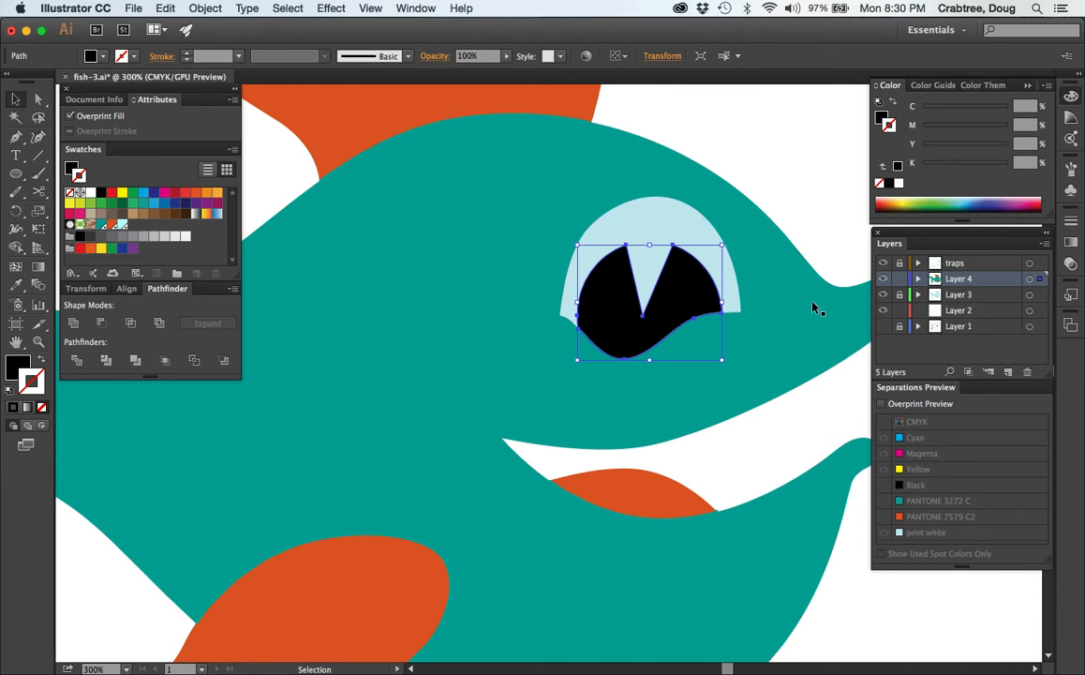
{"action": "mouse_move", "coordinate": [881, 404]}
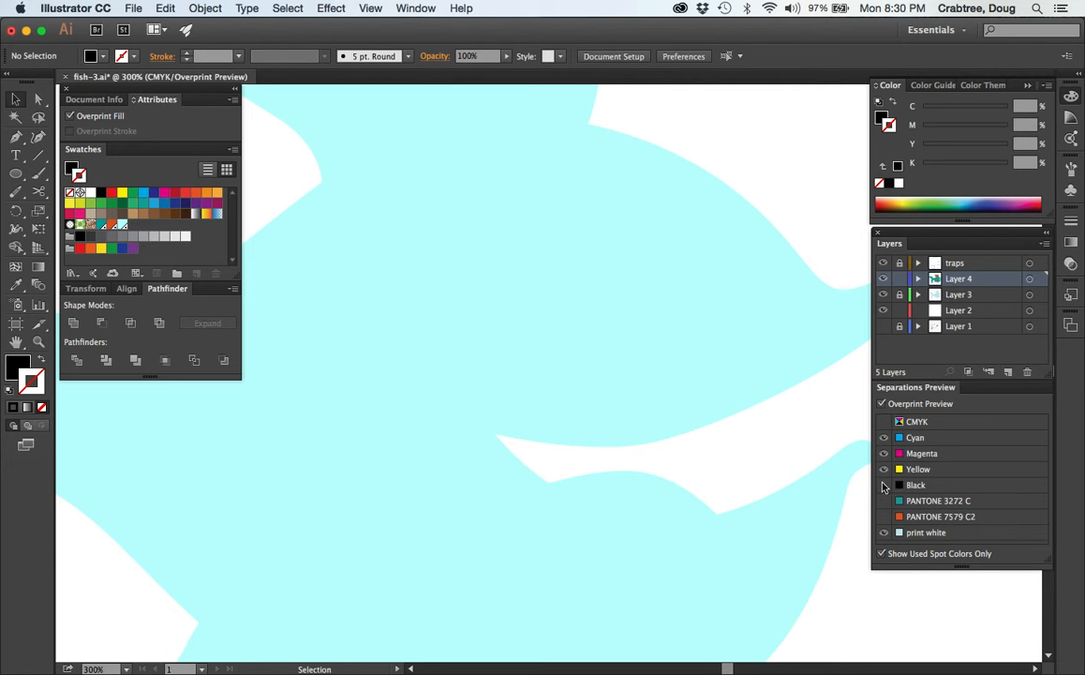
Turn the Black, PANTONE 3272 C and PANTONE 7579 C plates back on in Separations Preview
{"action": "left_click", "coordinate": [883, 485]}
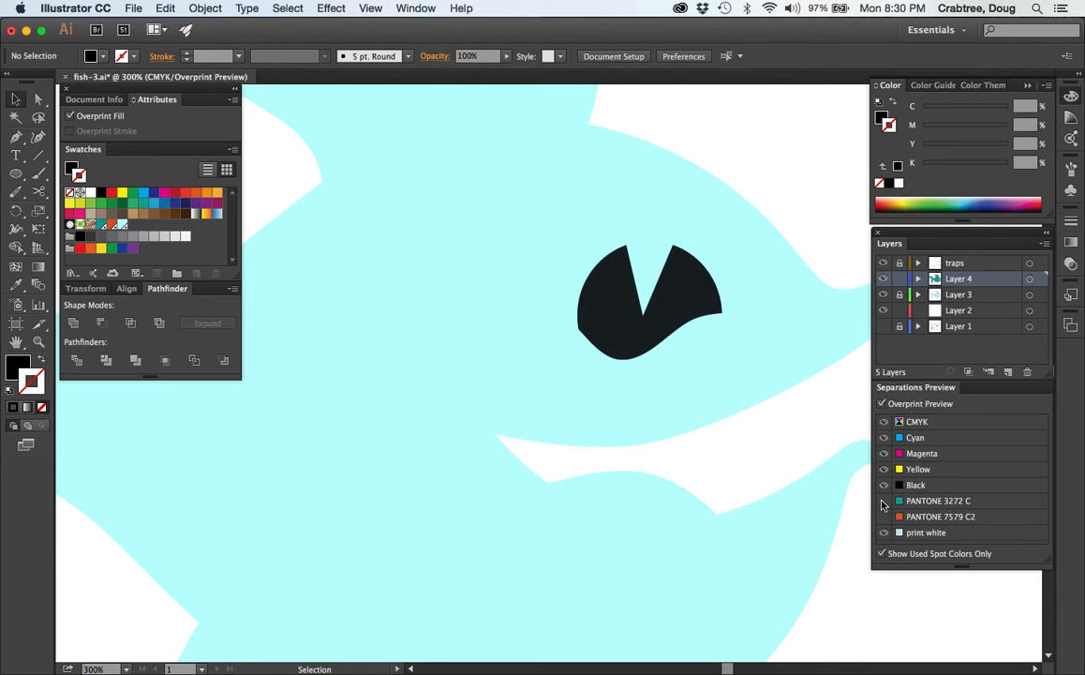
{"action": "left_click", "coordinate": [884, 500]}
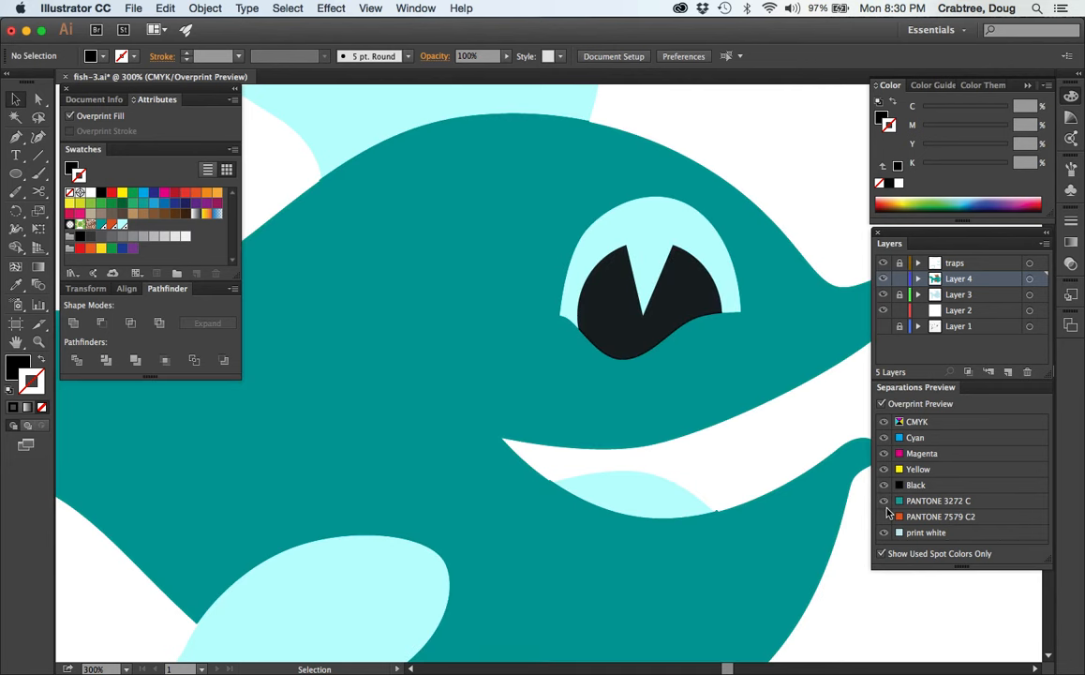
{"action": "left_click", "coordinate": [884, 516]}
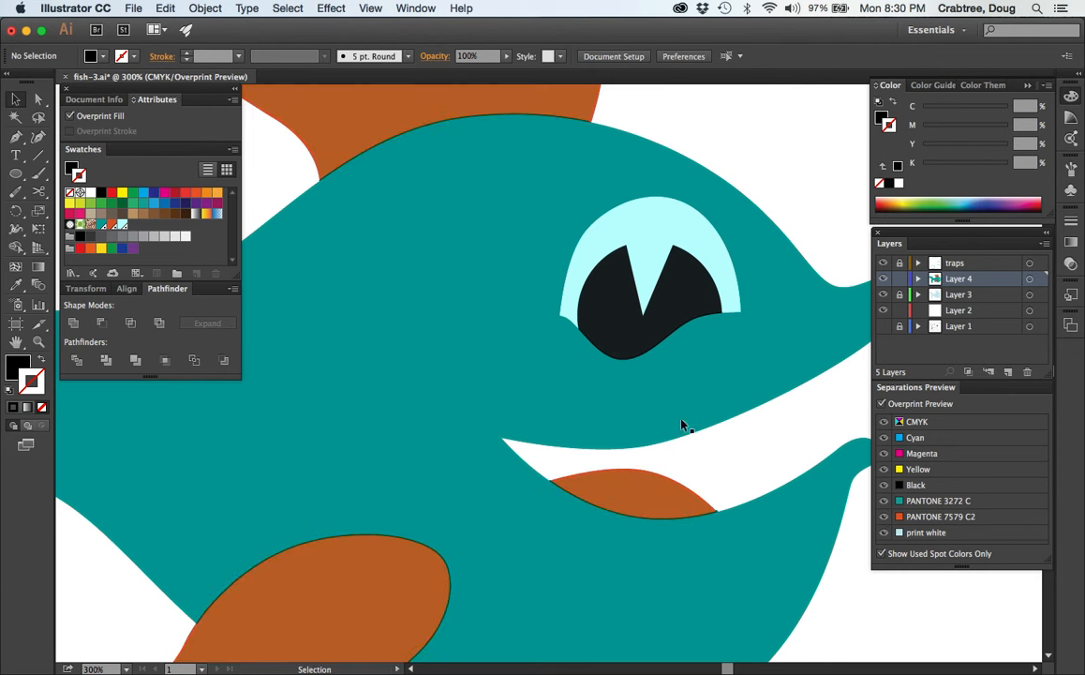
{"action": "mouse_move", "coordinate": [583, 509]}
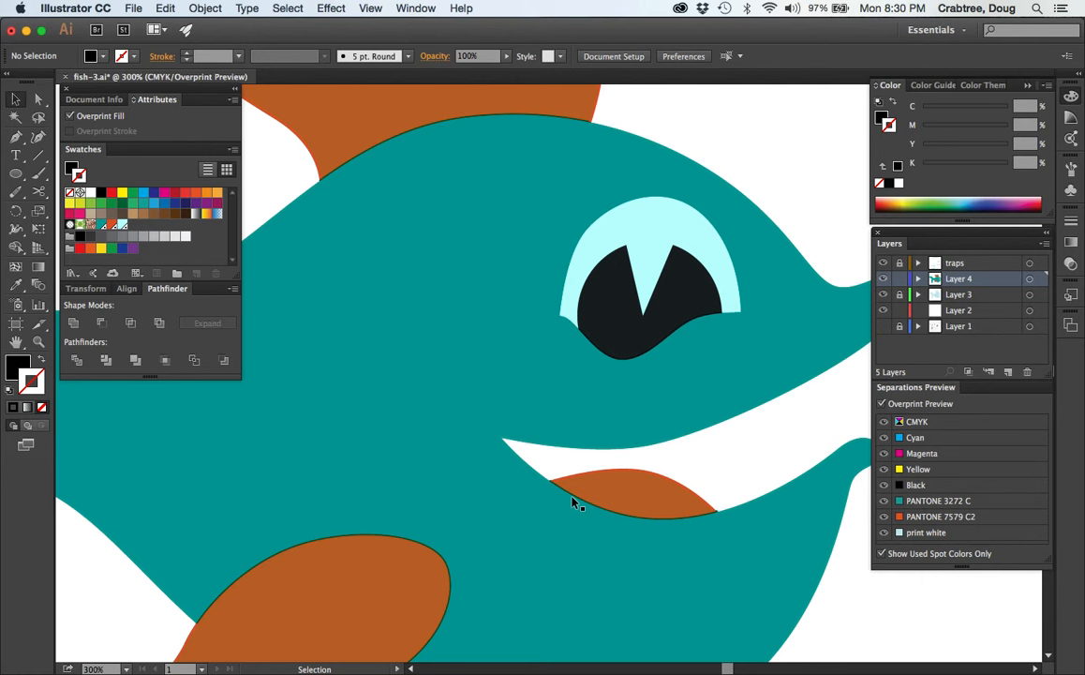
{"action": "mouse_move", "coordinate": [611, 400]}
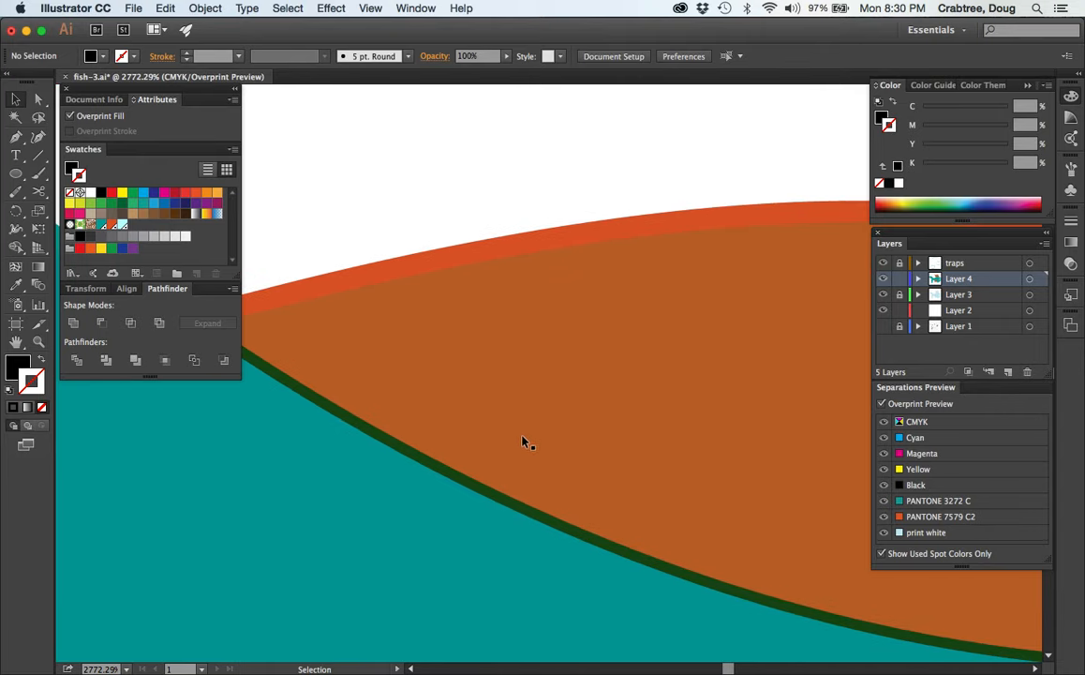
{"action": "mouse_move", "coordinate": [557, 213]}
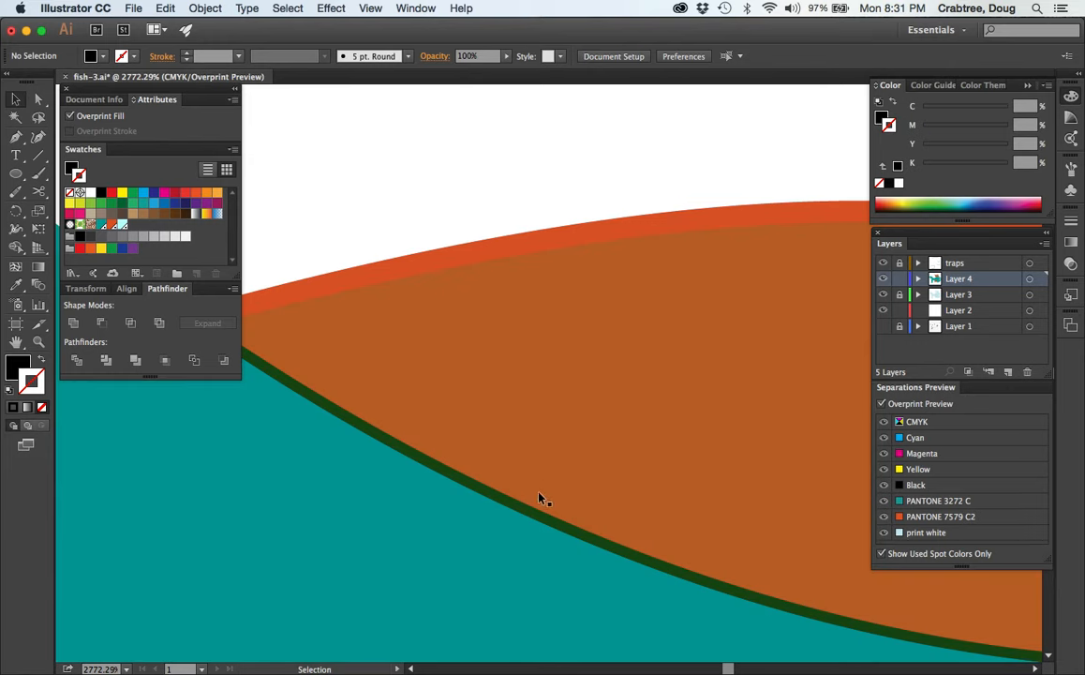
Select the orange shape and switch off Overprint Preview to view normal colours
{"action": "left_click", "coordinate": [549, 506]}
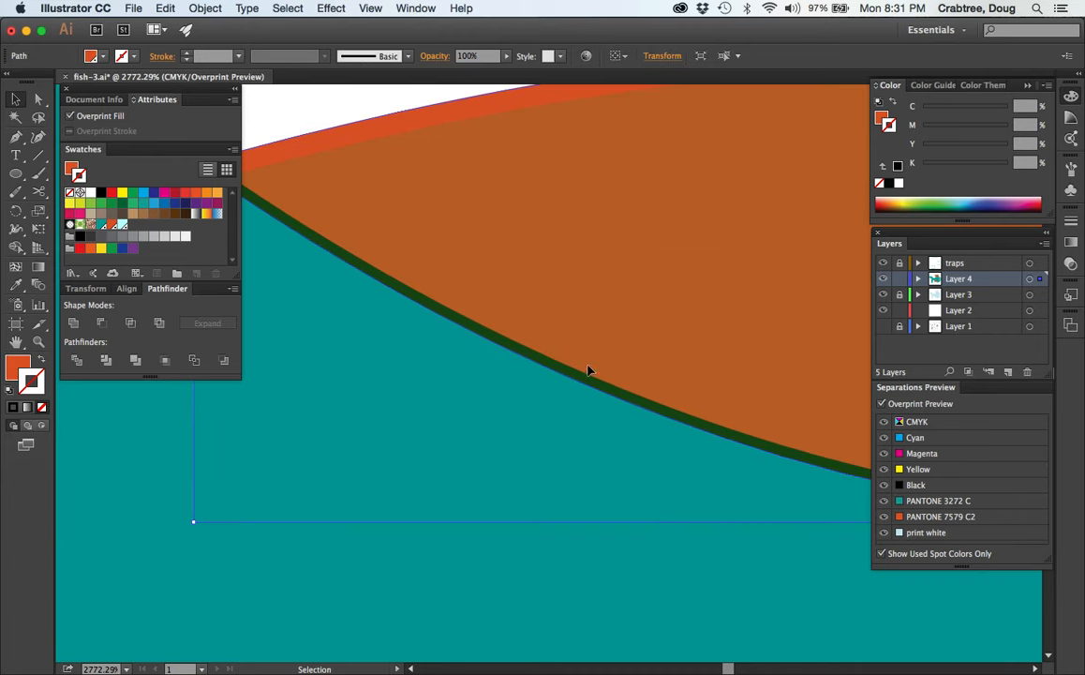
{"action": "mouse_move", "coordinate": [380, 374]}
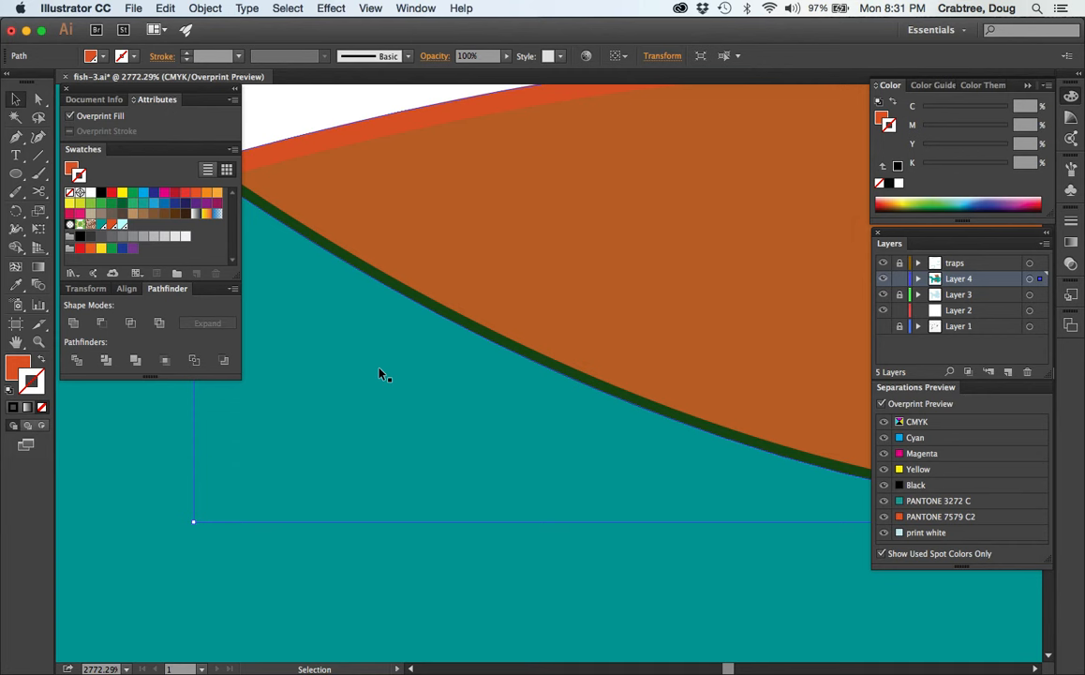
{"action": "mouse_move", "coordinate": [262, 108]}
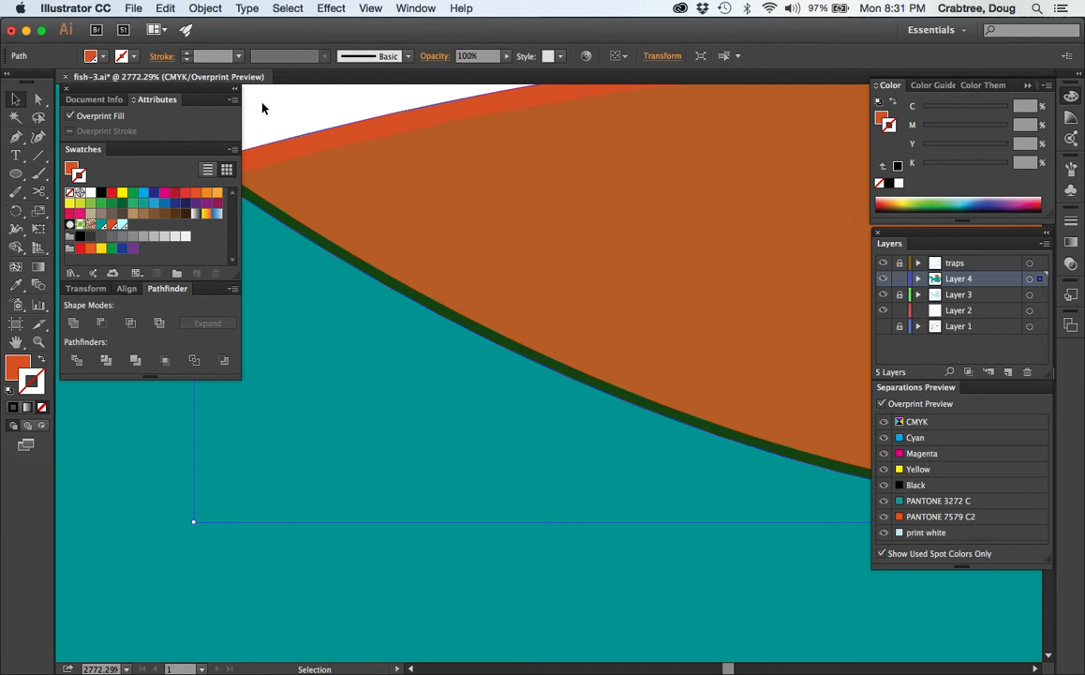
{"action": "mouse_move", "coordinate": [303, 77]}
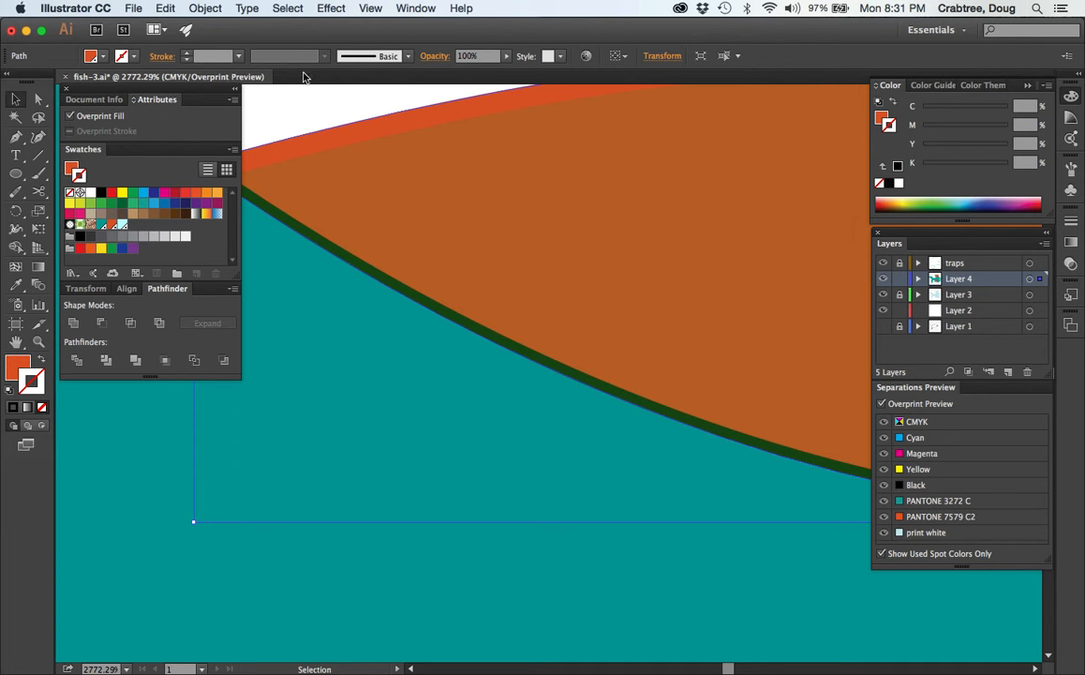
{"action": "left_click", "coordinate": [881, 403]}
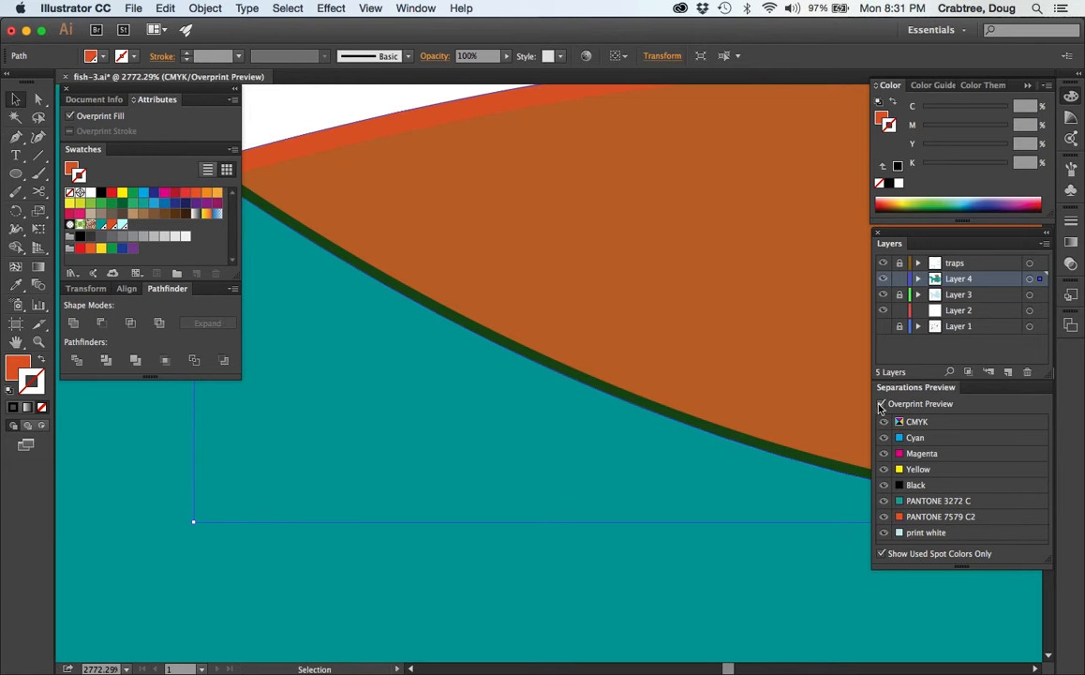
{"action": "left_click", "coordinate": [881, 403]}
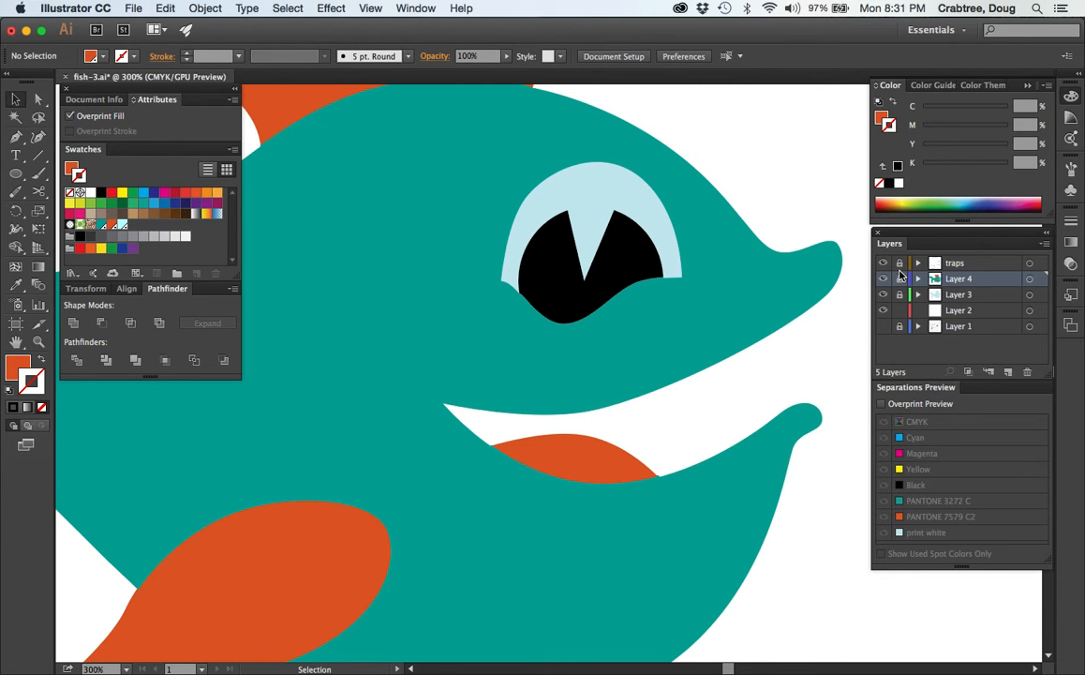
Give the tongue trap outline a 2 pt stroke, deselect, and re-enable Overprint Preview
{"action": "left_click", "coordinate": [899, 279]}
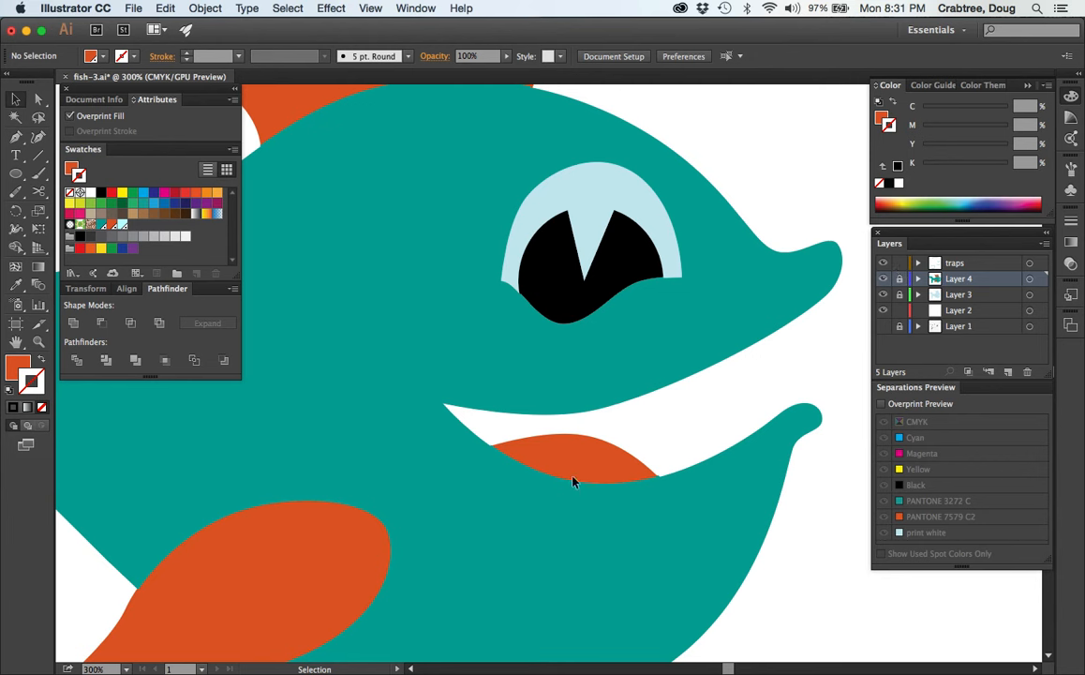
{"action": "left_click", "coordinate": [574, 466]}
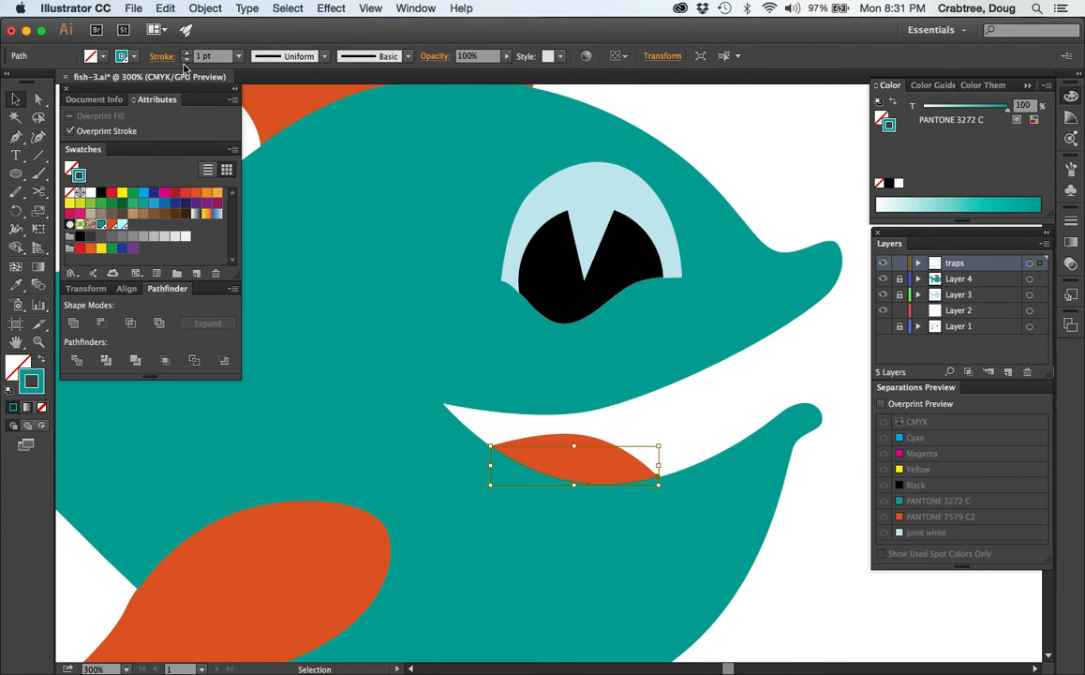
{"action": "left_click", "coordinate": [202, 56]}
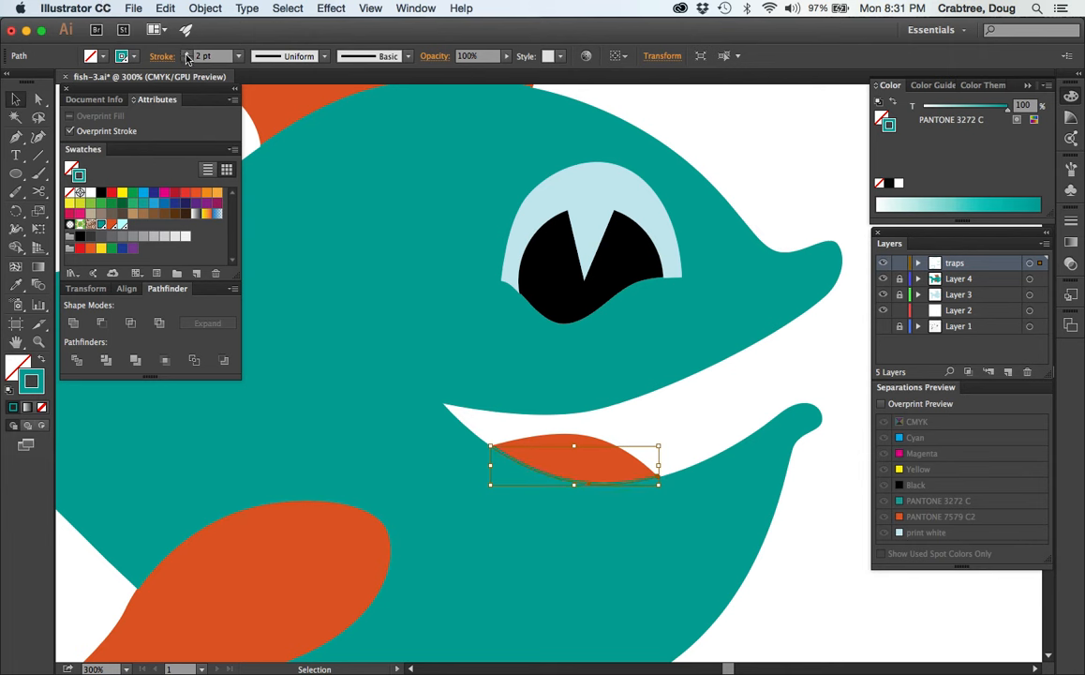
{"action": "mouse_move", "coordinate": [158, 495]}
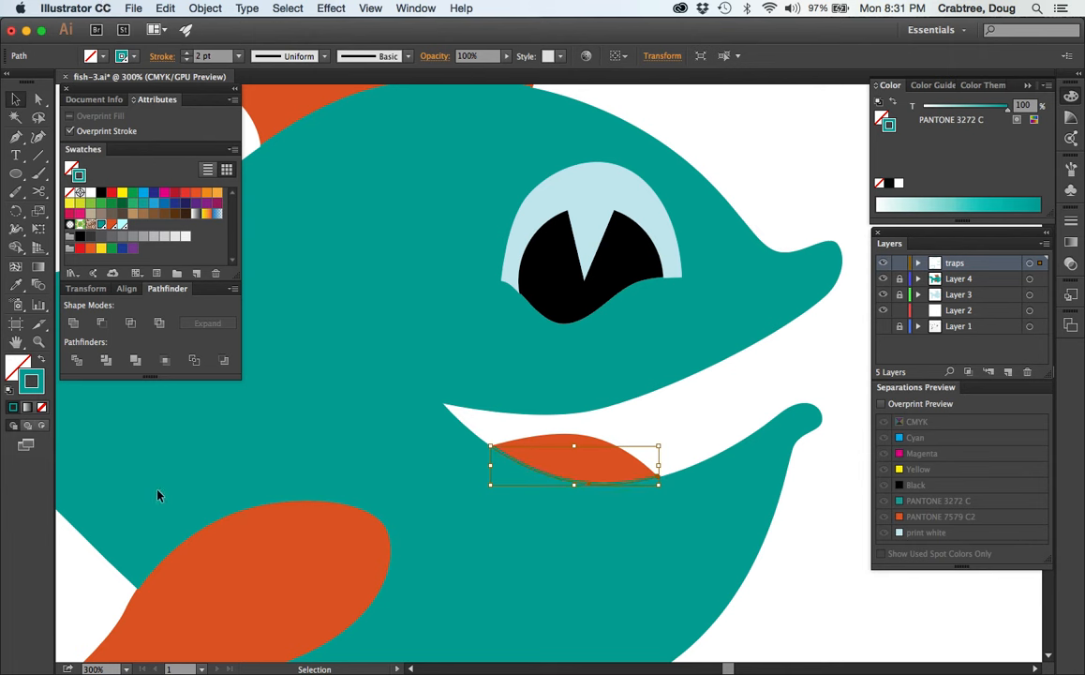
{"action": "left_click", "coordinate": [265, 562]}
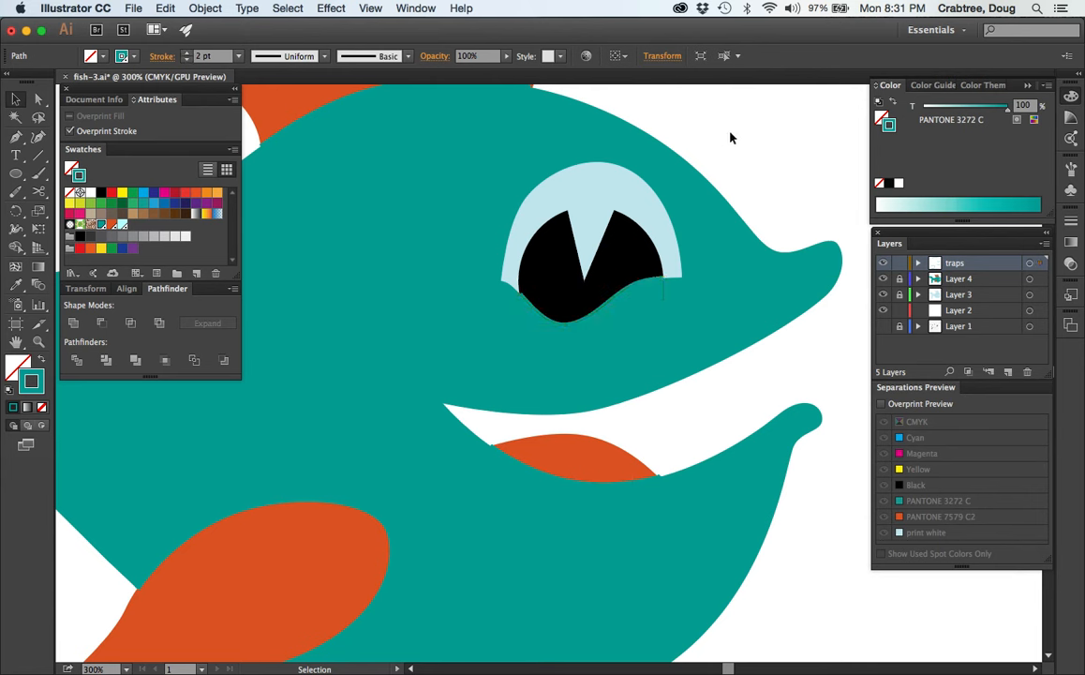
{"action": "left_click", "coordinate": [513, 539]}
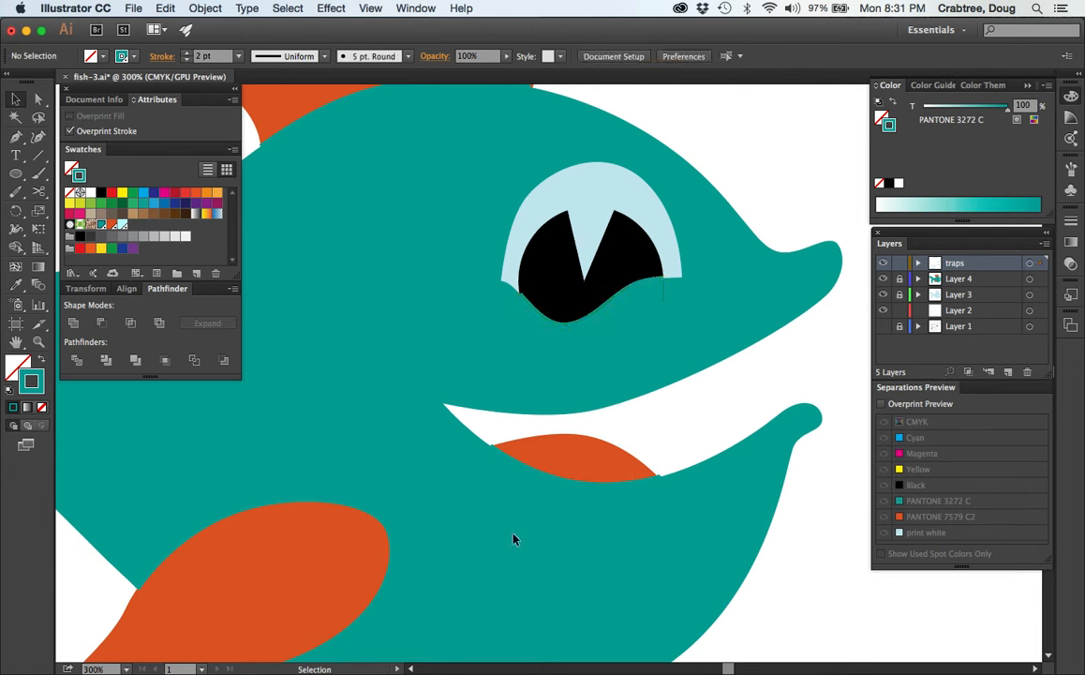
{"action": "left_click", "coordinate": [882, 403]}
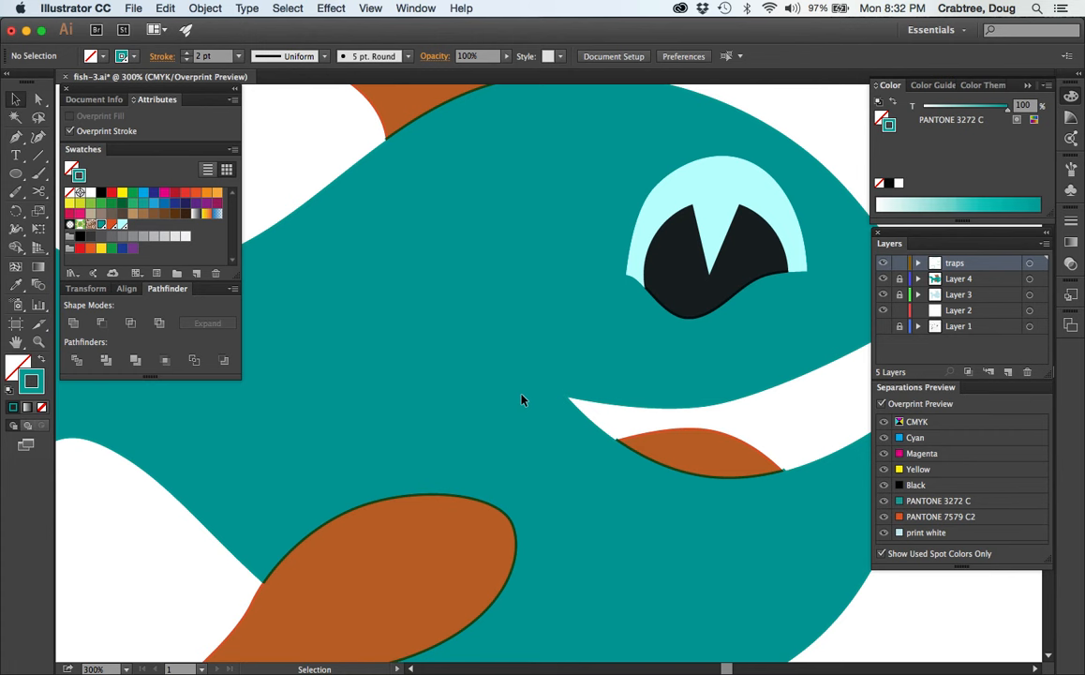
{"action": "mouse_move", "coordinate": [706, 446]}
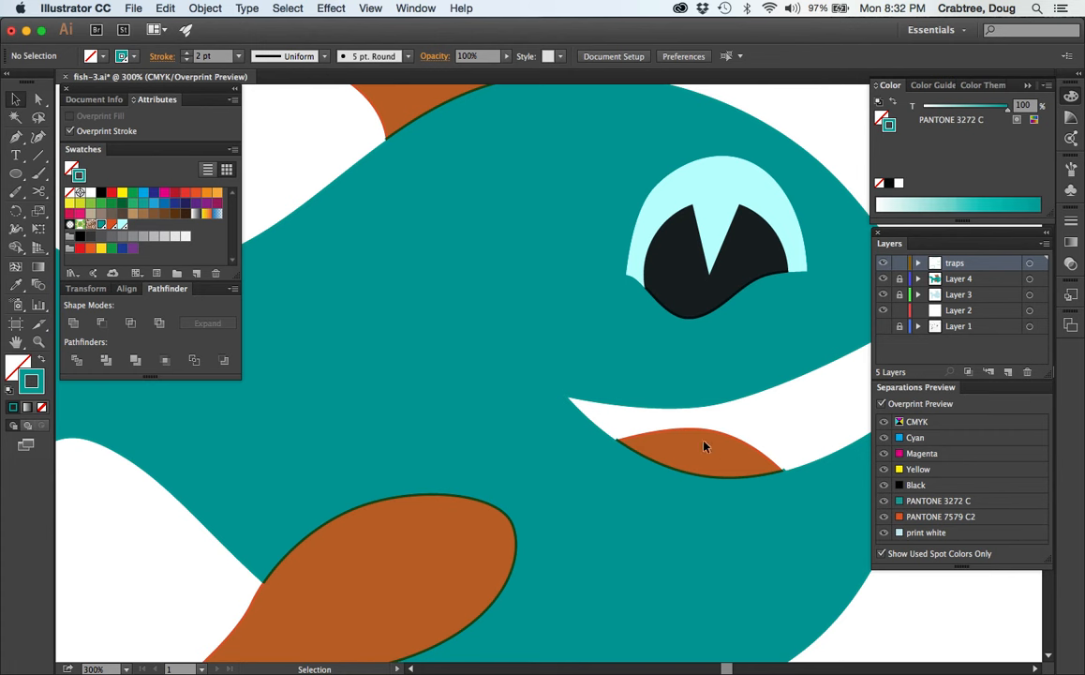
{"action": "mouse_move", "coordinate": [635, 406]}
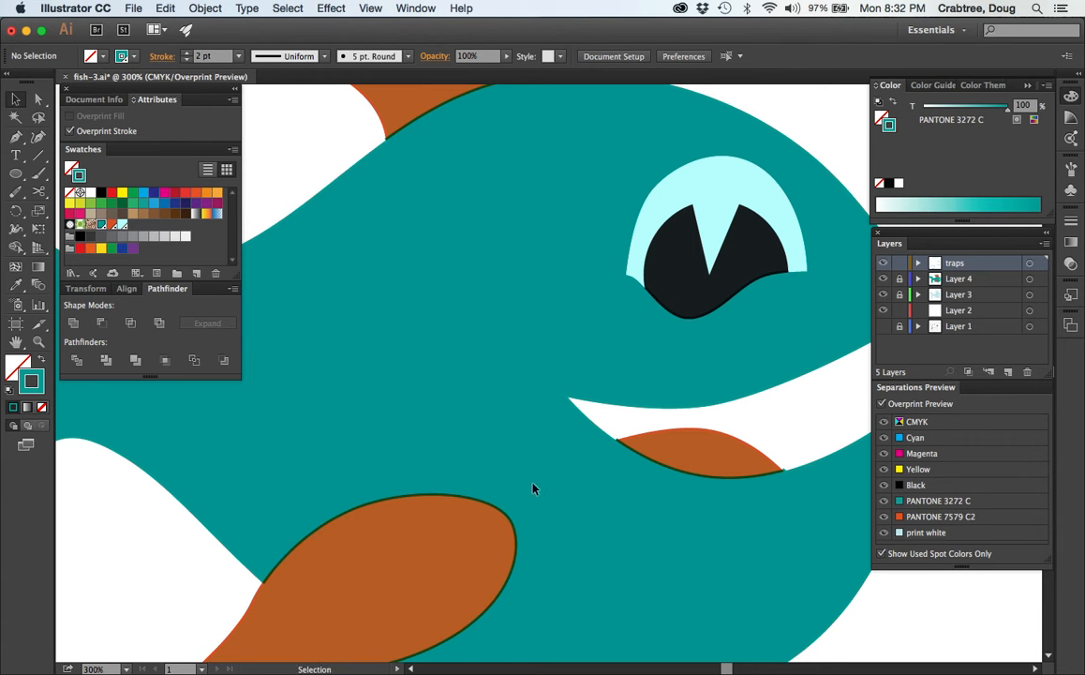
{"action": "mouse_move", "coordinate": [596, 460]}
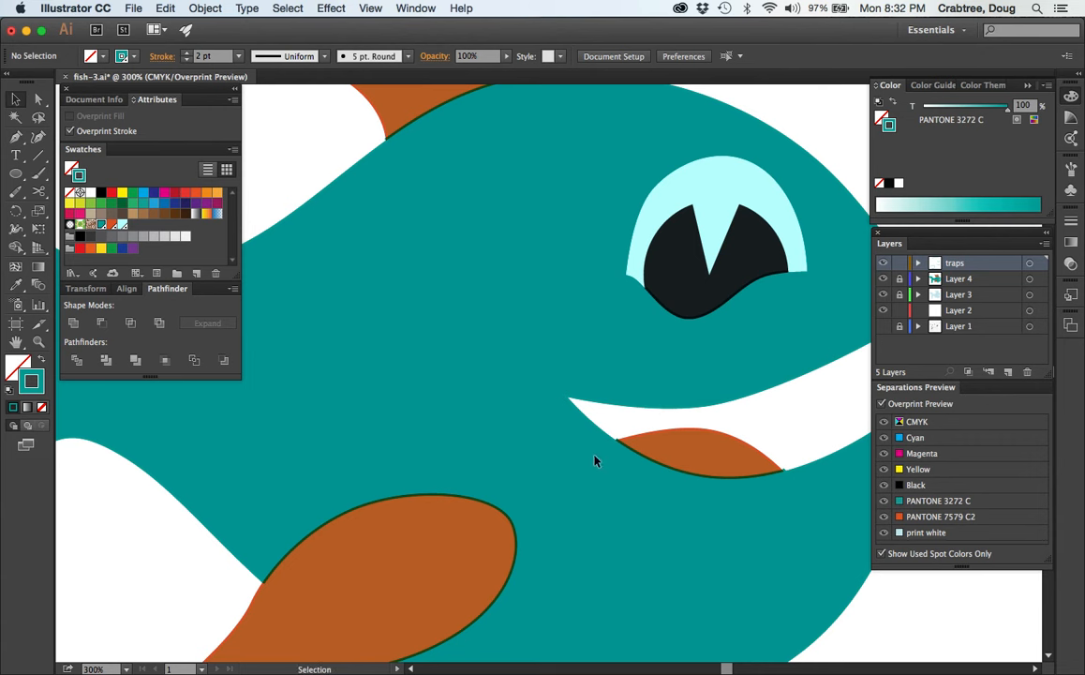
{"action": "mouse_move", "coordinate": [645, 459]}
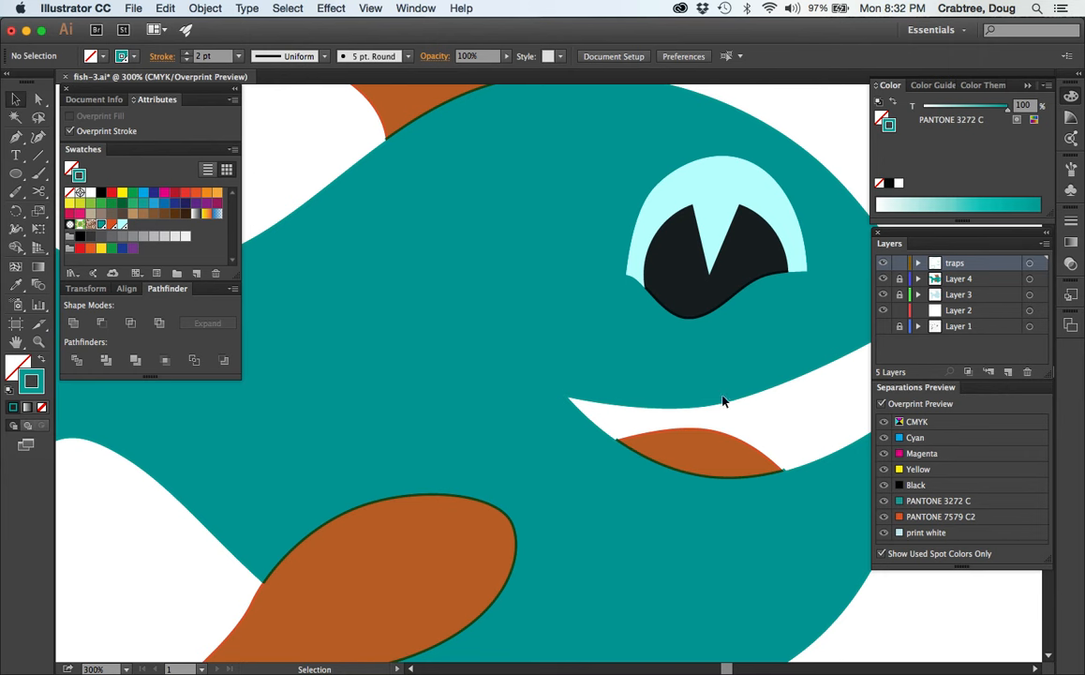
Turn off Overprint Preview and fit the whole artboard in the window
{"action": "left_click", "coordinate": [882, 403]}
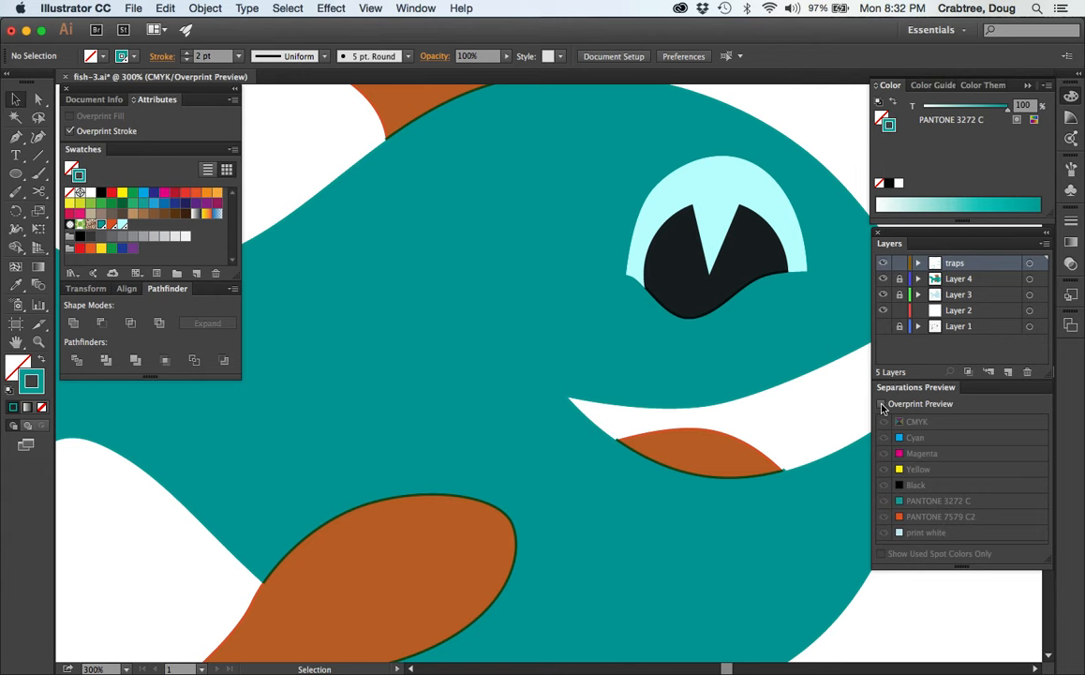
{"action": "left_click", "coordinate": [882, 403]}
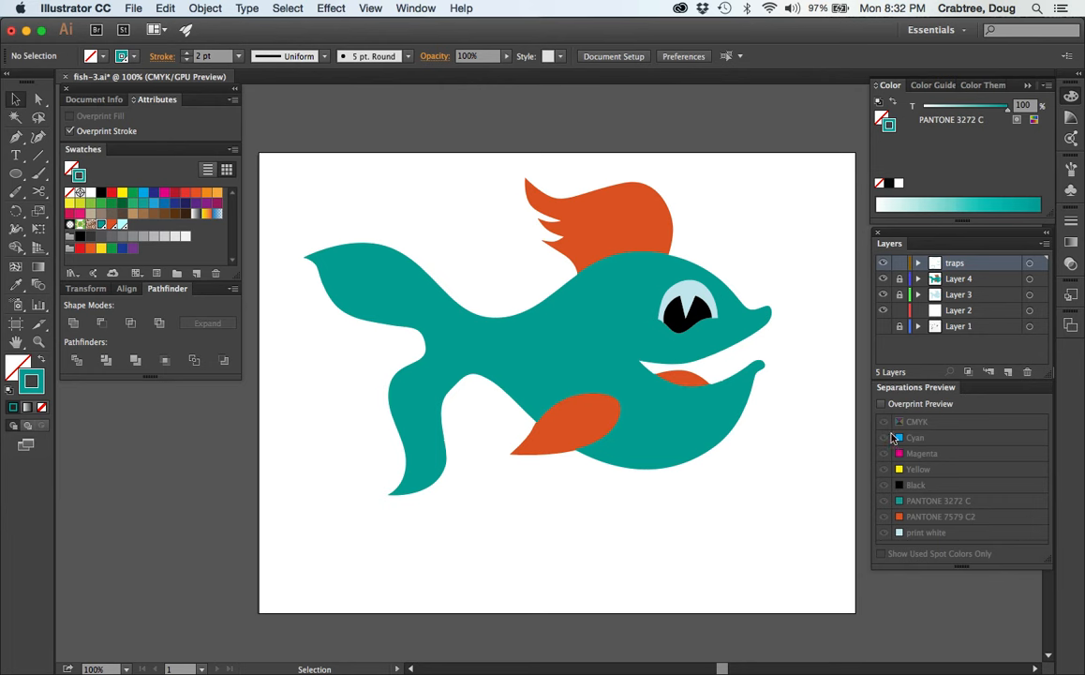
{"action": "left_click", "coordinate": [881, 403]}
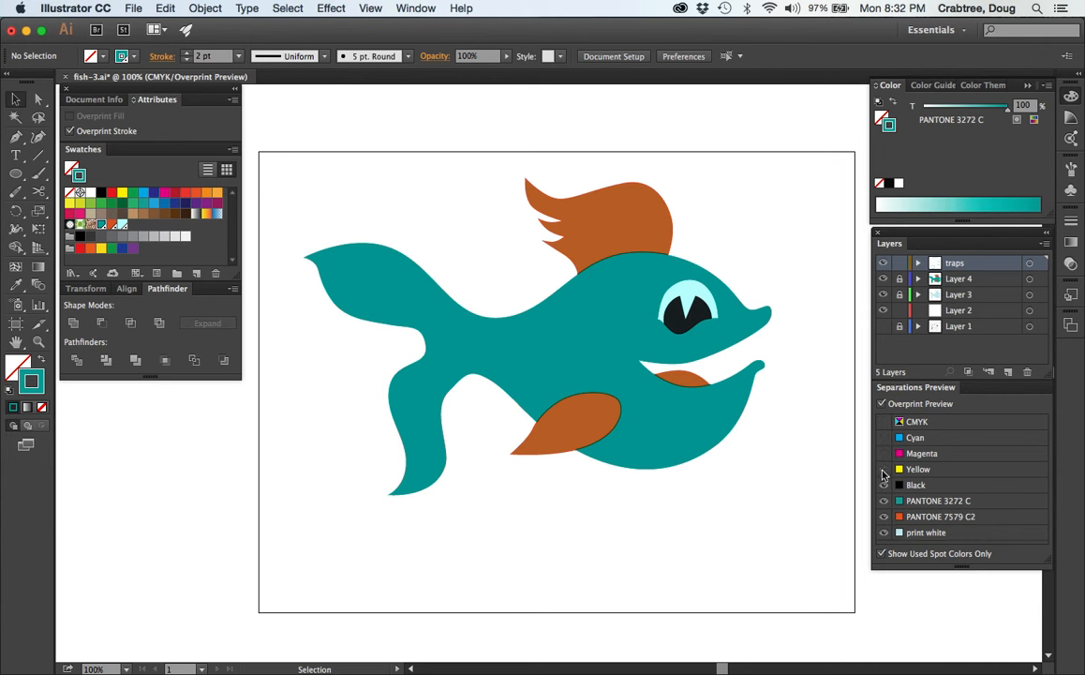
{"action": "left_click", "coordinate": [884, 485]}
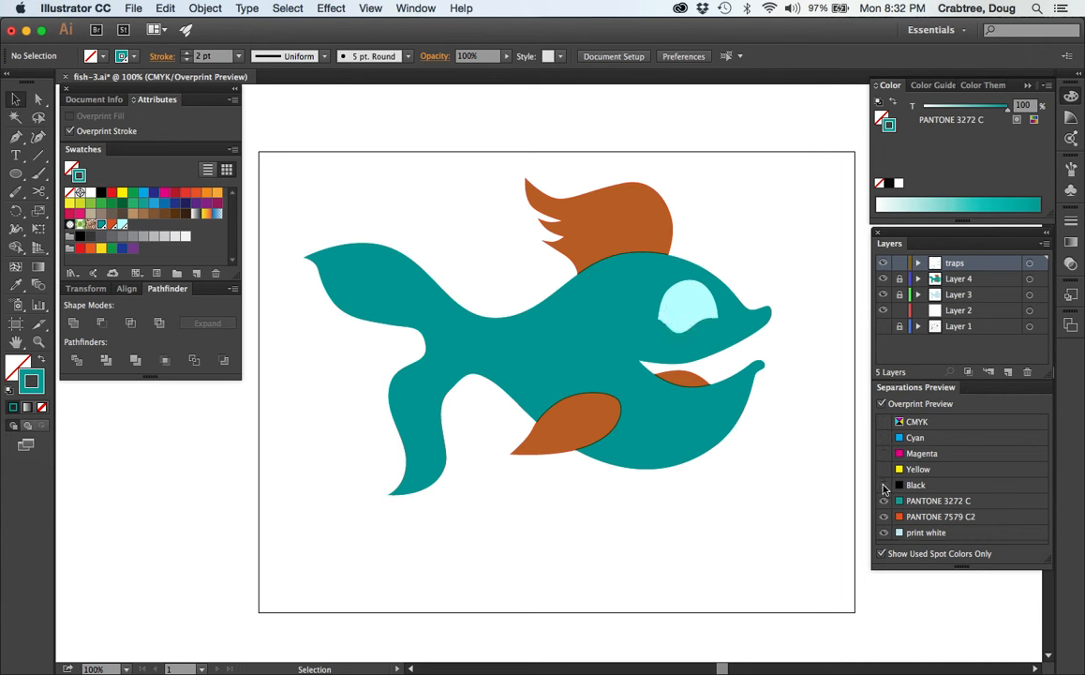
{"action": "left_click", "coordinate": [883, 485]}
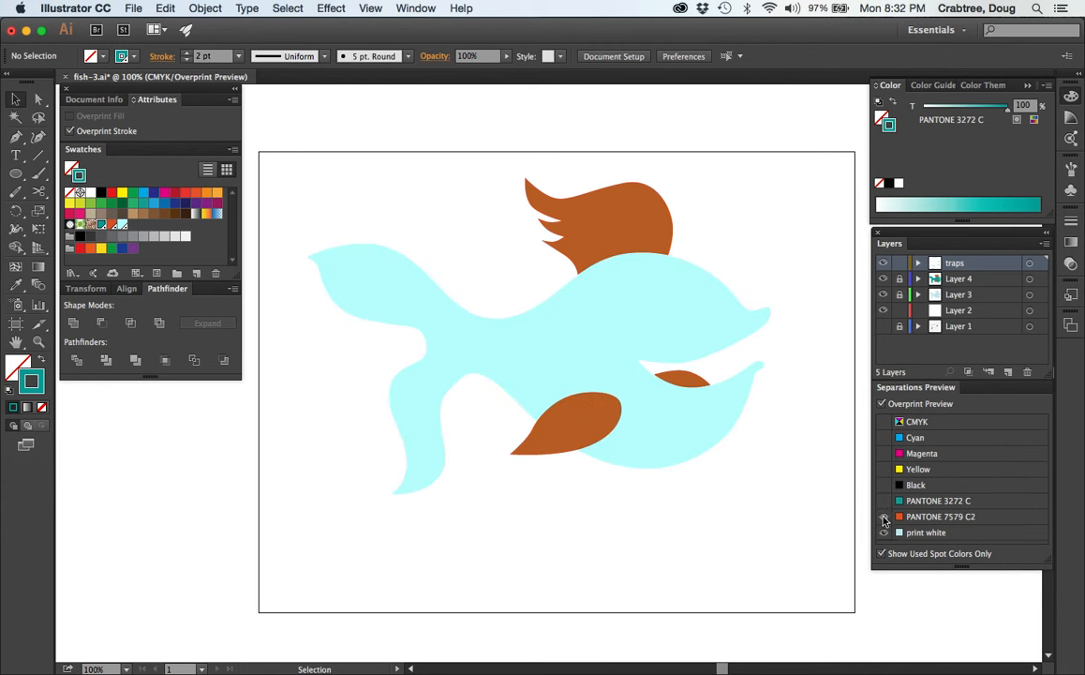
{"action": "left_click", "coordinate": [883, 517]}
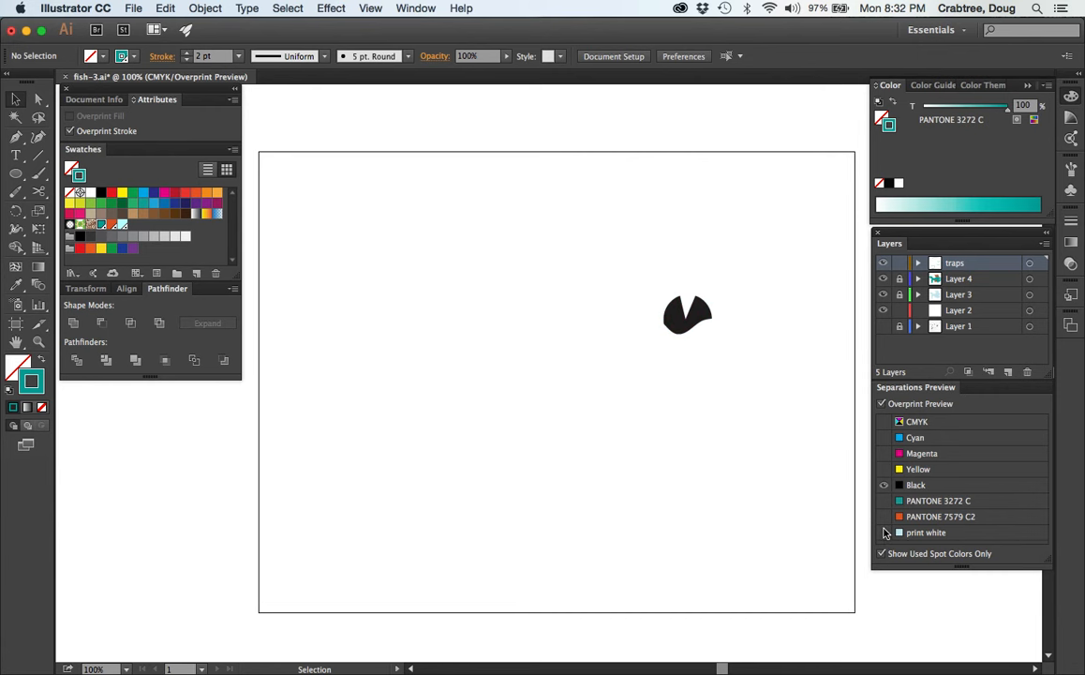
{"action": "left_click", "coordinate": [883, 516]}
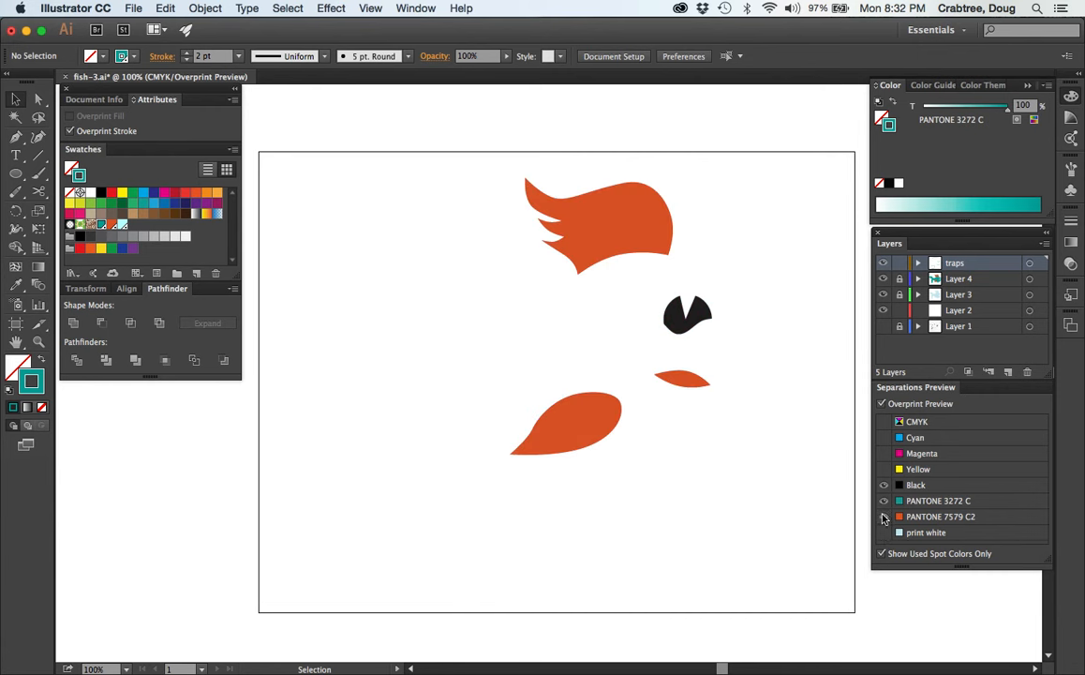
{"action": "left_click", "coordinate": [884, 501]}
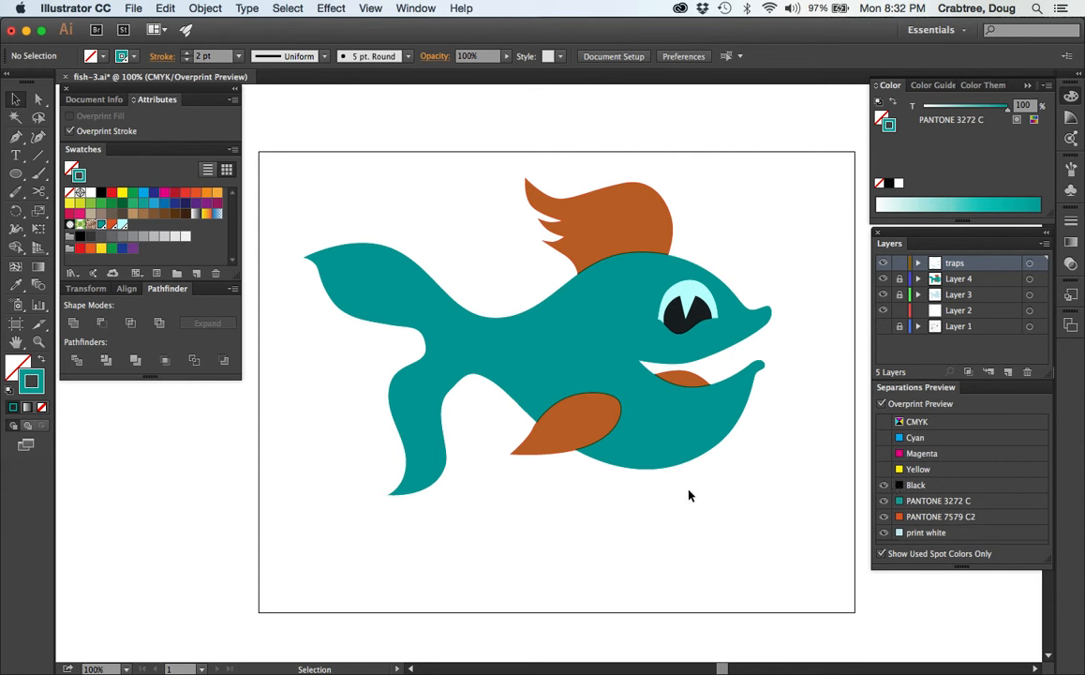
{"action": "left_click", "coordinate": [881, 403]}
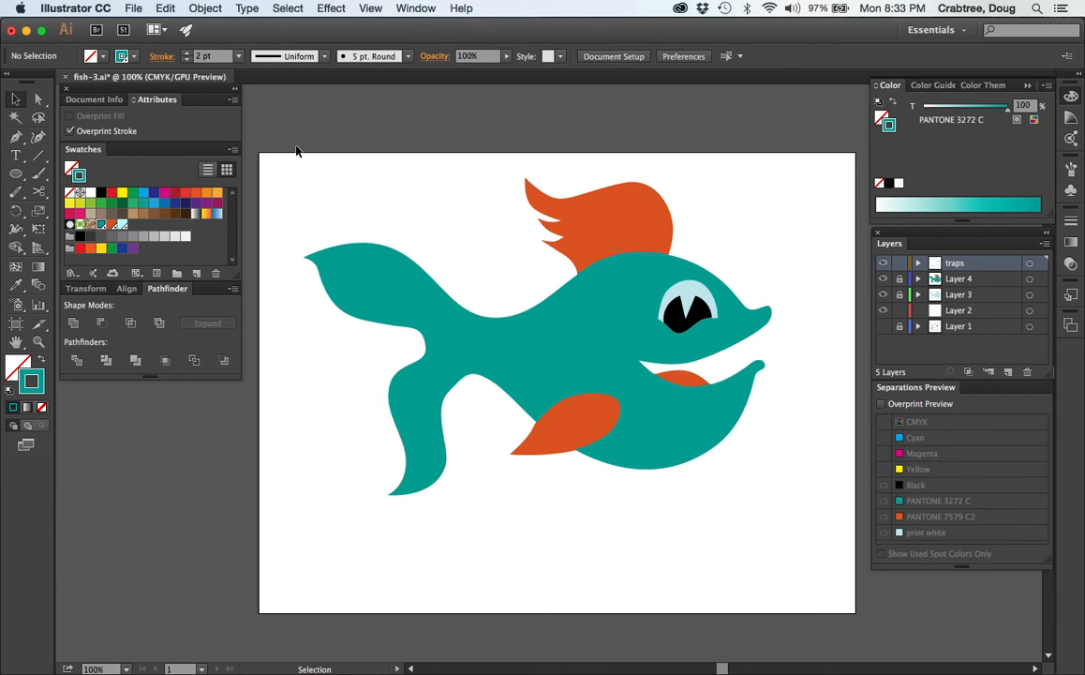
{"action": "mouse_move", "coordinate": [464, 251]}
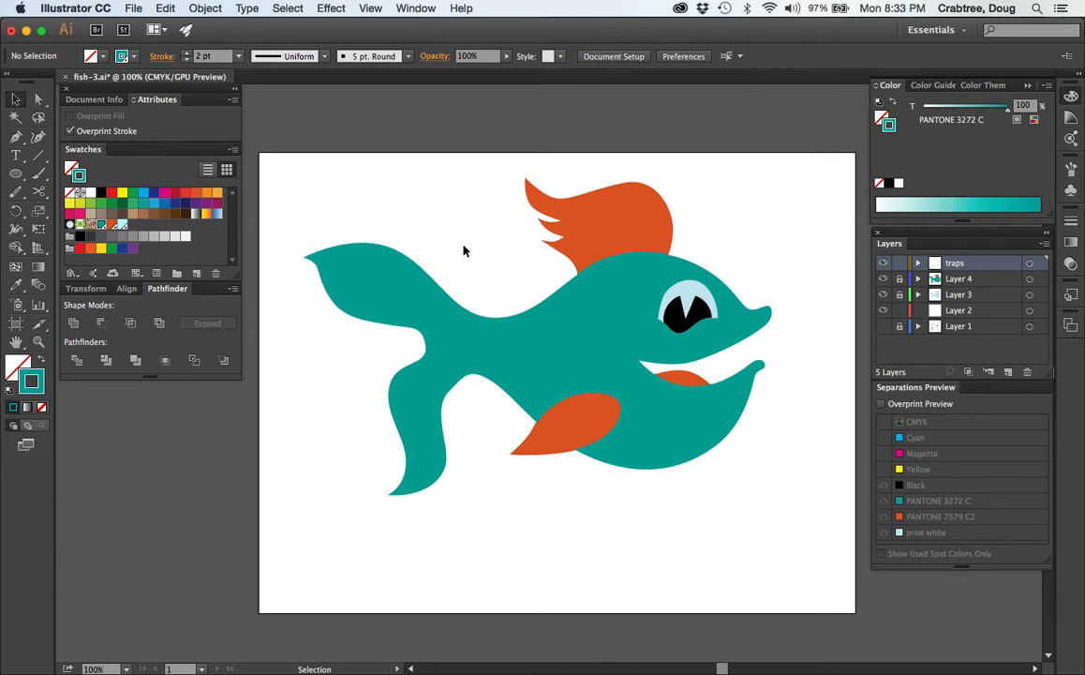
{"action": "mouse_move", "coordinate": [449, 271]}
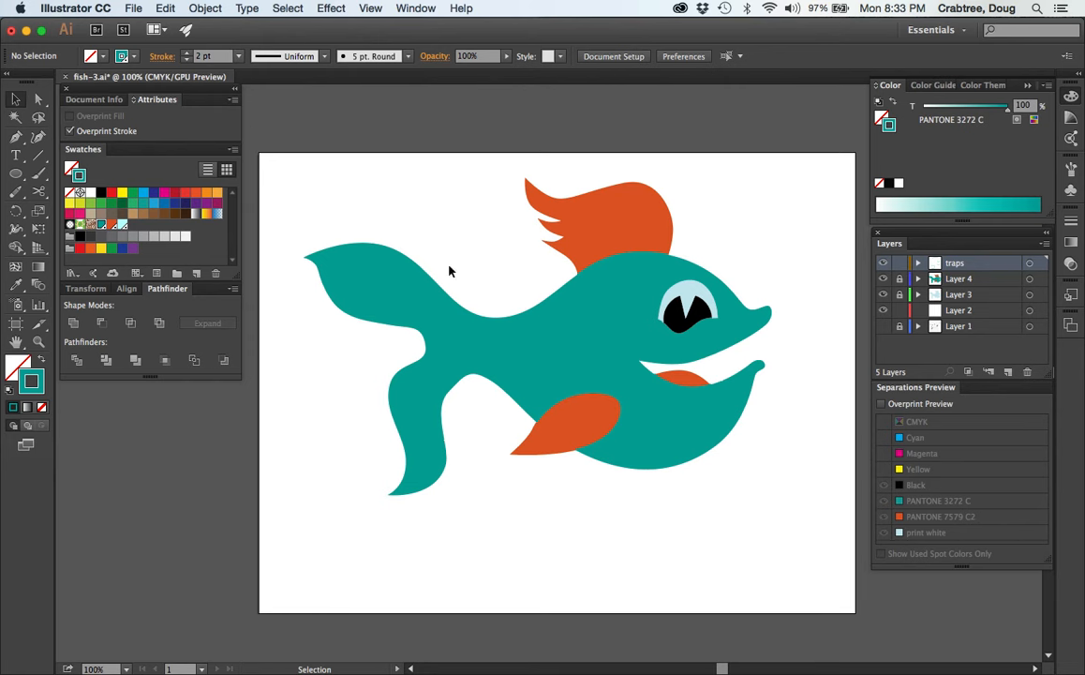
{"action": "mouse_move", "coordinate": [129, 7]}
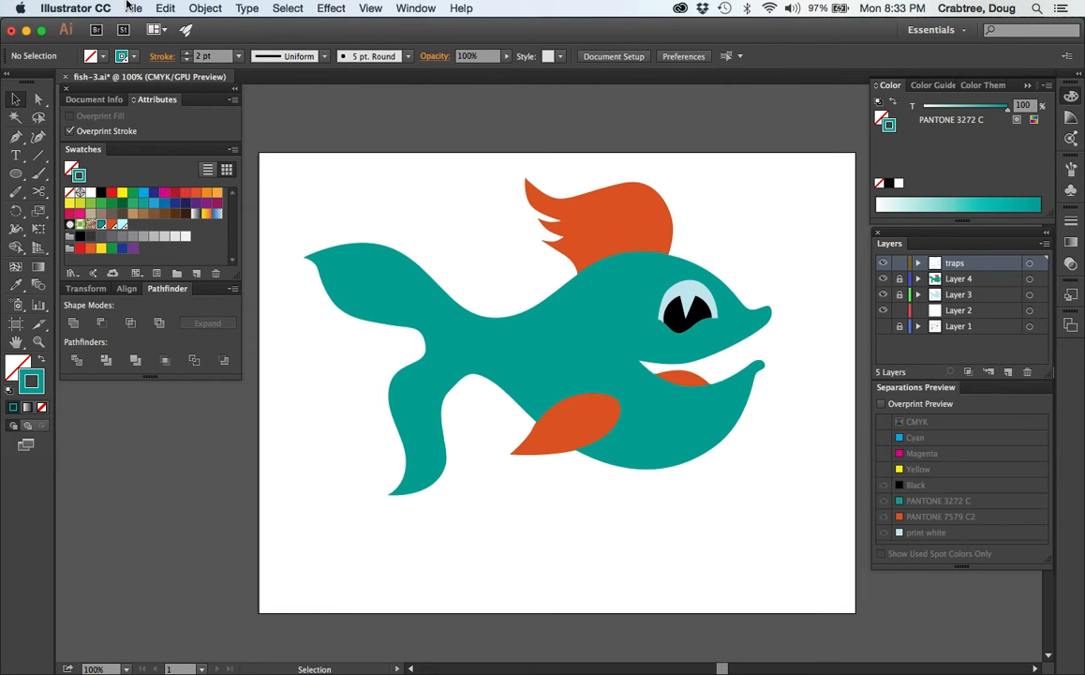
Open the Print dialog and choose printer PRN-CBE-130005
{"action": "left_click", "coordinate": [134, 7]}
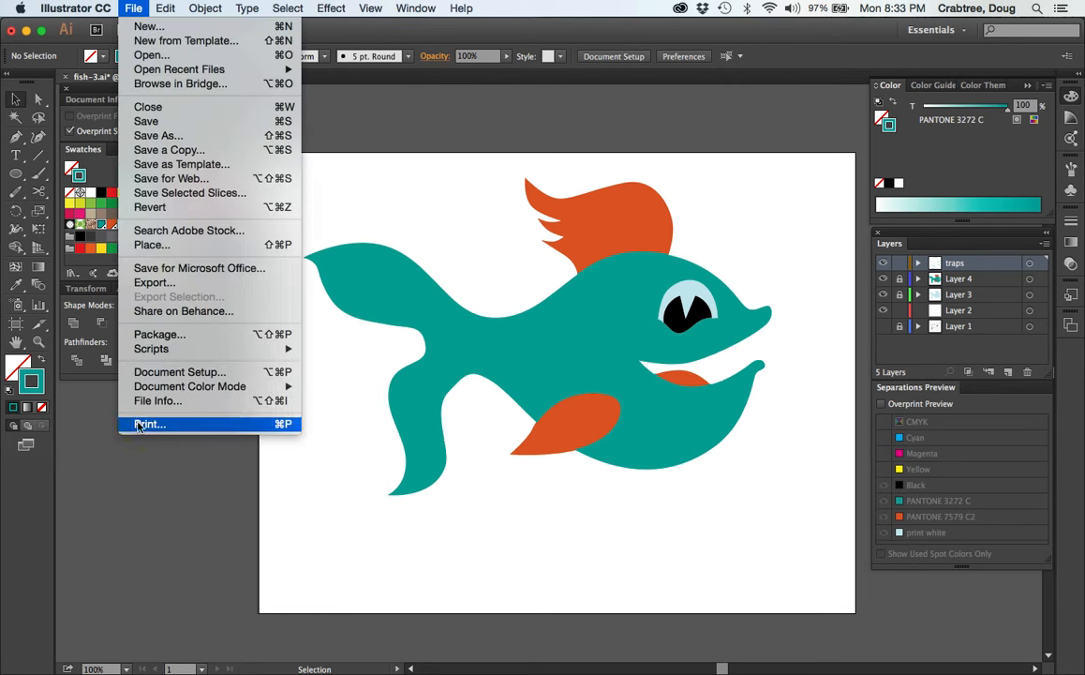
{"action": "left_click", "coordinate": [149, 425]}
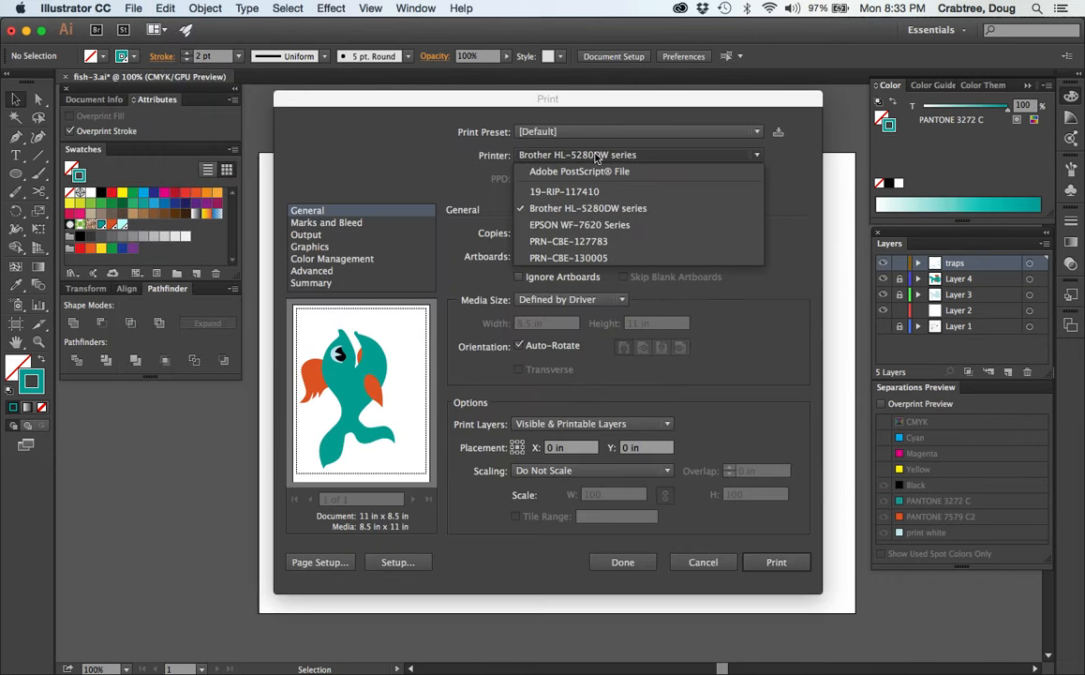
{"action": "mouse_move", "coordinate": [561, 242]}
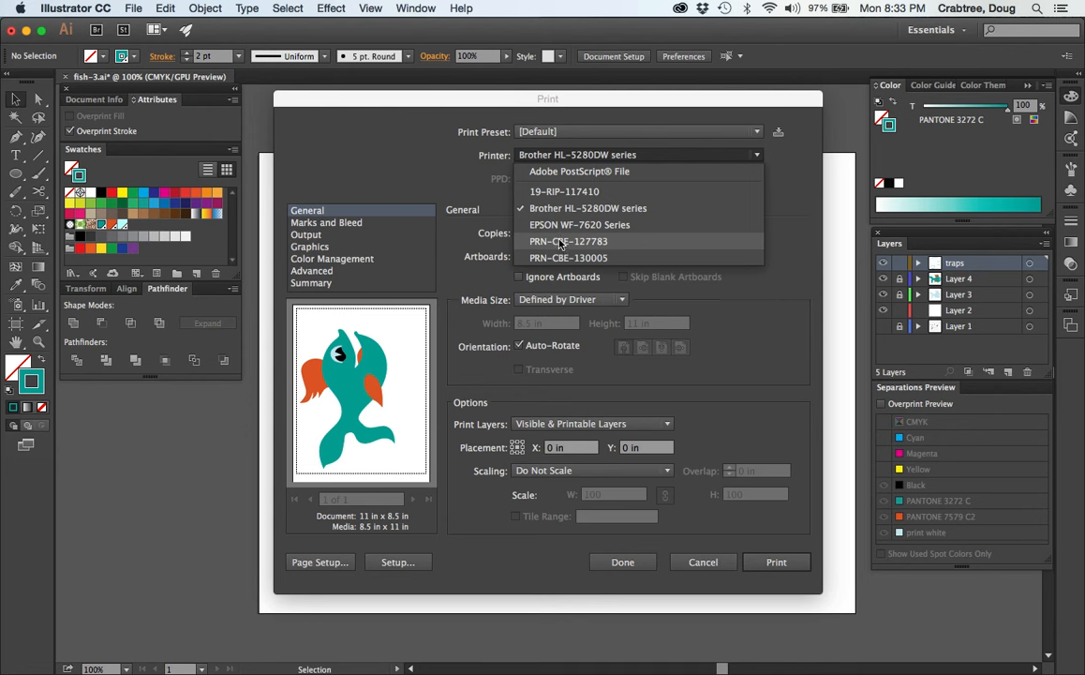
{"action": "left_click", "coordinate": [568, 257]}
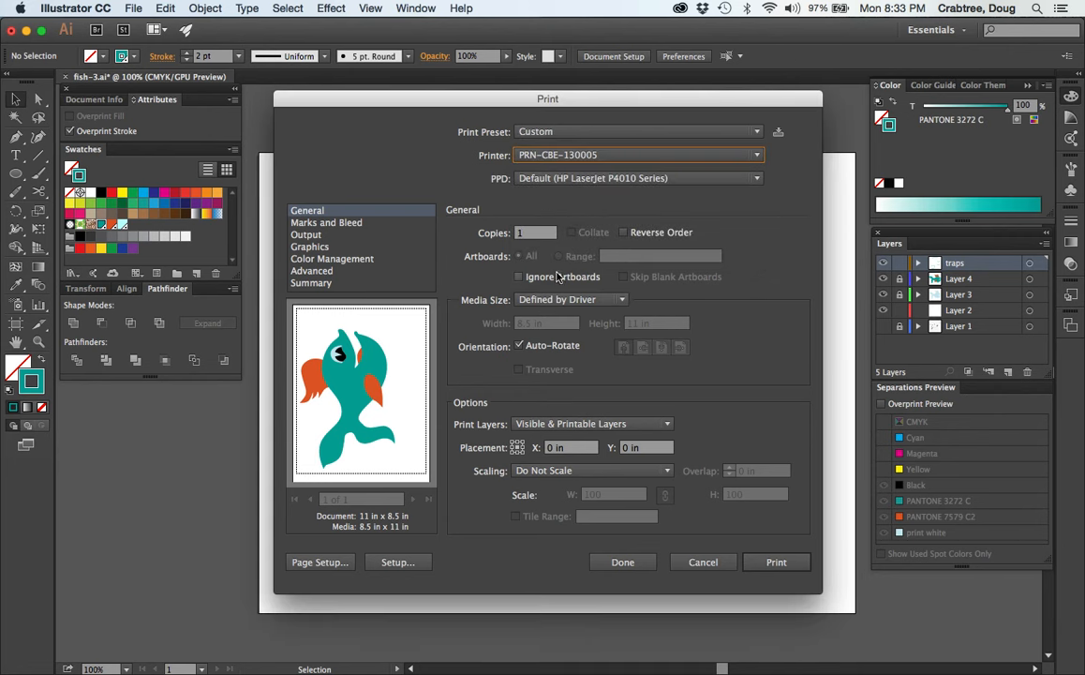
{"action": "mouse_move", "coordinate": [344, 223]}
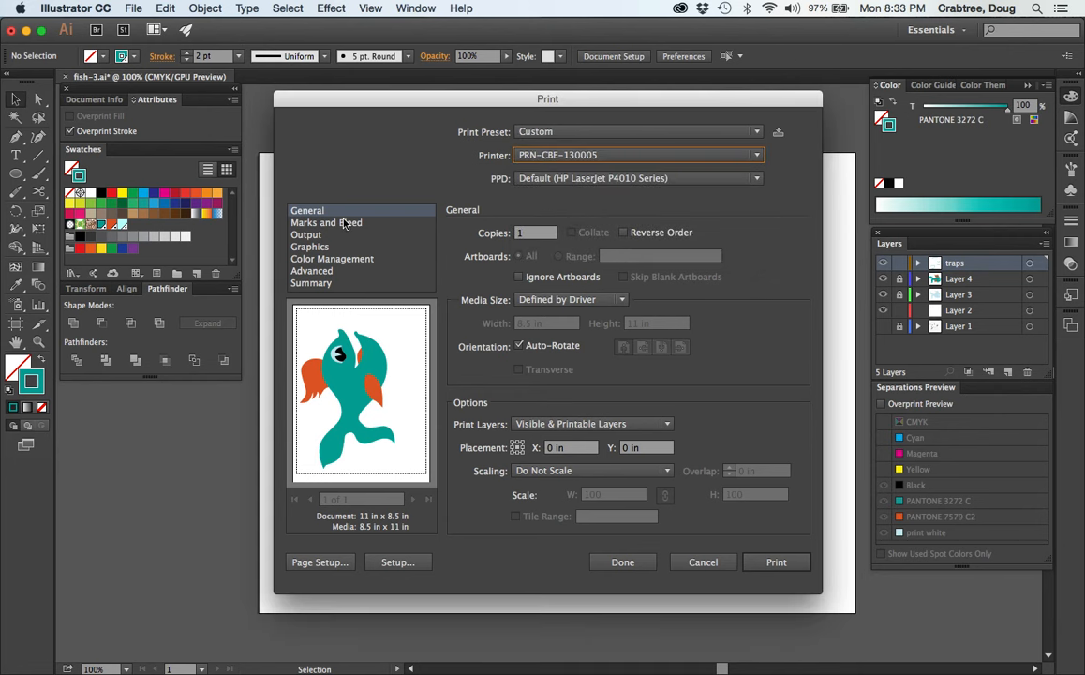
Enable registration marks and color bars under Marks and Bleed
{"action": "left_click", "coordinate": [326, 223]}
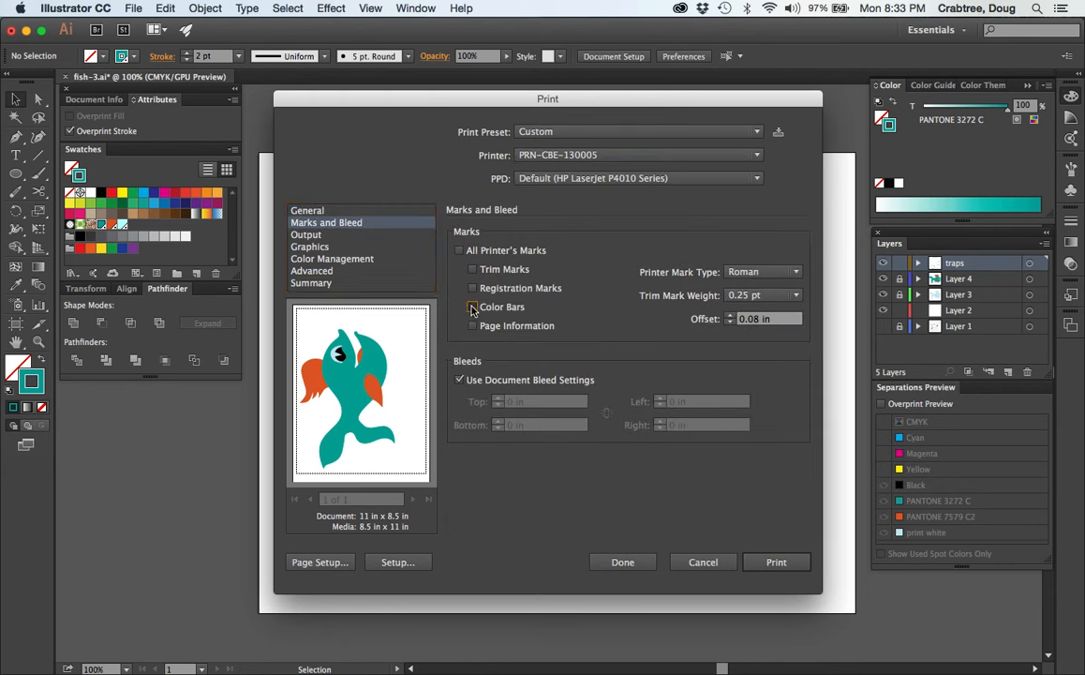
{"action": "left_click", "coordinate": [459, 250]}
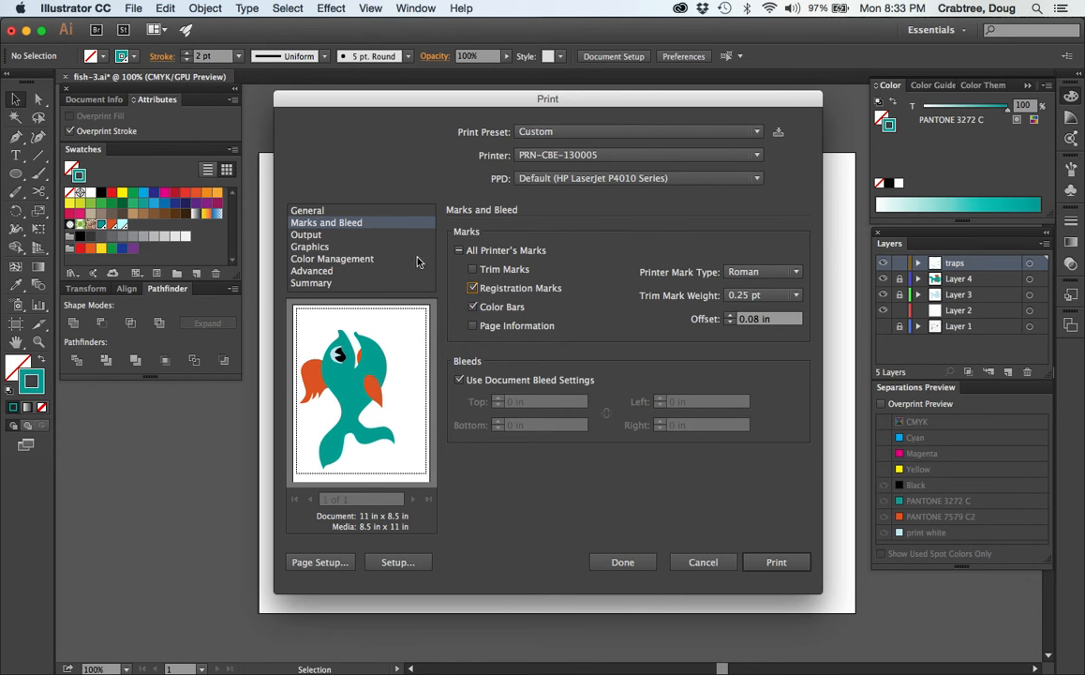
{"action": "mouse_move", "coordinate": [489, 354]}
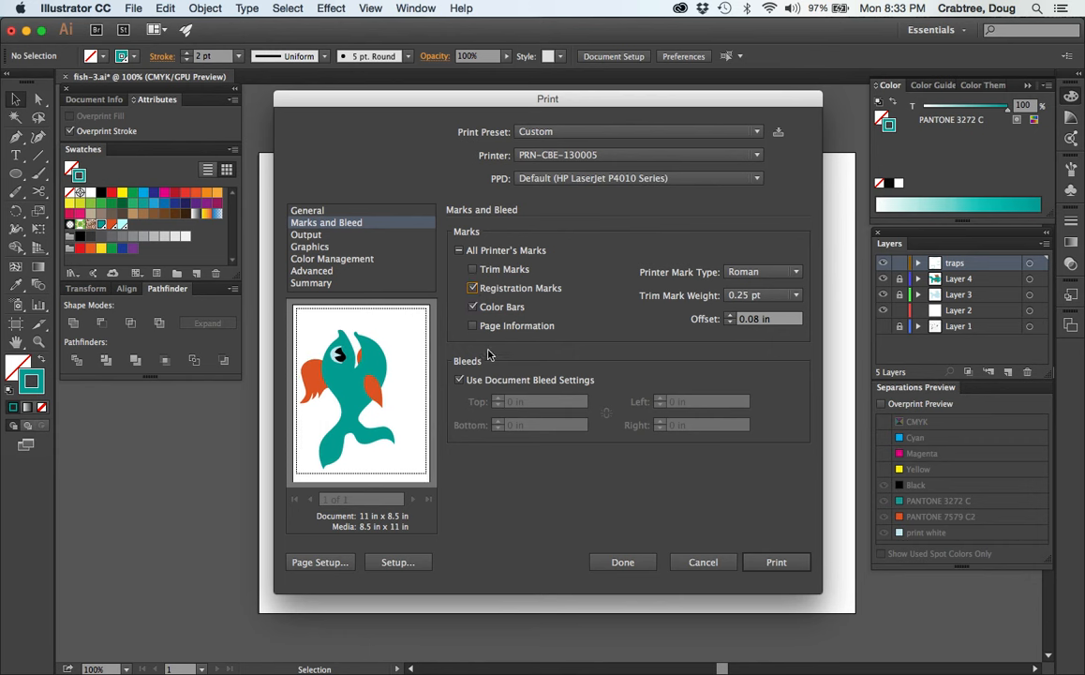
{"action": "mouse_move", "coordinate": [486, 497]}
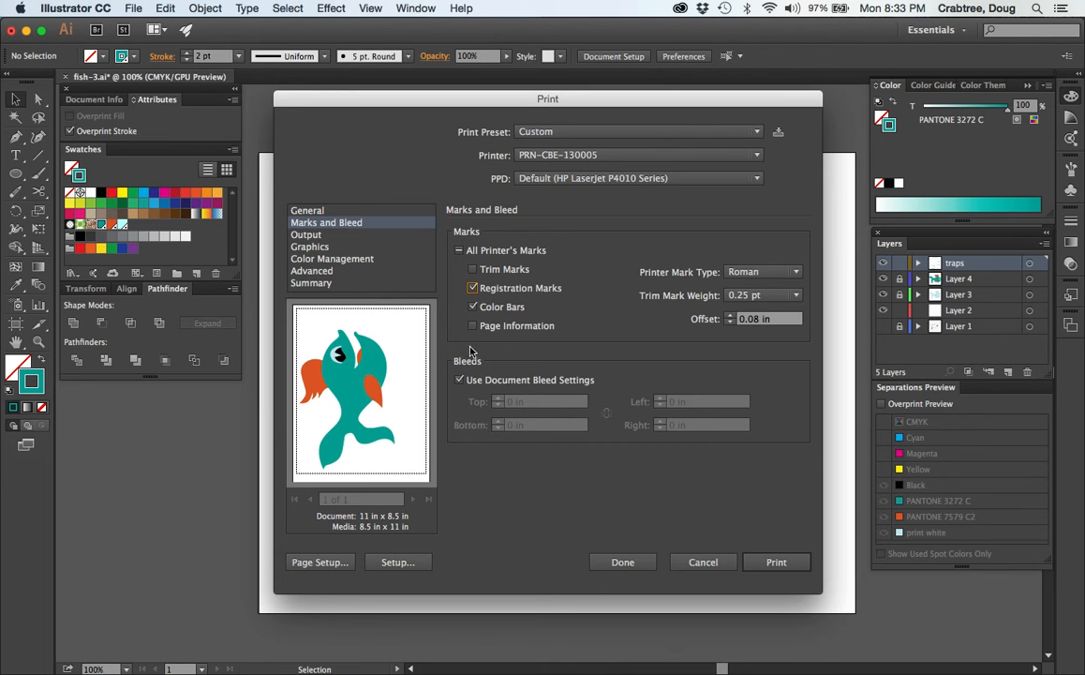
{"action": "mouse_move", "coordinate": [602, 317]}
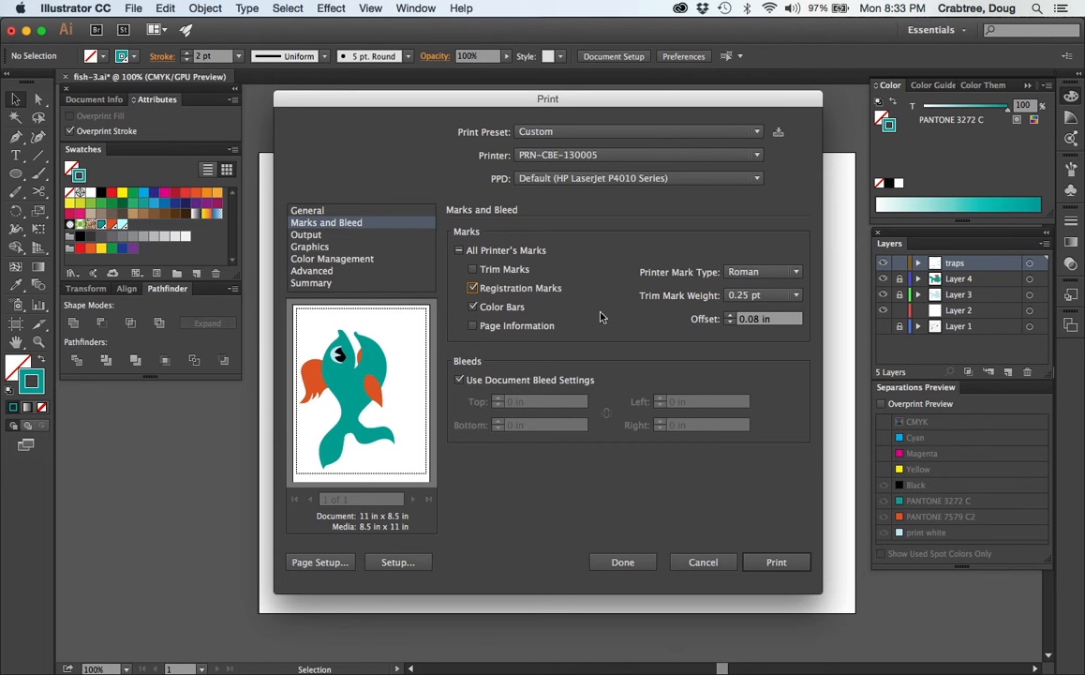
{"action": "left_click", "coordinate": [307, 234]}
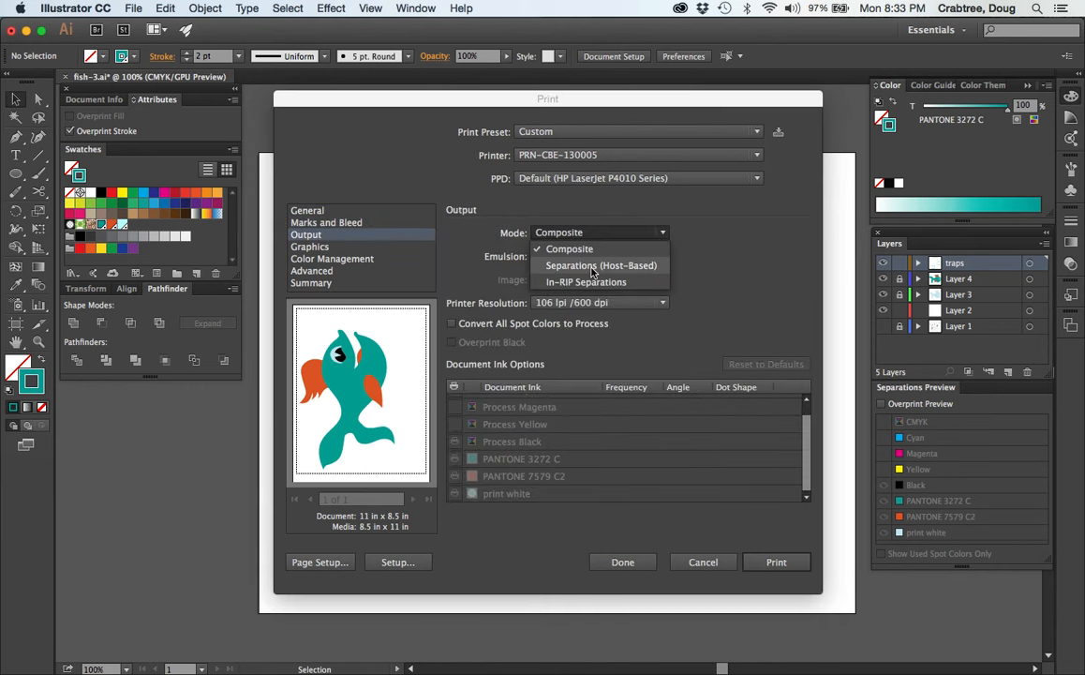
Set output Mode to Separations (Host-Based) and review the ink plate list
{"action": "left_click", "coordinate": [600, 265]}
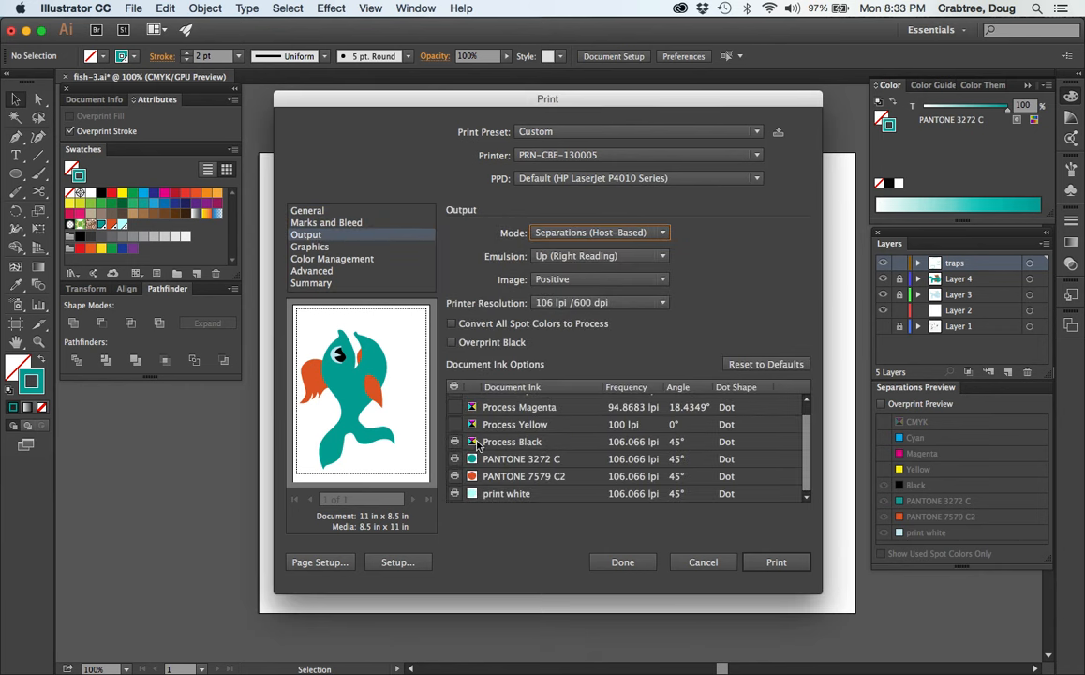
{"action": "left_click", "coordinate": [454, 442]}
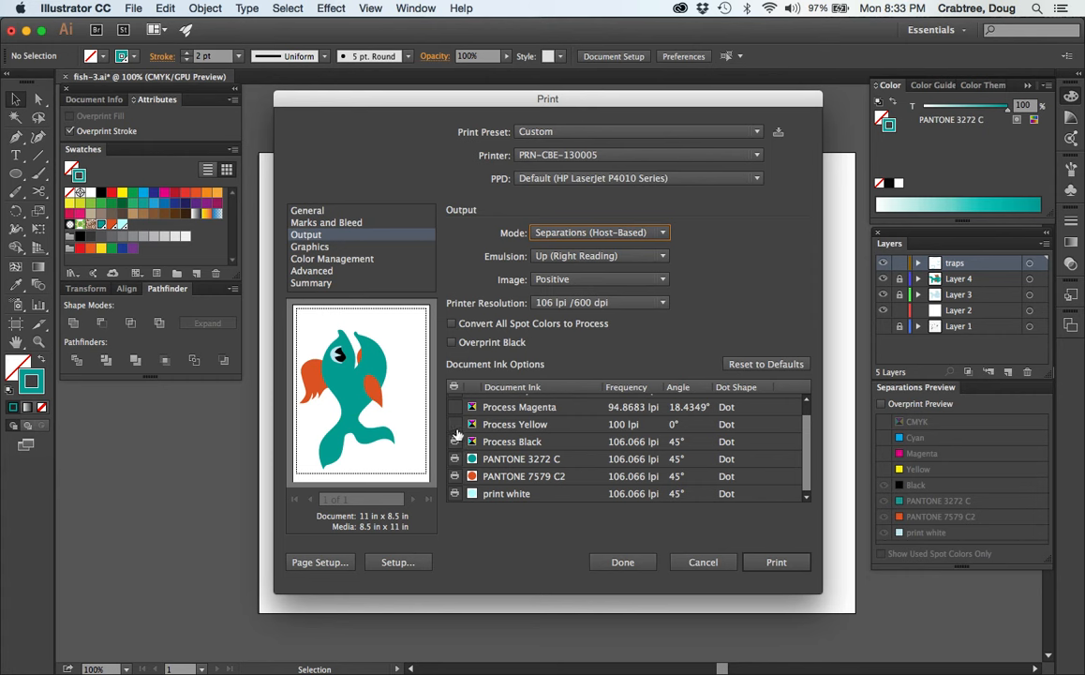
{"action": "scroll", "scroll_direction": "up", "scroll_amount": 3}
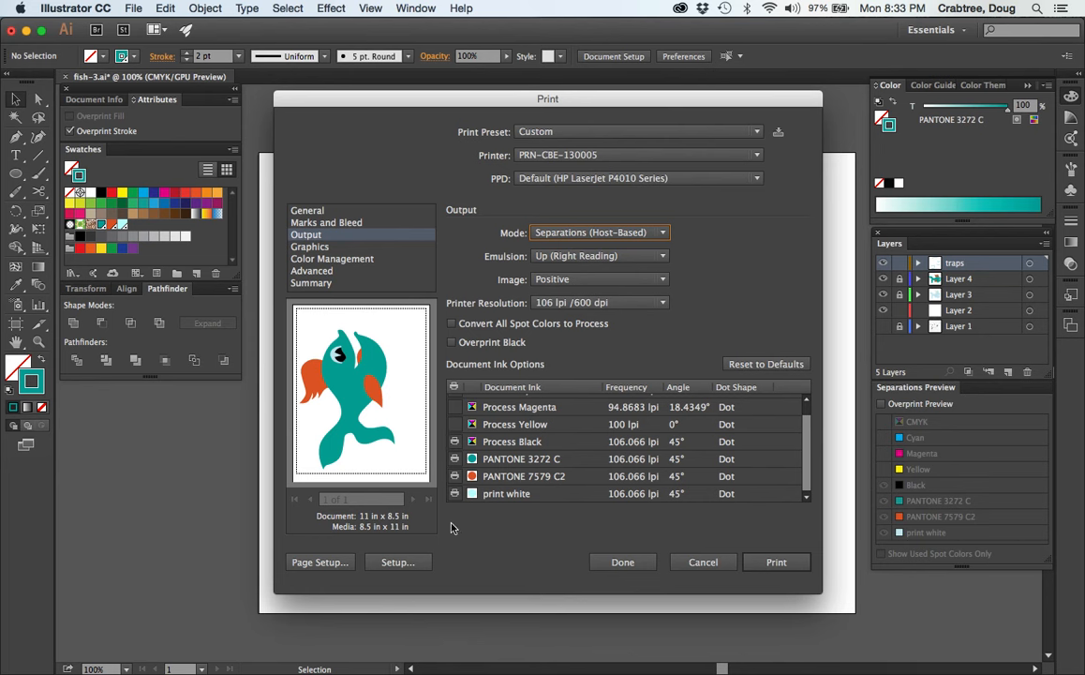
{"action": "mouse_move", "coordinate": [522, 441]}
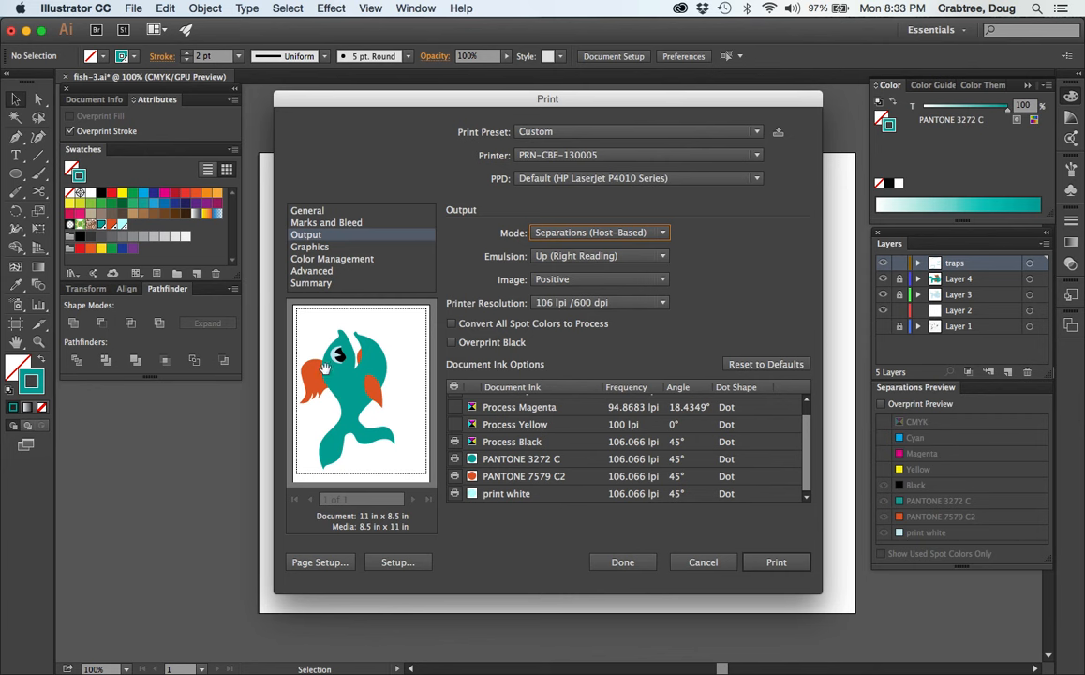
{"action": "mouse_move", "coordinate": [344, 448]}
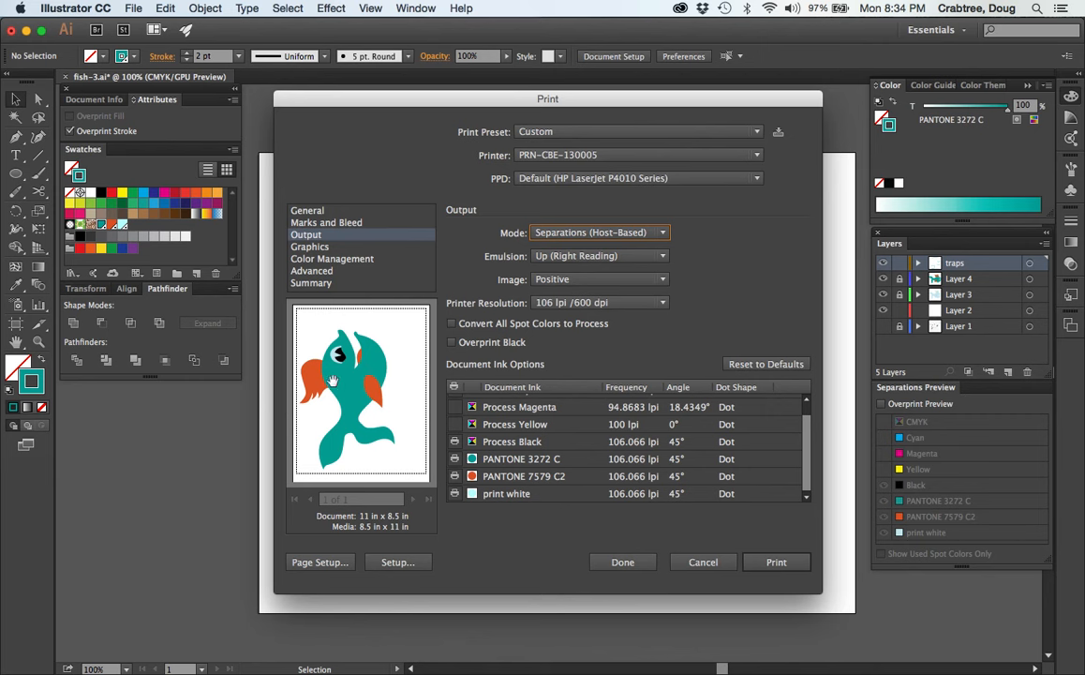
{"action": "mouse_move", "coordinate": [364, 369]}
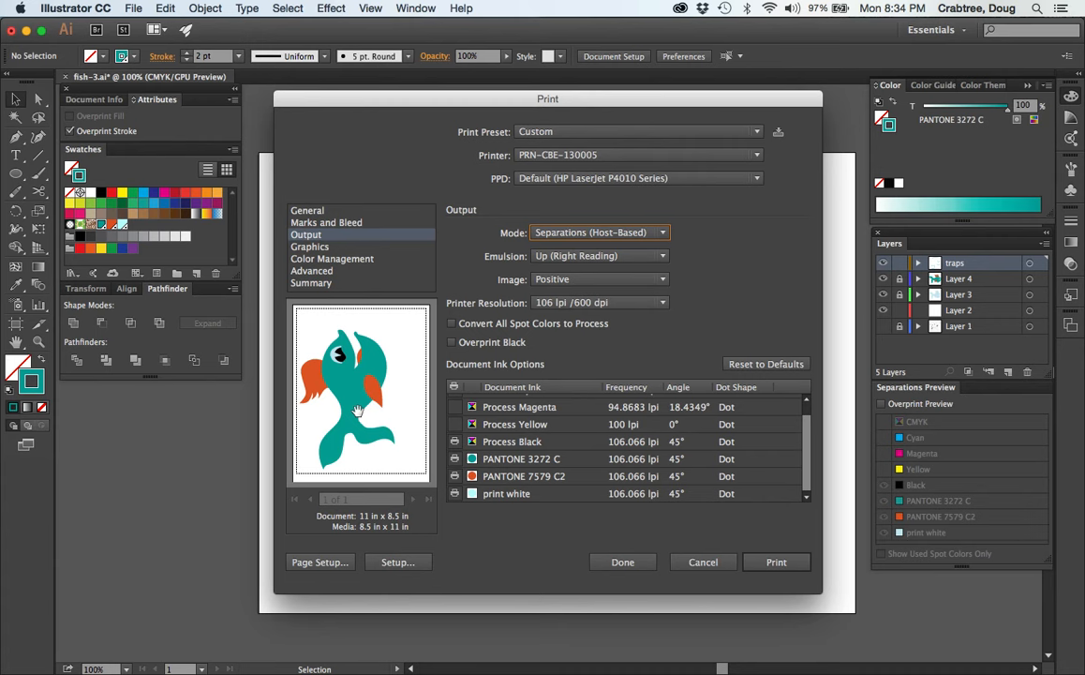
{"action": "mouse_move", "coordinate": [802, 539]}
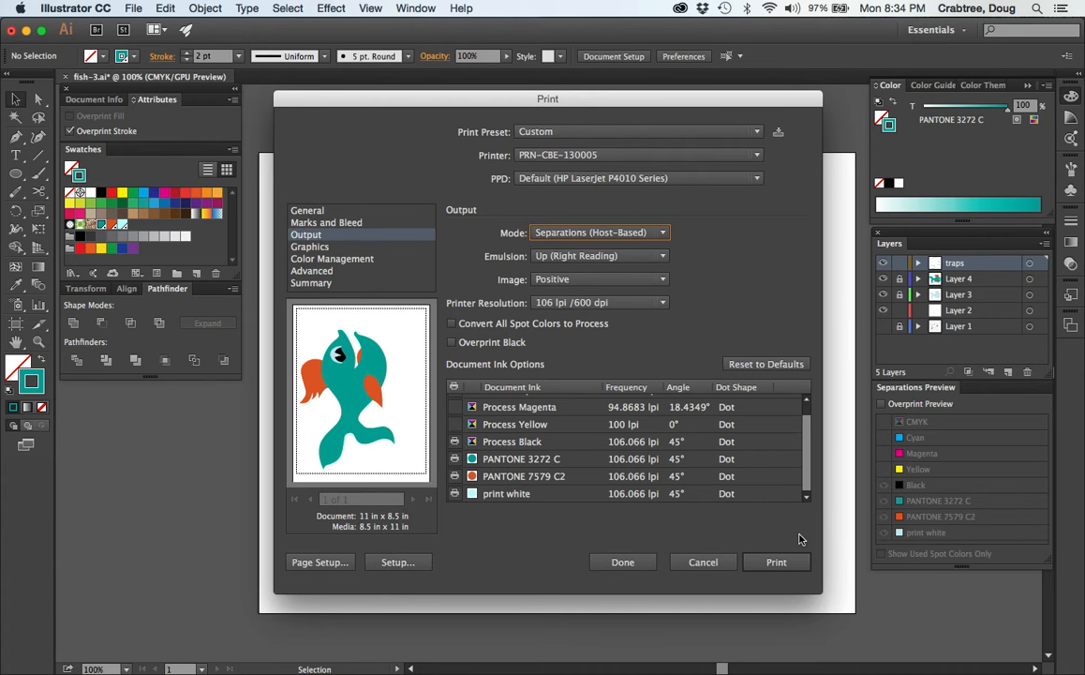
Click Done to keep the separation print settings
{"action": "left_click", "coordinate": [703, 562]}
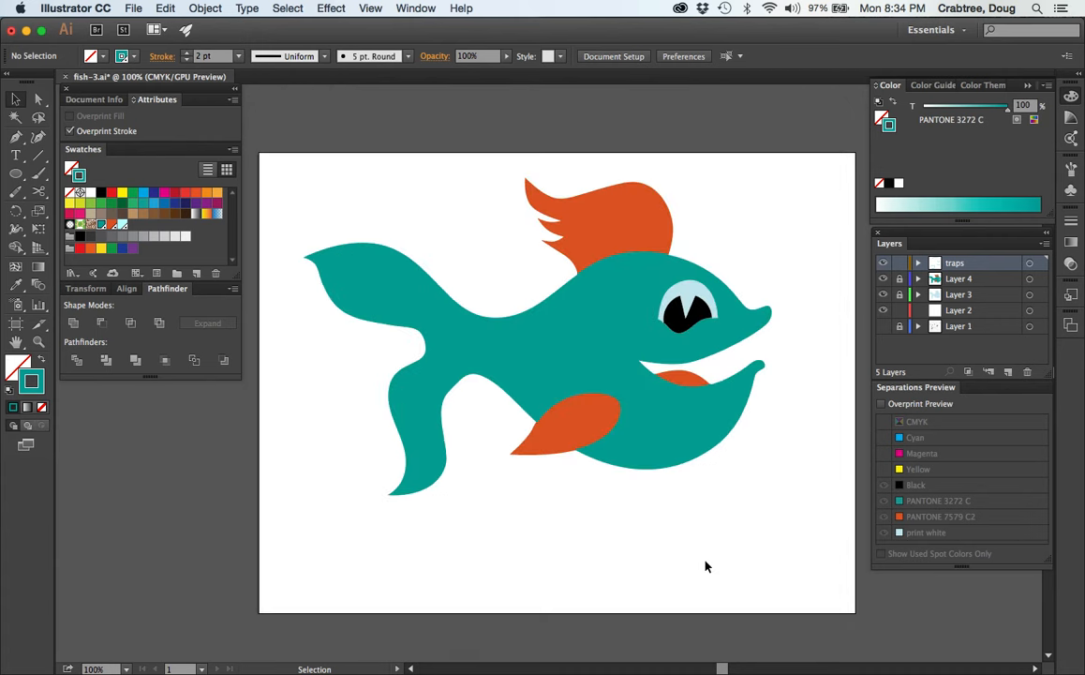
{"action": "mouse_move", "coordinate": [584, 407]}
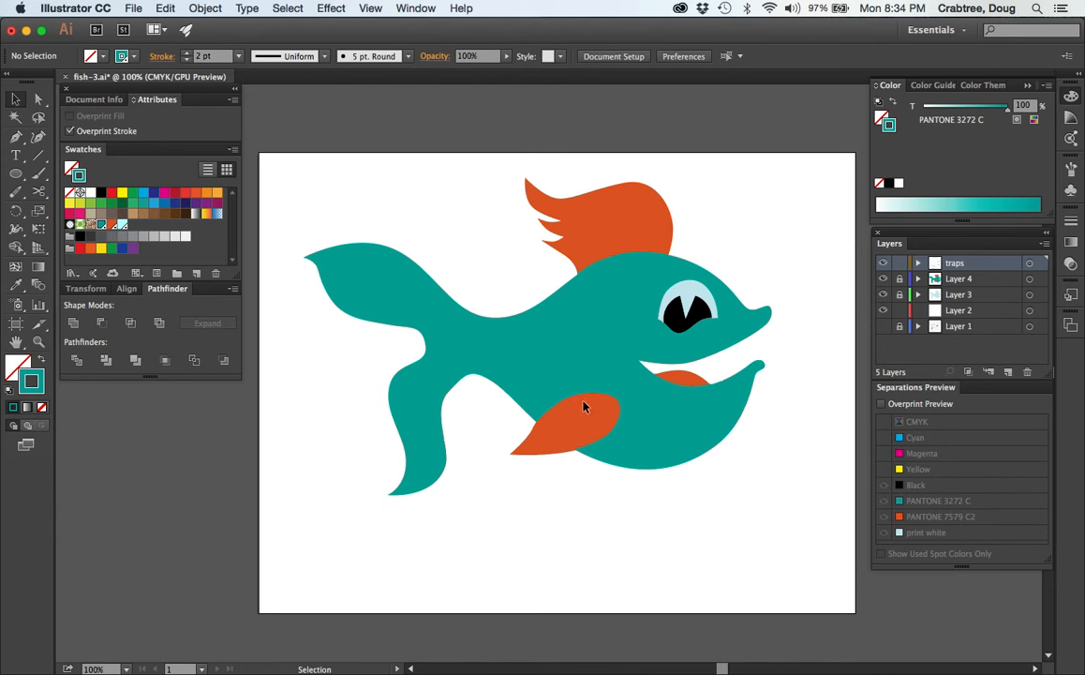
{"action": "mouse_move", "coordinate": [630, 392]}
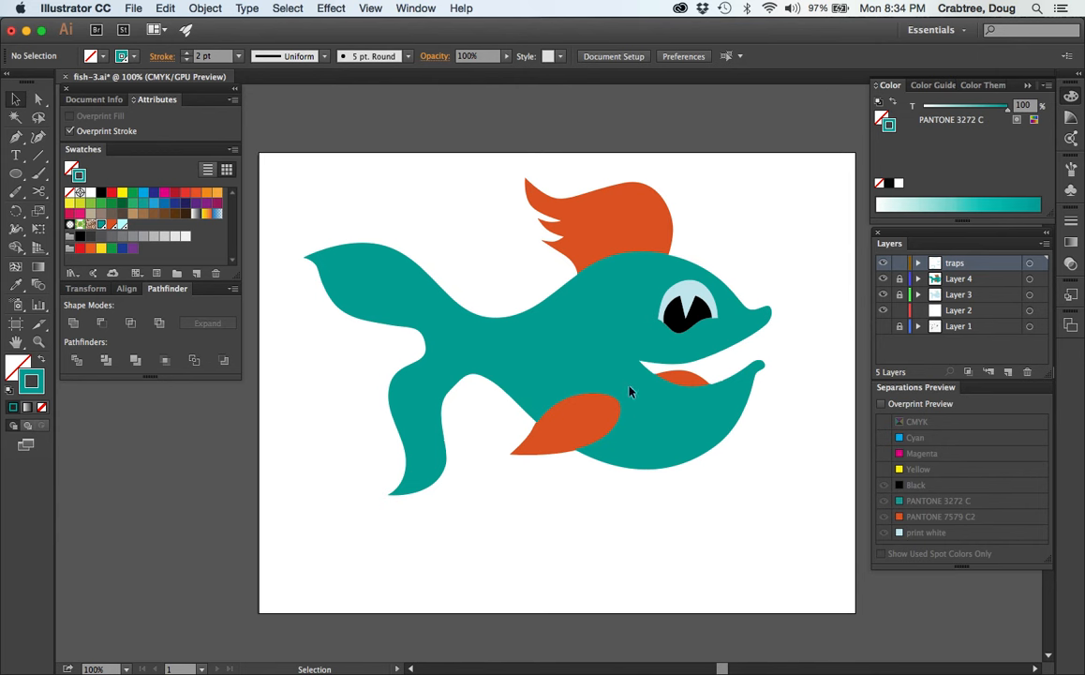
{"action": "mouse_move", "coordinate": [619, 233]}
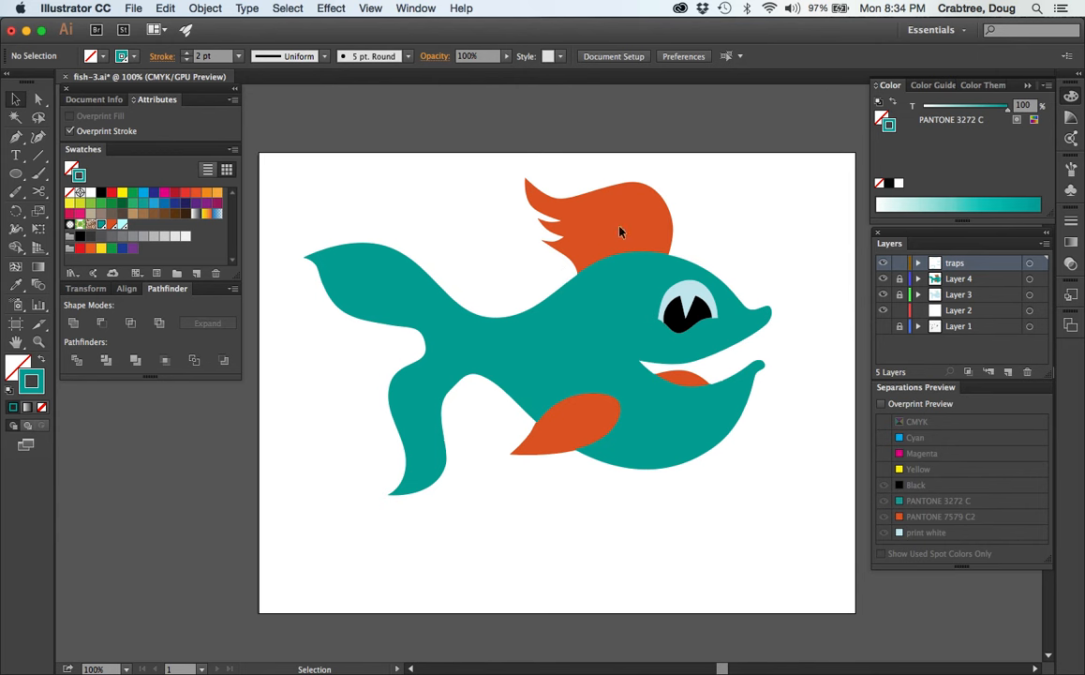
{"action": "mouse_move", "coordinate": [863, 321]}
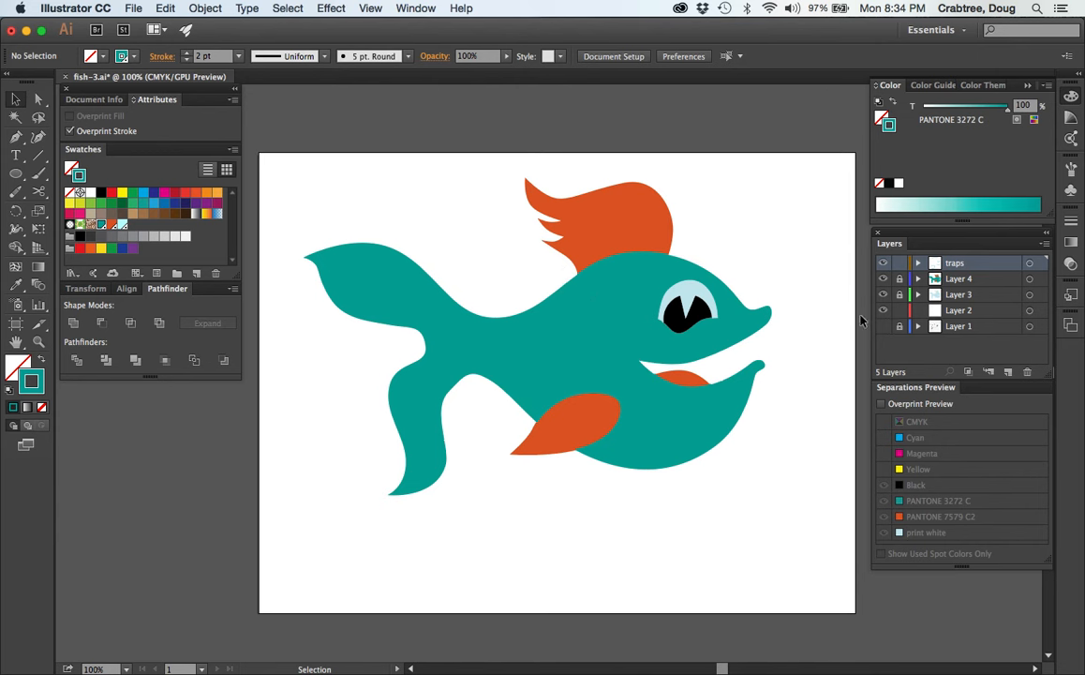
{"action": "mouse_move", "coordinate": [815, 236]}
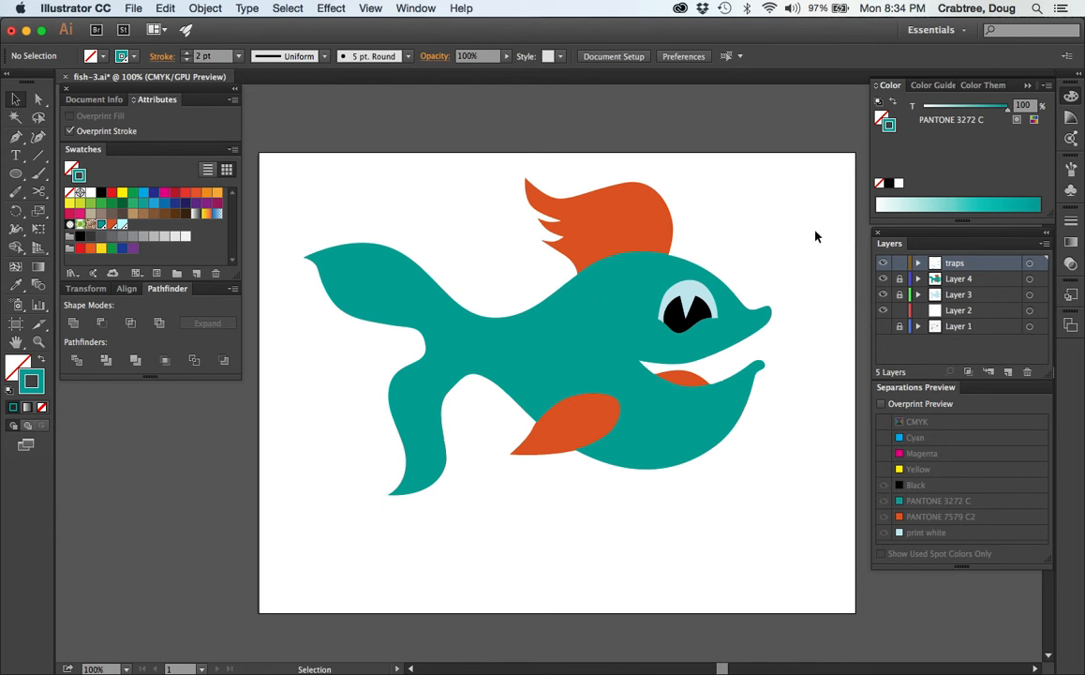
{"action": "mouse_move", "coordinate": [607, 263]}
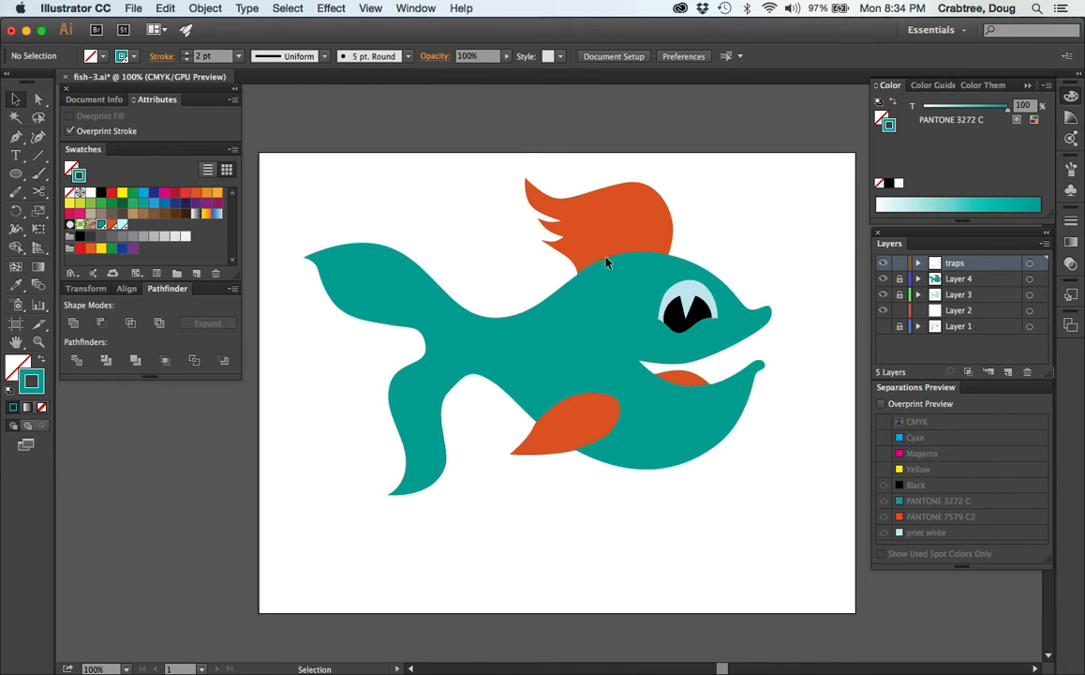
{"action": "mouse_move", "coordinate": [750, 278]}
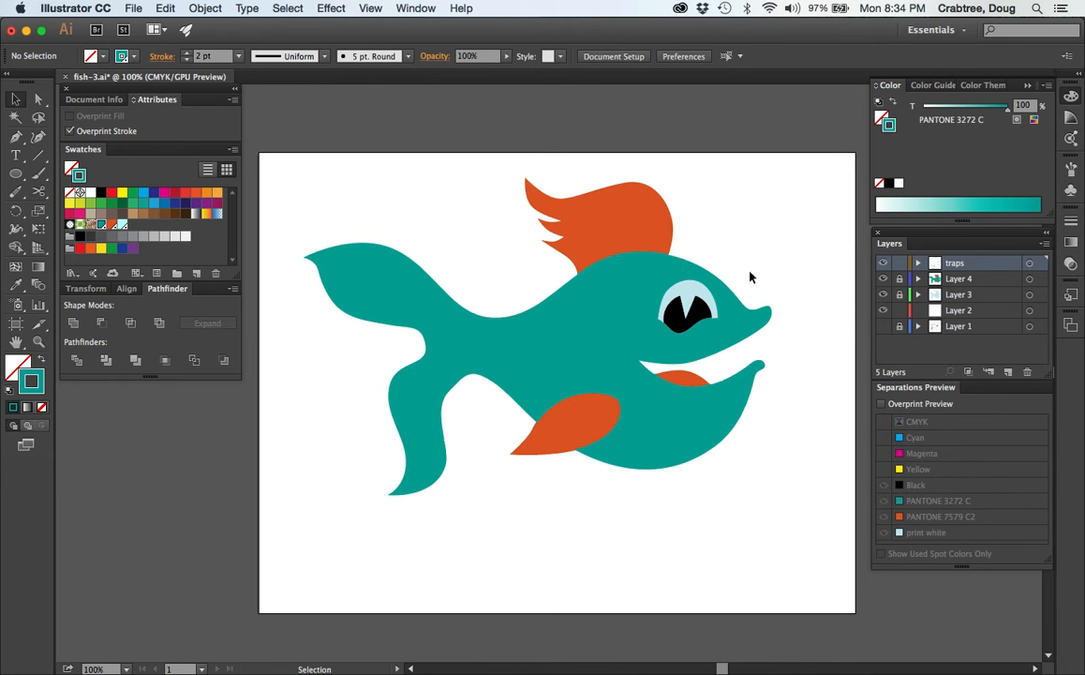
Select the trap stroke beneath the orange dorsal fin
{"action": "left_click", "coordinate": [623, 263]}
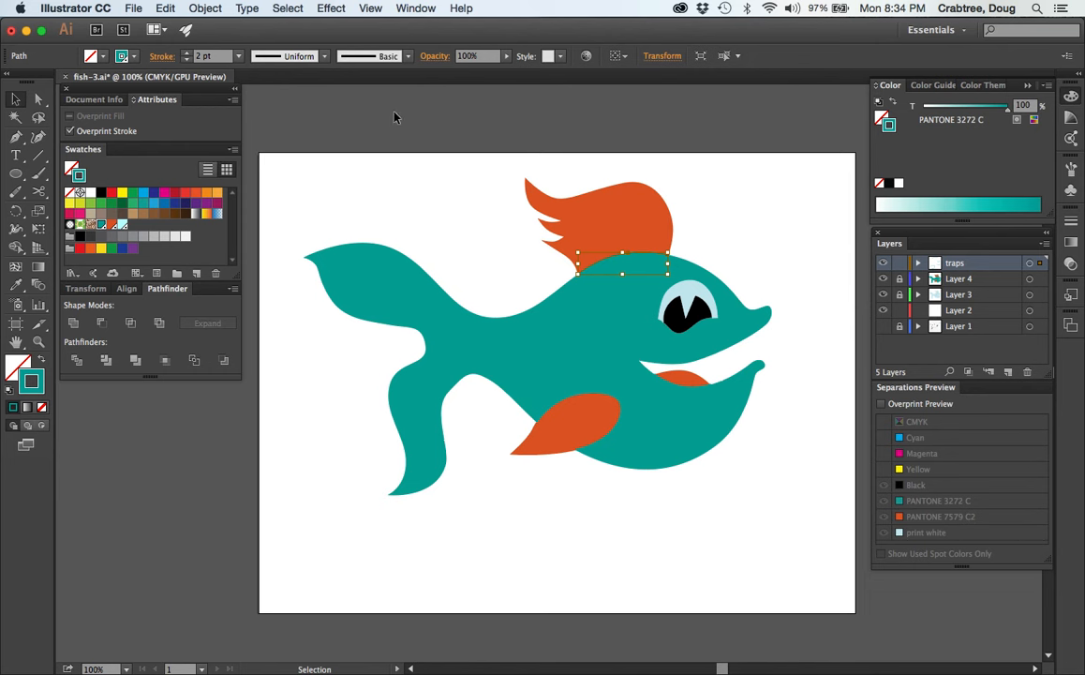
{"action": "mouse_move", "coordinate": [632, 261]}
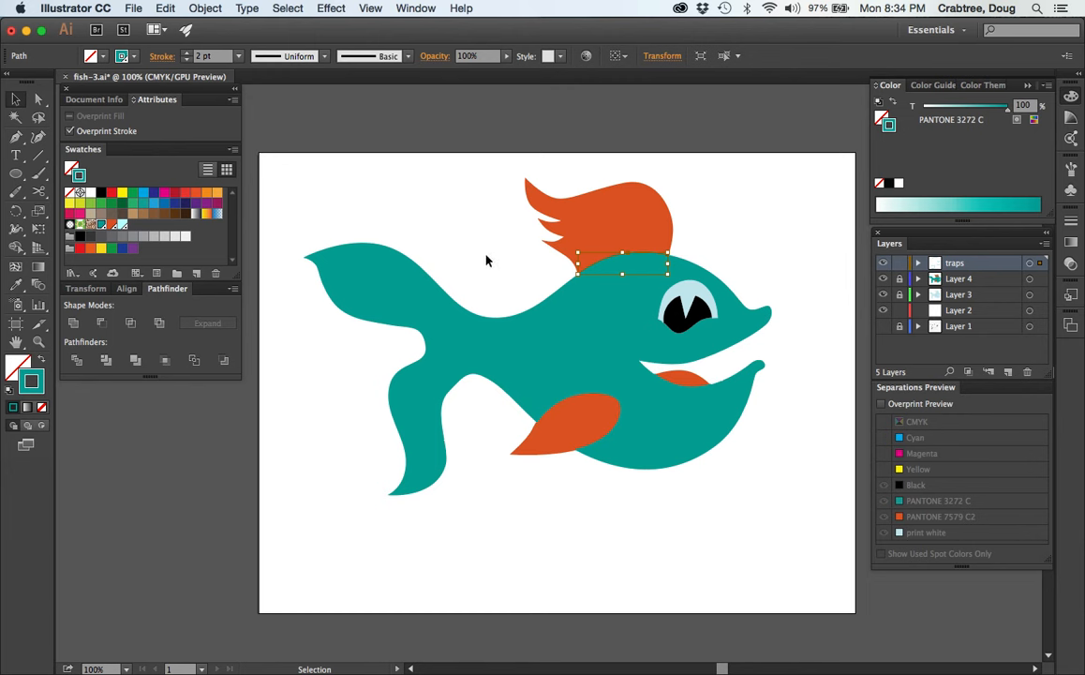
{"action": "left_click", "coordinate": [792, 242]}
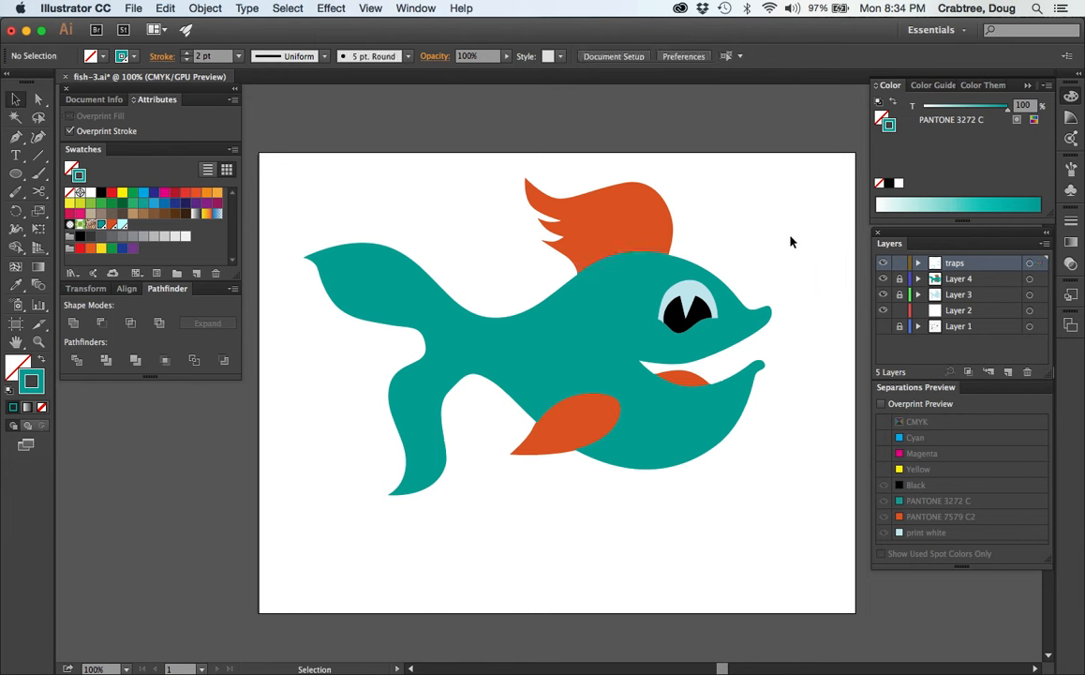
{"action": "mouse_move", "coordinate": [569, 310]}
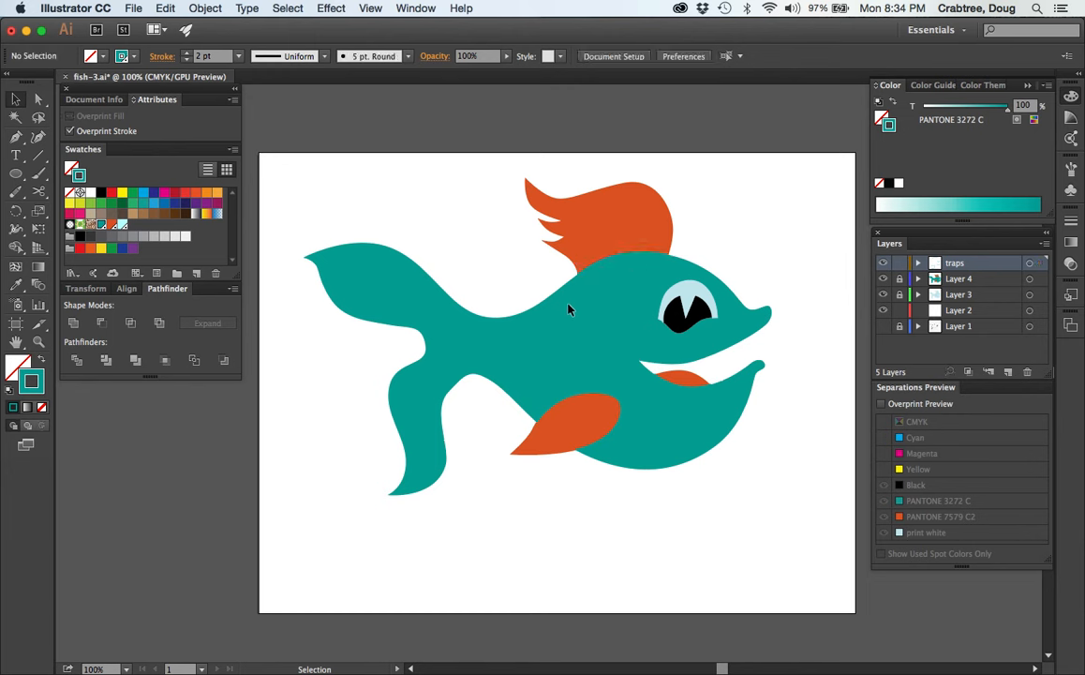
{"action": "mouse_move", "coordinate": [478, 271]}
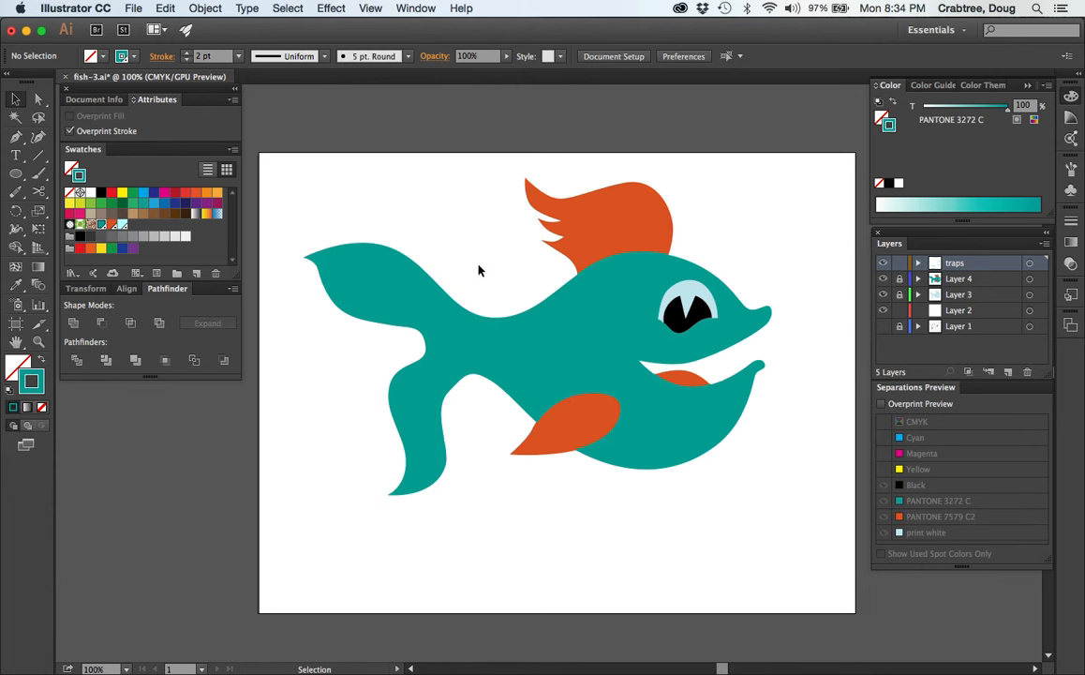
{"action": "mouse_move", "coordinate": [510, 273]}
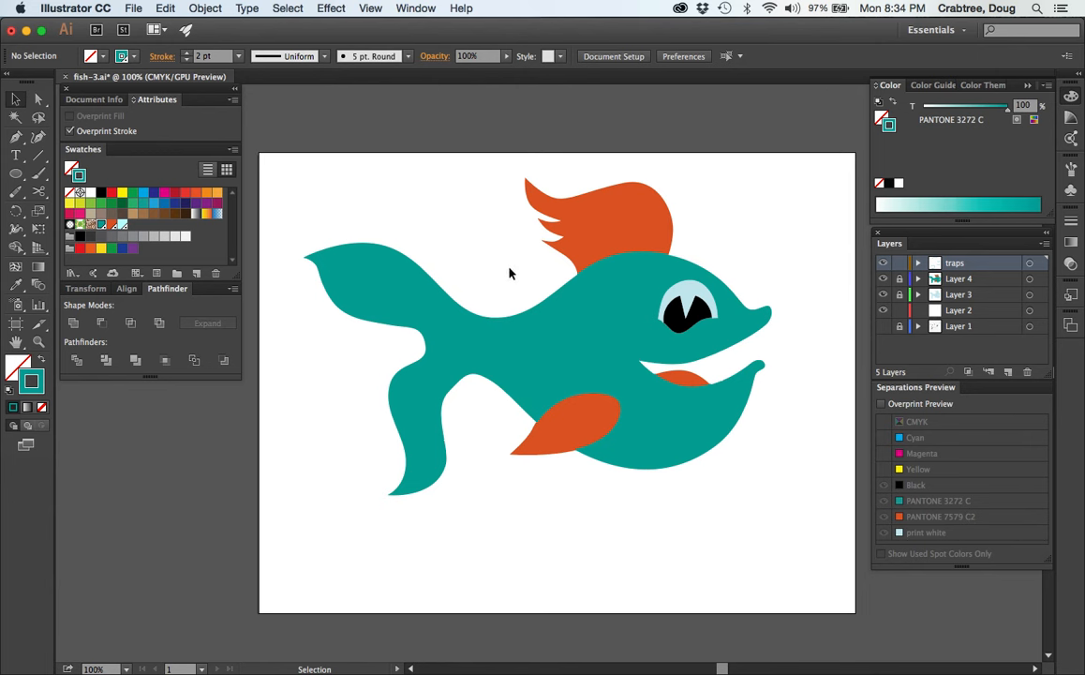
{"action": "mouse_move", "coordinate": [525, 289]}
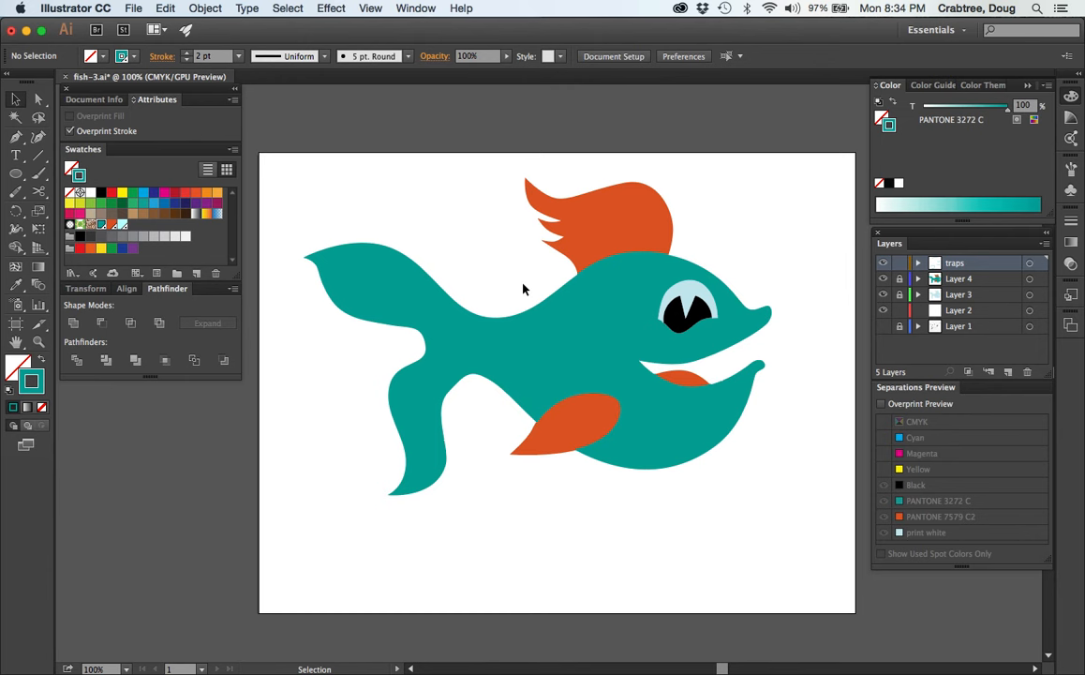
{"action": "mouse_move", "coordinate": [797, 580]}
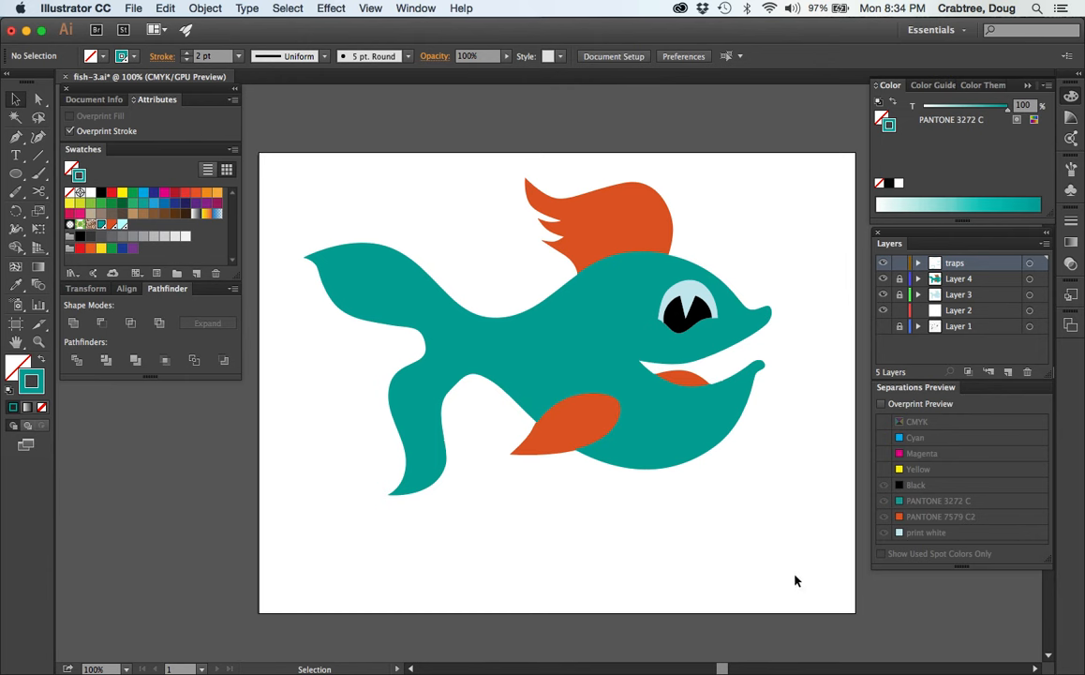
{"action": "mouse_move", "coordinate": [617, 259]}
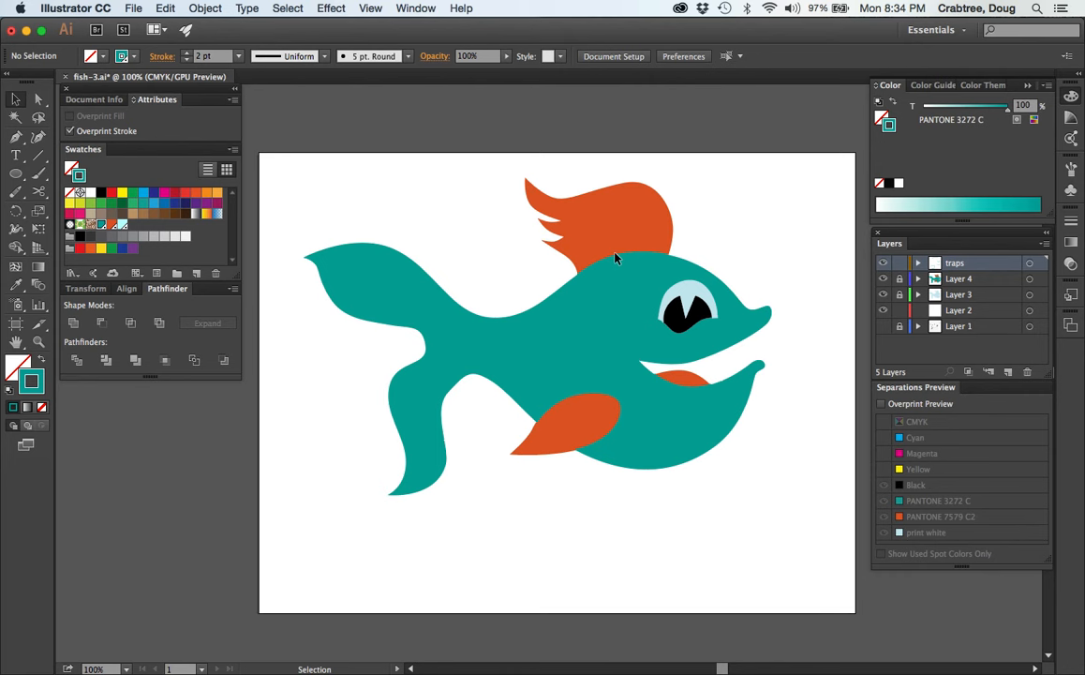
{"action": "left_click", "coordinate": [618, 262]}
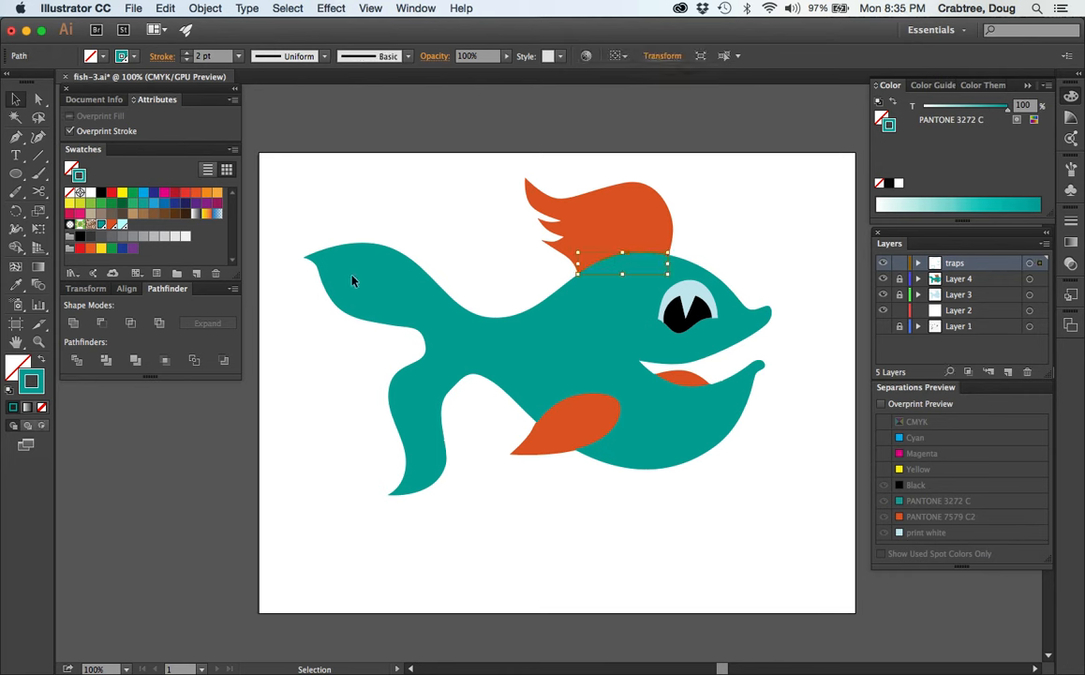
{"action": "left_click", "coordinate": [623, 291]}
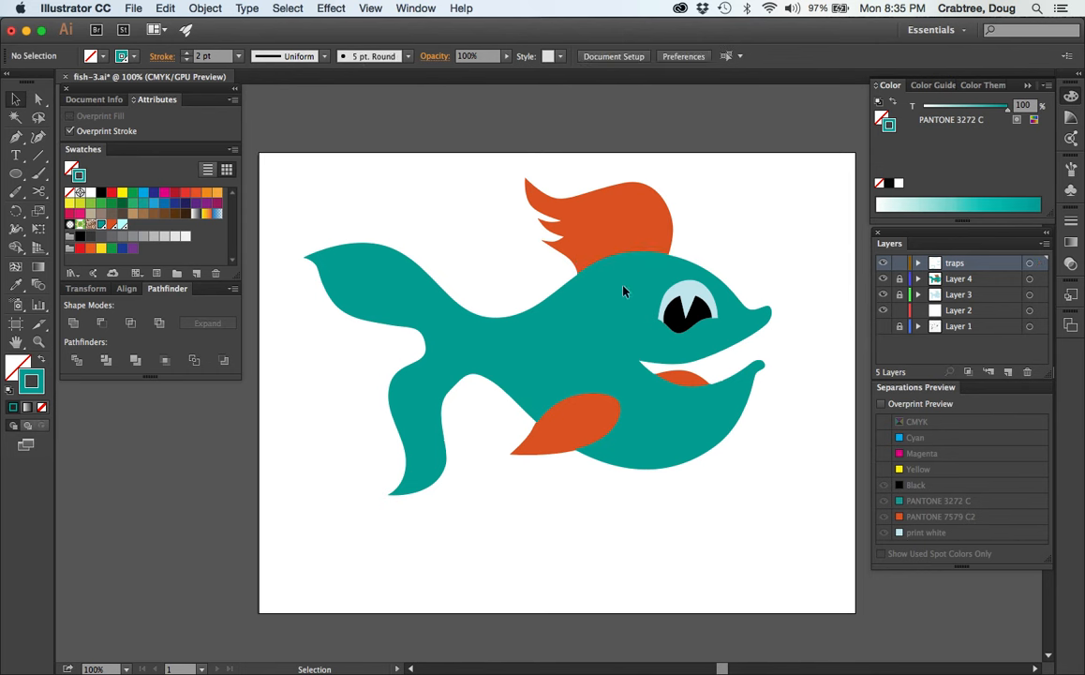
{"action": "mouse_move", "coordinate": [591, 272]}
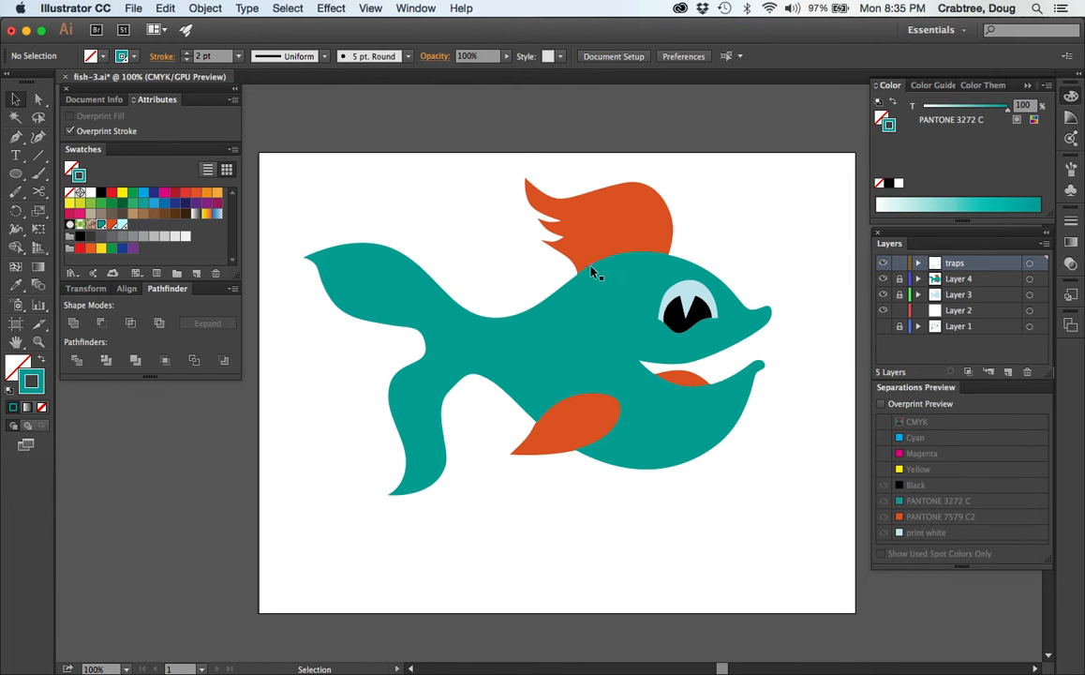
{"action": "mouse_move", "coordinate": [599, 270]}
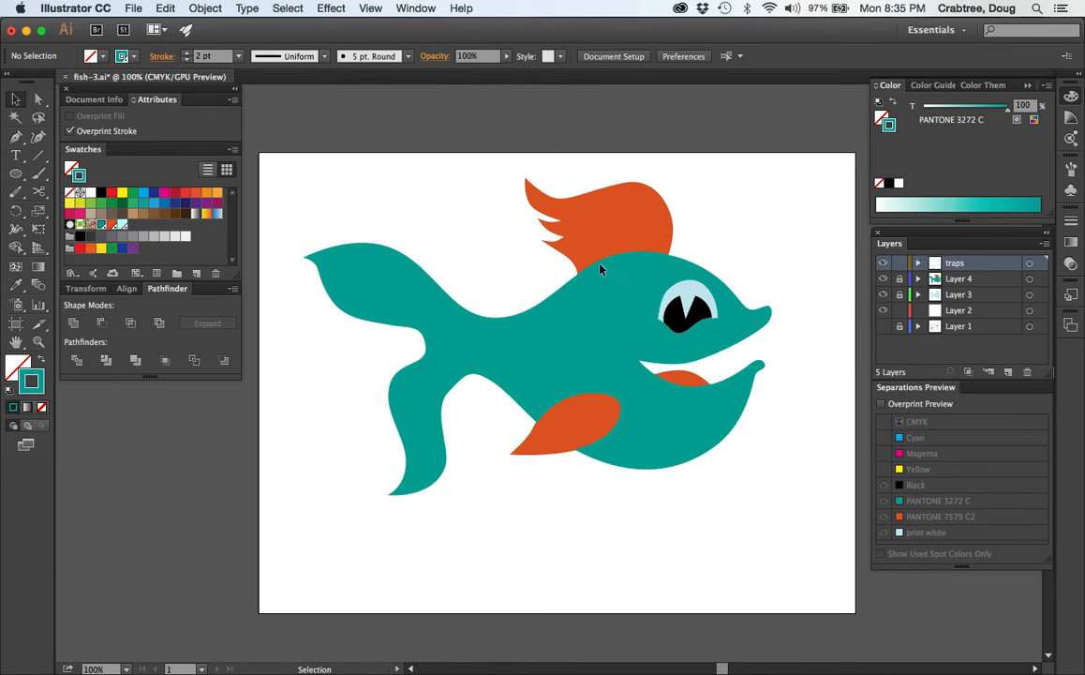
{"action": "mouse_move", "coordinate": [578, 259]}
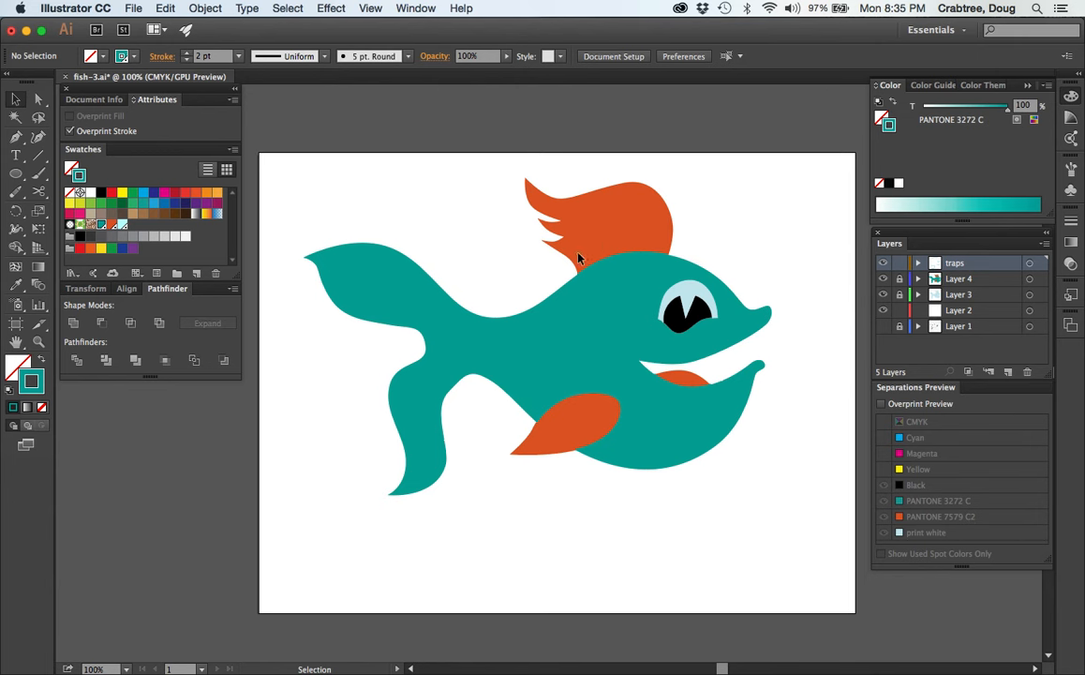
{"action": "mouse_move", "coordinate": [616, 254]}
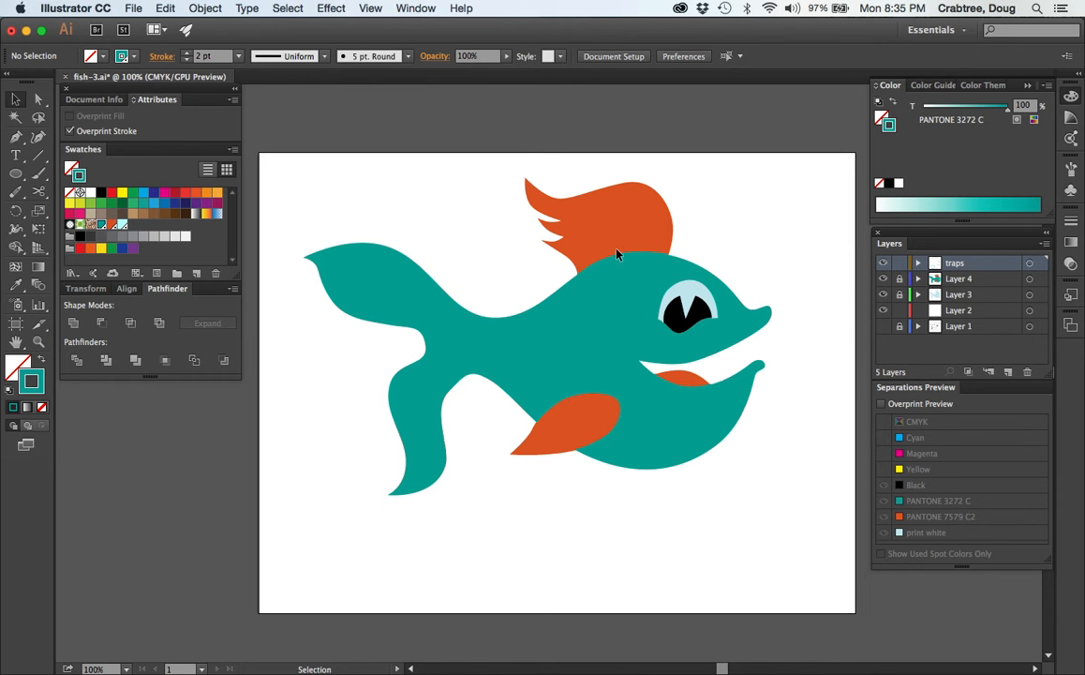
{"action": "mouse_move", "coordinate": [618, 261]}
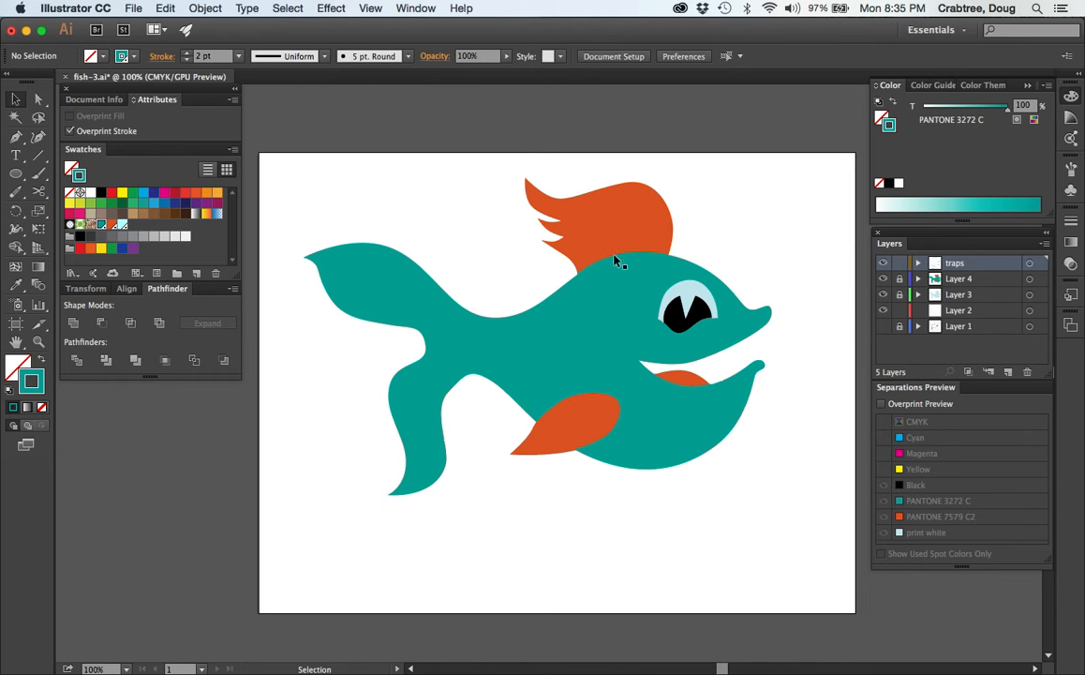
{"action": "mouse_move", "coordinate": [608, 319]}
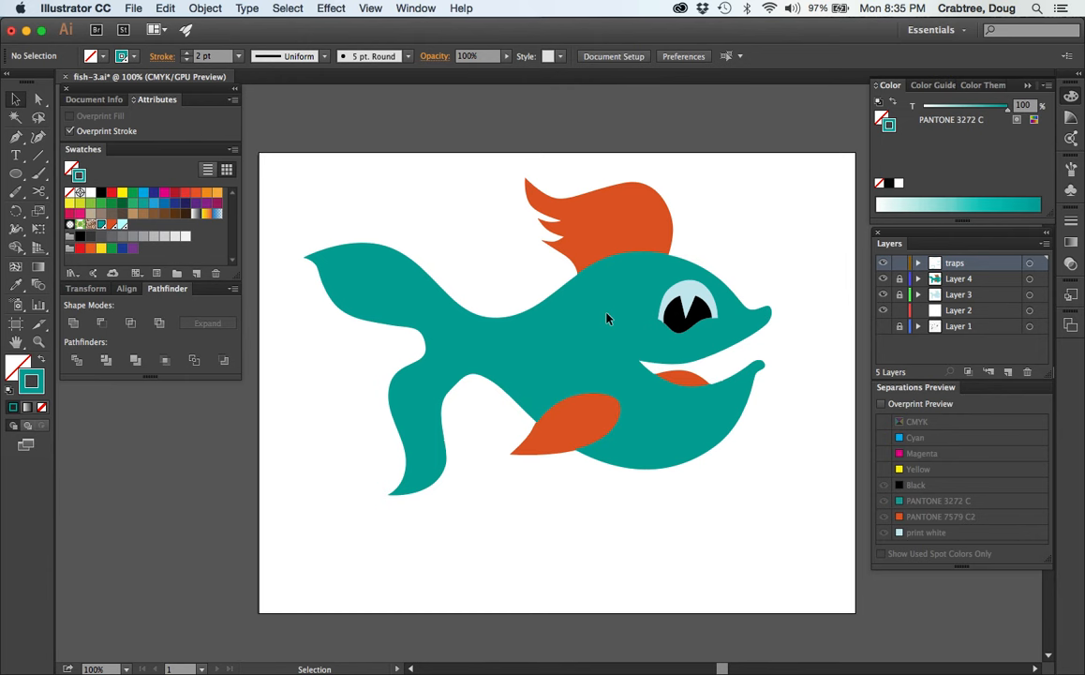
{"action": "mouse_move", "coordinate": [448, 288]}
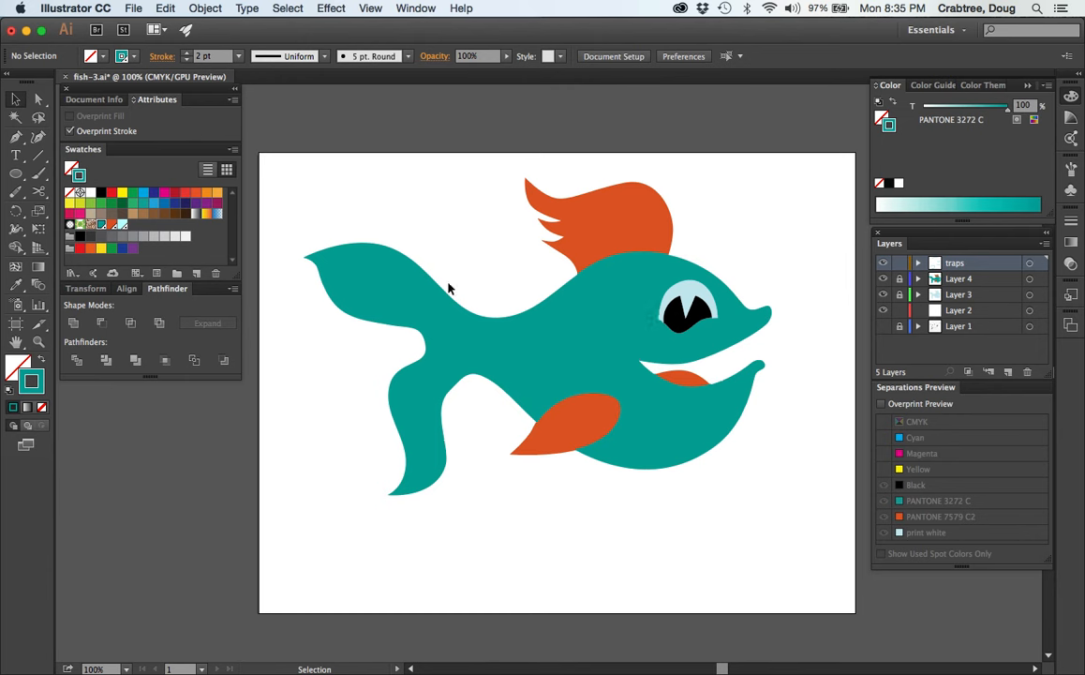
{"action": "mouse_move", "coordinate": [532, 303]}
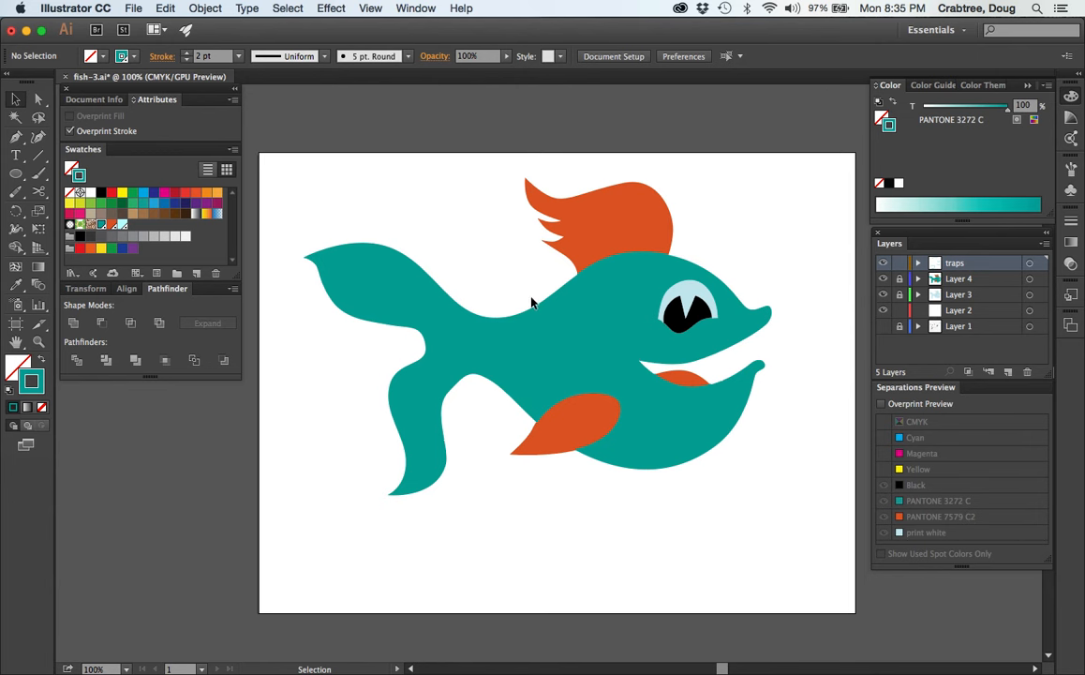
{"action": "mouse_move", "coordinate": [627, 322]}
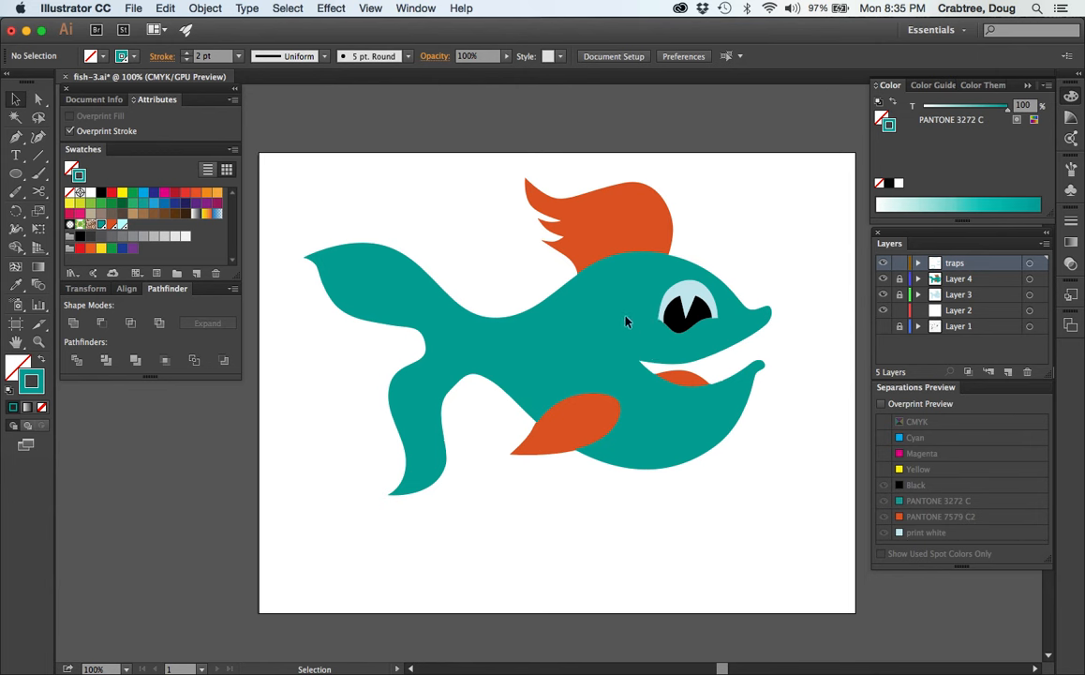
{"action": "mouse_move", "coordinate": [459, 267]}
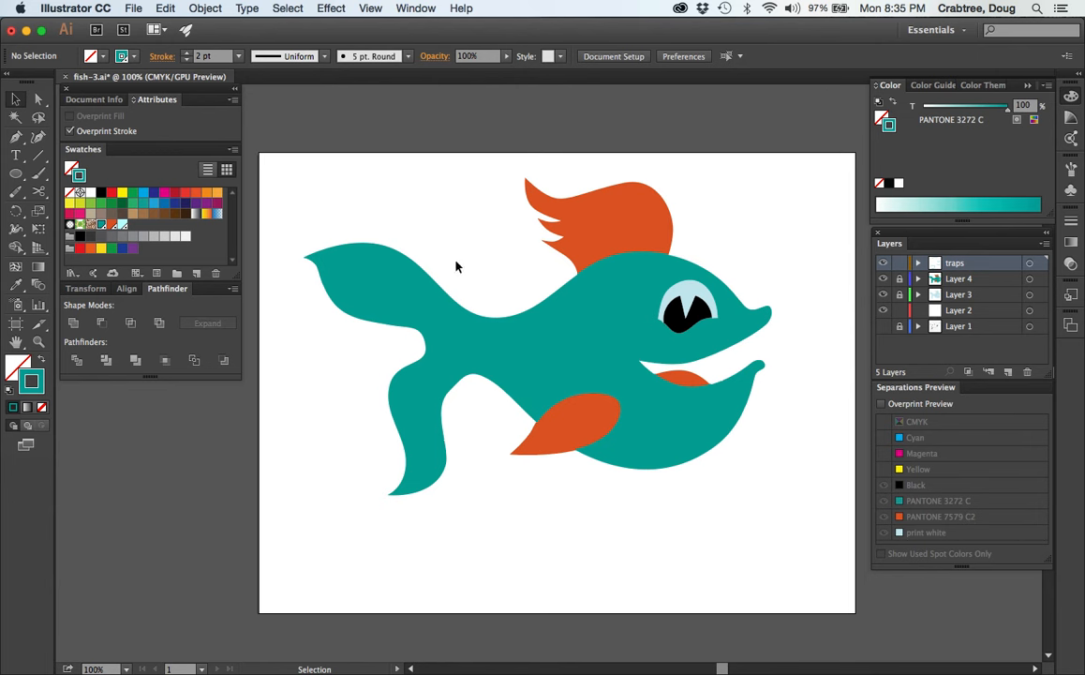
{"action": "mouse_move", "coordinate": [389, 275]}
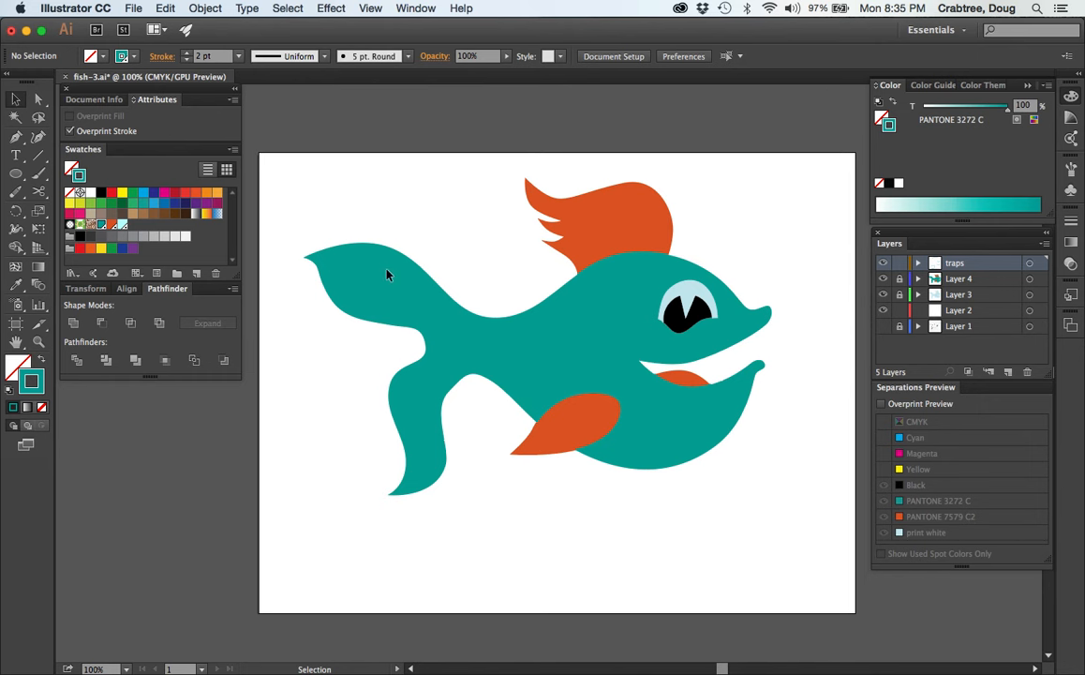
{"action": "mouse_move", "coordinate": [490, 201]}
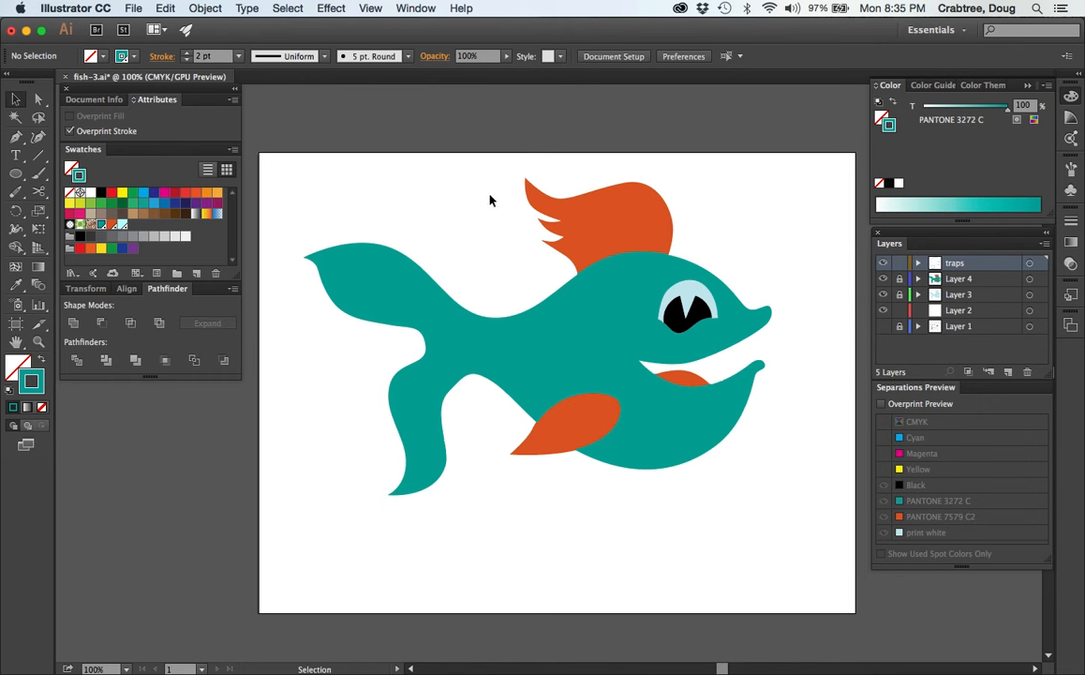
{"action": "mouse_move", "coordinate": [500, 276]}
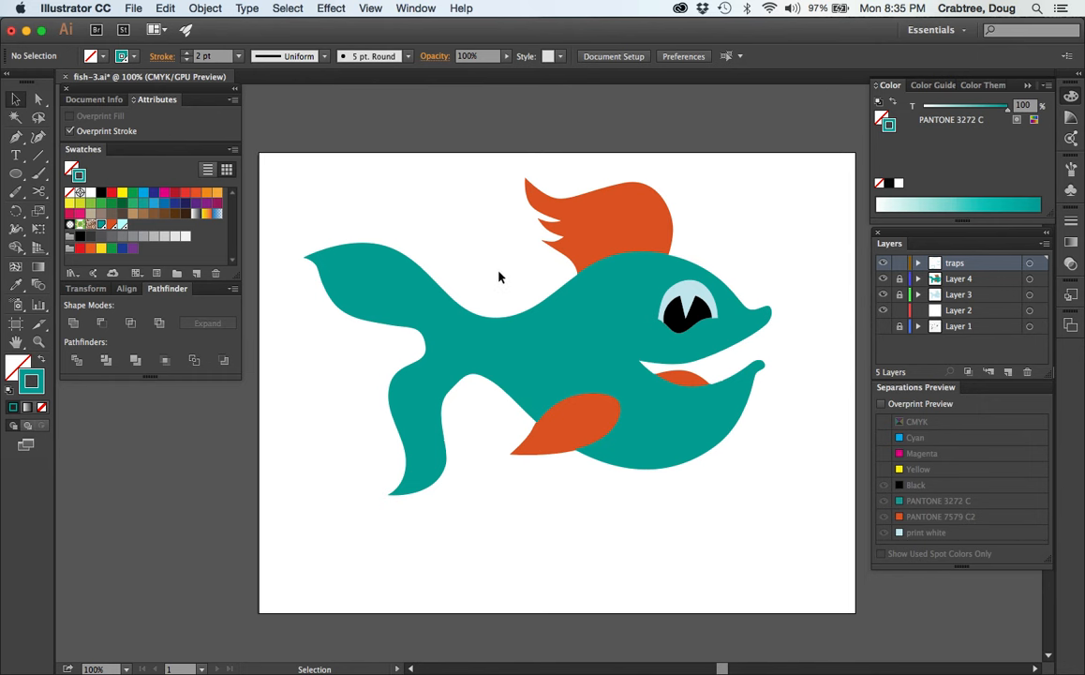
{"action": "mouse_move", "coordinate": [510, 270]}
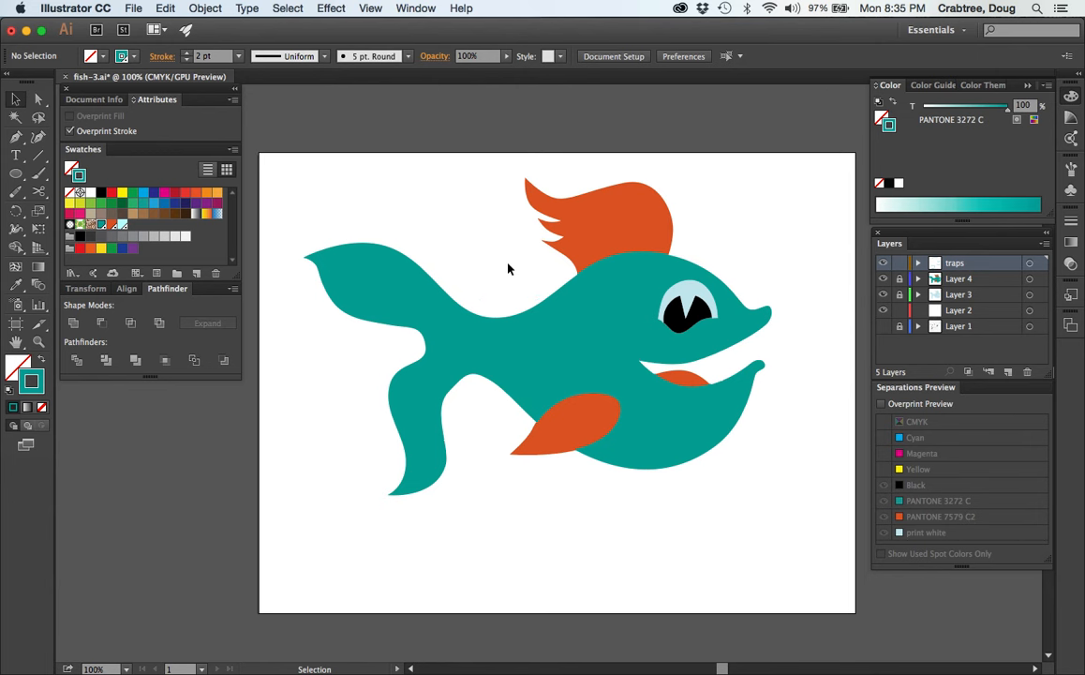
{"action": "mouse_move", "coordinate": [544, 351]}
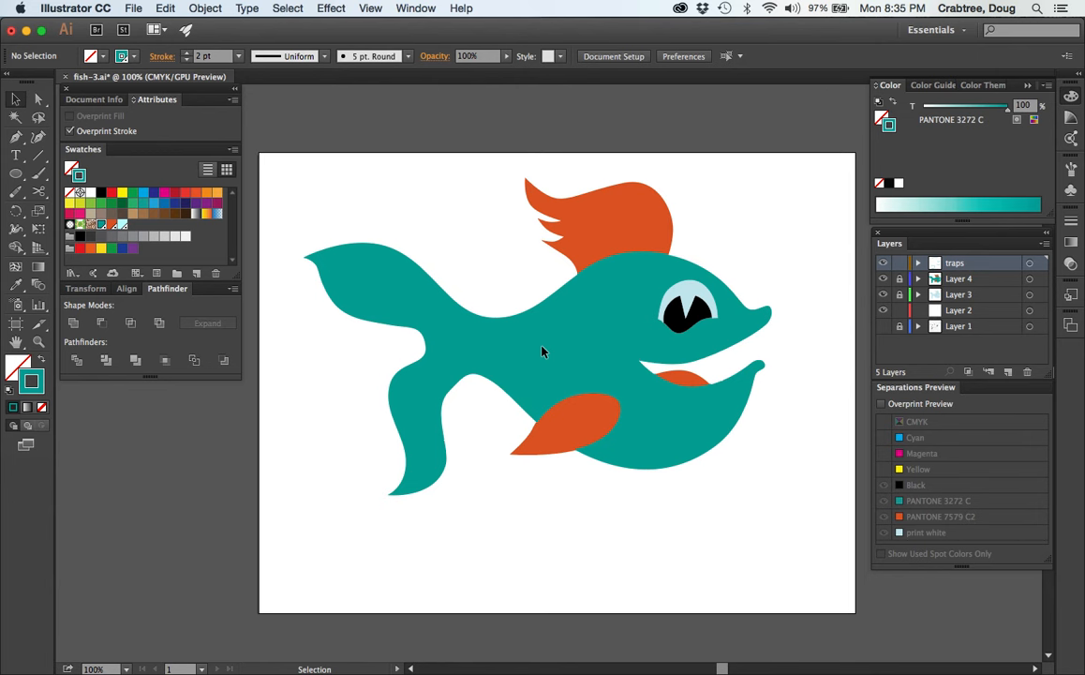
{"action": "mouse_move", "coordinate": [577, 328]}
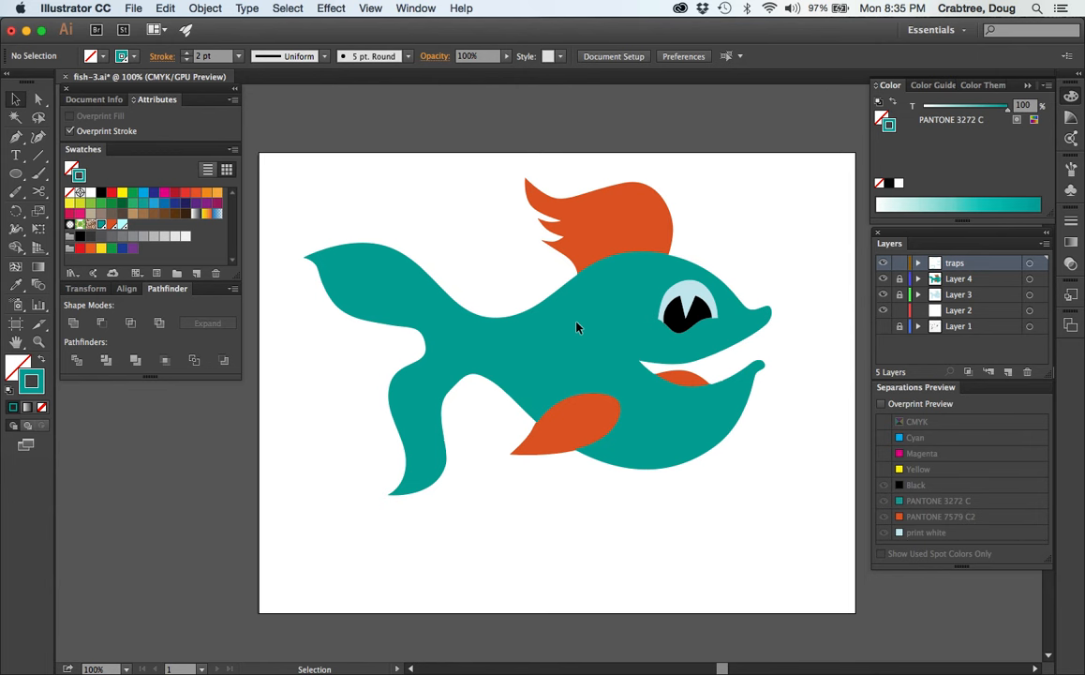
{"action": "mouse_move", "coordinate": [556, 357]}
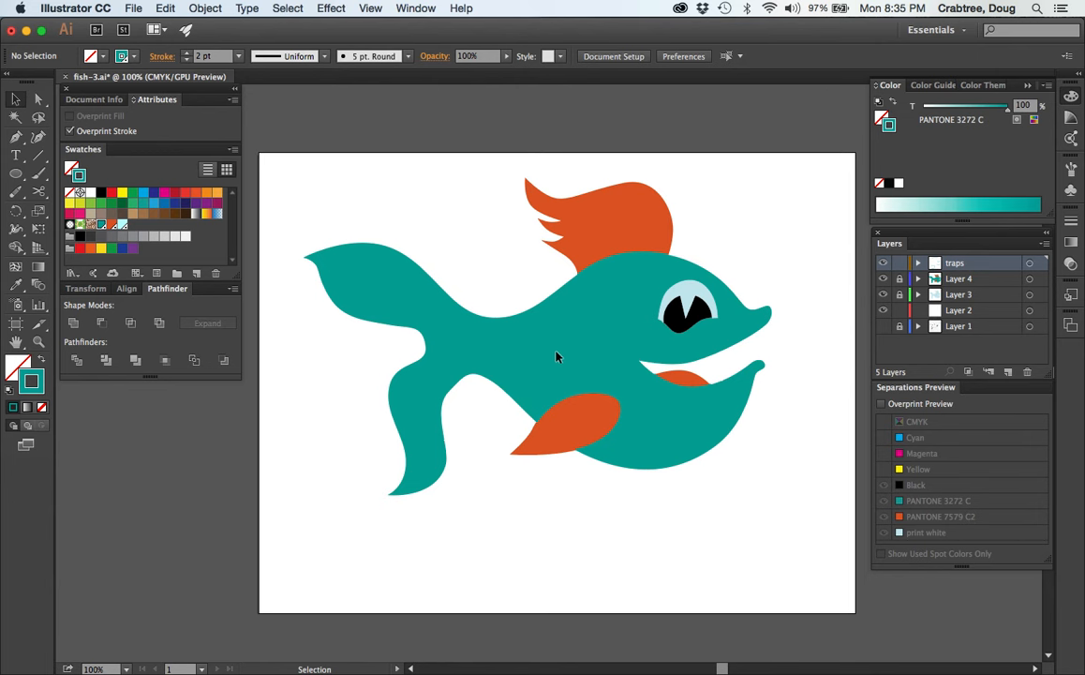
{"action": "mouse_move", "coordinate": [568, 516]}
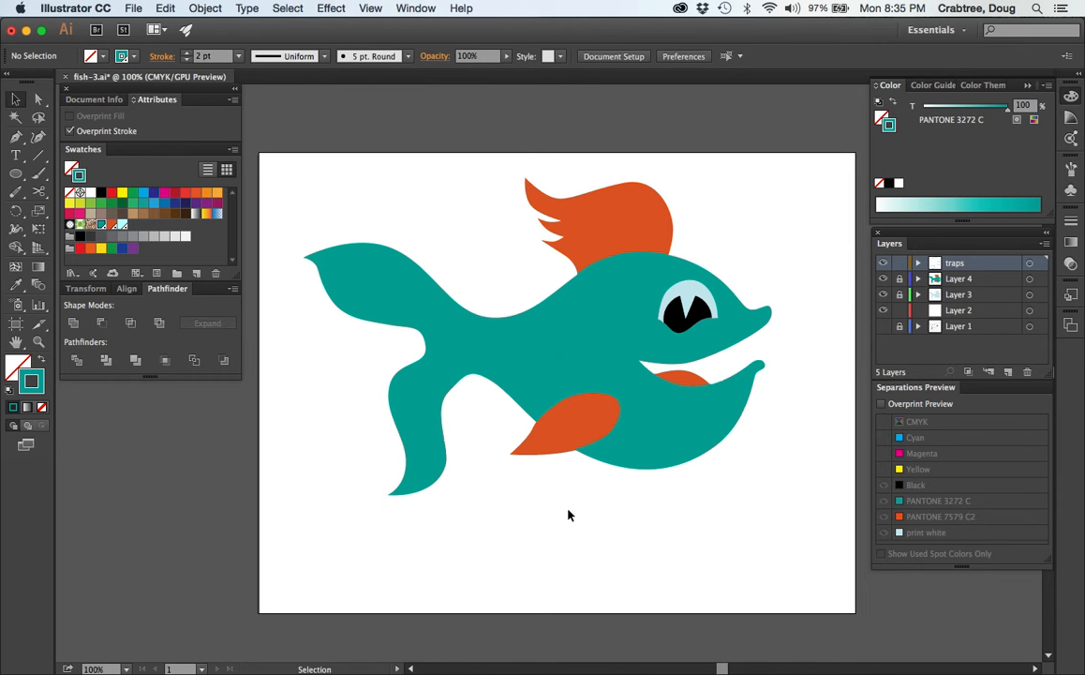
{"action": "mouse_move", "coordinate": [503, 296]}
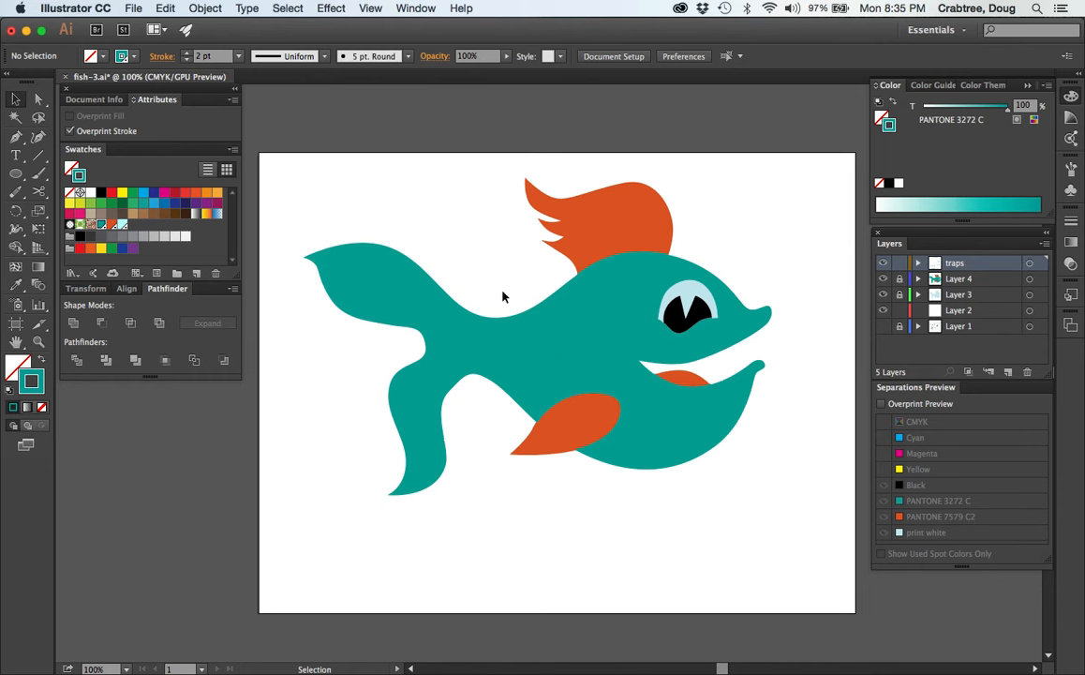
{"action": "mouse_move", "coordinate": [540, 347]}
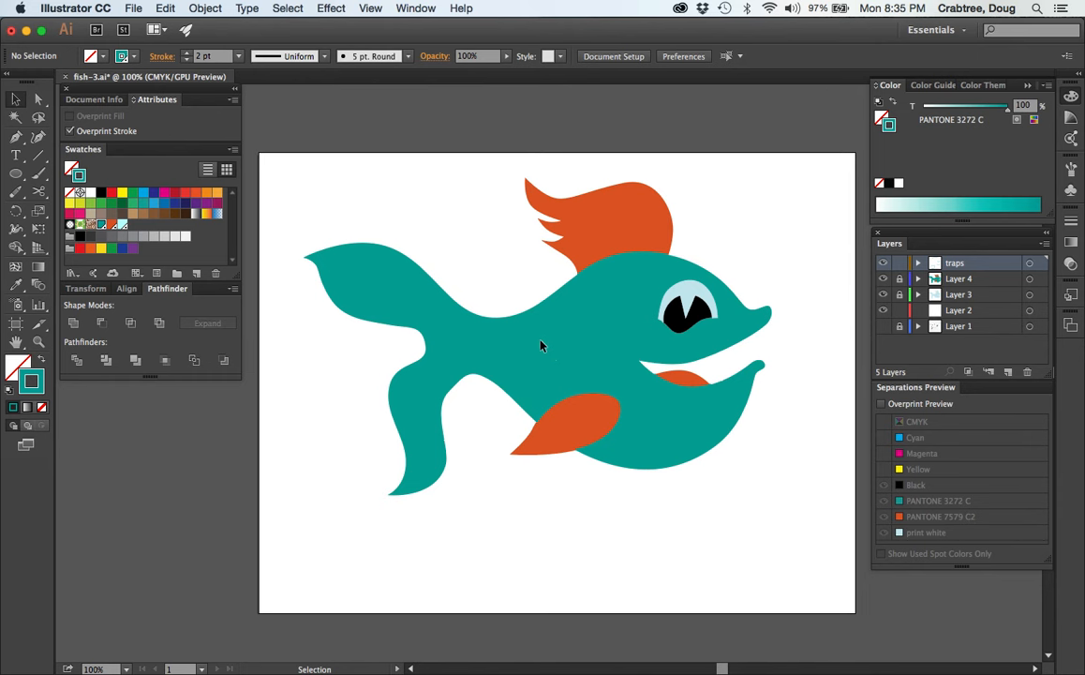
{"action": "mouse_move", "coordinate": [567, 192]}
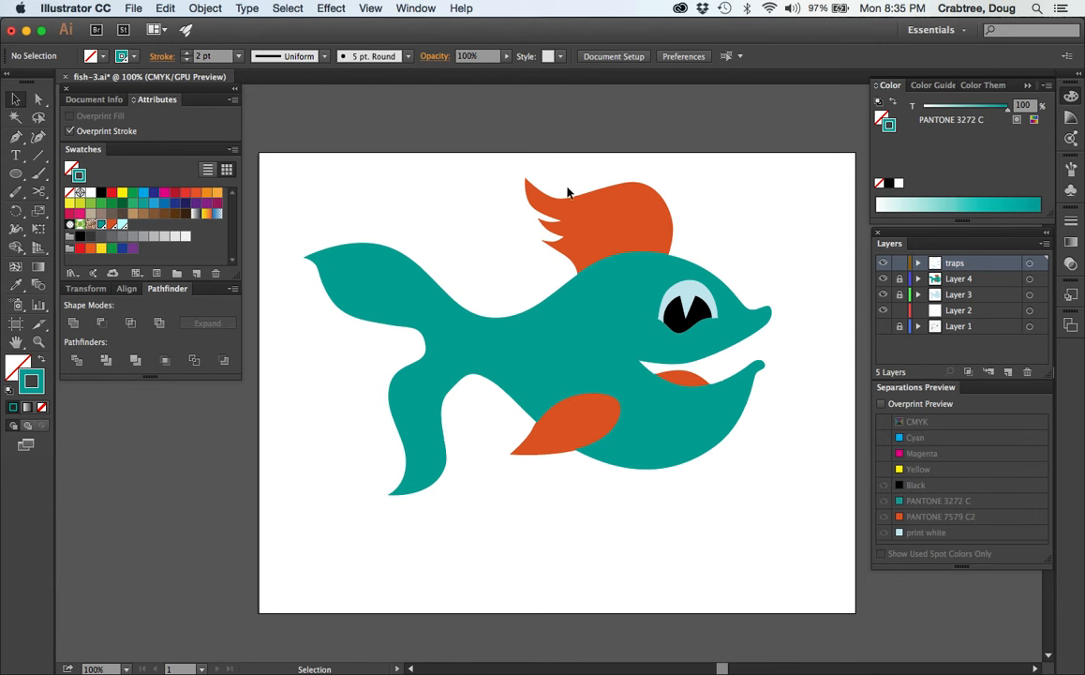
{"action": "mouse_move", "coordinate": [487, 257]}
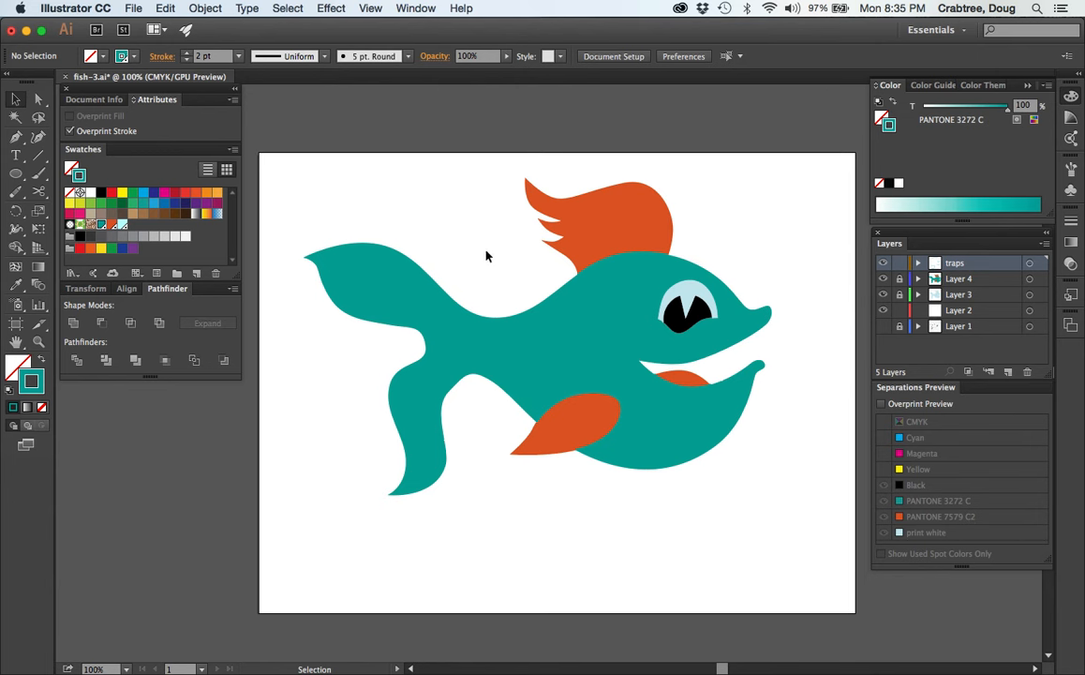
{"action": "mouse_move", "coordinate": [473, 249]}
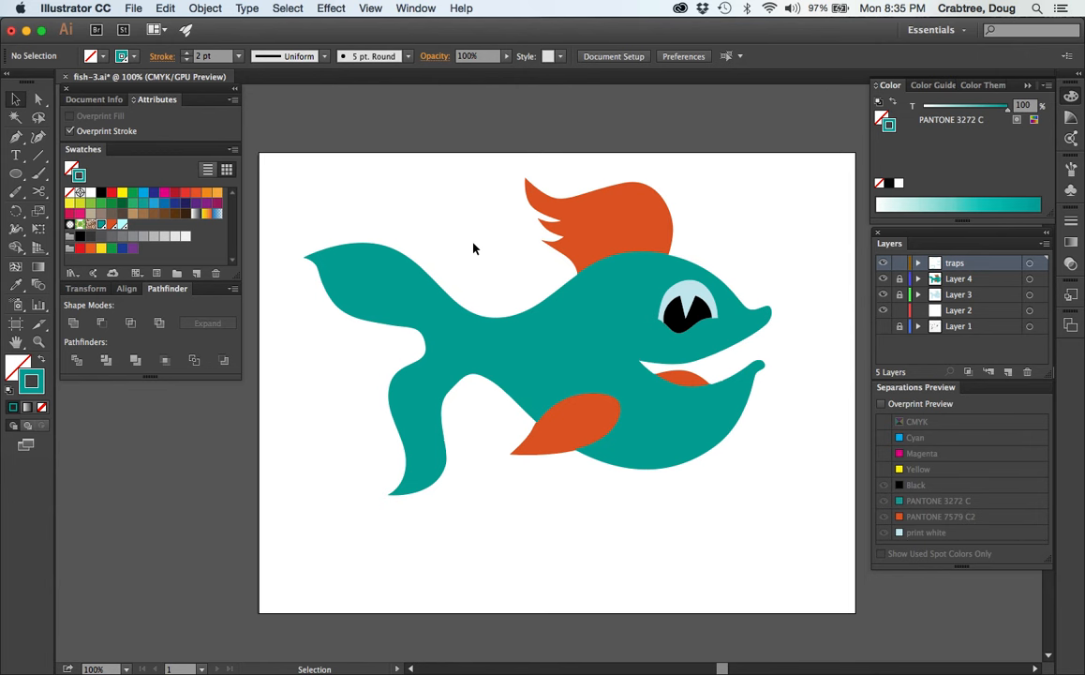
{"action": "mouse_move", "coordinate": [476, 227]}
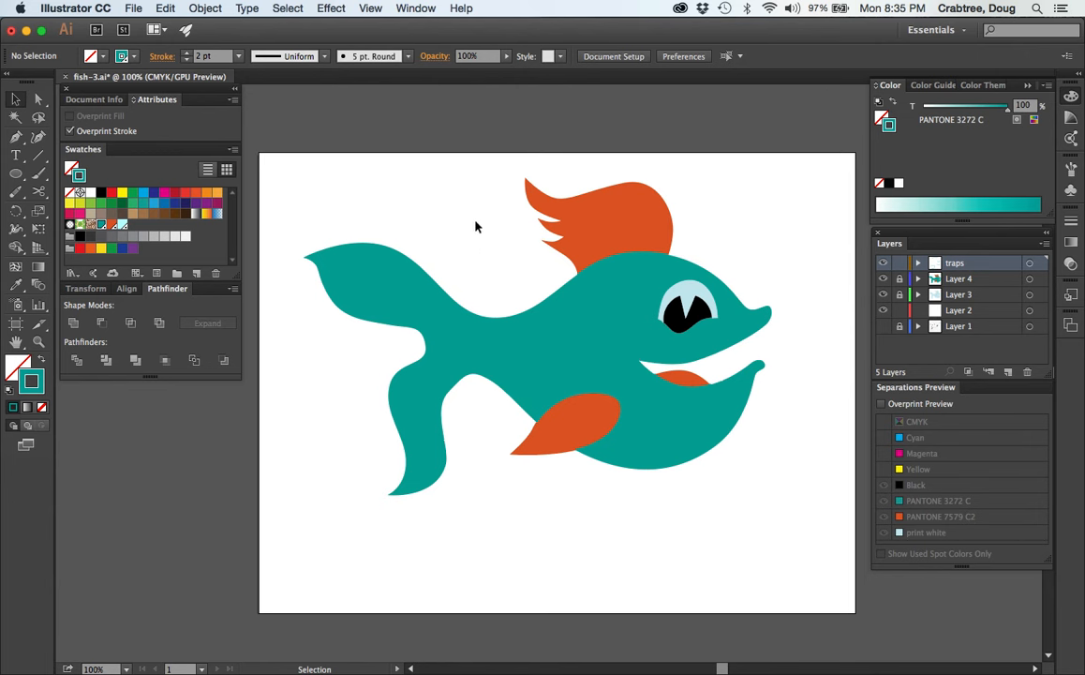